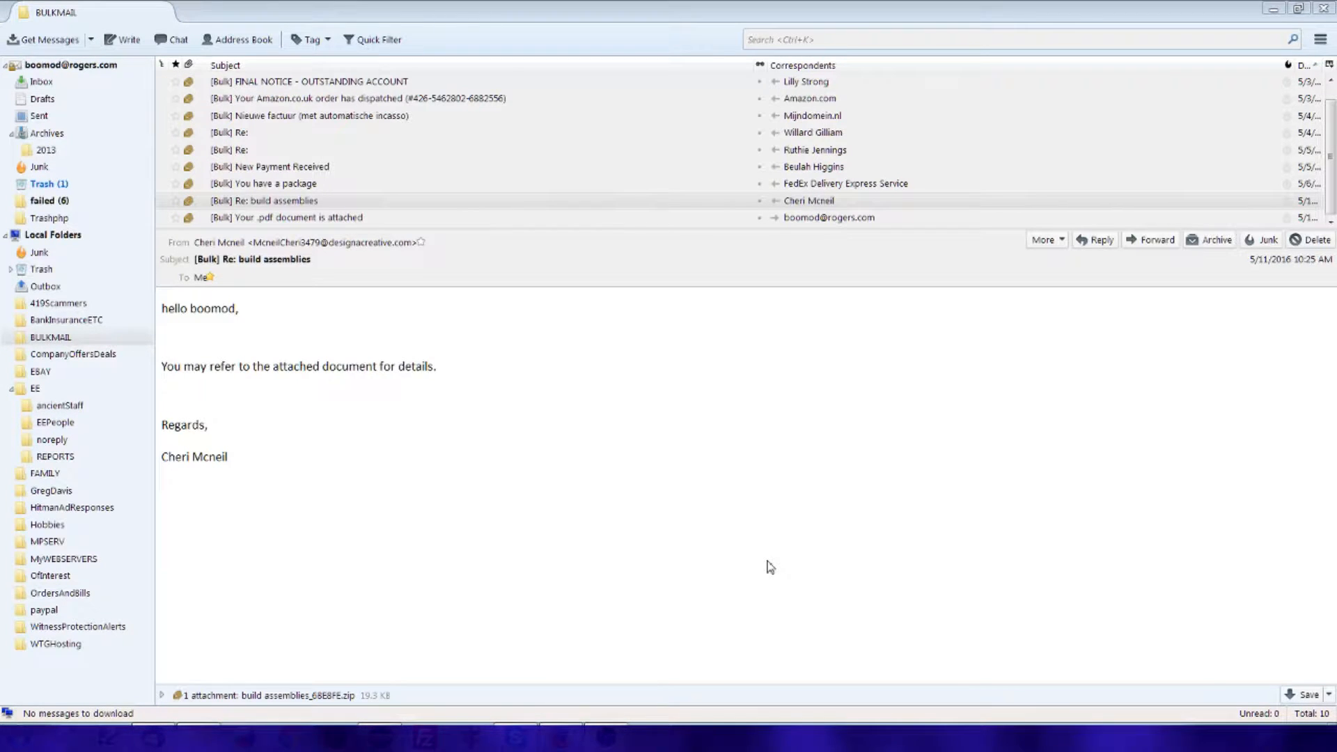
pyautogui.moveTo(352, 658)
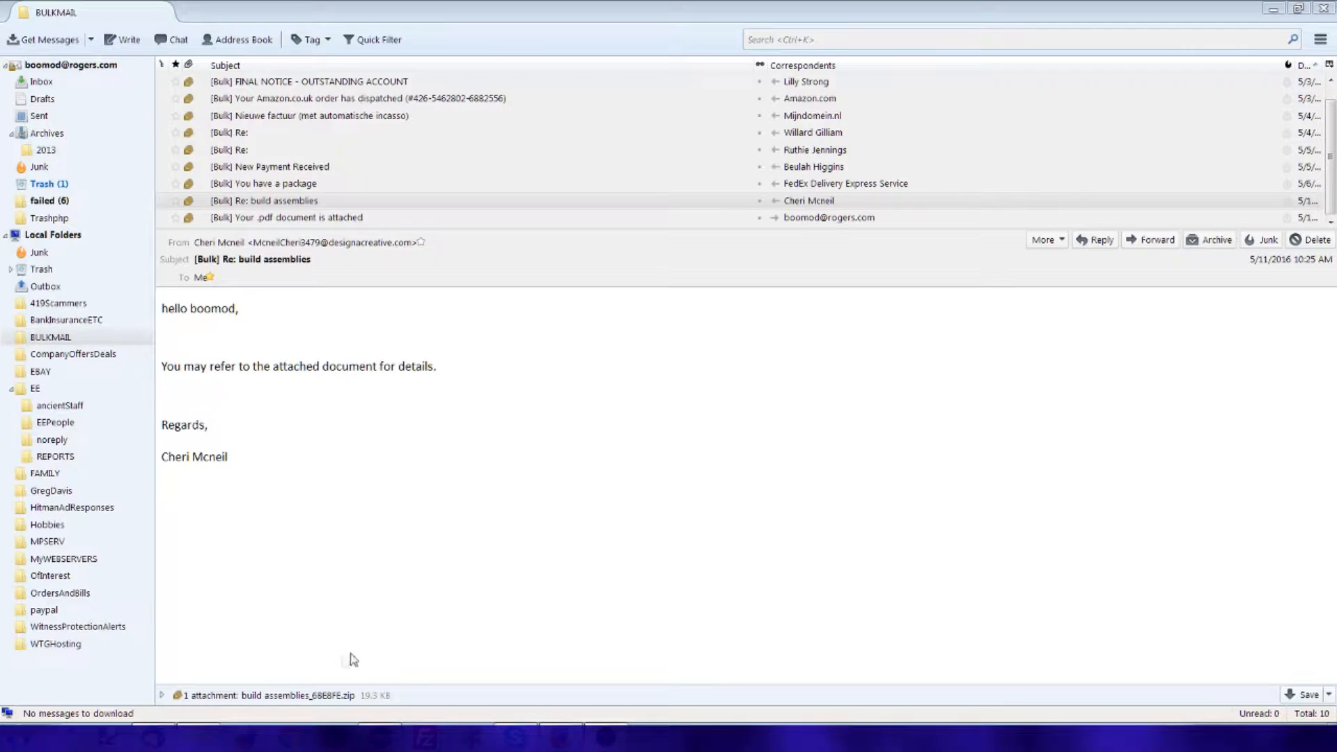
# Step: Copy urgent 737320.js to the root of Programming (D:) and open the copy
pyautogui.click(297, 695)
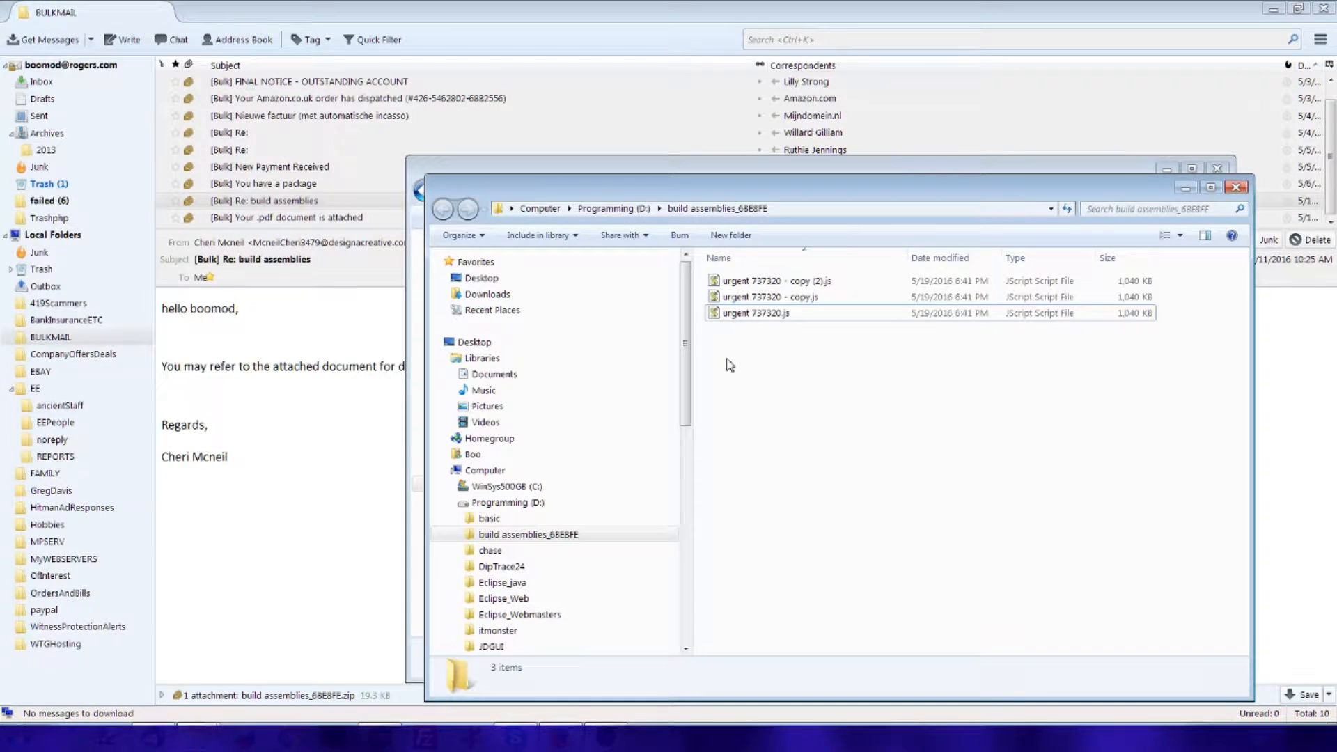
pyautogui.moveTo(771, 353)
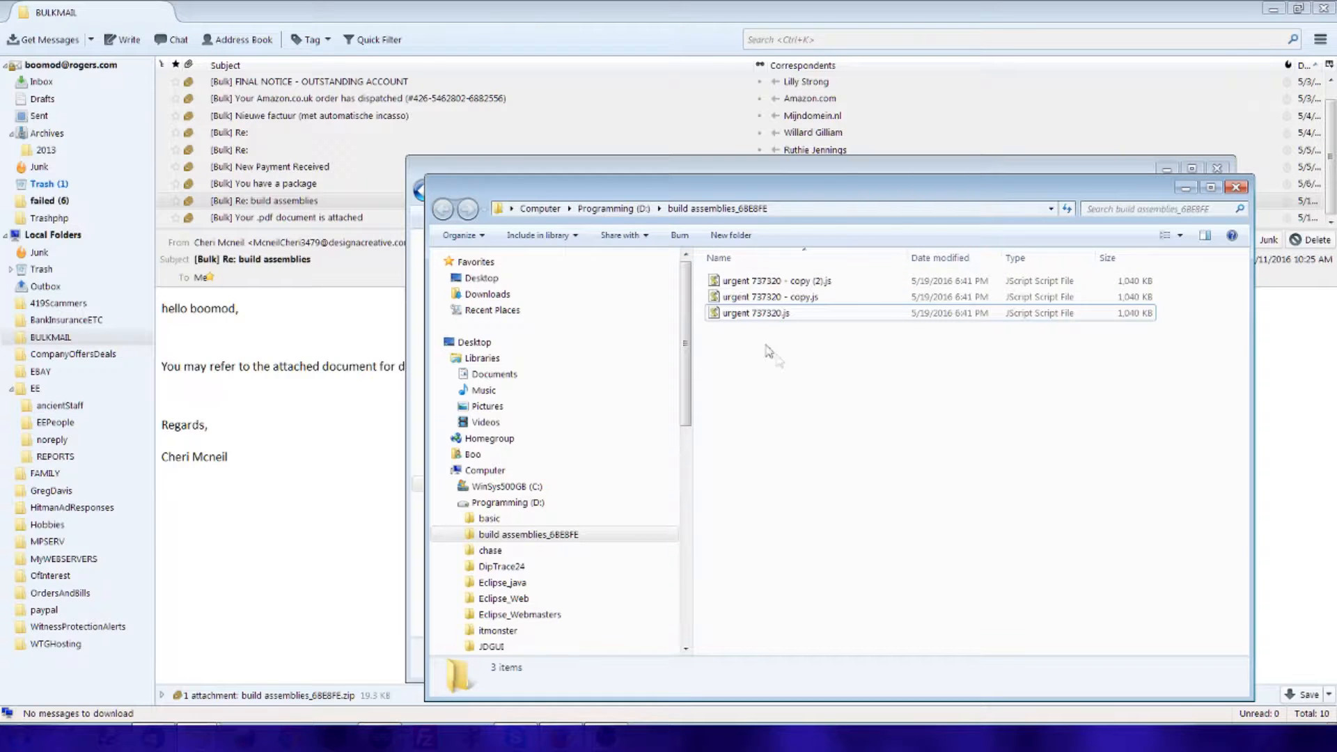
pyautogui.moveTo(790, 341)
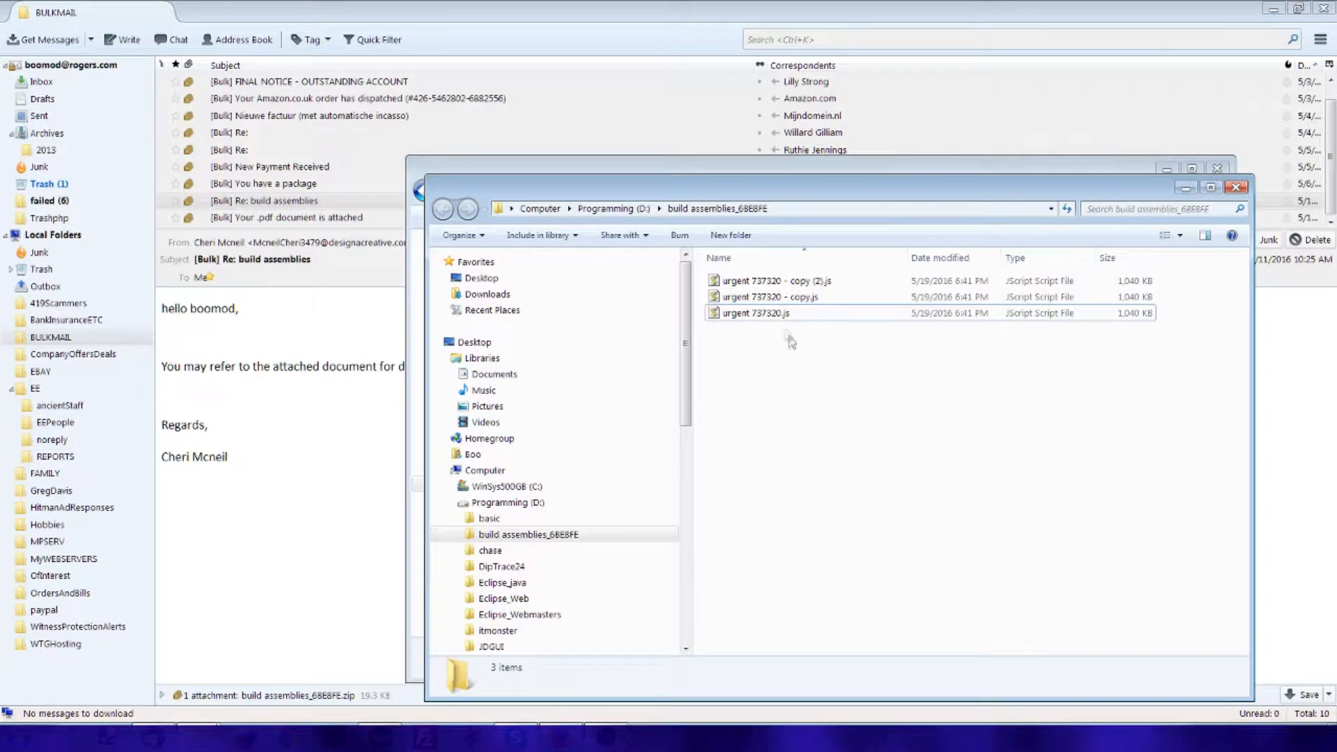
pyautogui.rightClick(757, 312)
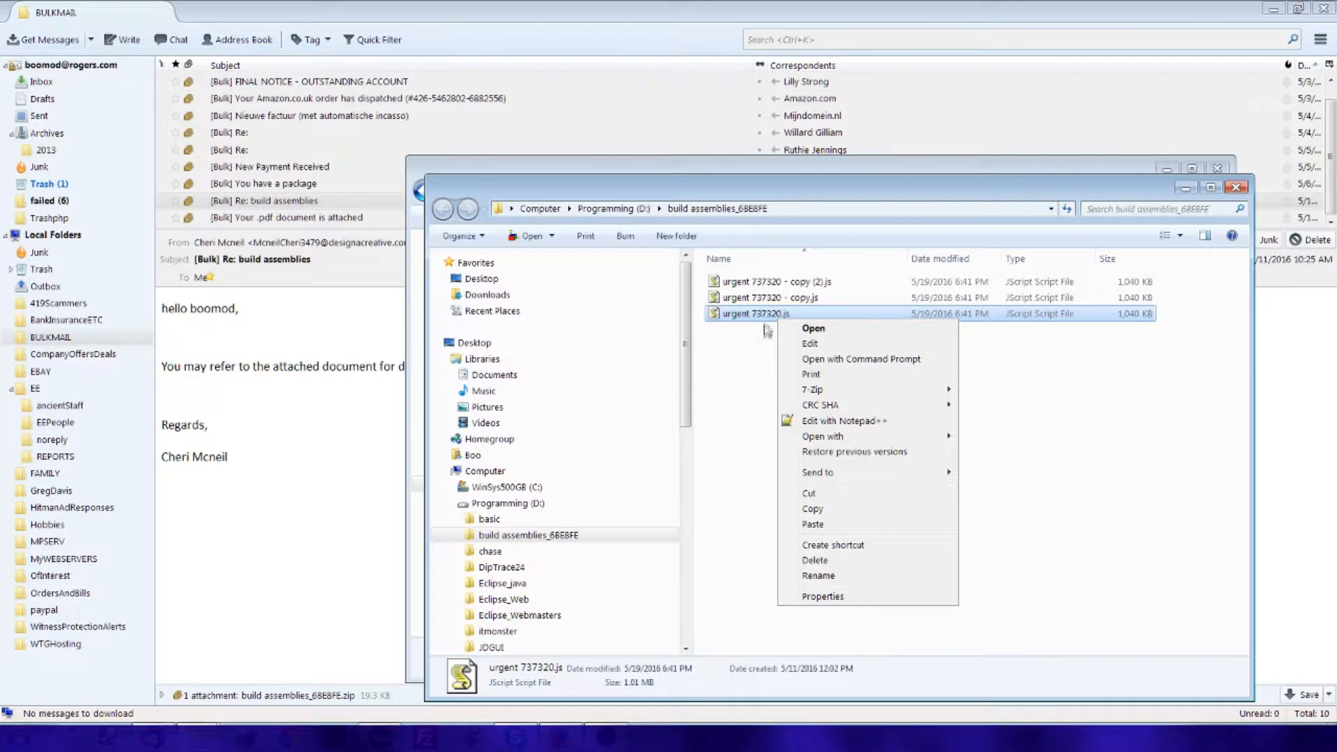
pyautogui.moveTo(812, 508)
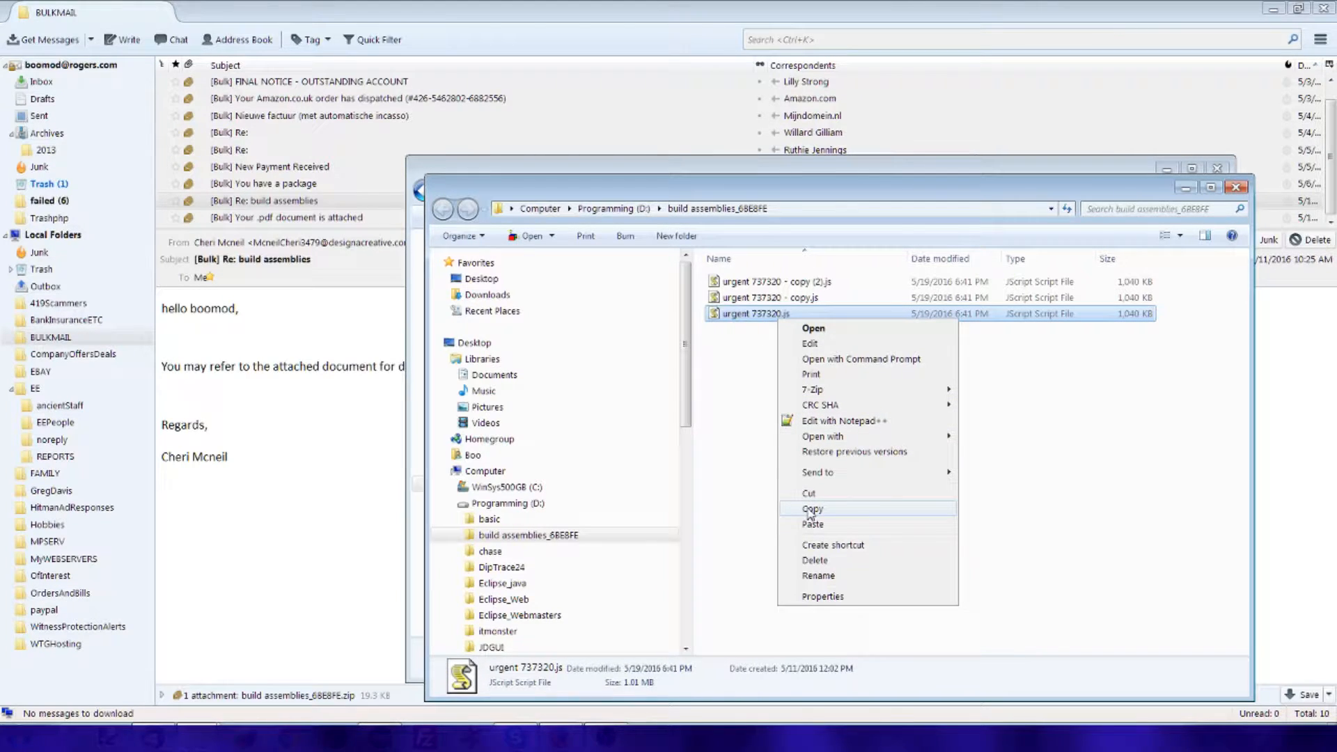
pyautogui.click(810, 509)
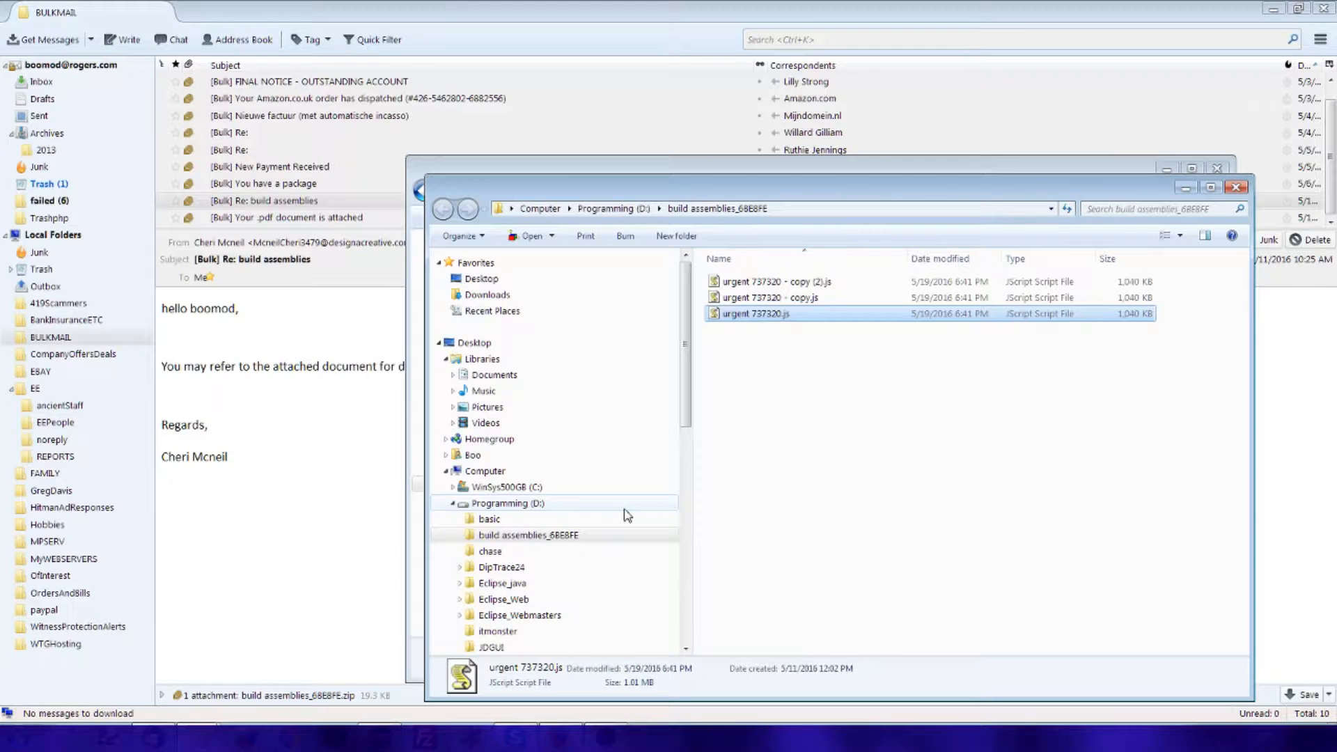
pyautogui.moveTo(603, 519)
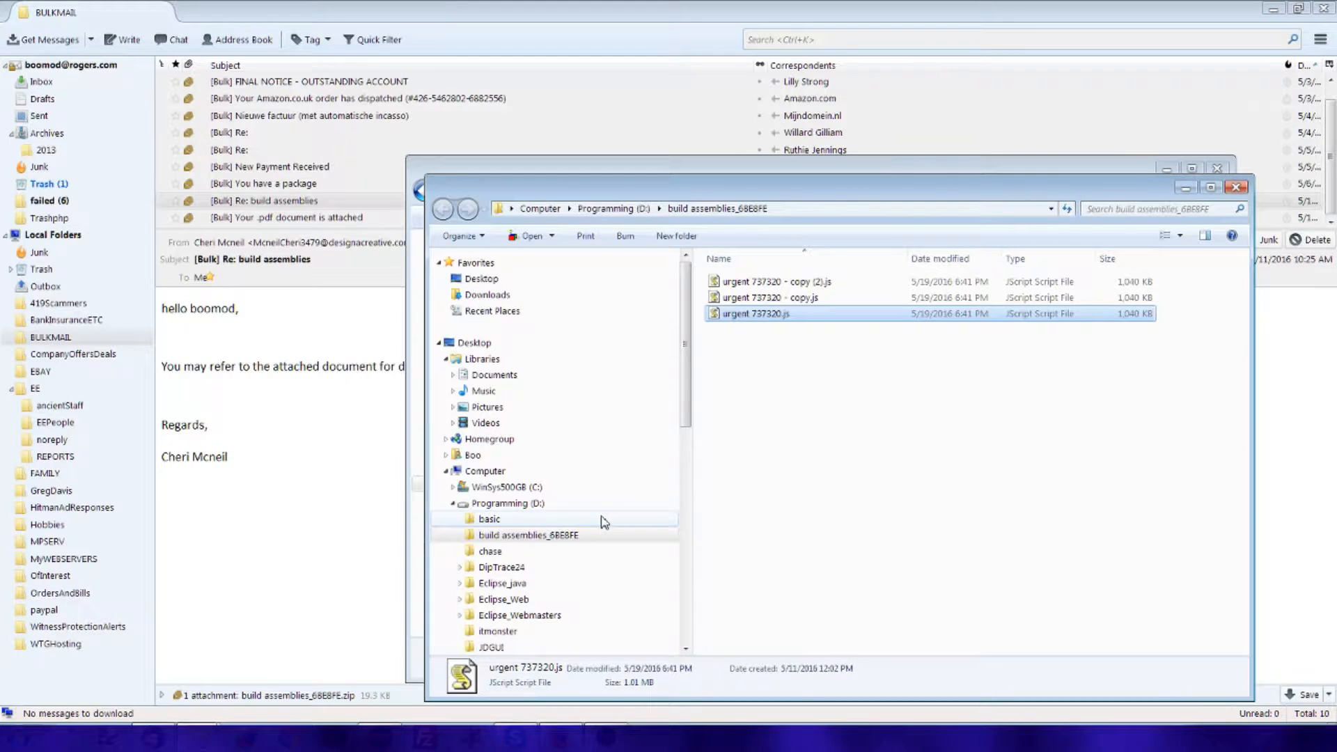
pyautogui.moveTo(591, 532)
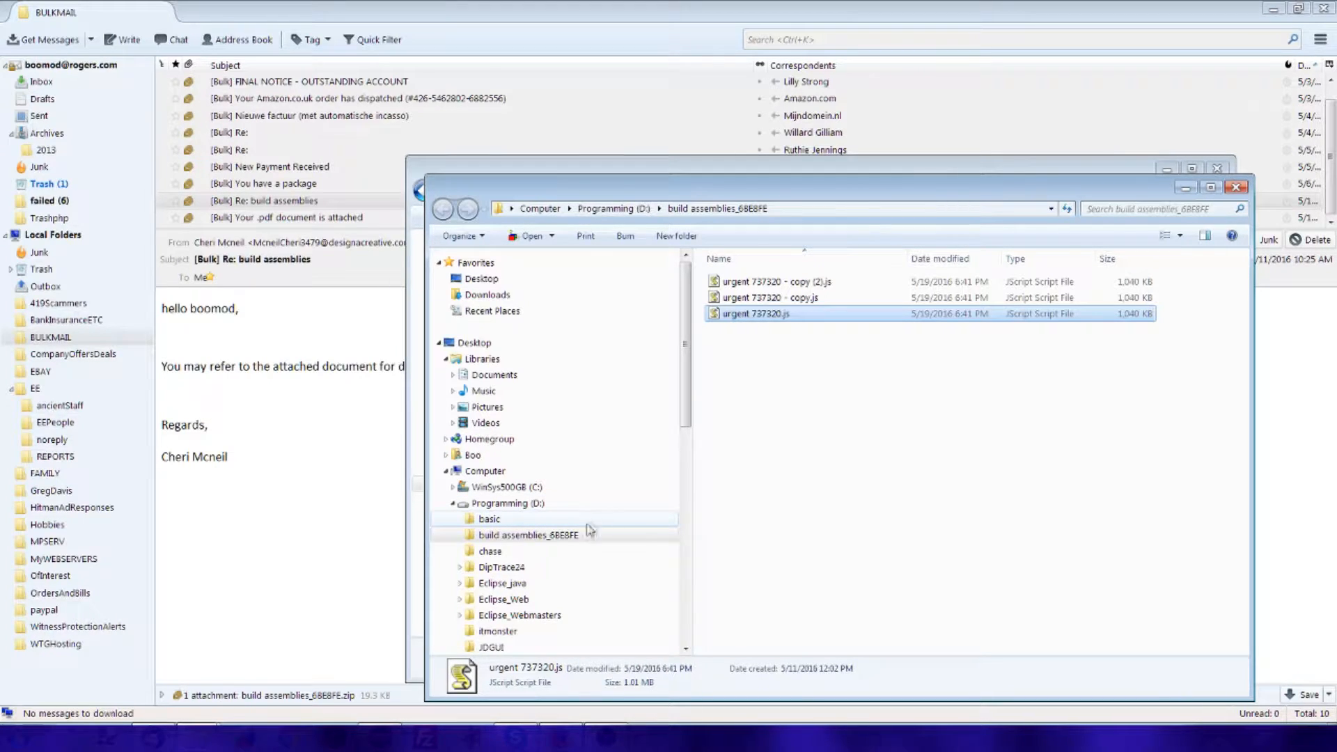
pyautogui.click(443, 209)
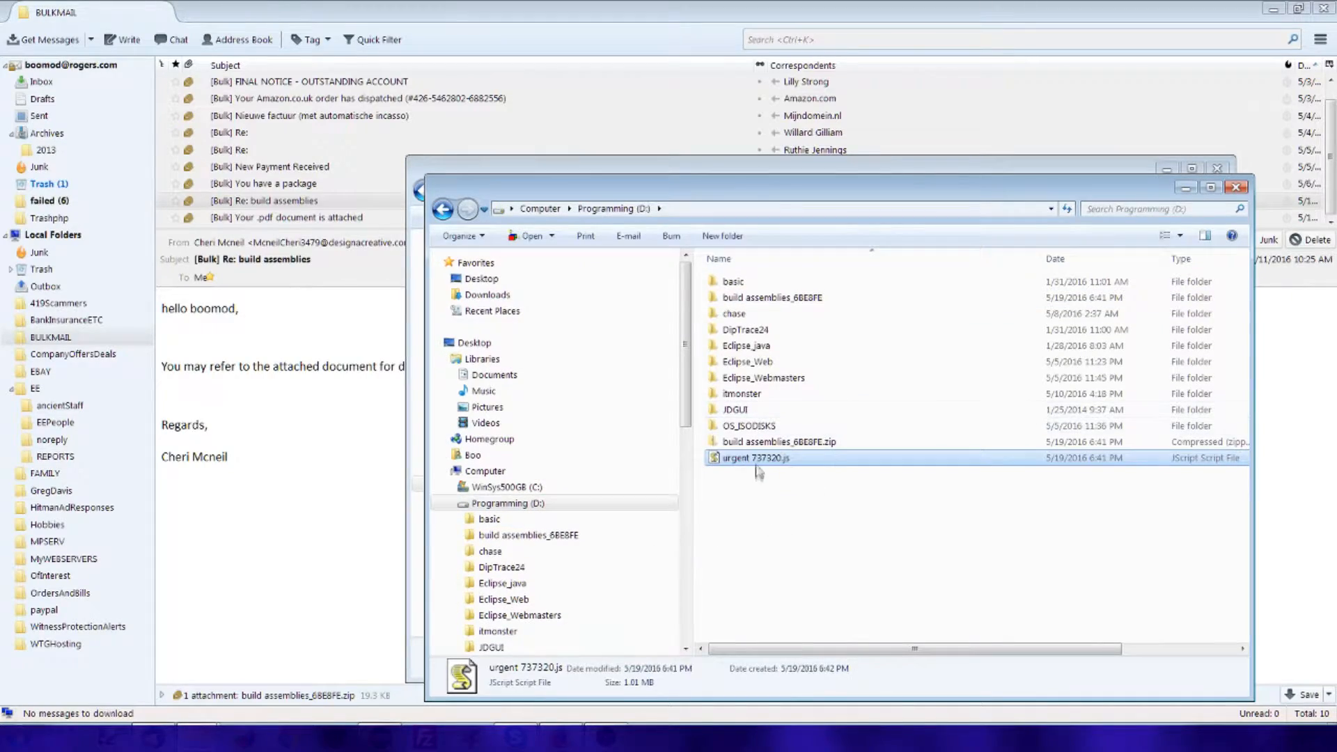
pyautogui.doubleClick(753, 458)
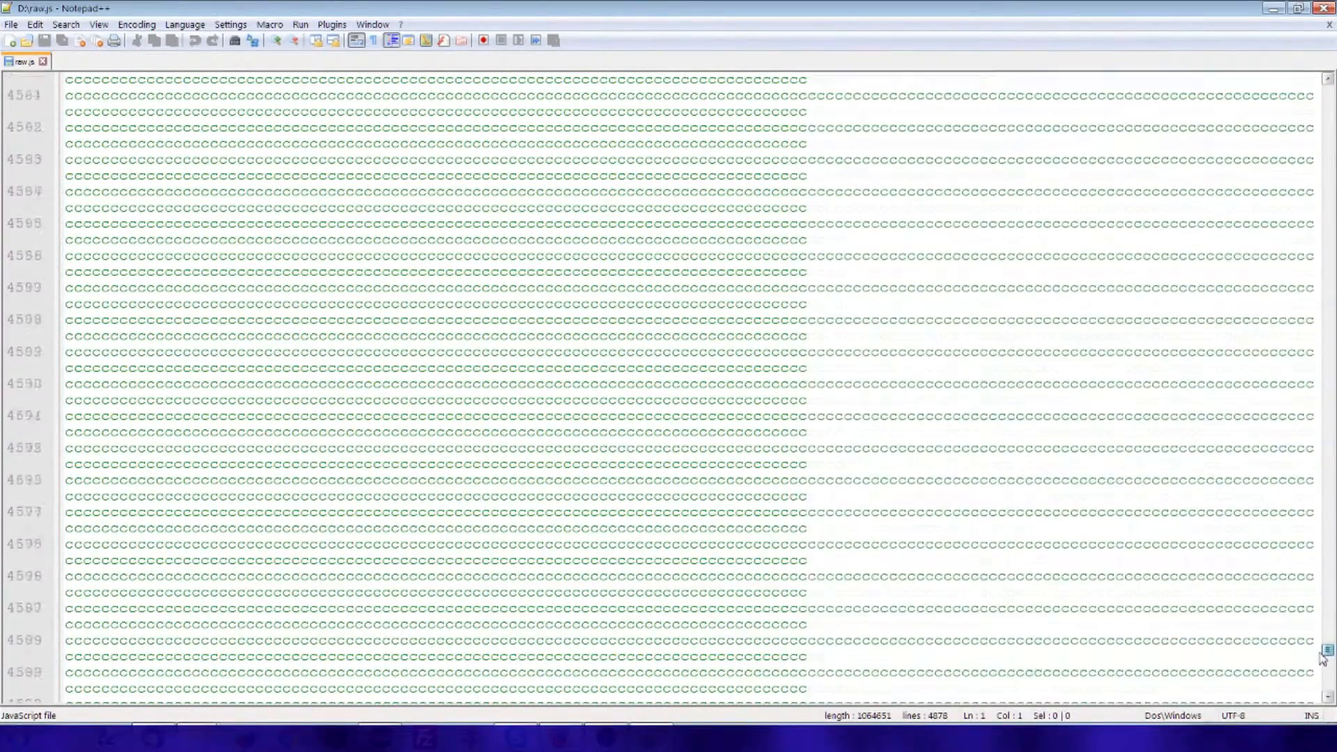
# Step: Scroll through raw.js's repeated c padding and return to the top of the file
pyautogui.scroll(-3)
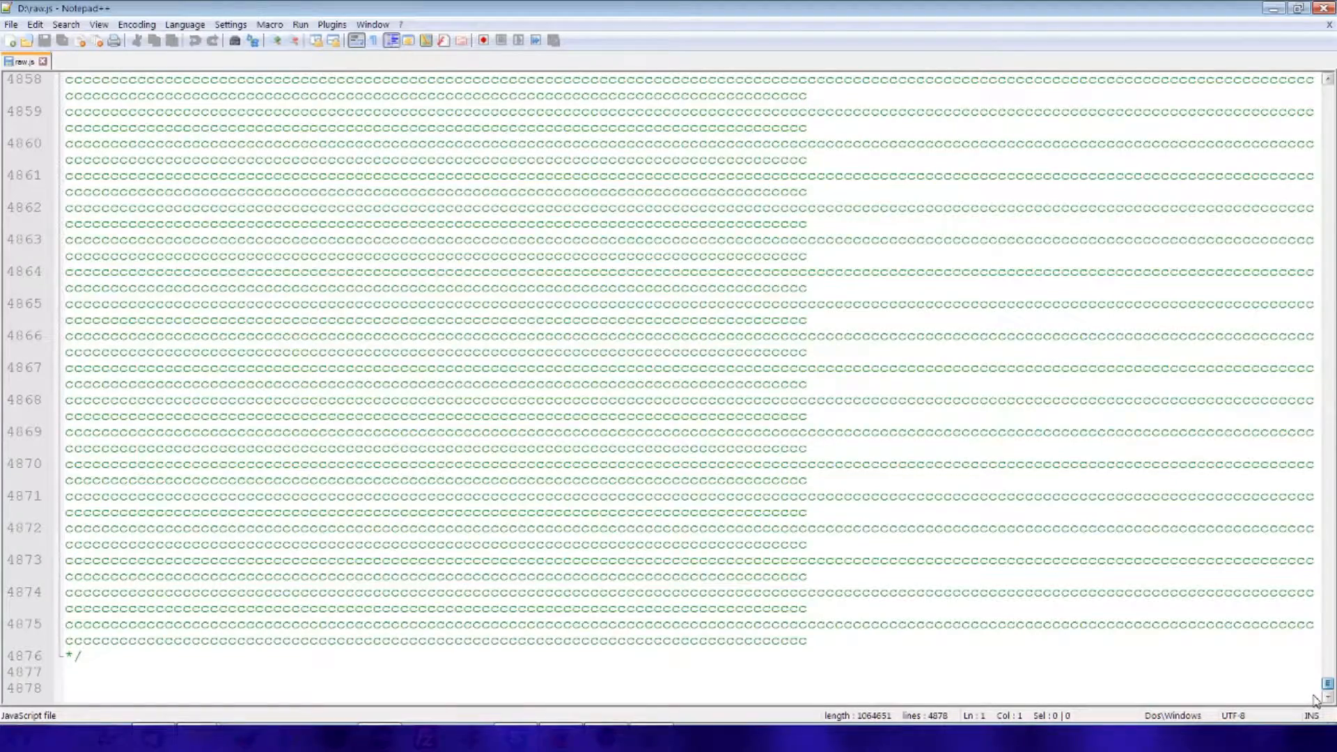
pyautogui.scroll(3)
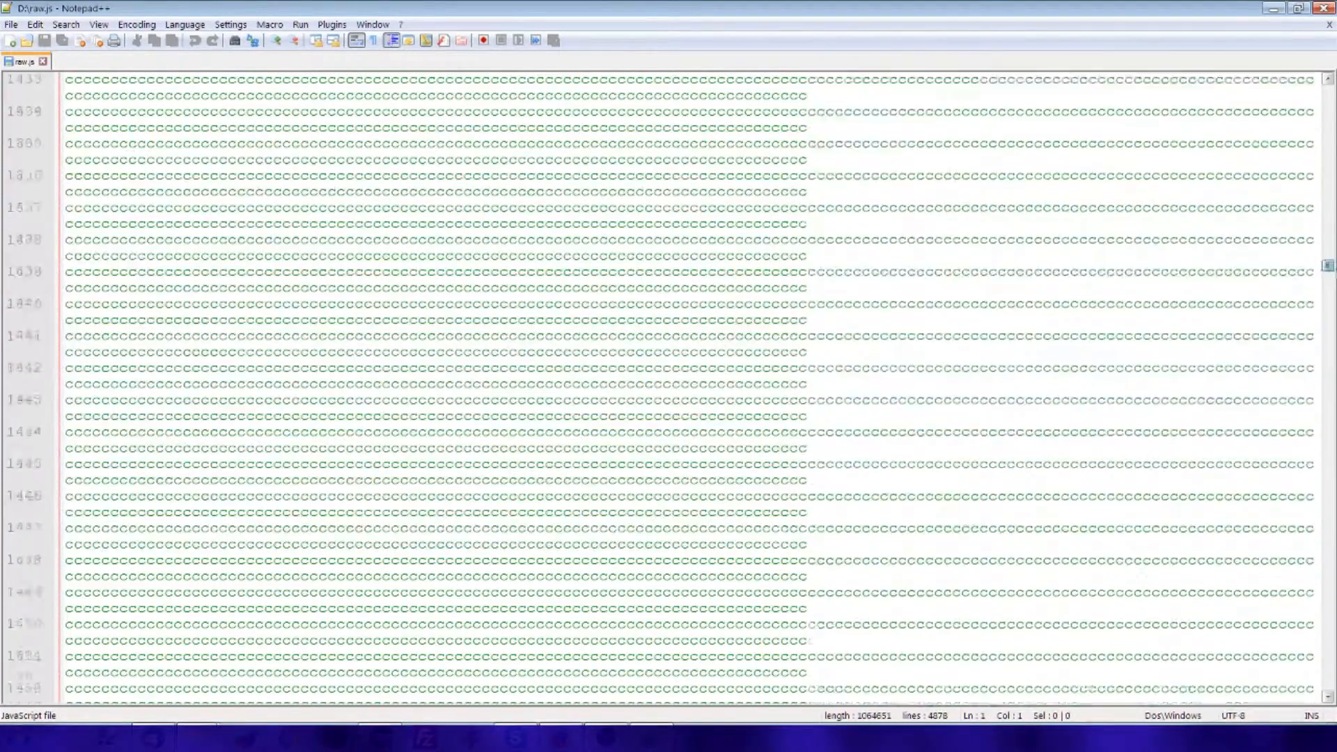
pyautogui.press('ctrl+Home')
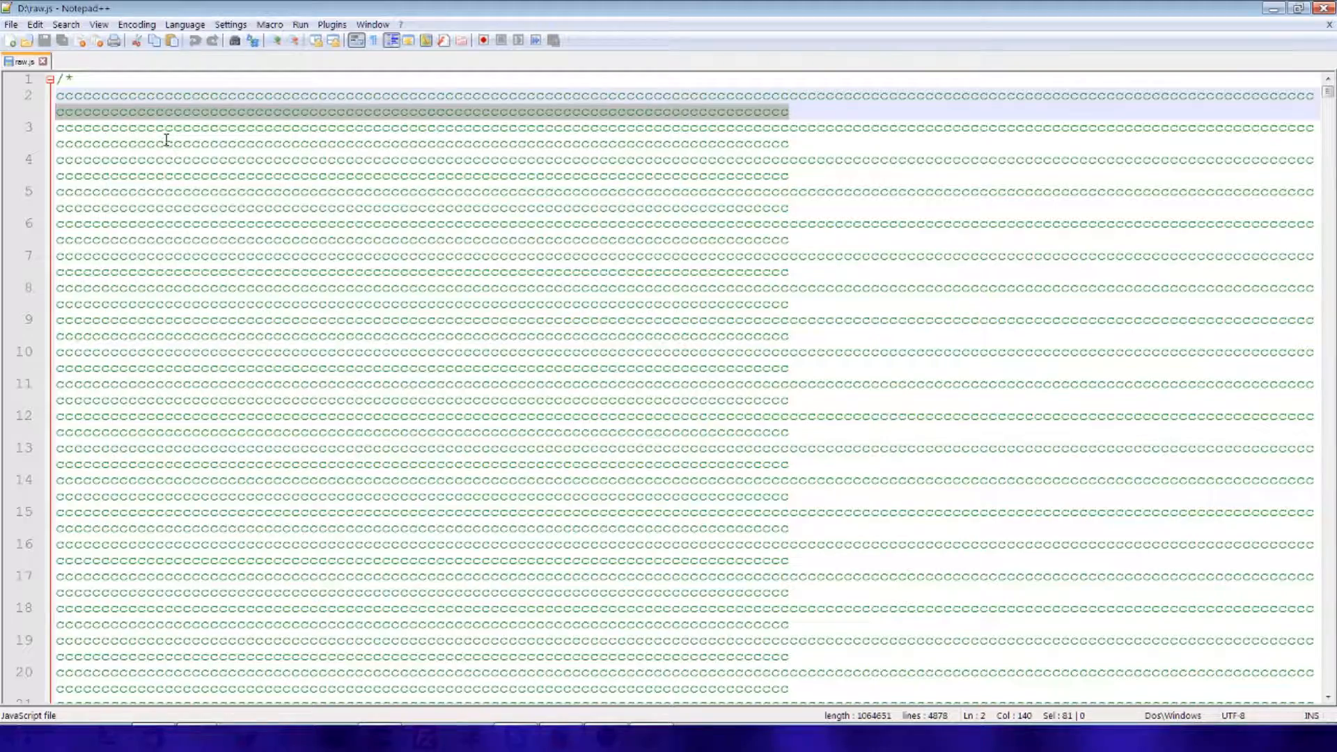
# Step: Replace every filler c with nothing, then select all remaining text
pyautogui.click(65, 24)
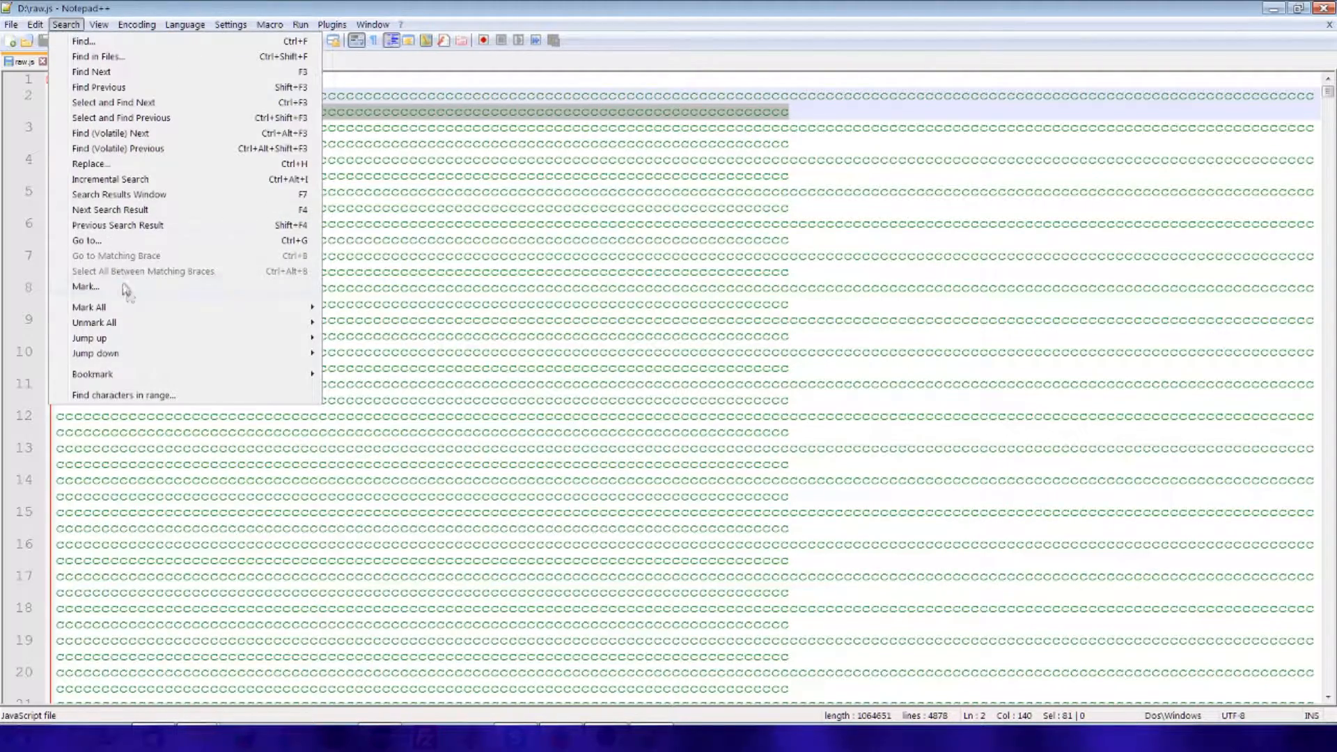
pyautogui.click(91, 163)
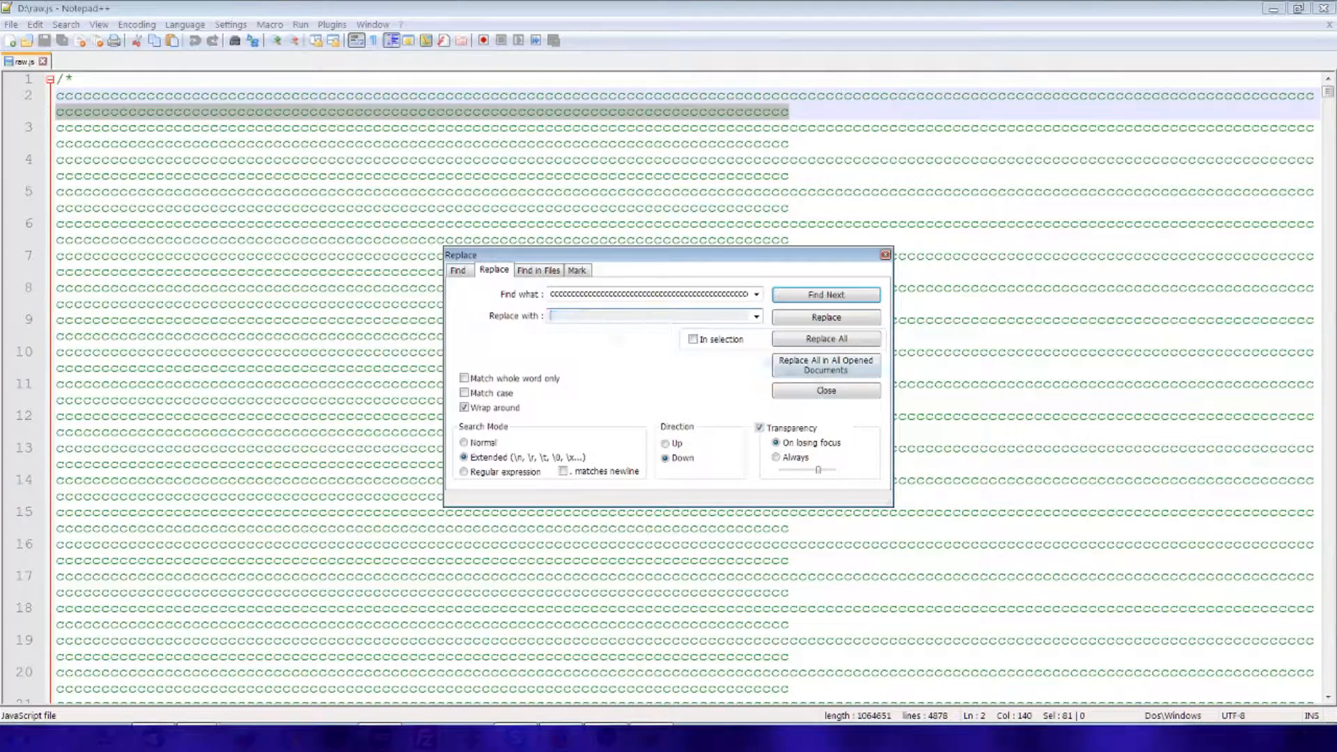
pyautogui.click(65, 24)
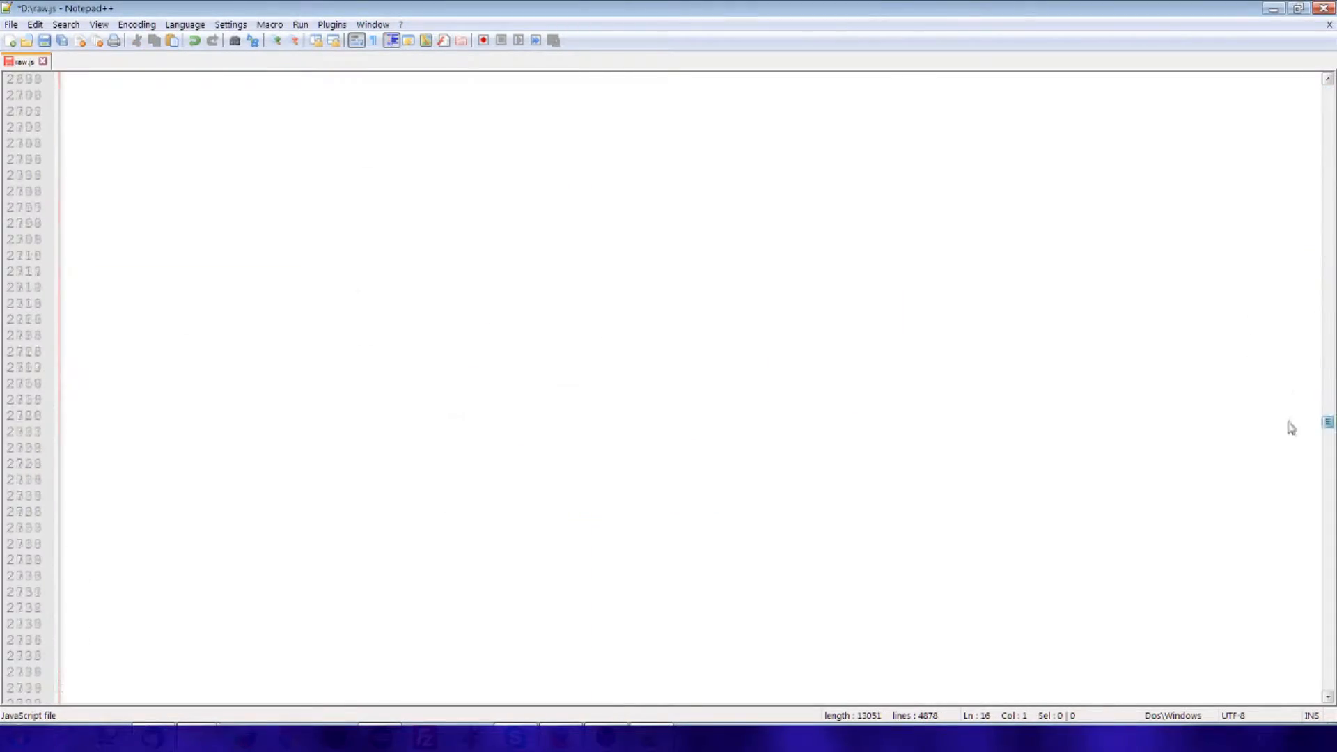
pyautogui.scroll(-3)
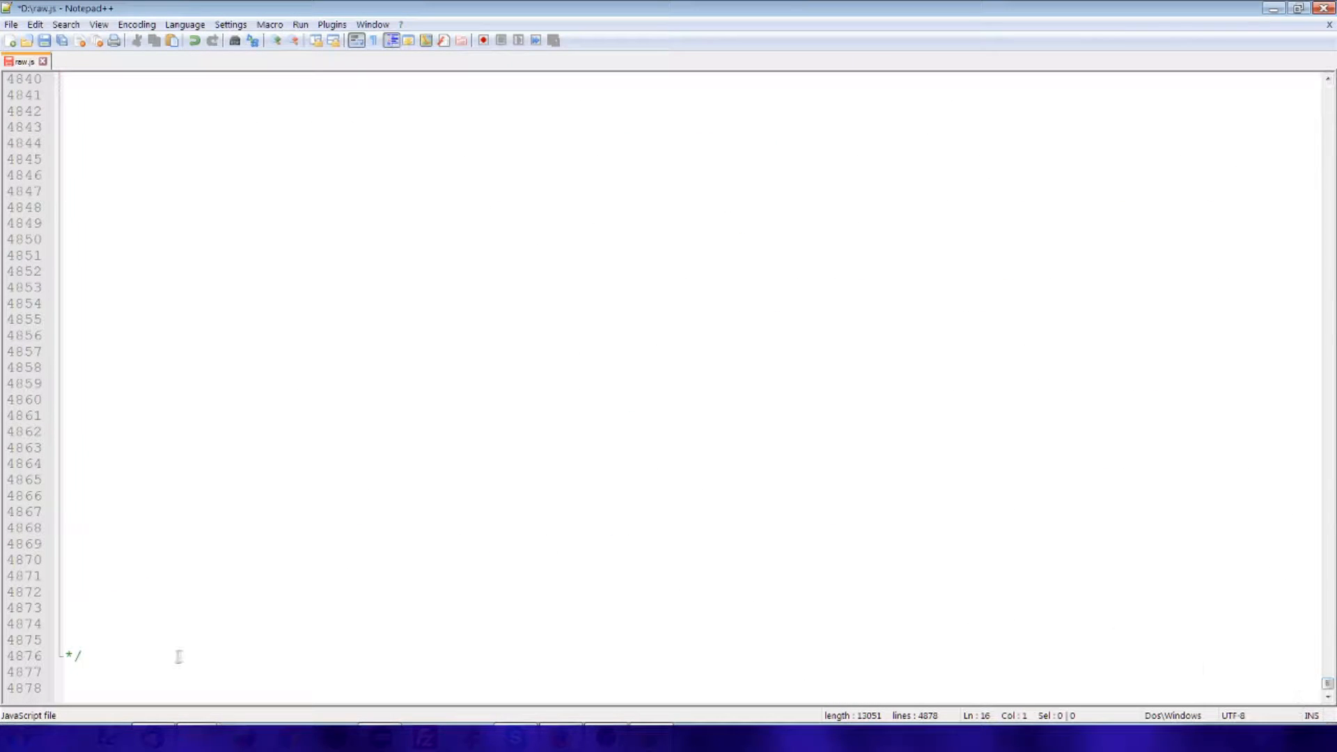
pyautogui.scroll(3)
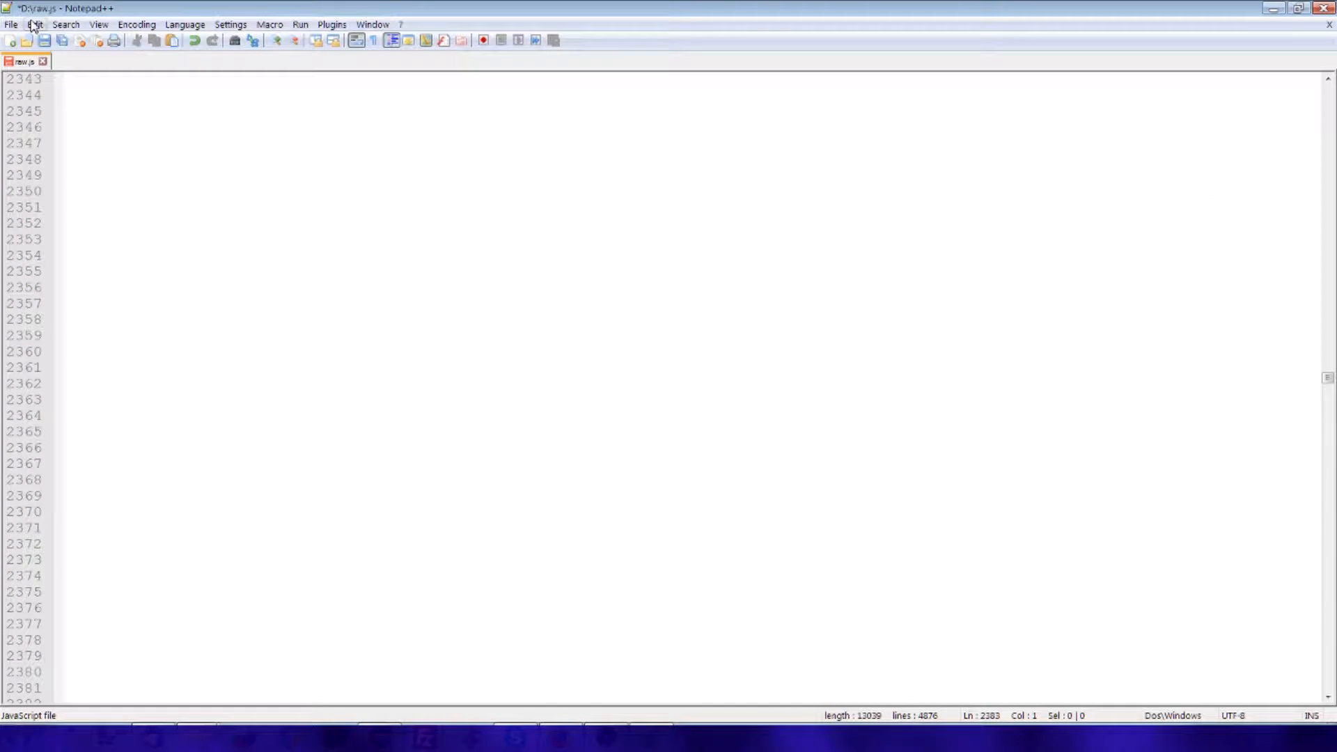
pyautogui.click(34, 23)
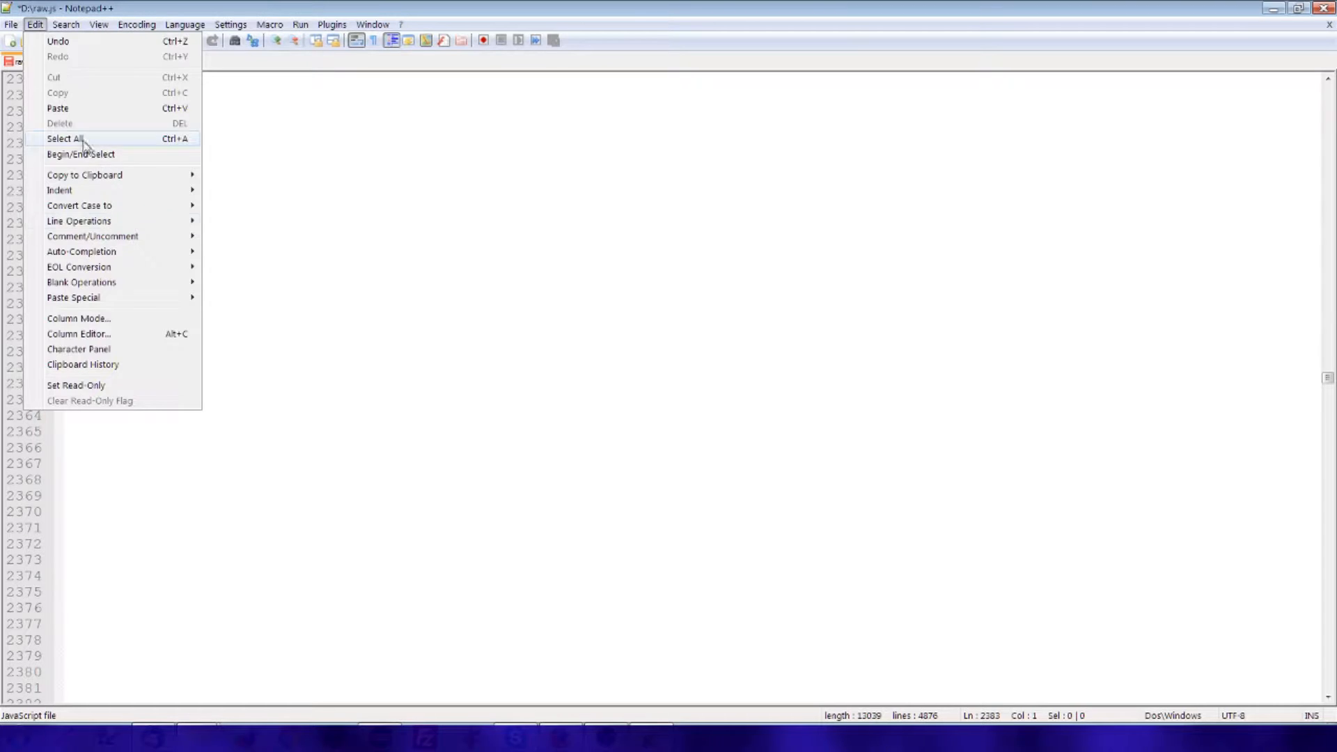
pyautogui.click(64, 138)
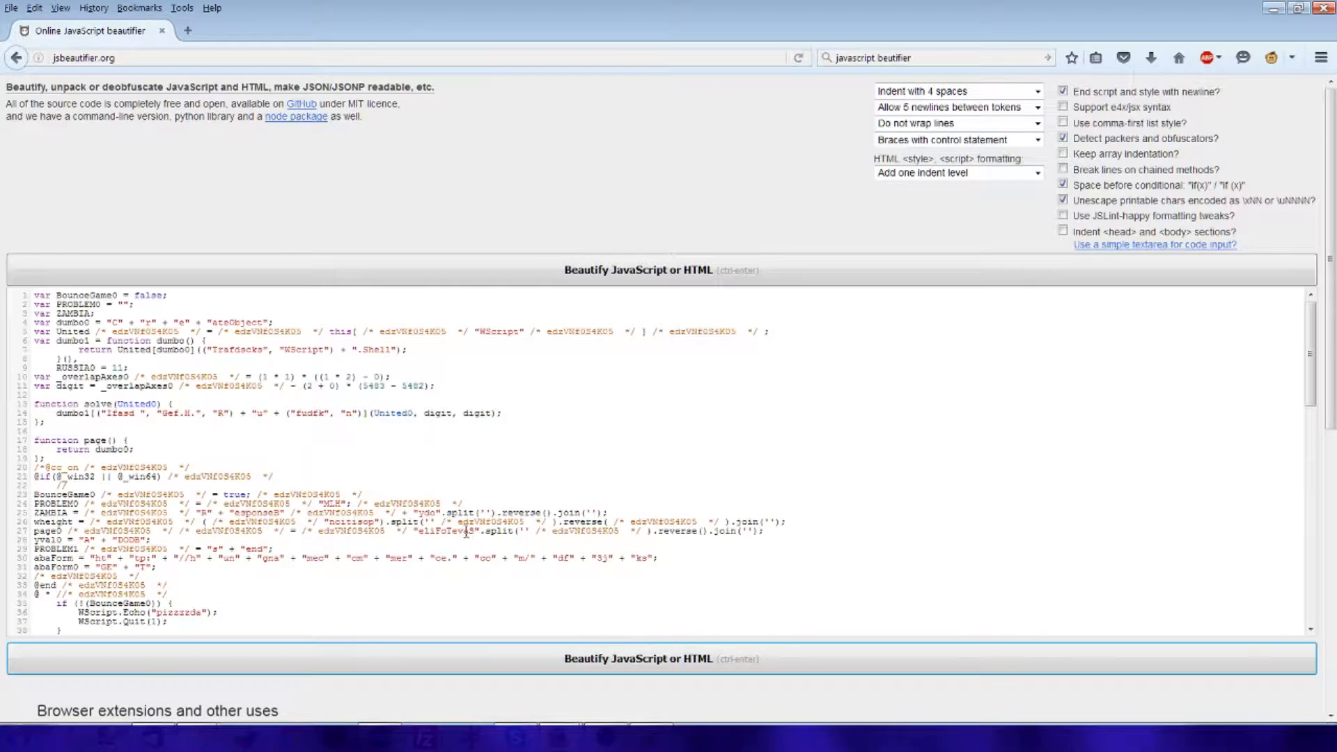
# Step: Scroll through the beautified JavaScript output on jsbeautifier.org
pyautogui.scroll(-3)
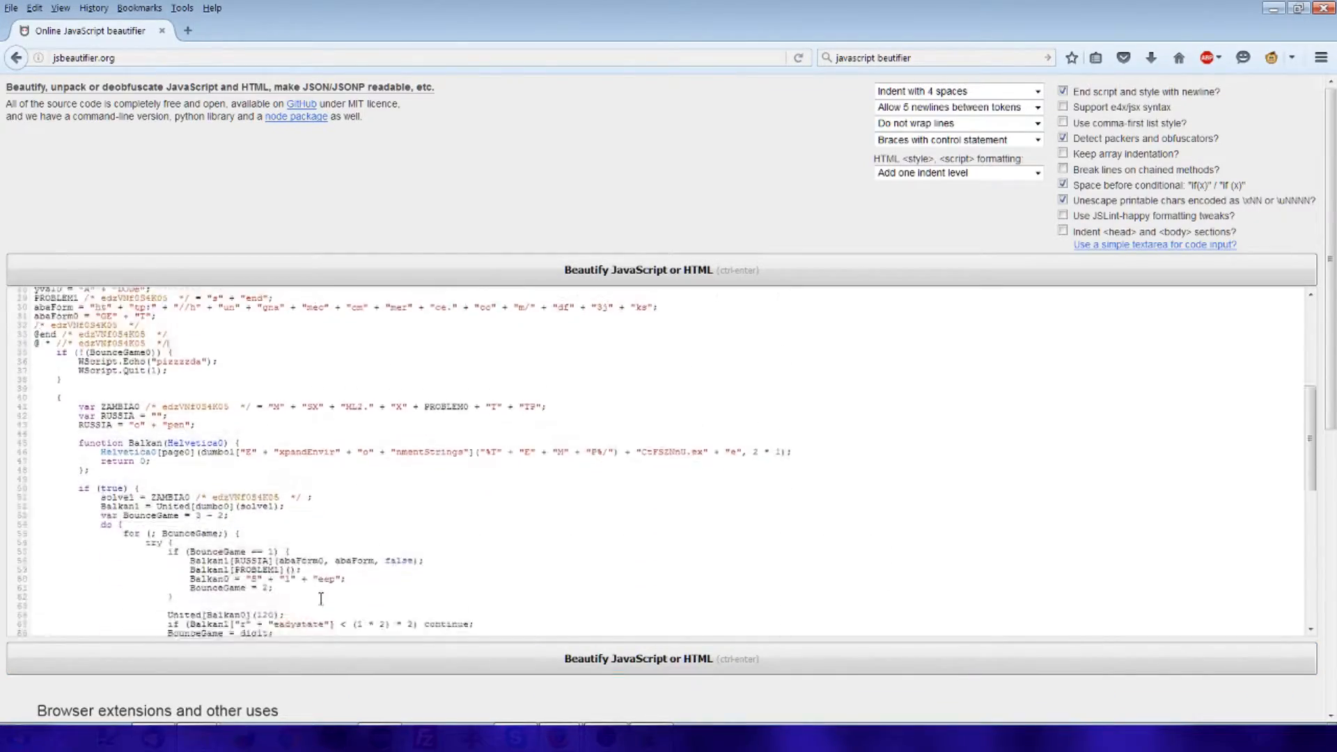
pyautogui.scroll(-3)
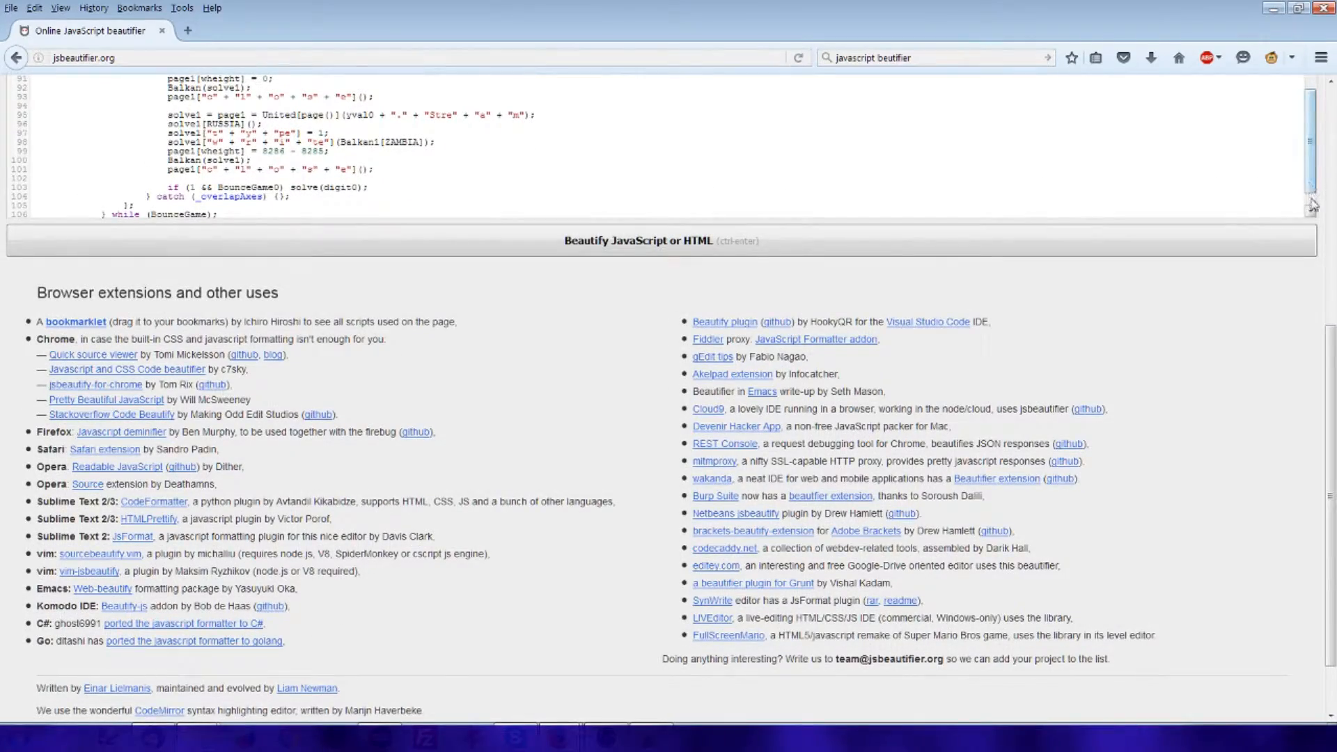
pyautogui.scroll(3)
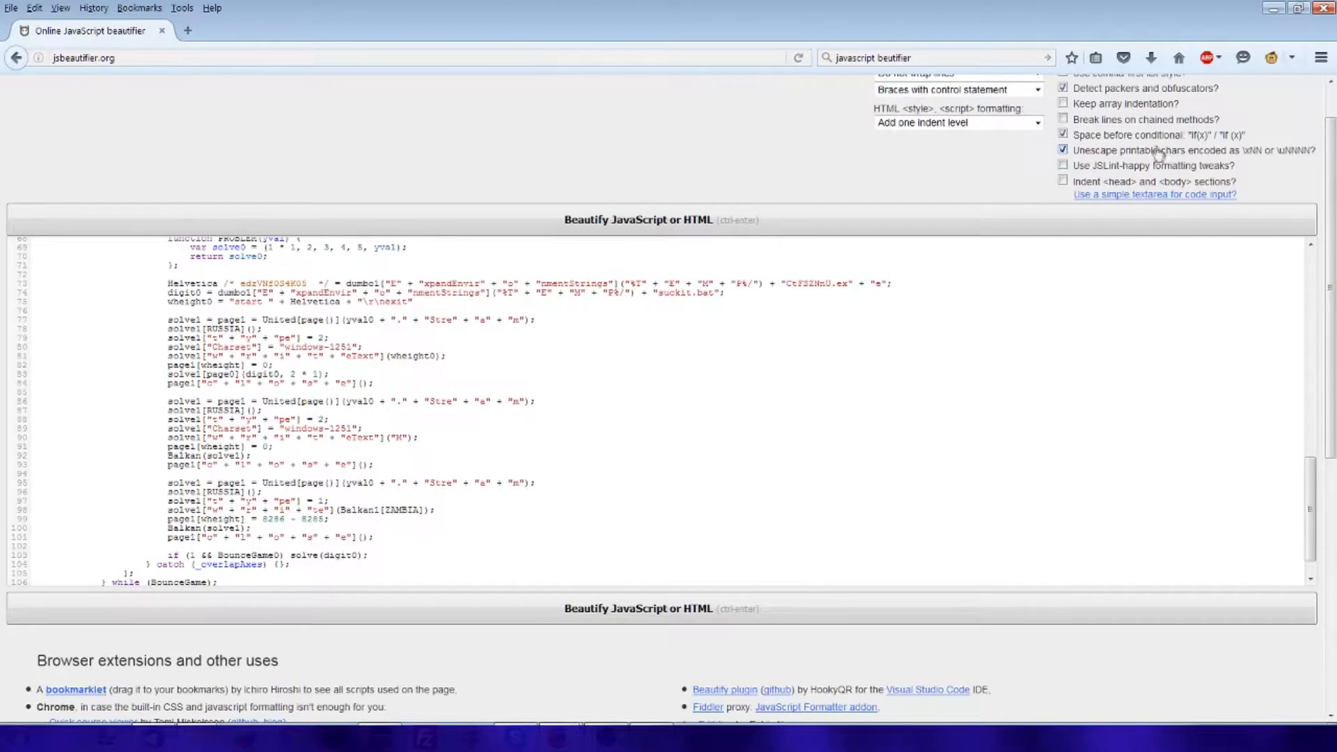
pyautogui.moveTo(1118, 159)
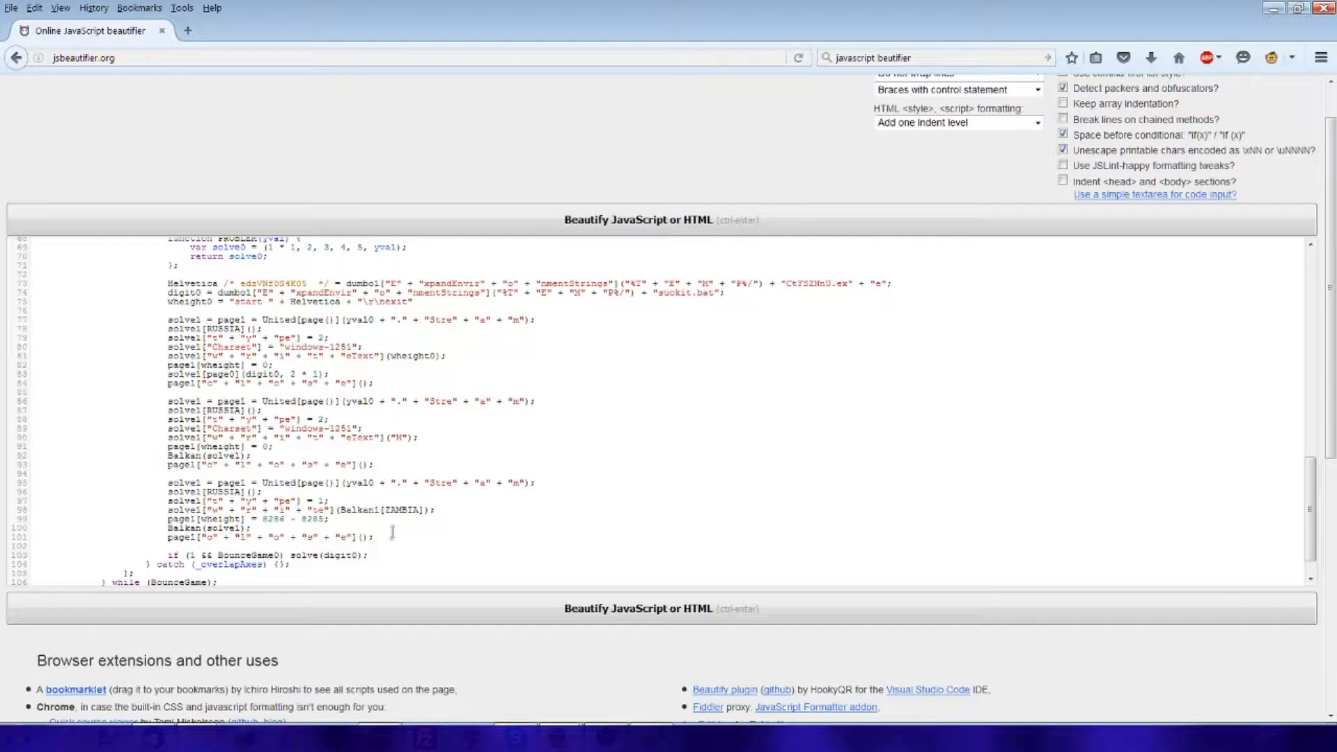
pyautogui.moveTo(396, 563)
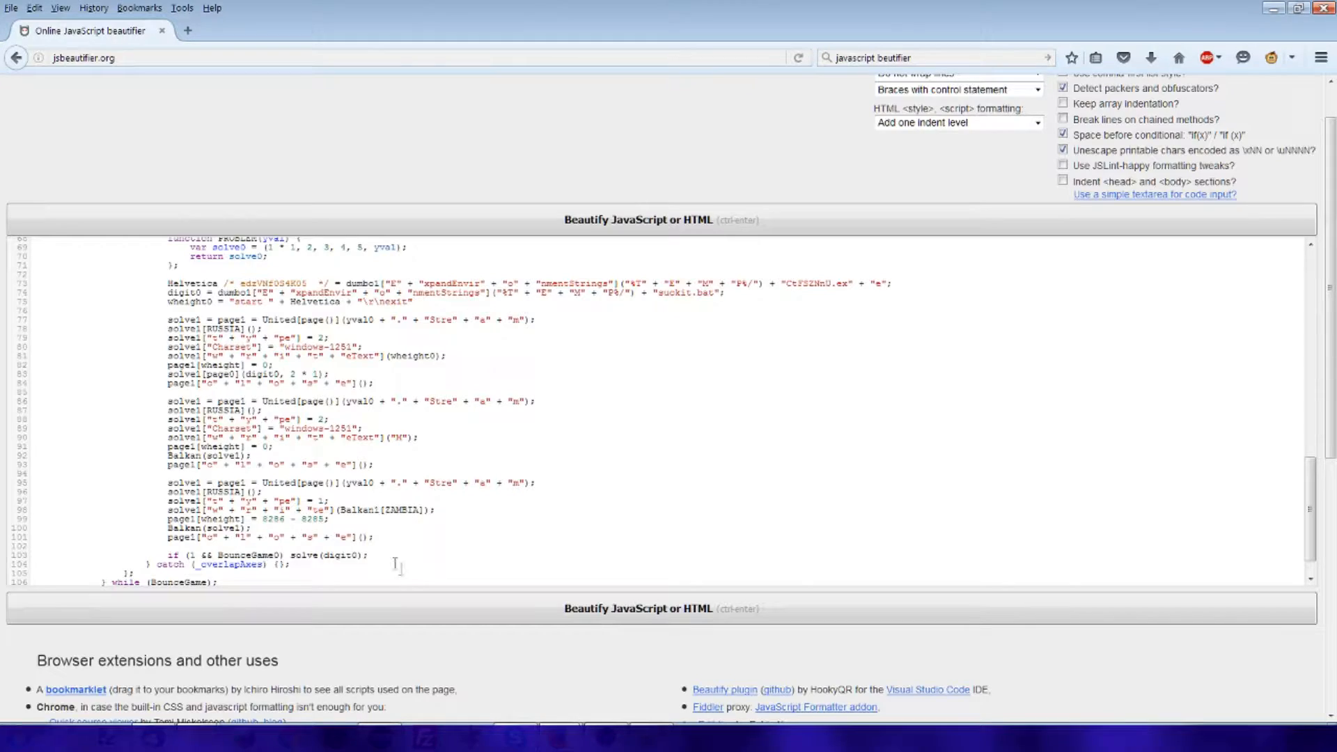
pyautogui.scroll(-3)
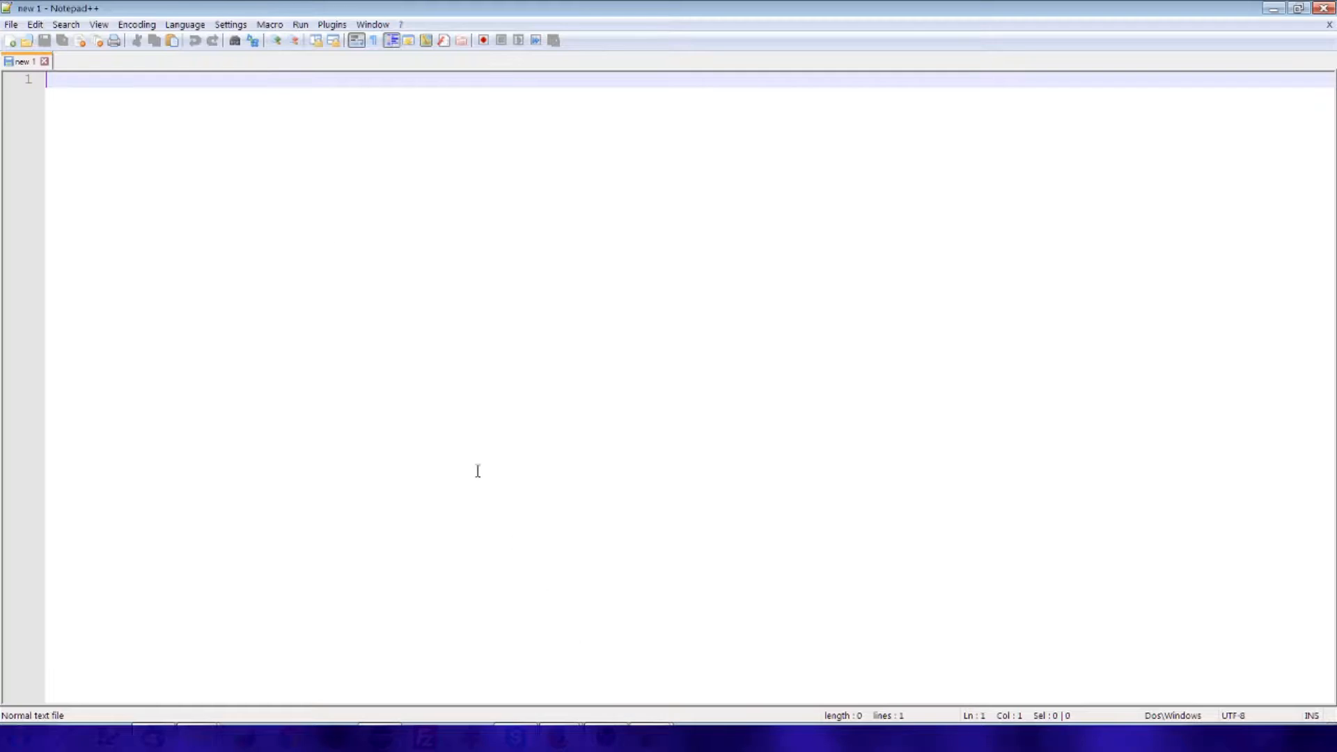
# Step: Paste the beautified code into the new document and set the language to JavaScript
pyautogui.click(184, 24)
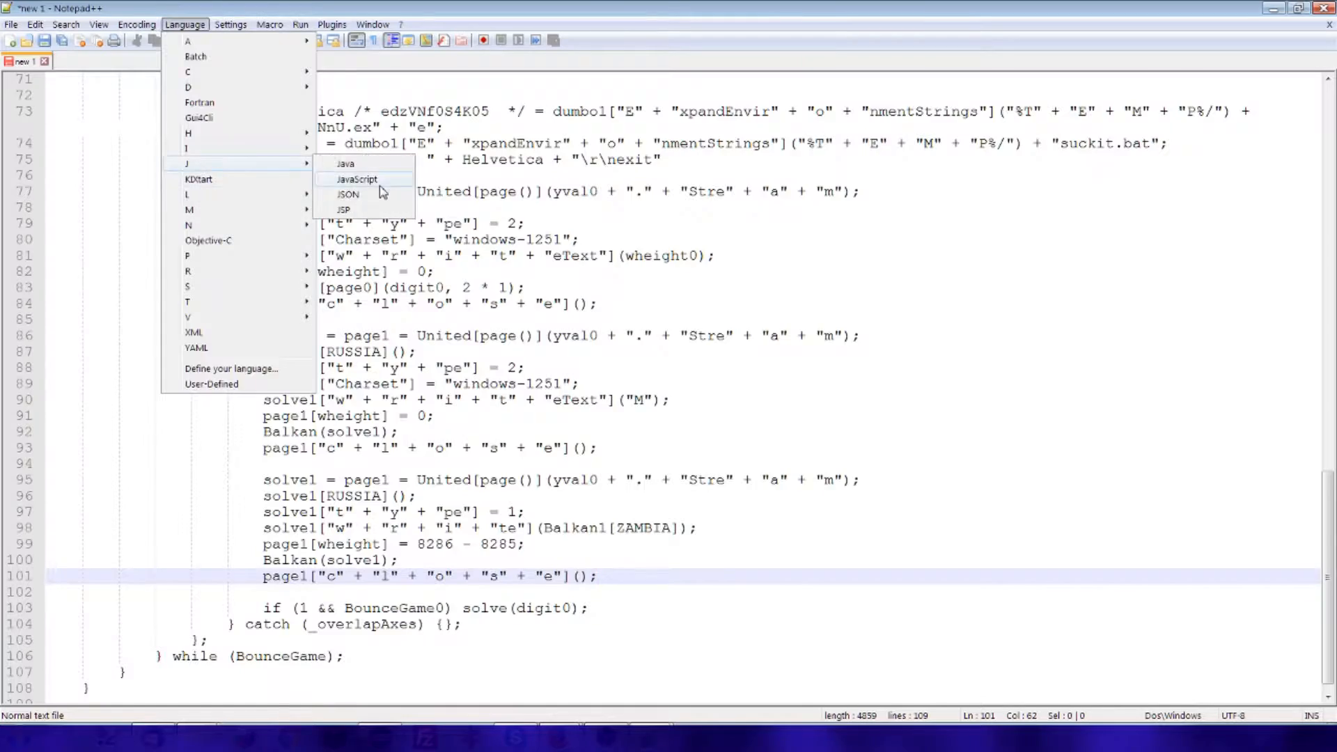
pyautogui.click(357, 179)
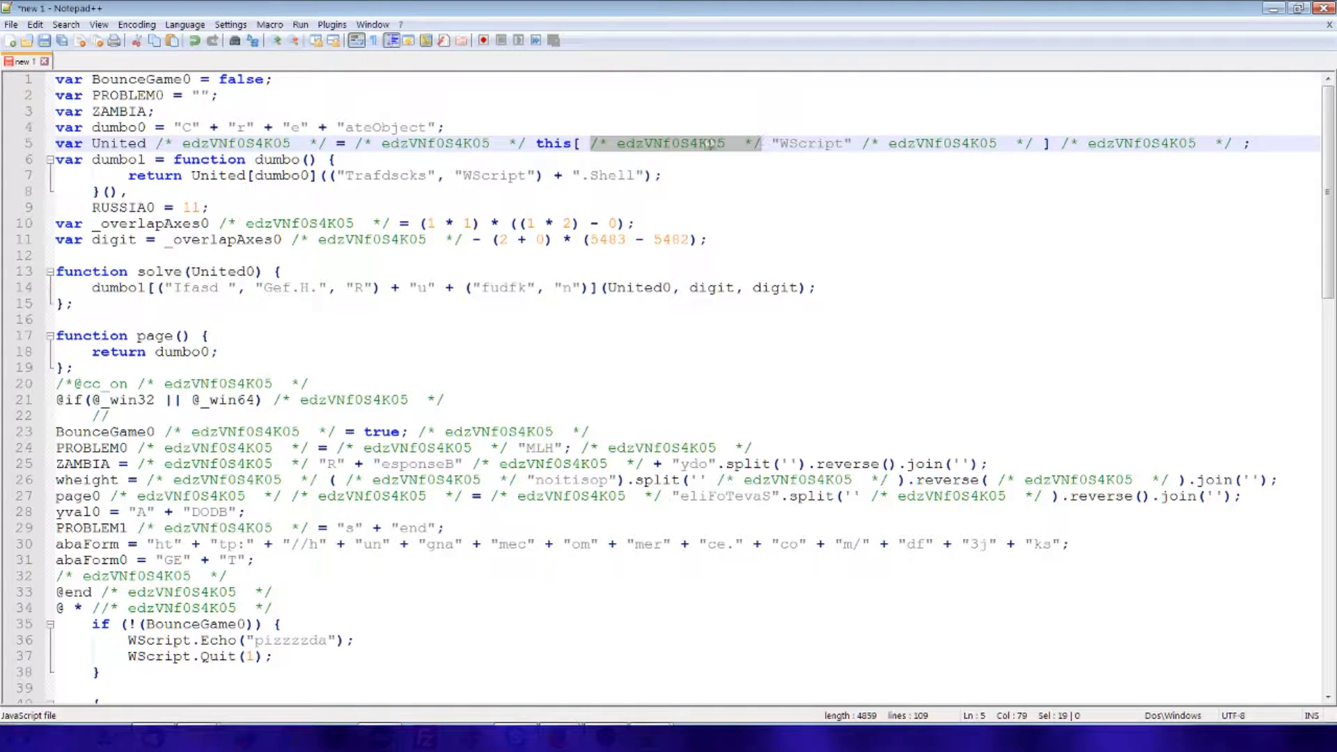
pyautogui.click(824, 338)
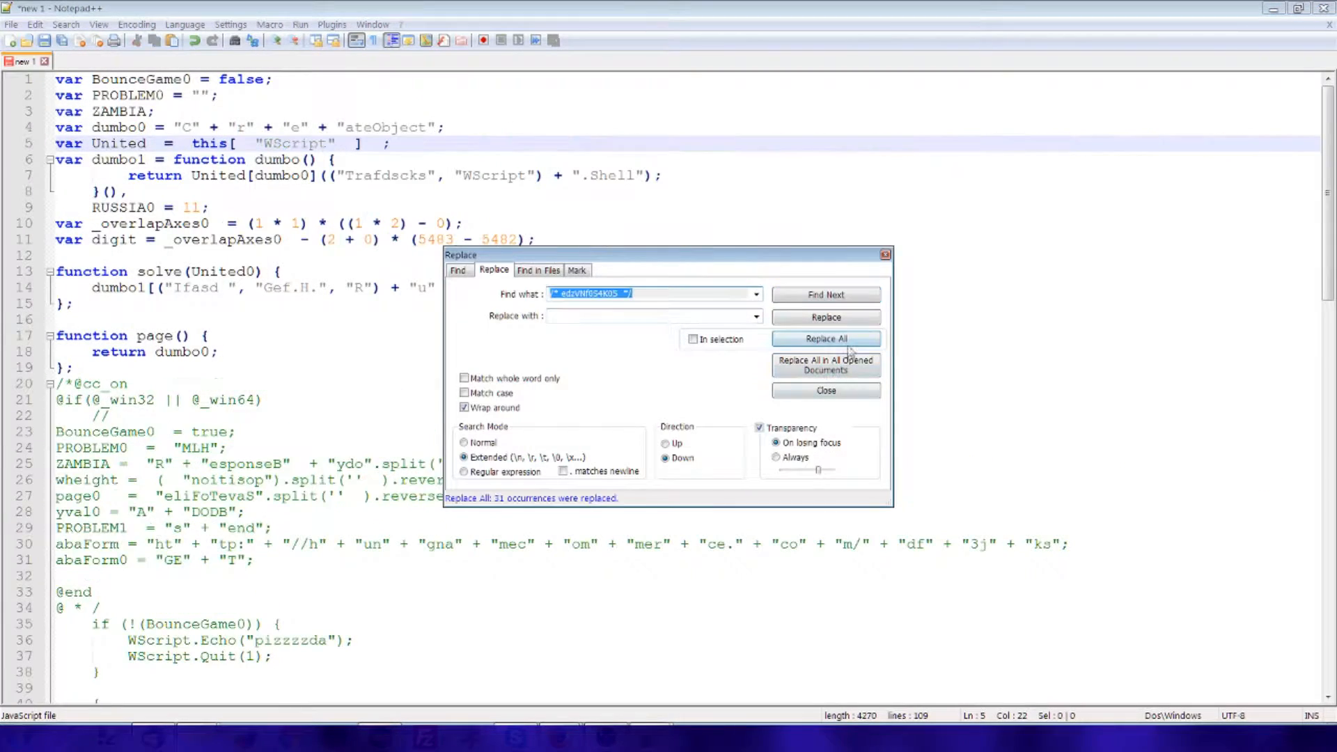
pyautogui.click(824, 391)
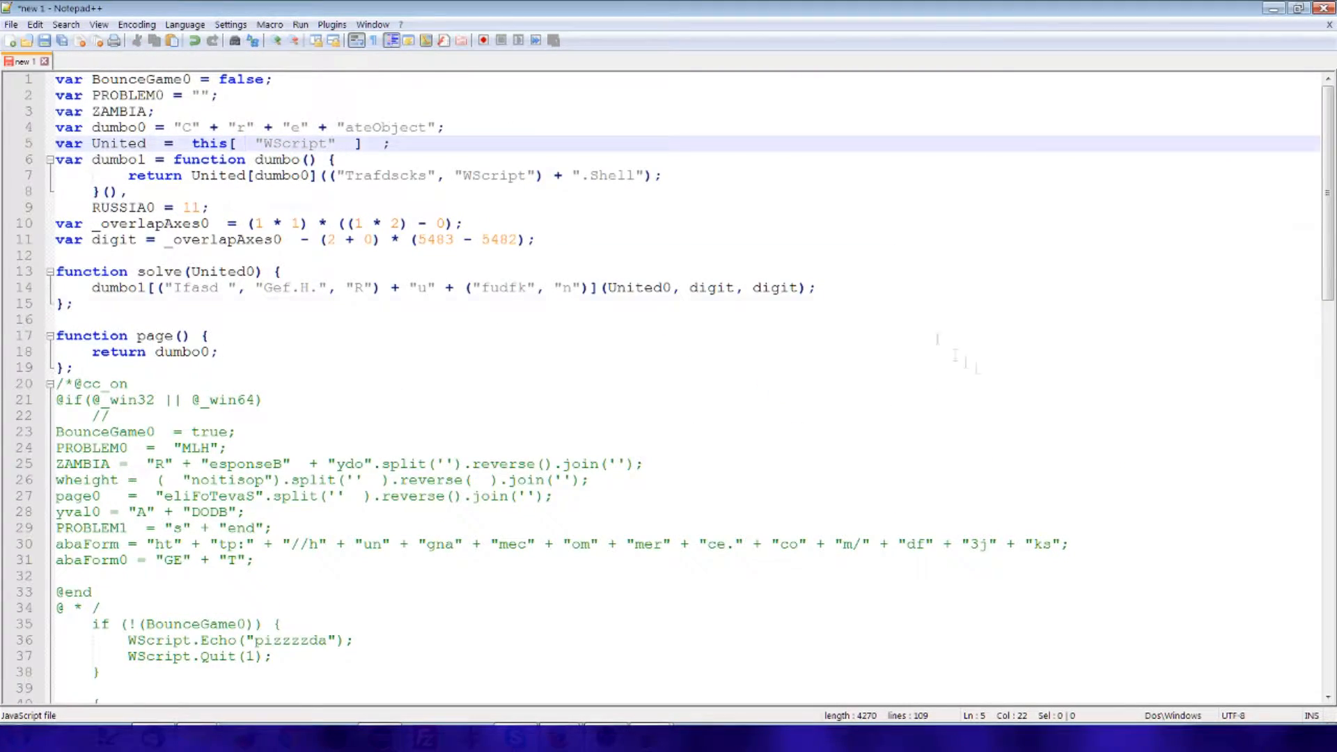
pyautogui.scroll(-3)
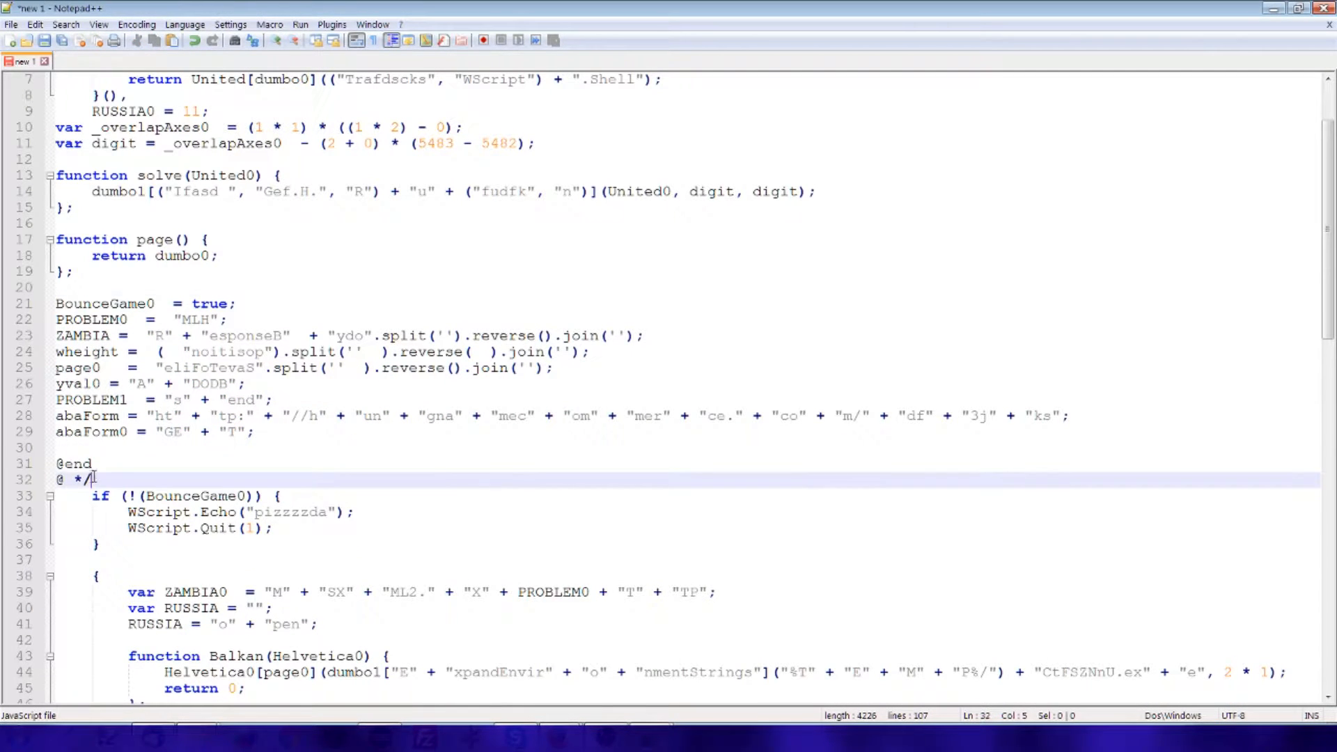
pyautogui.press('Delete')
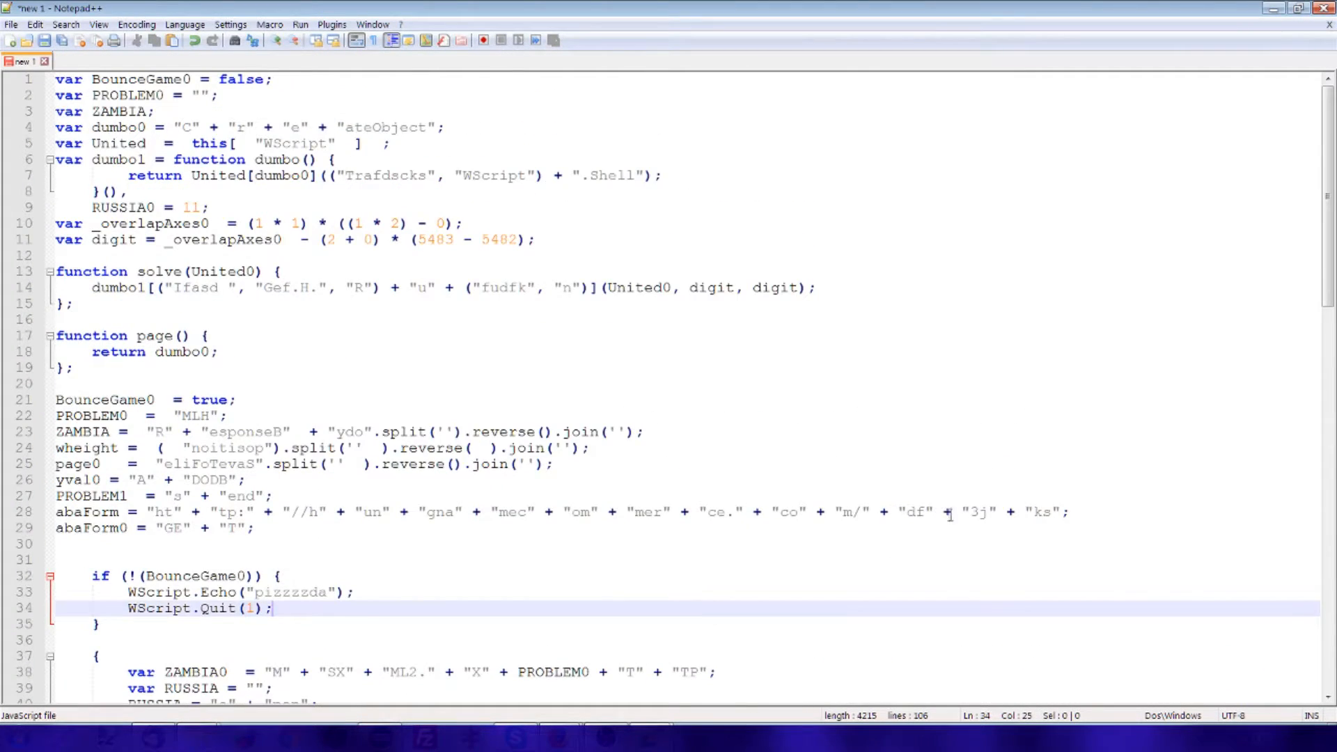
pyautogui.scroll(-3)
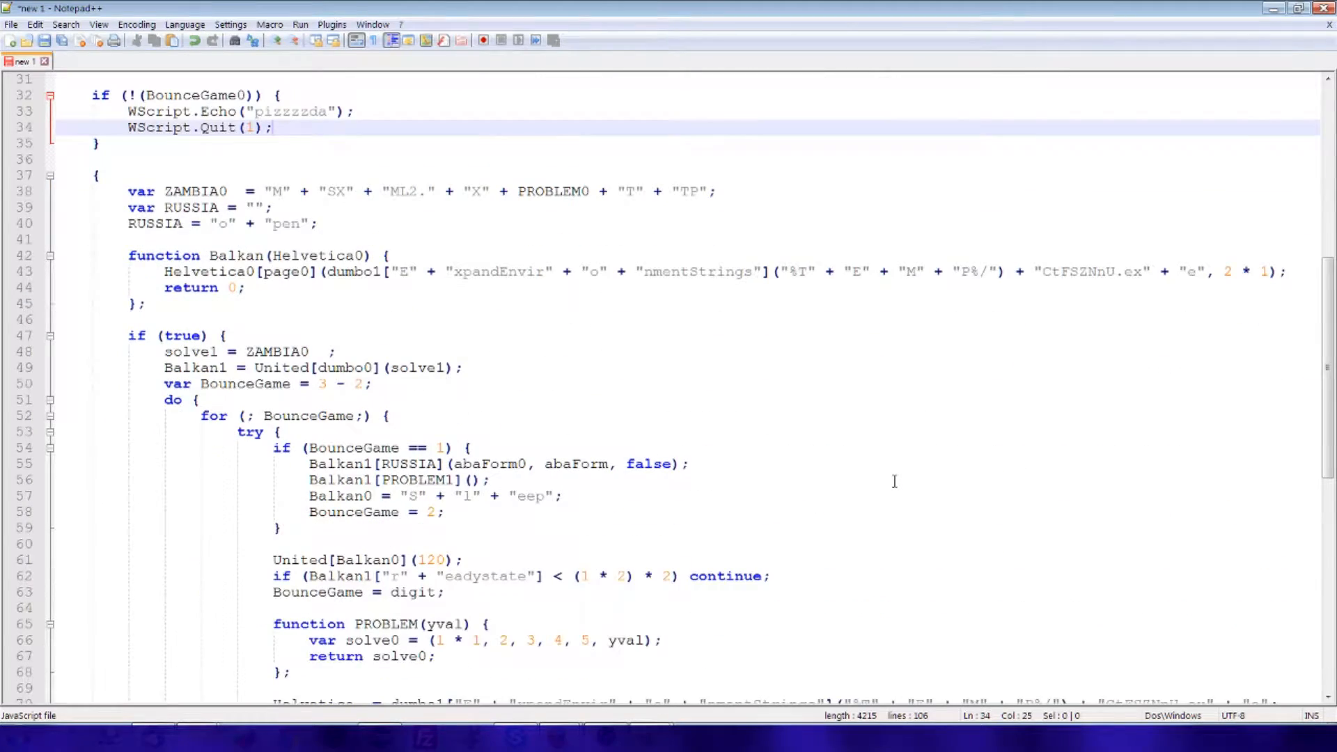
pyautogui.scroll(-3)
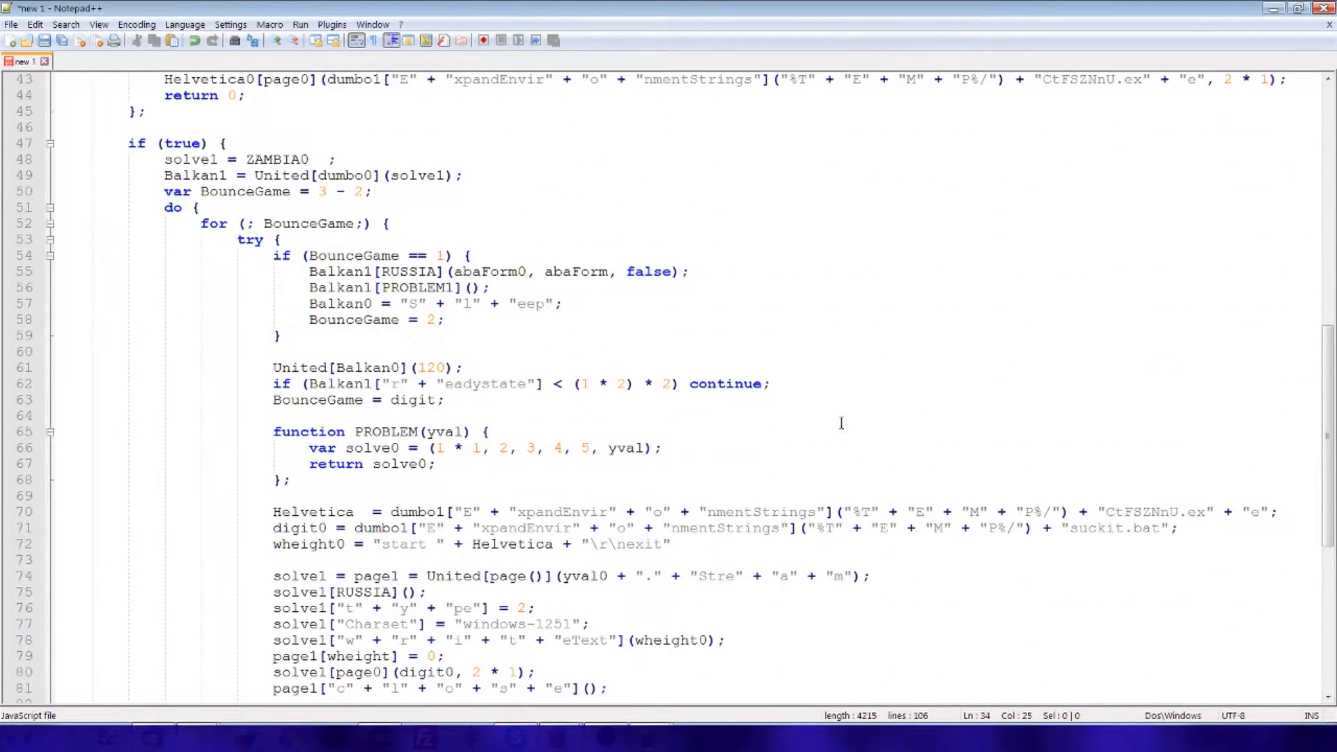
pyautogui.scroll(-3)
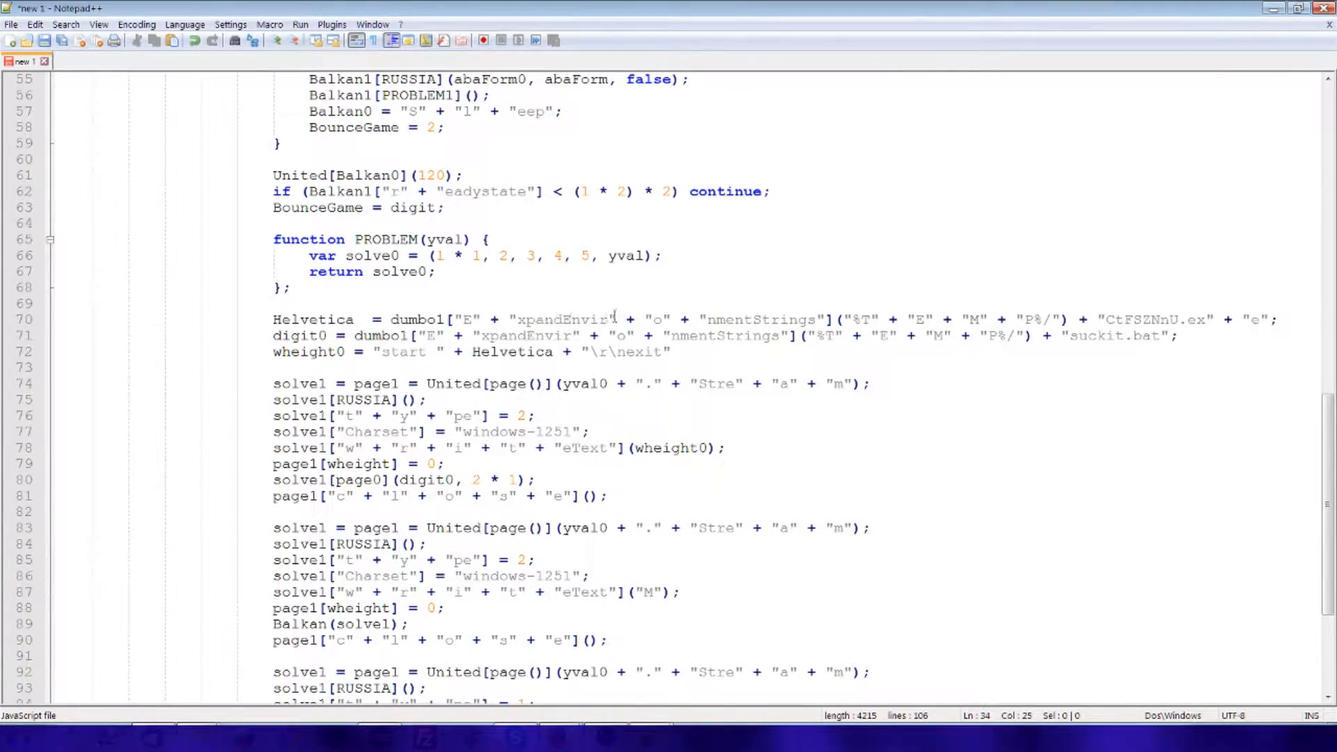
pyautogui.moveTo(708, 396)
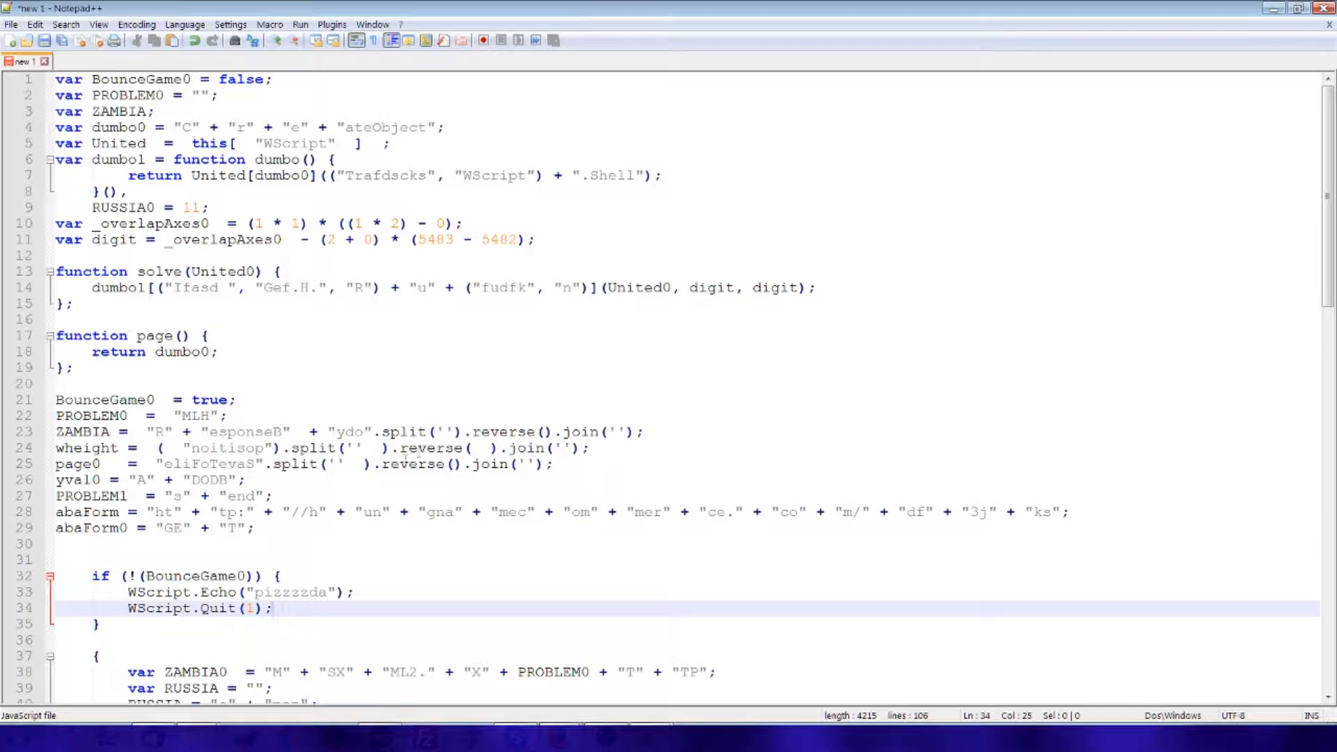
pyautogui.moveTo(170, 514)
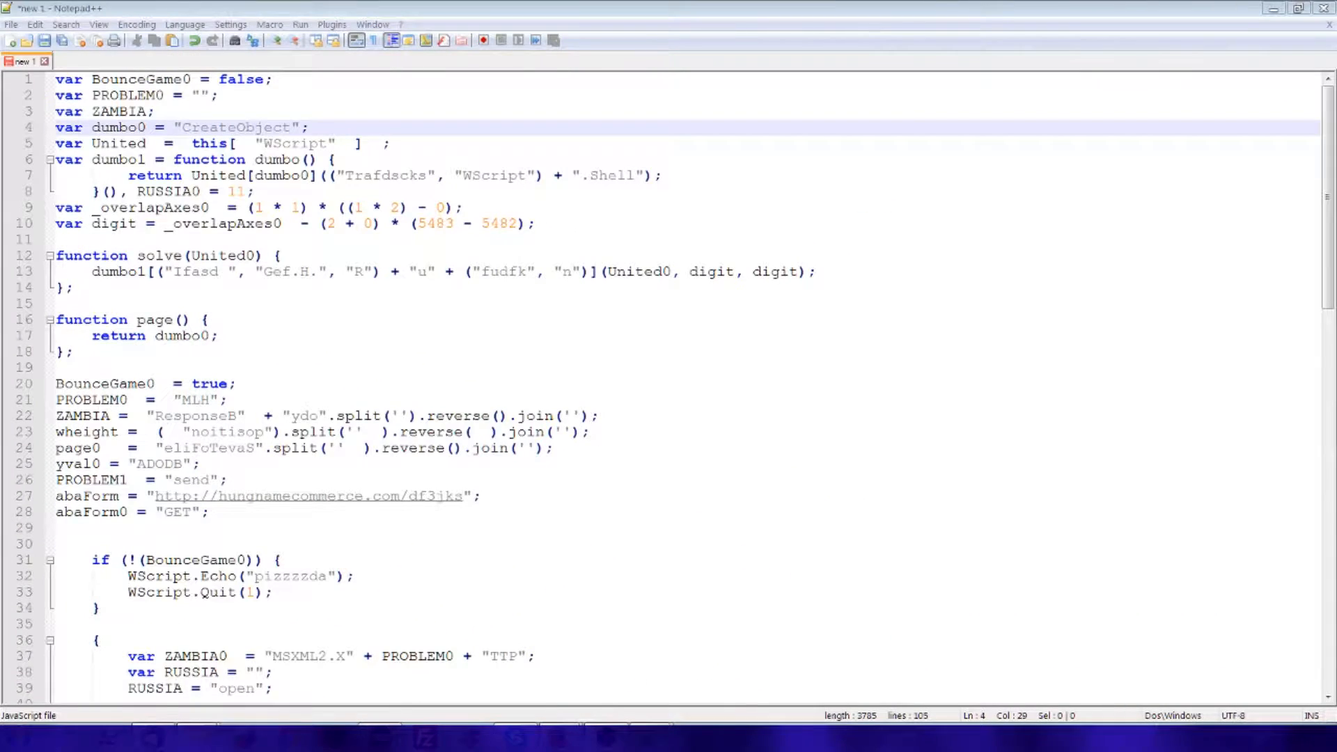
pyautogui.moveTo(907, 405)
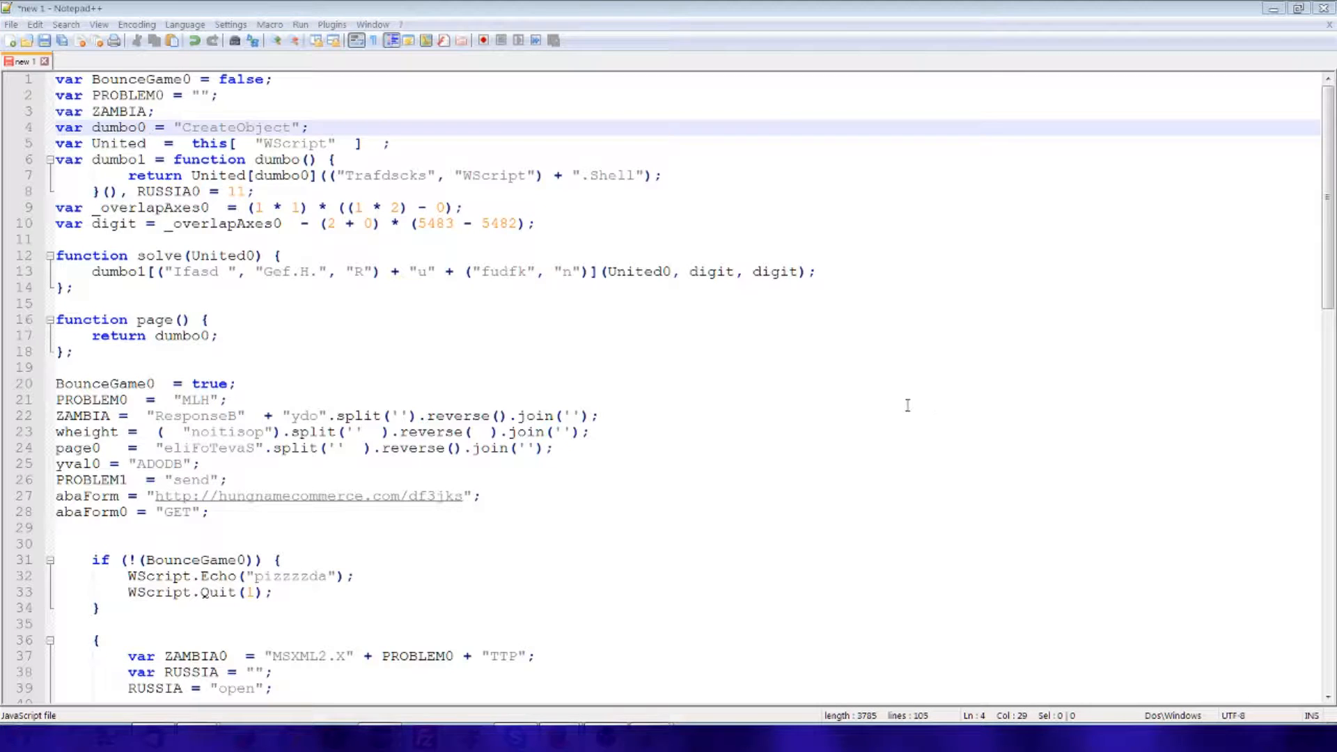
pyautogui.scroll(-3)
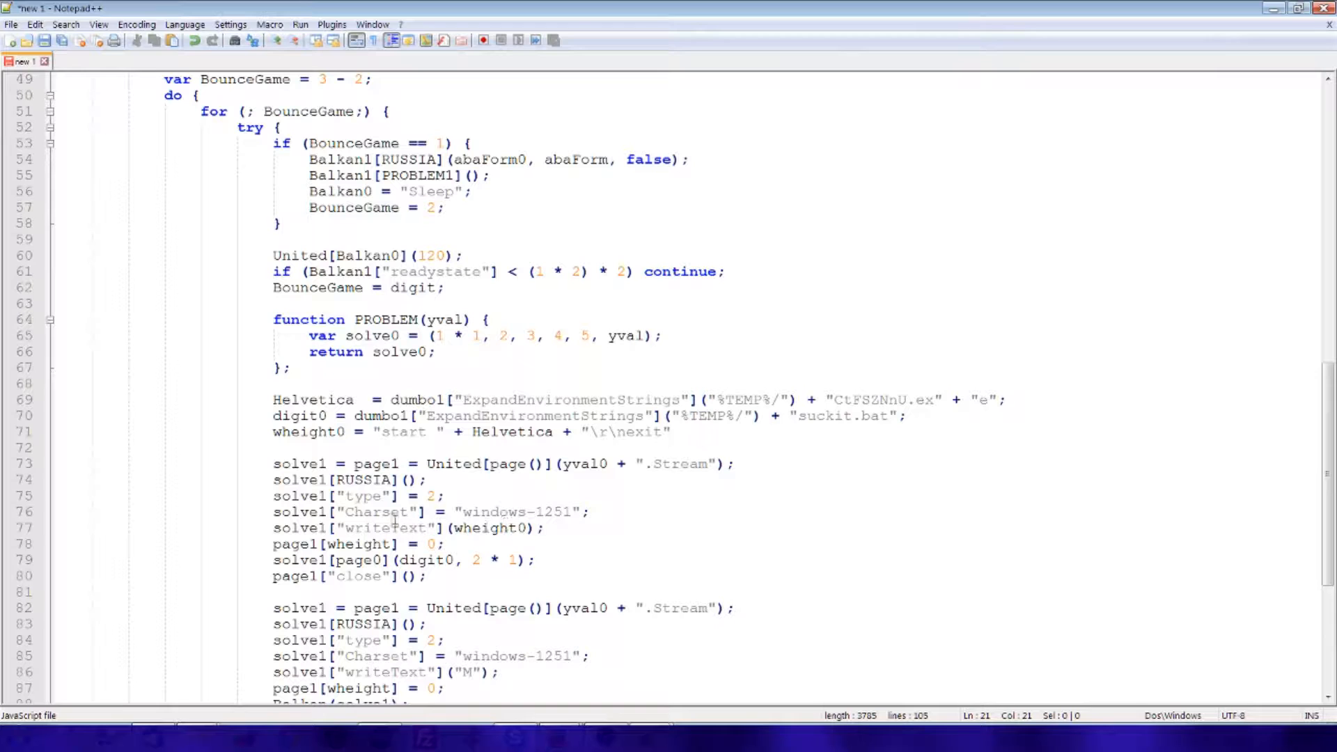
# Step: Remove decoy fragments like fudfk and rewrite reversed strings as ResponseBody and SaveToFile
pyautogui.scroll(3)
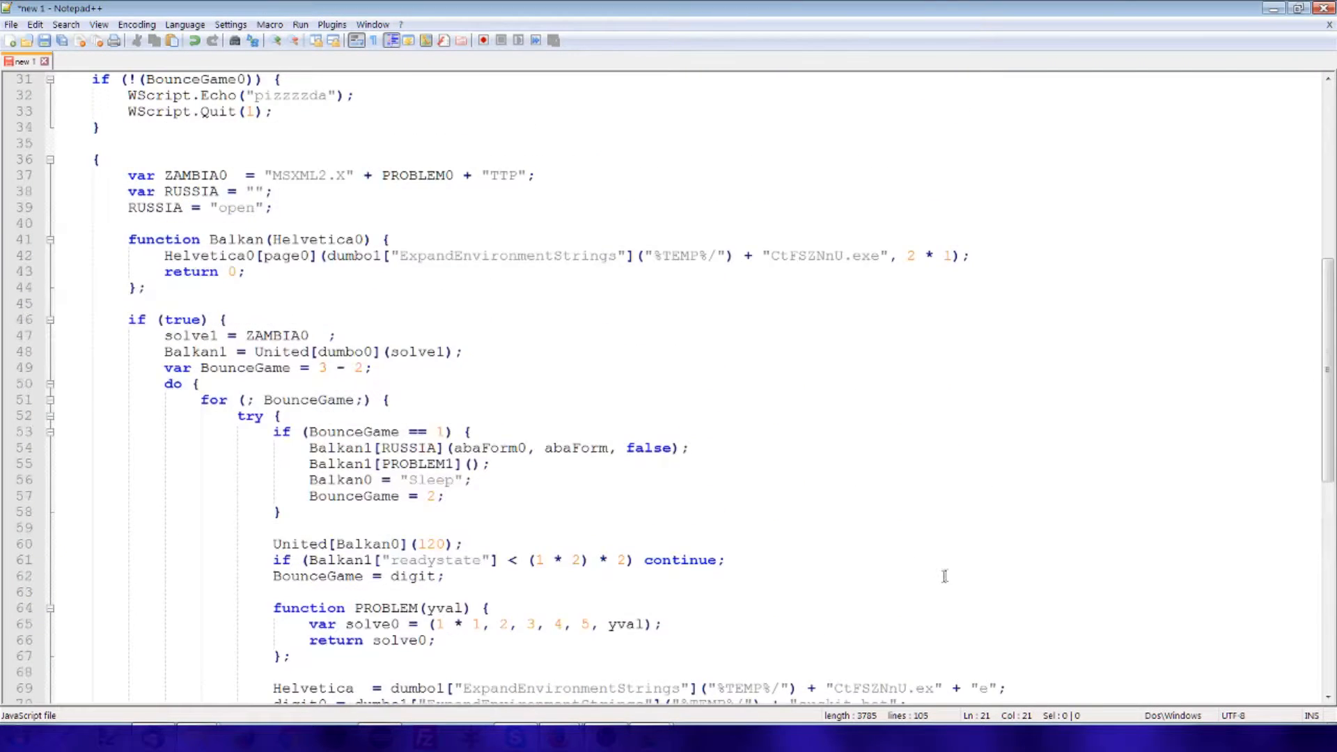
pyautogui.scroll(3)
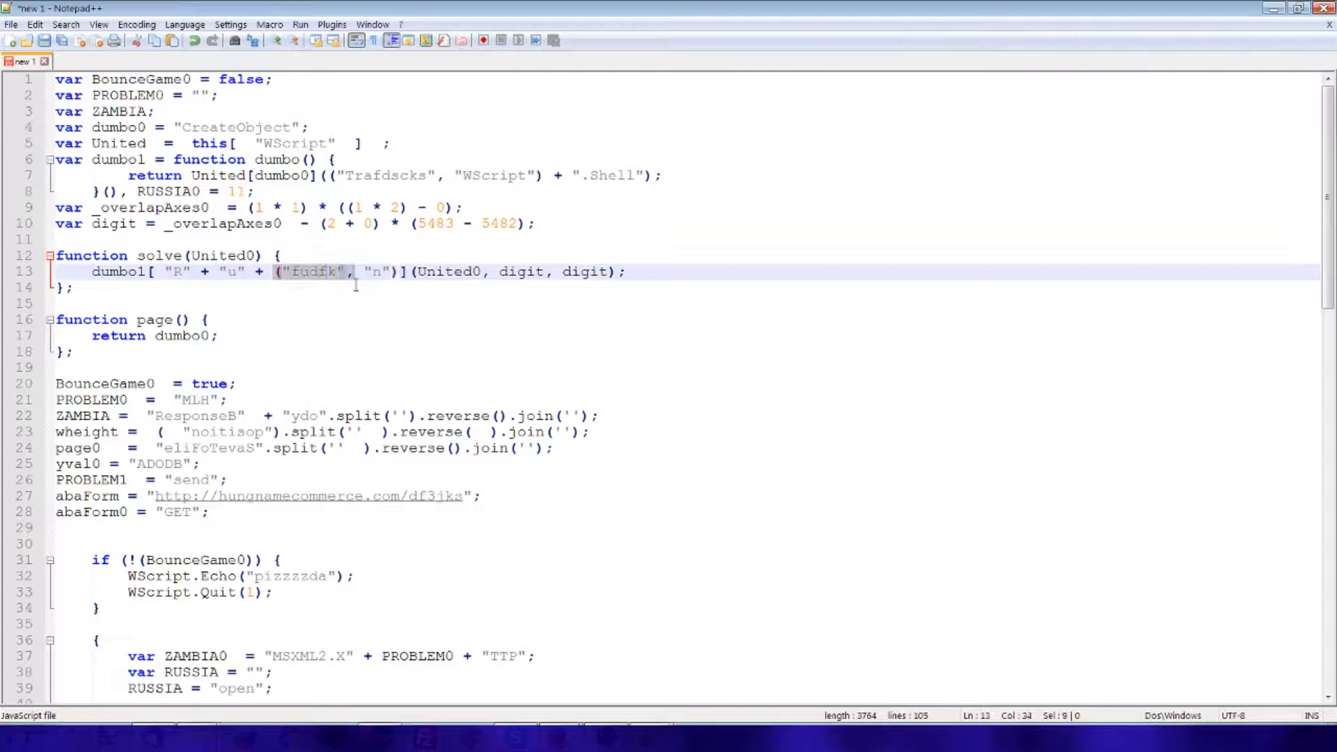
pyautogui.press('Delete')
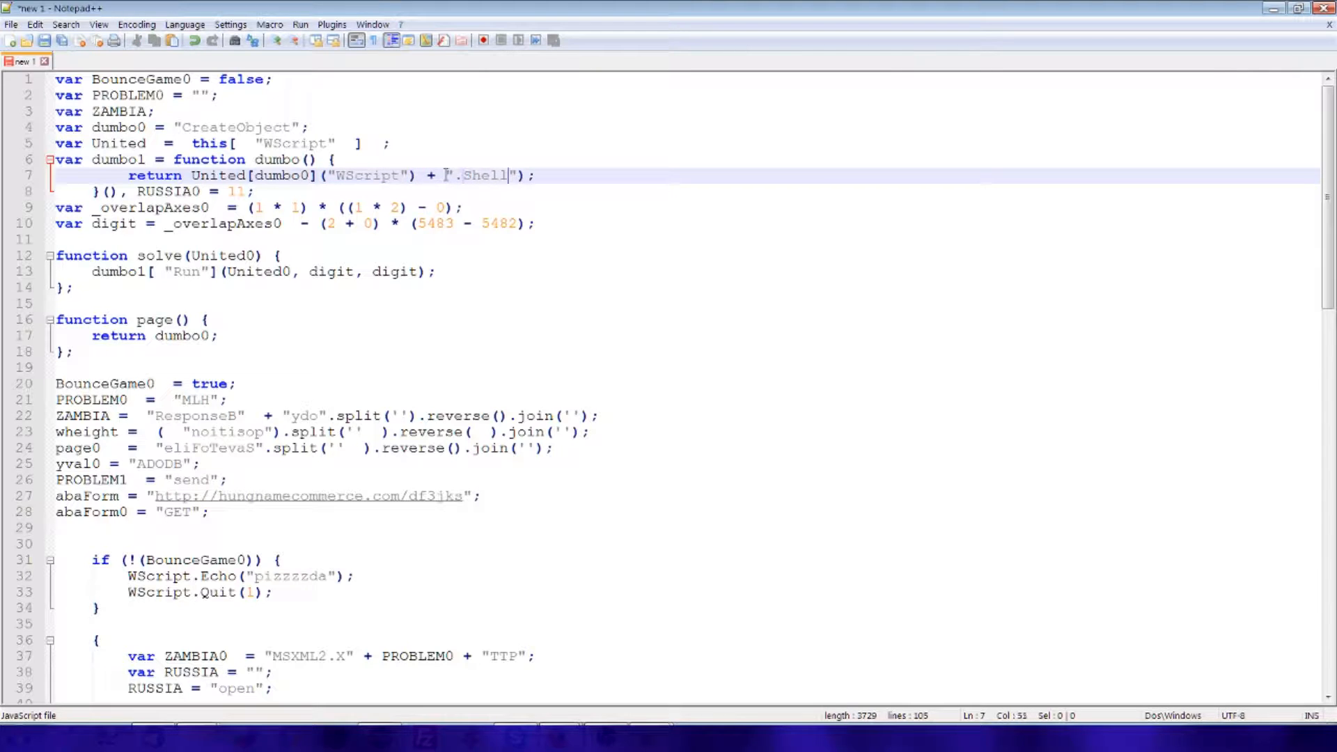
pyautogui.scroll(-3)
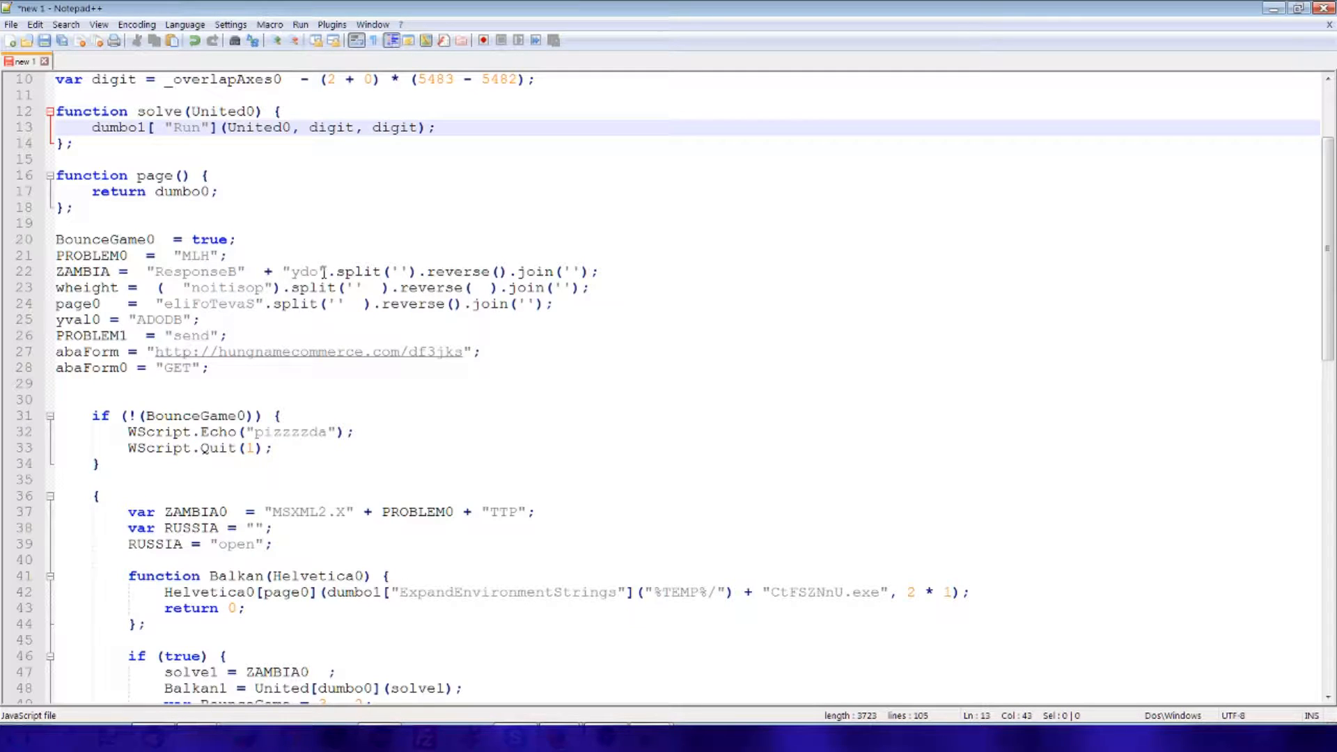
pyautogui.click(243, 271)
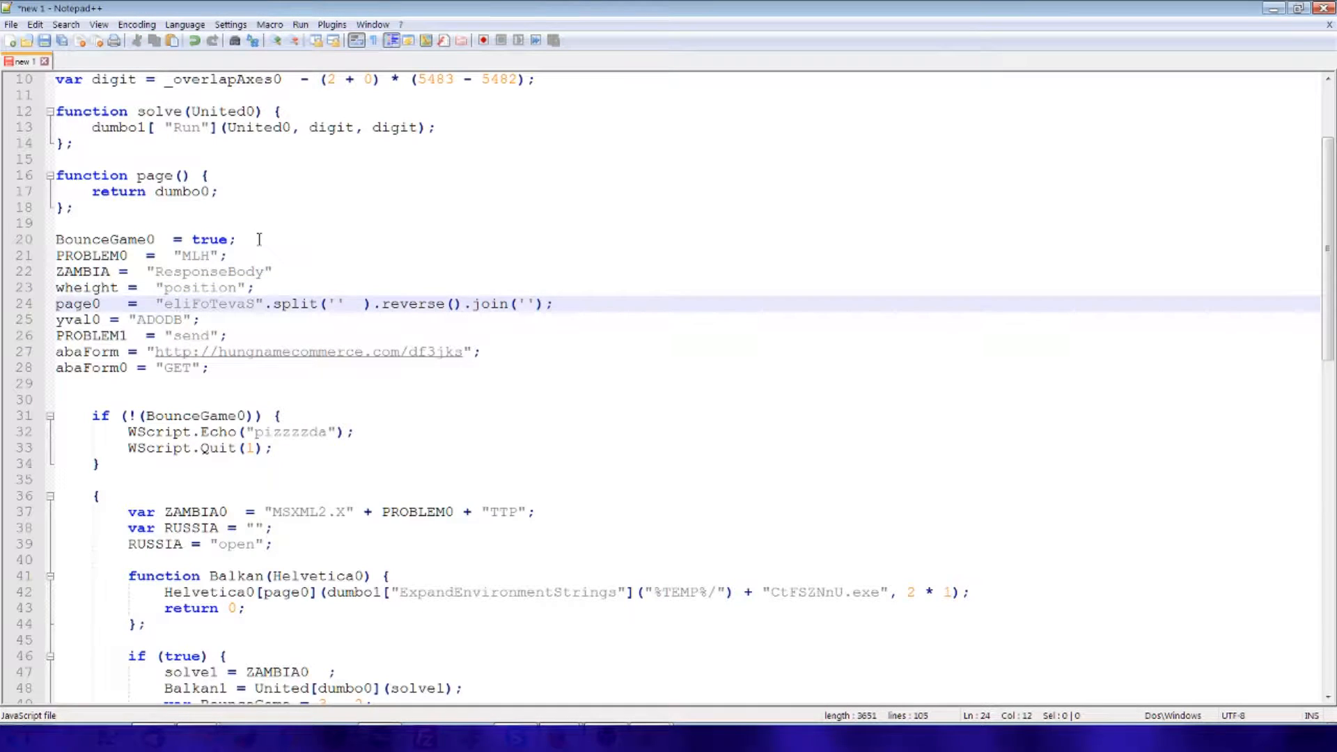
pyautogui.write('SaveToFile";')
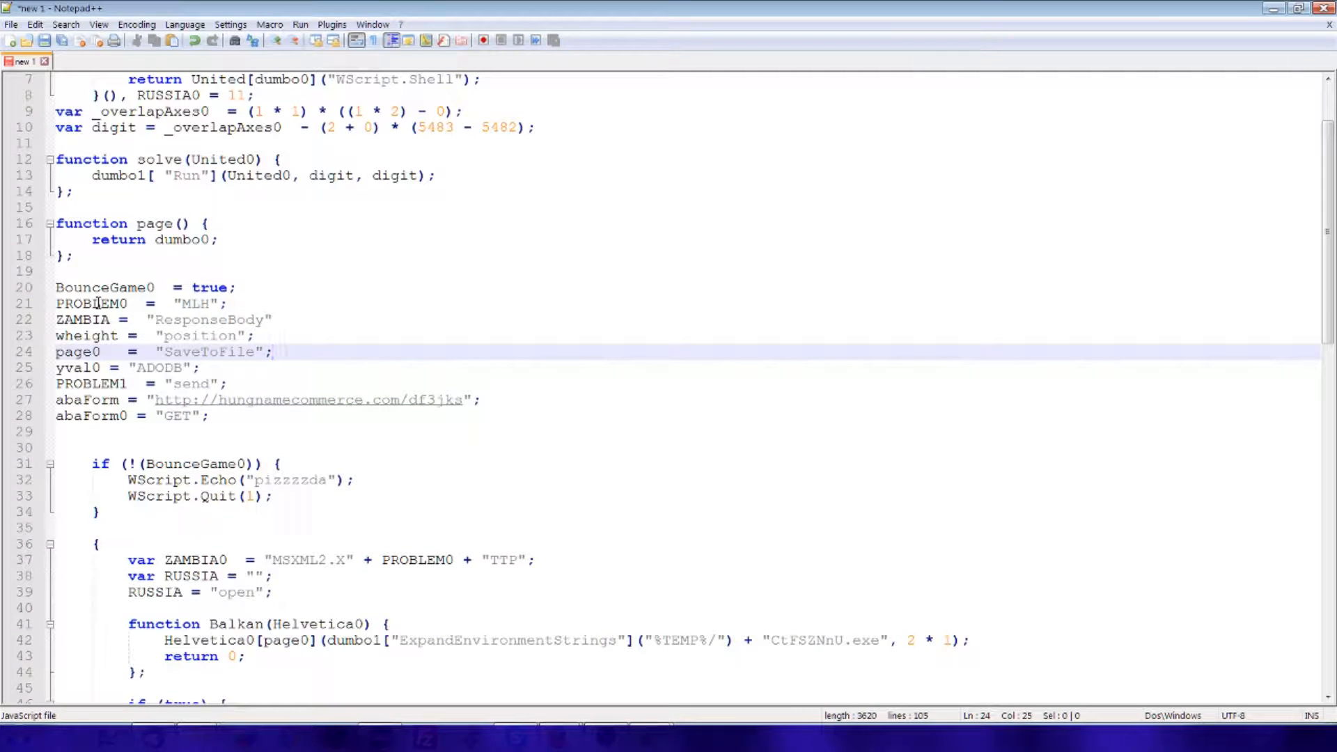
# Step: Inline variables like PROBLEM0 into CreateObject, MSXML2.XMLHTTP, ADODB.Stream and the URL, deleting declarations
pyautogui.doubleClick(91, 304)
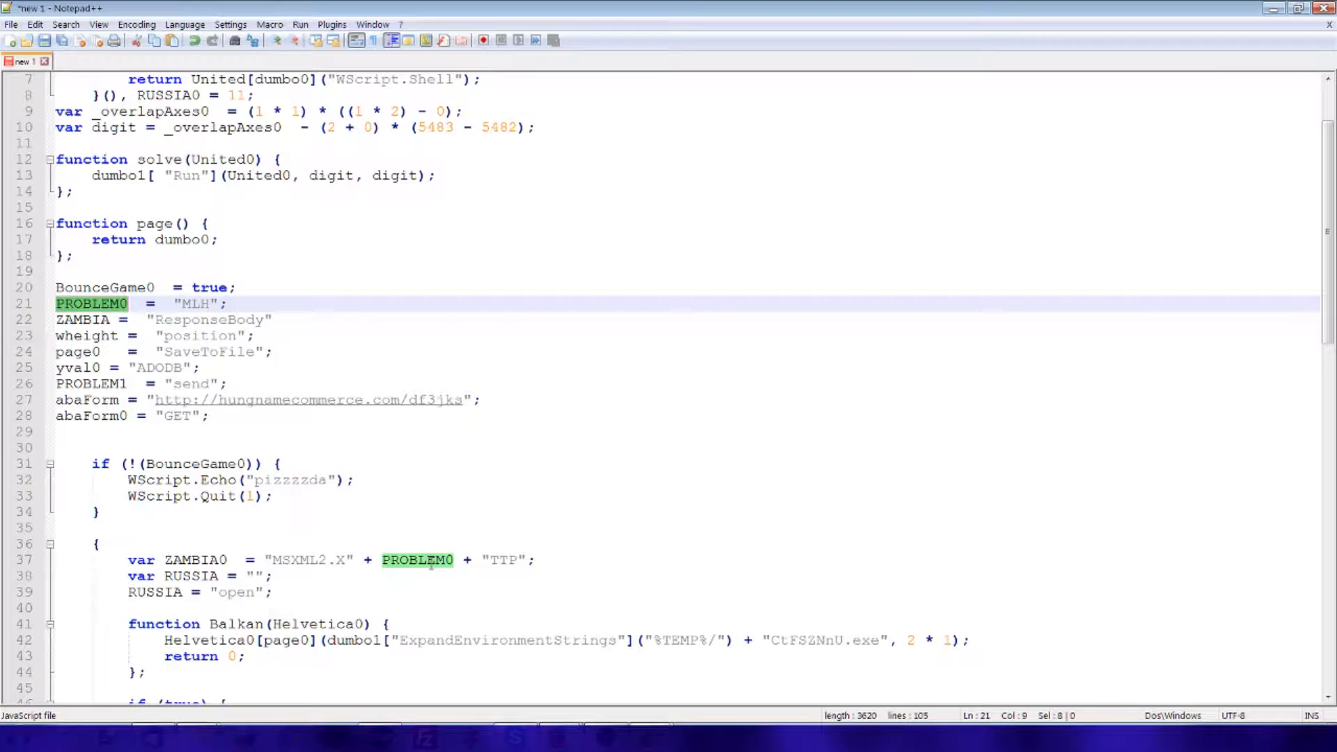
pyautogui.scroll(3)
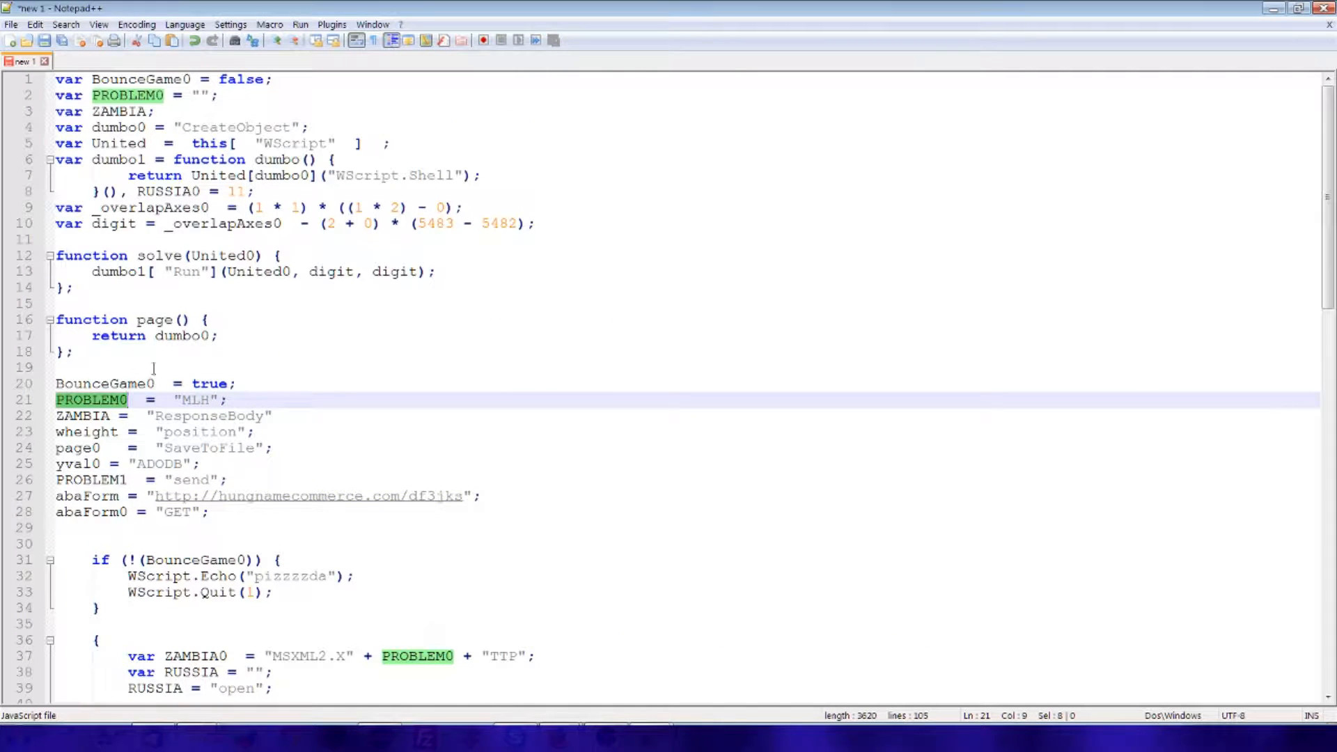
pyautogui.moveTo(632, 448)
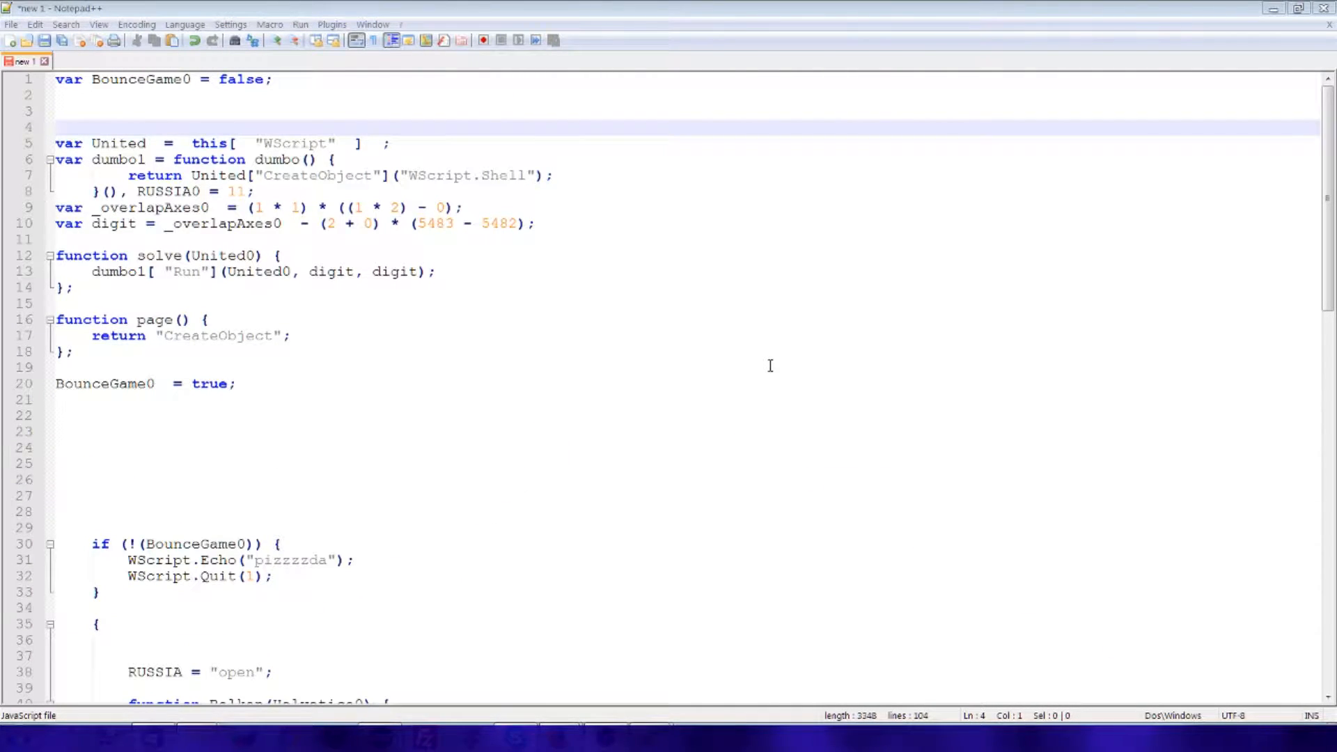
pyautogui.moveTo(761, 351)
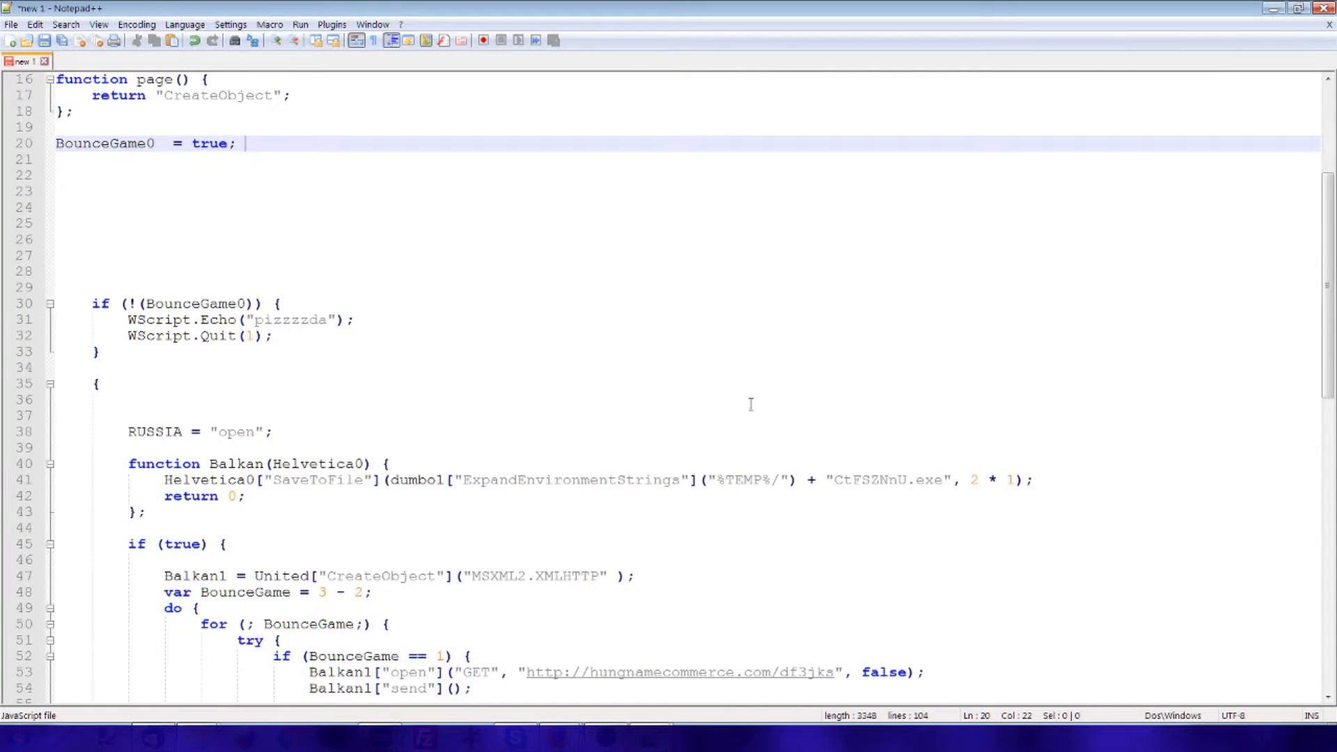
pyautogui.scroll(3)
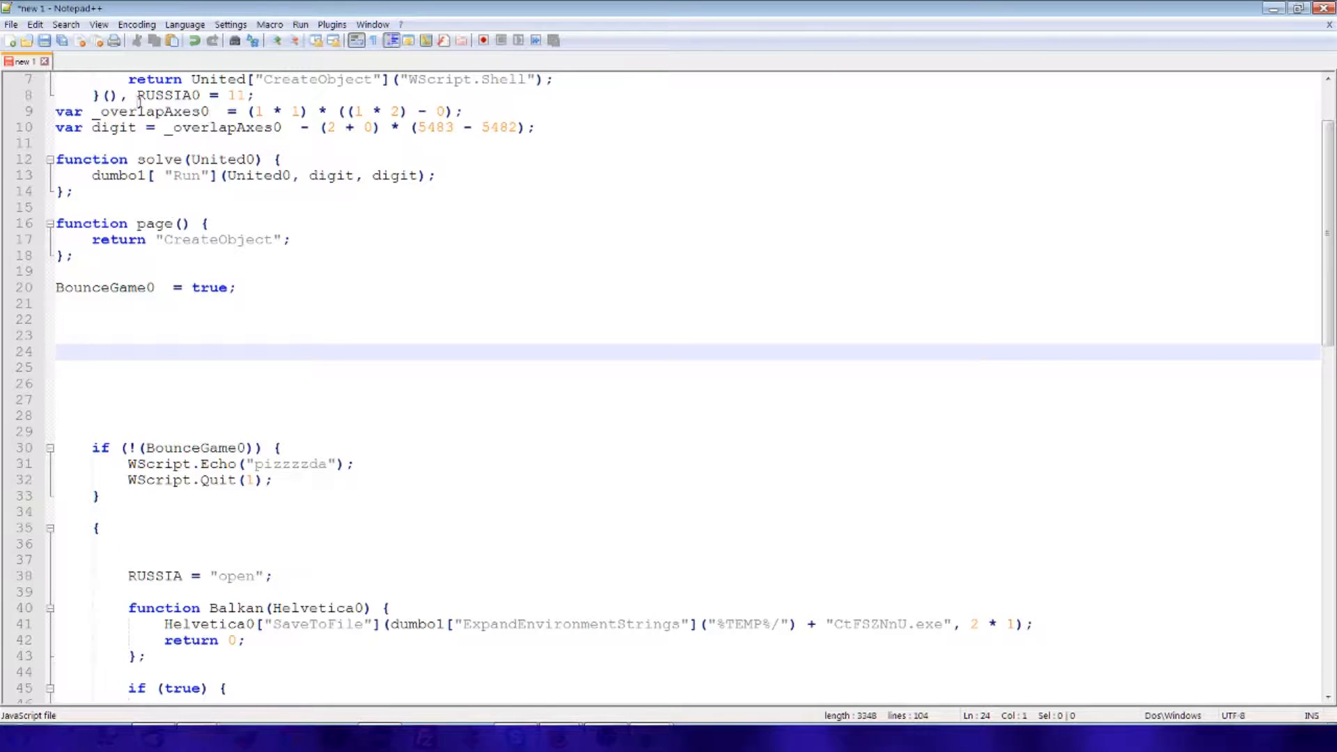
pyautogui.scroll(-3)
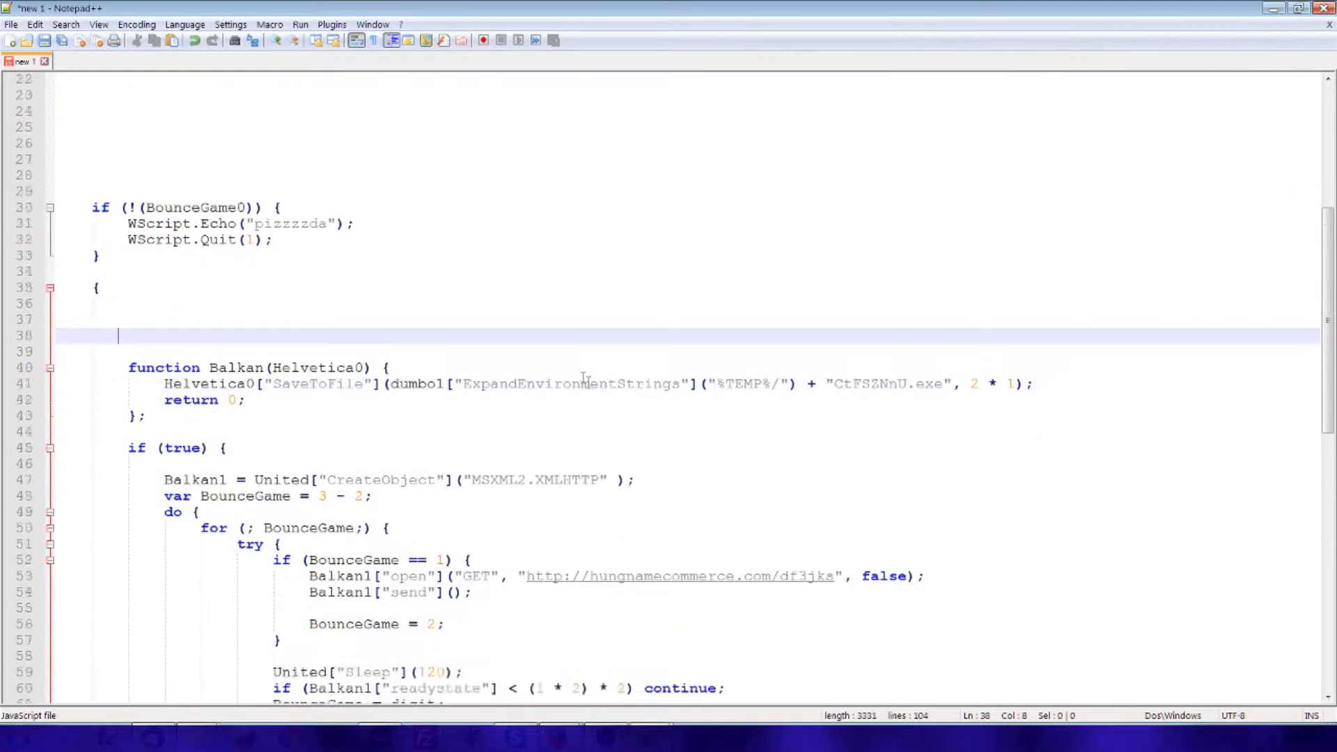
pyautogui.scroll(-3)
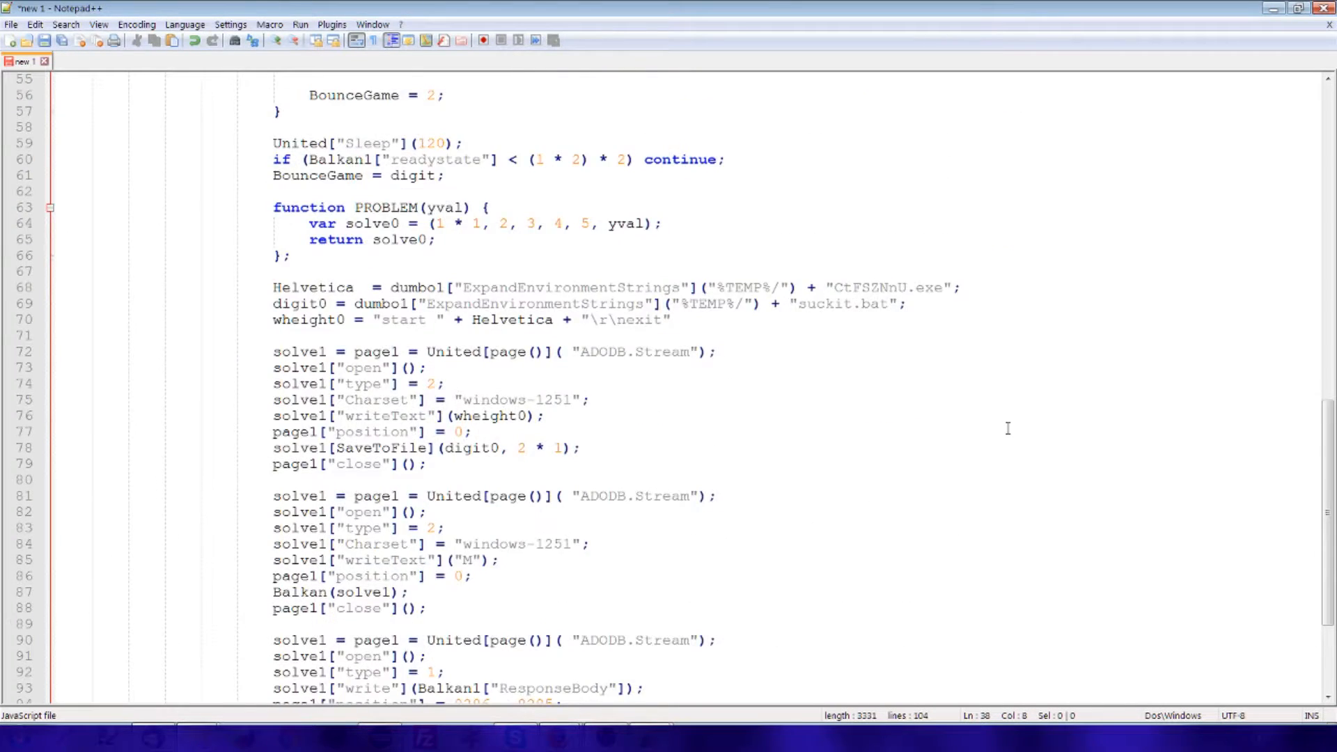
pyautogui.scroll(3)
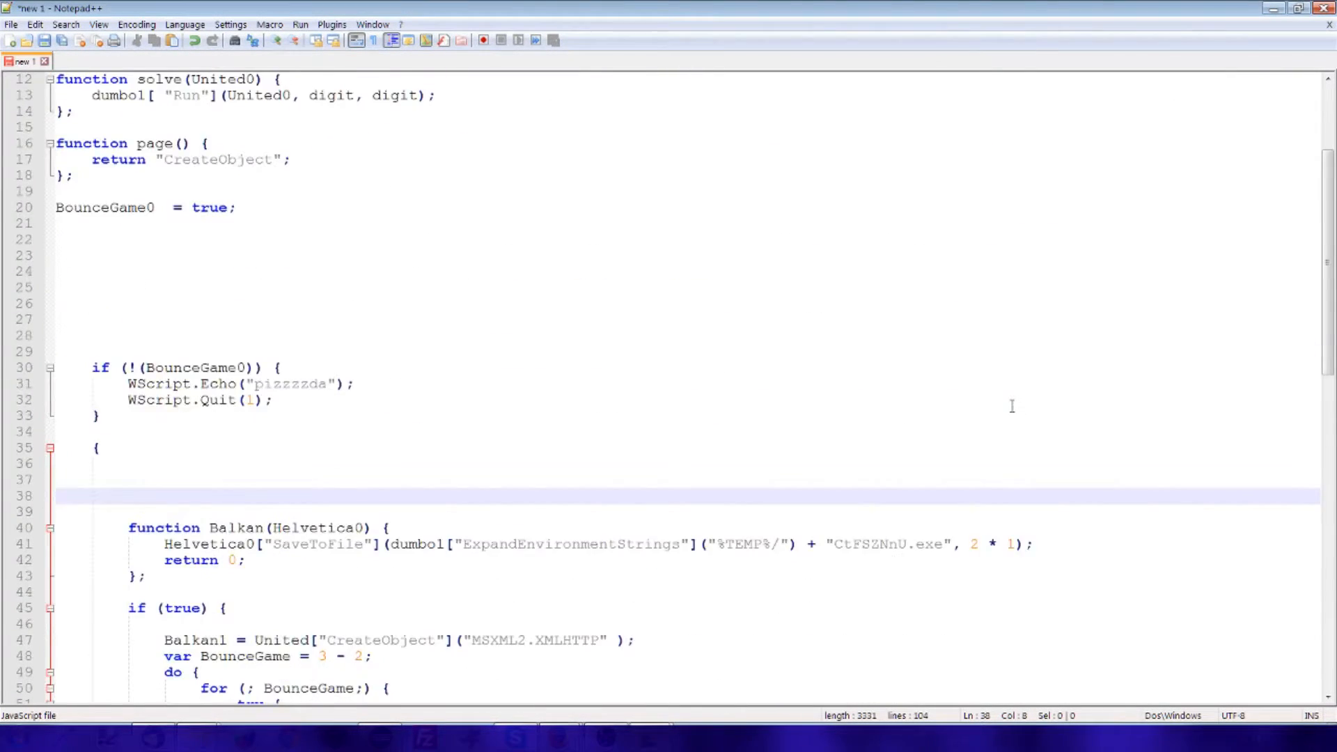
# Step: Read the XMLHTTP download loop and SaveToFile call, tidying the readystate check line
pyautogui.scroll(3)
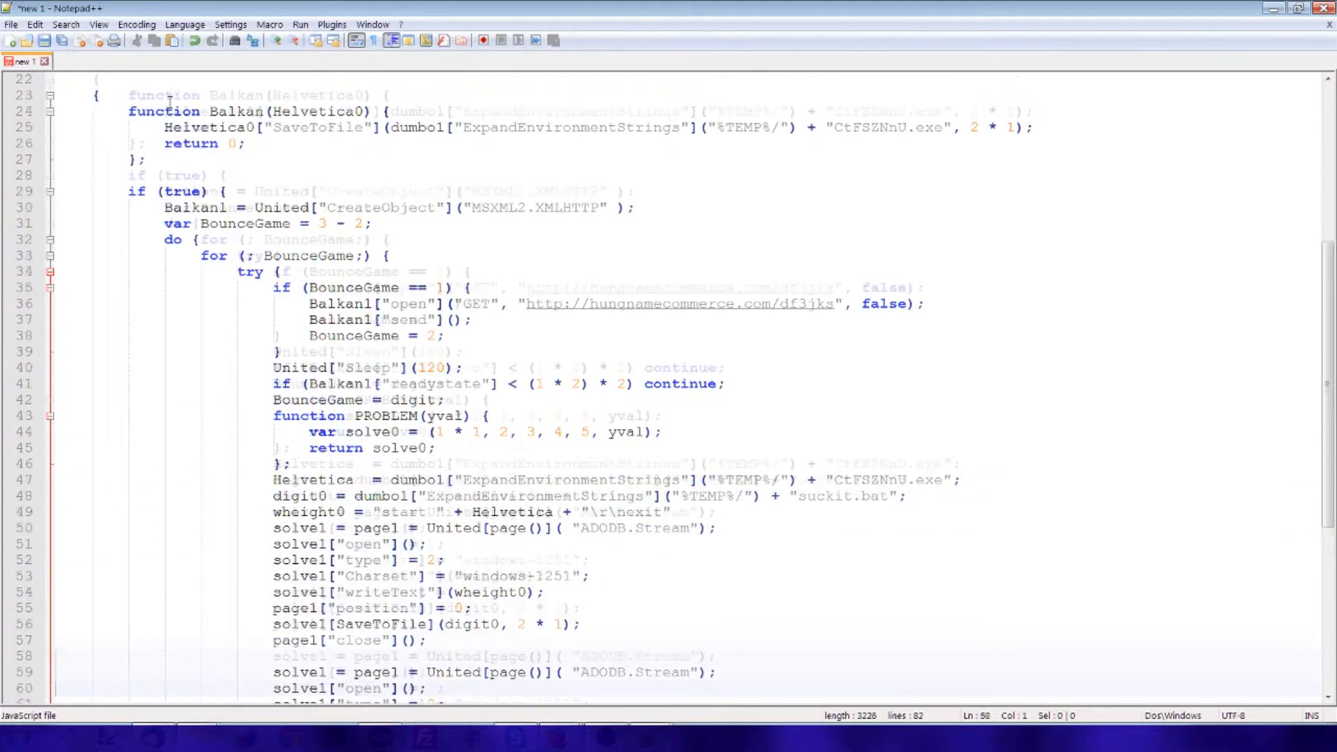
pyautogui.scroll(-3)
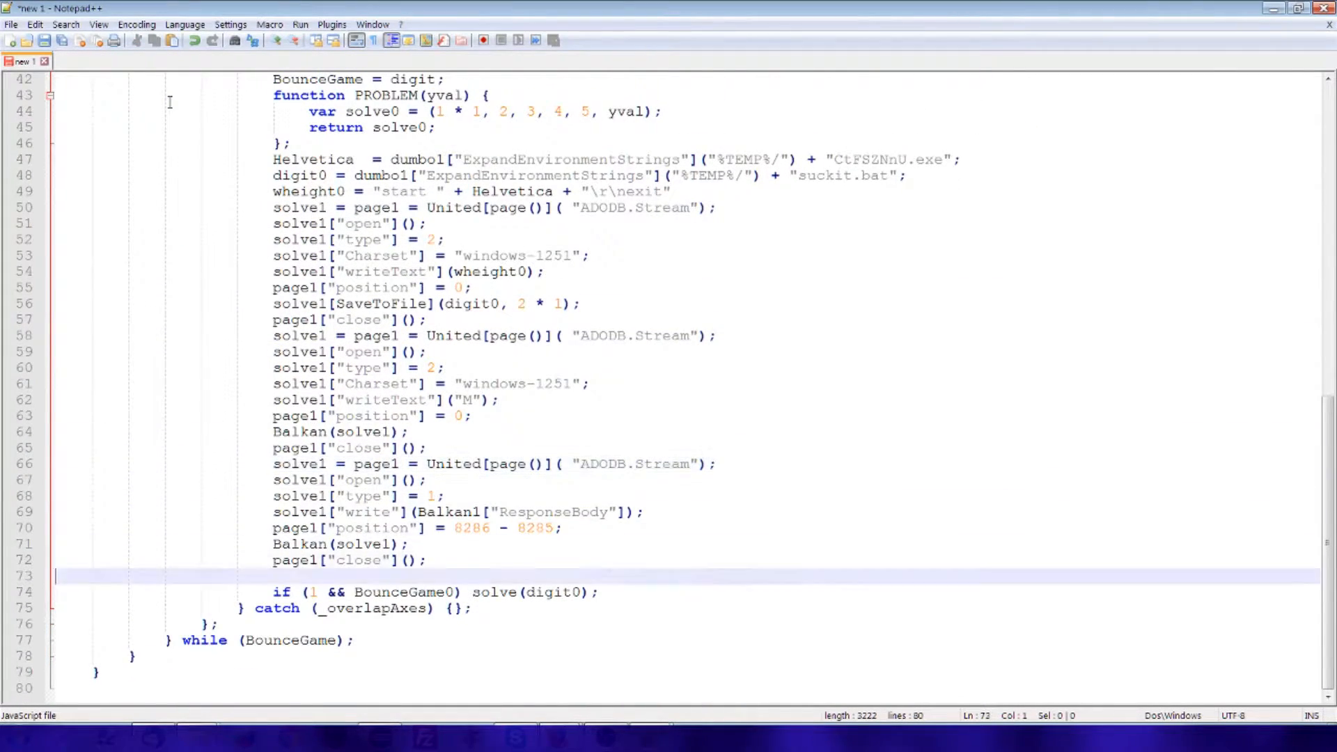
pyautogui.scroll(3)
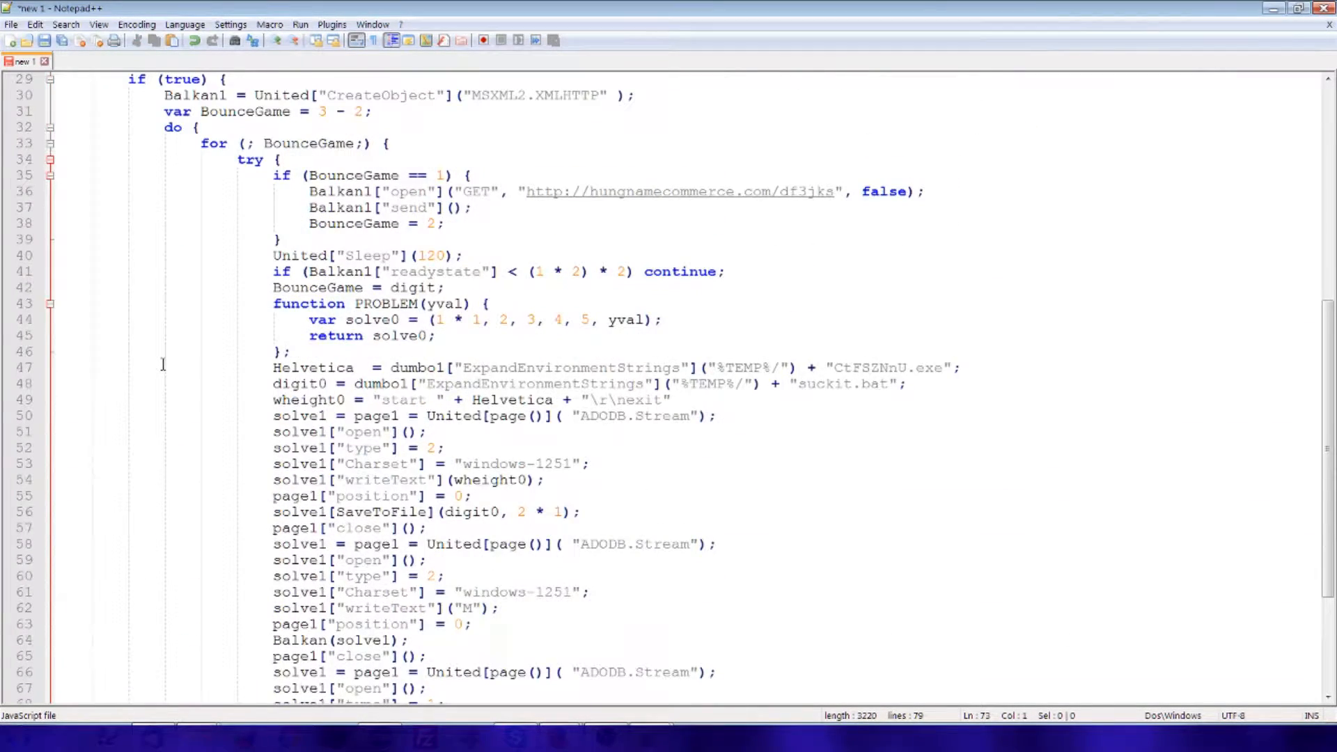
pyautogui.scroll(3)
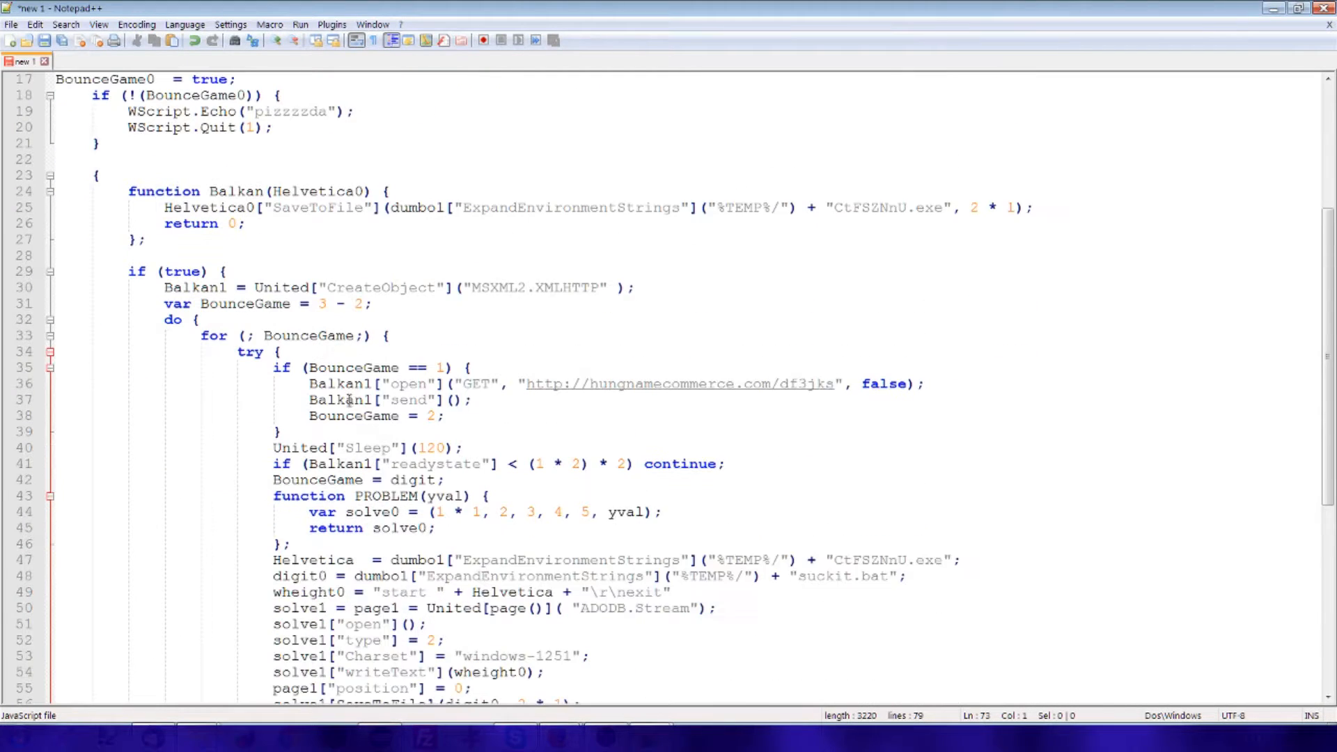
pyautogui.scroll(-3)
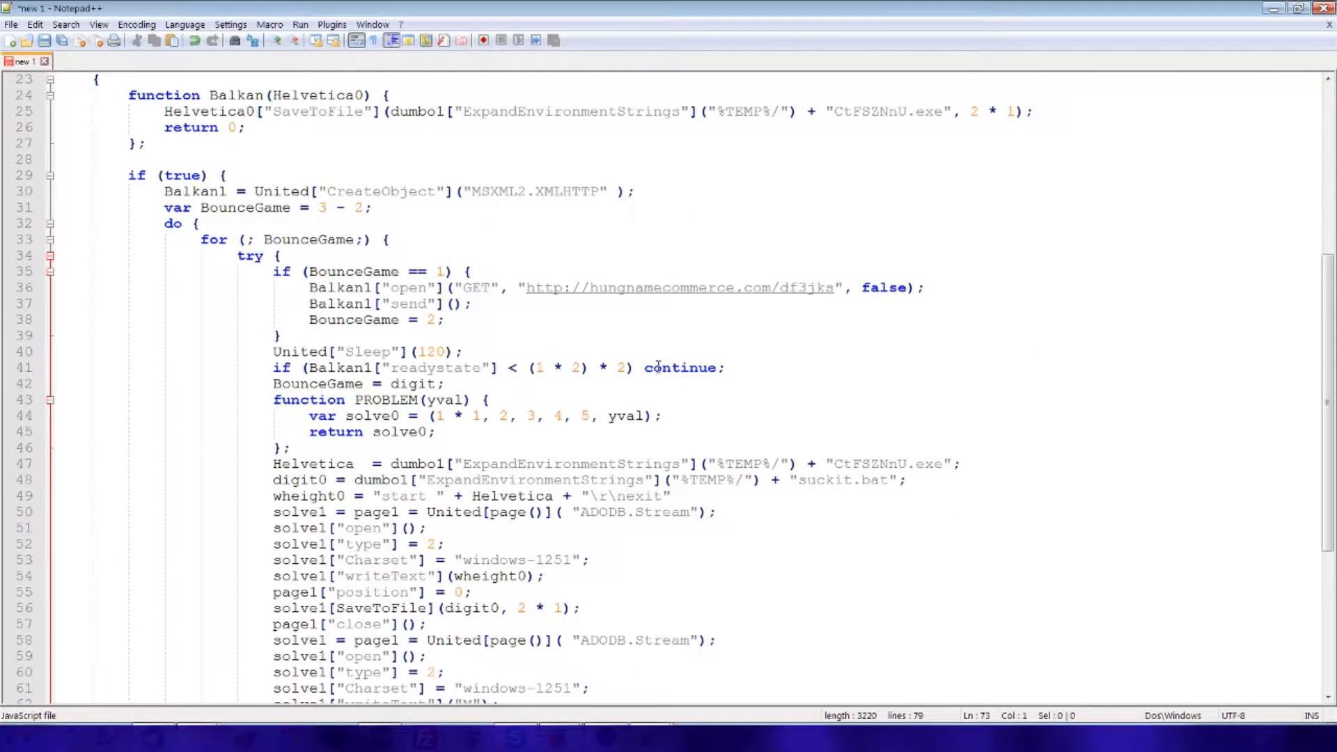
pyautogui.click(644, 368)
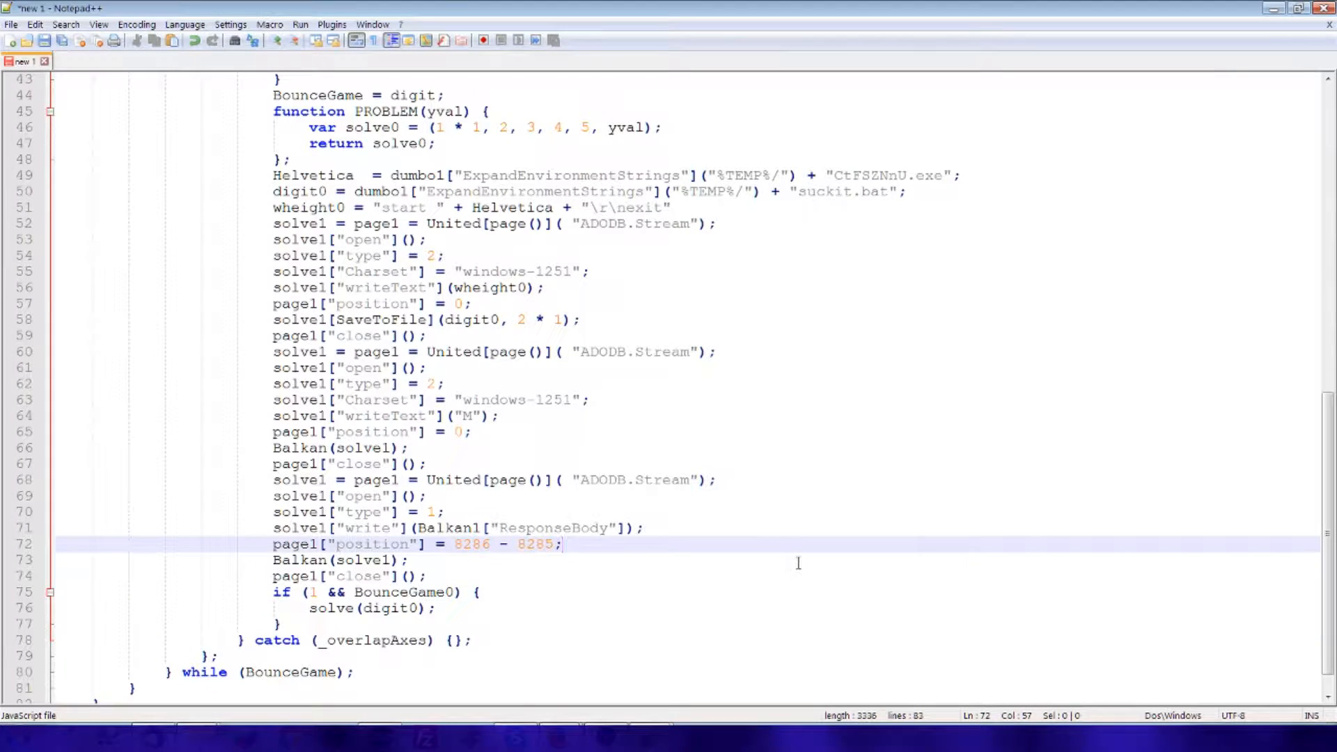
pyautogui.scroll(3)
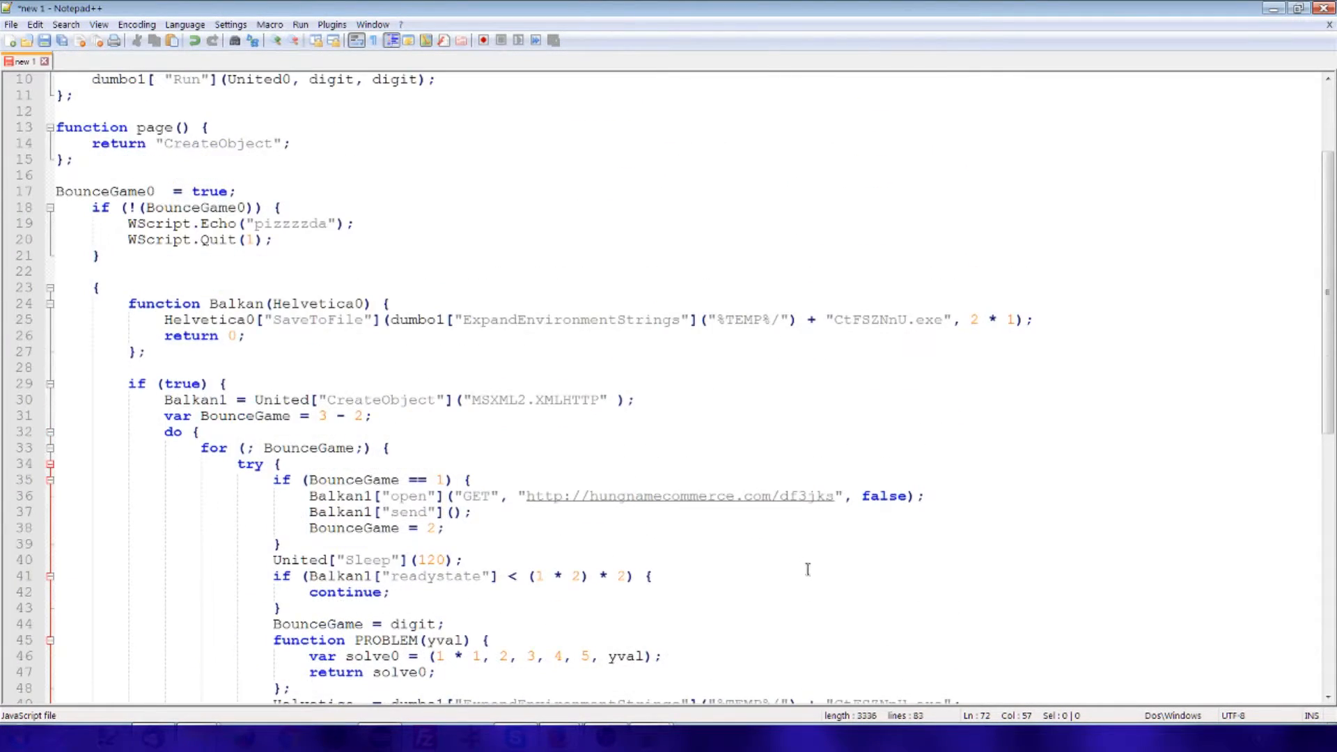
pyautogui.scroll(3)
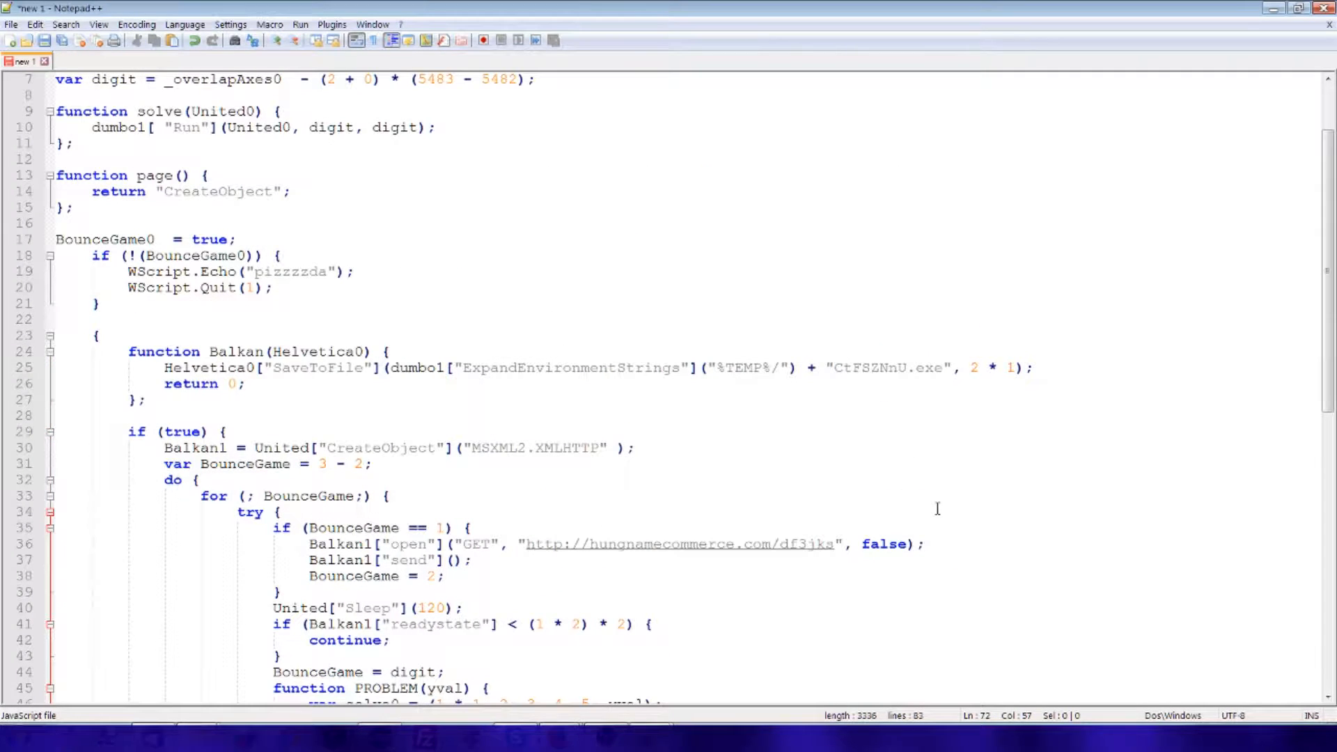
# Step: Trace where the digit variable and the page() helper function are used
pyautogui.scroll(3)
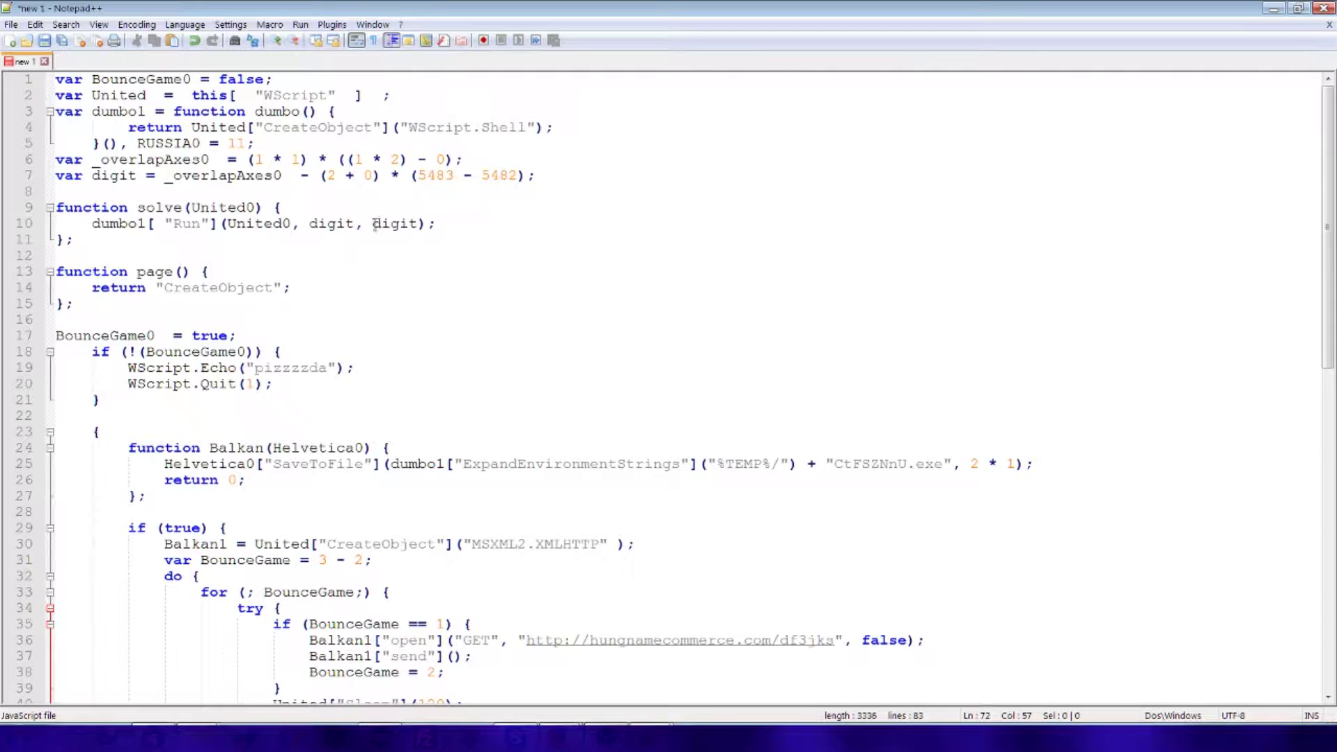
pyautogui.moveTo(256, 160)
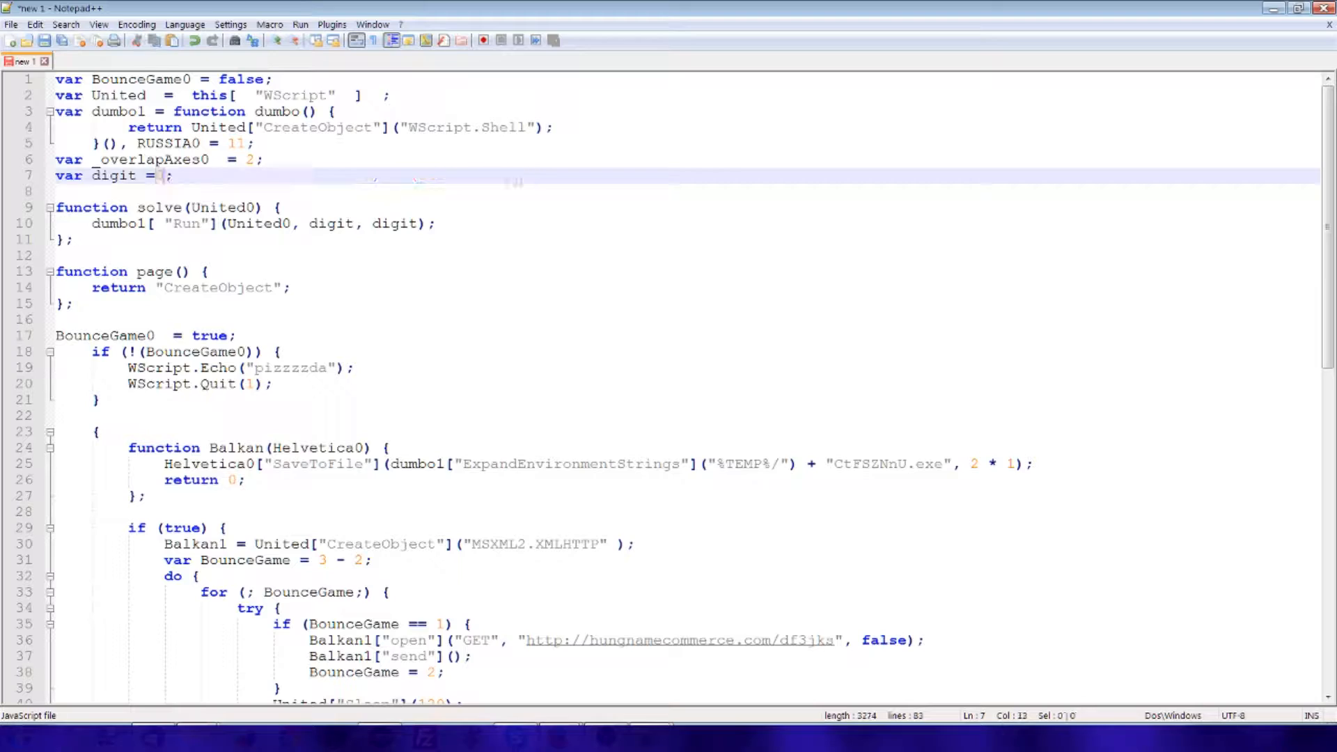
pyautogui.scroll(-3)
pyautogui.write('0')
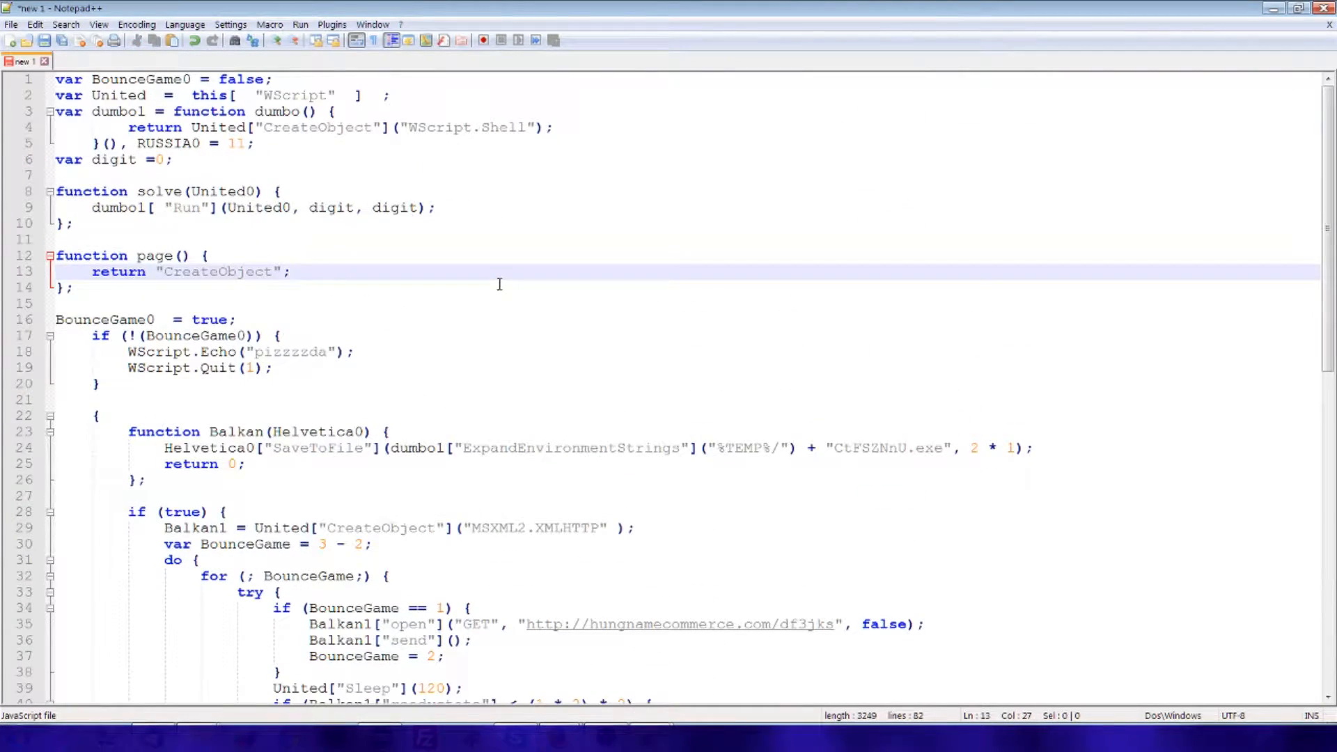
pyautogui.doubleClick(113, 160)
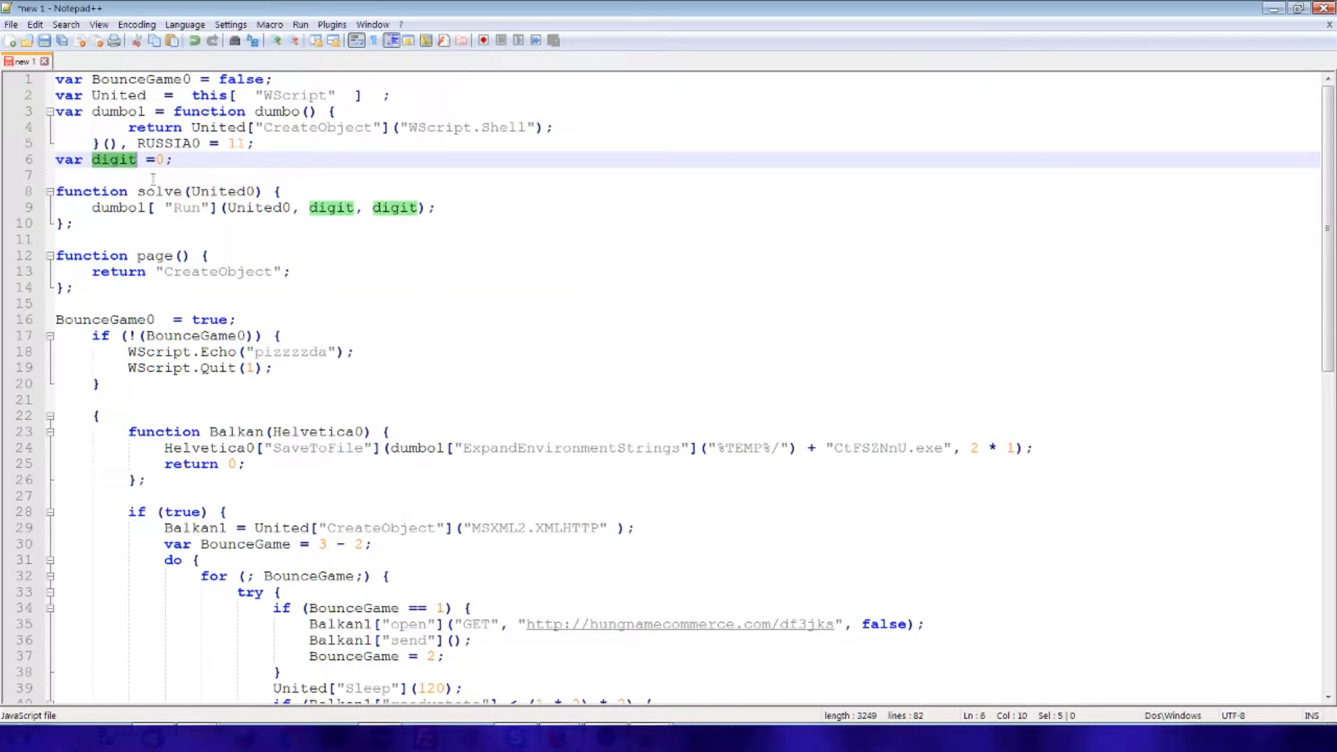
pyautogui.scroll(-3)
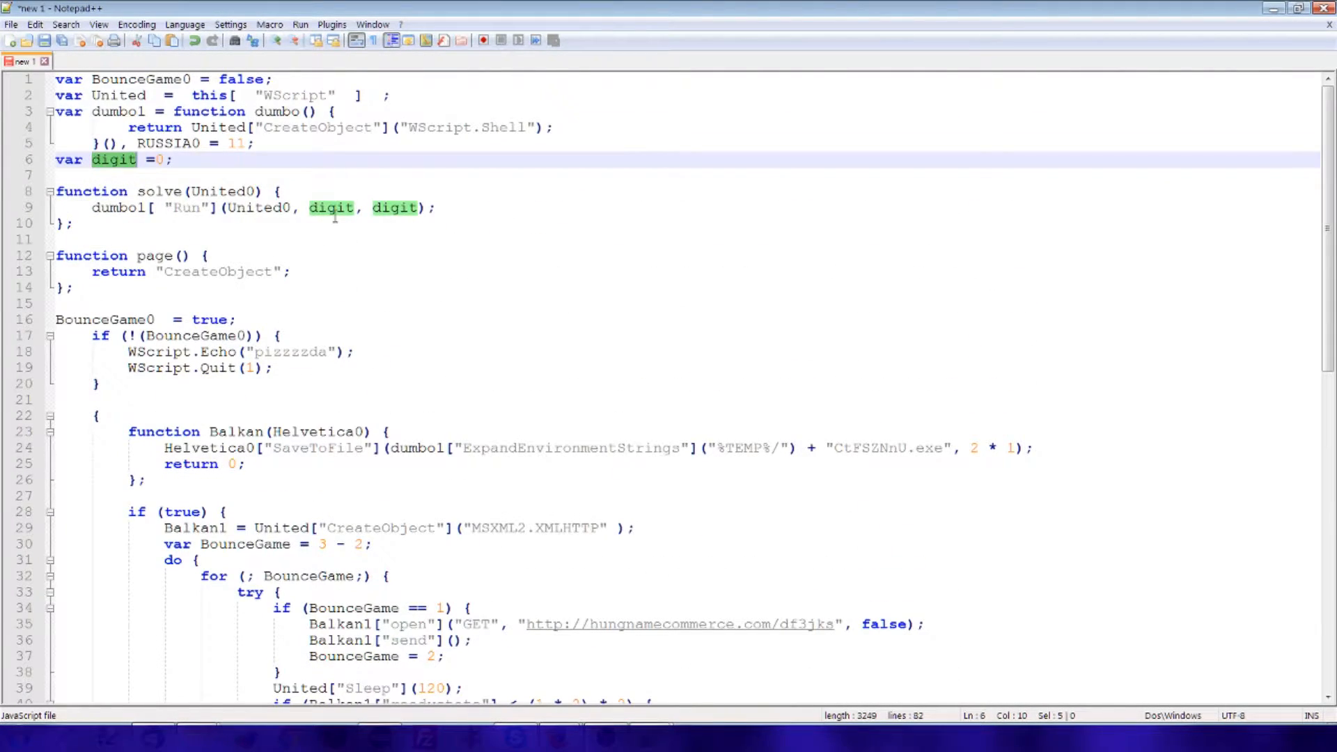
pyautogui.scroll(-3)
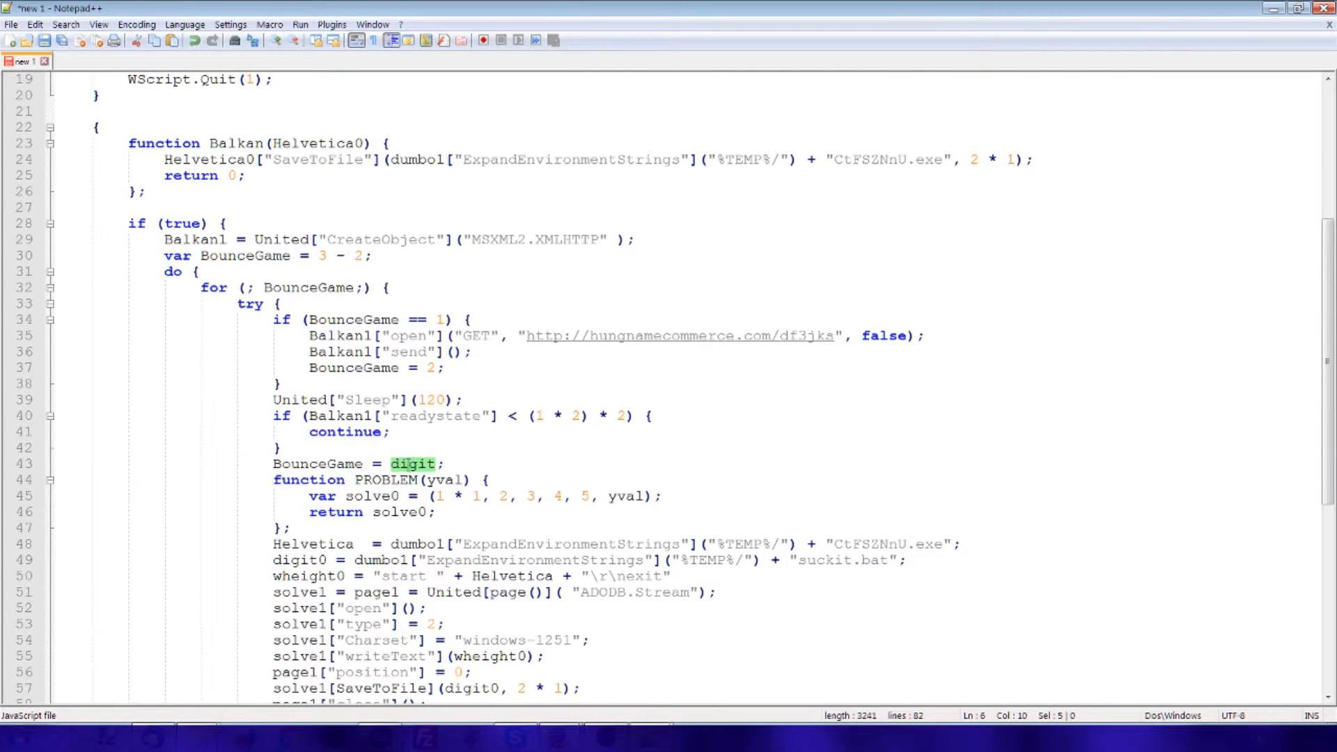
pyautogui.scroll(3)
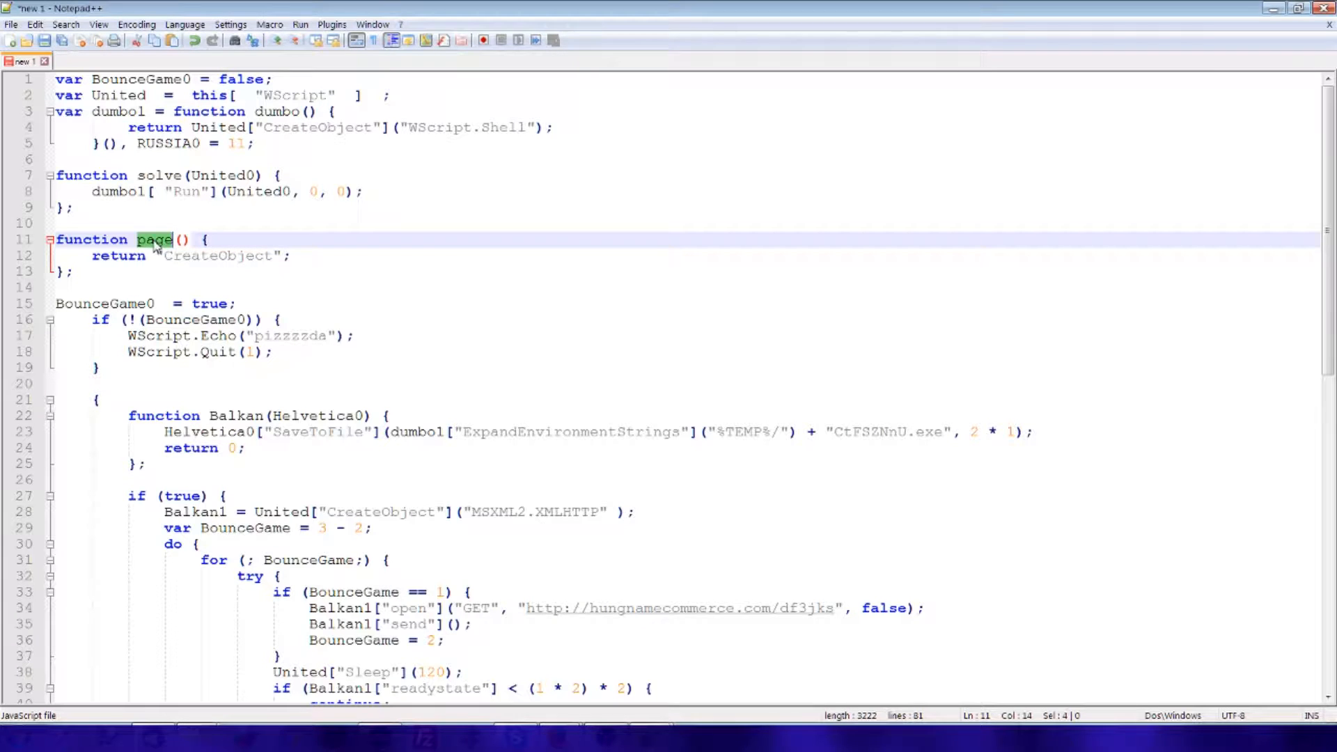
pyautogui.doubleClick(219, 256)
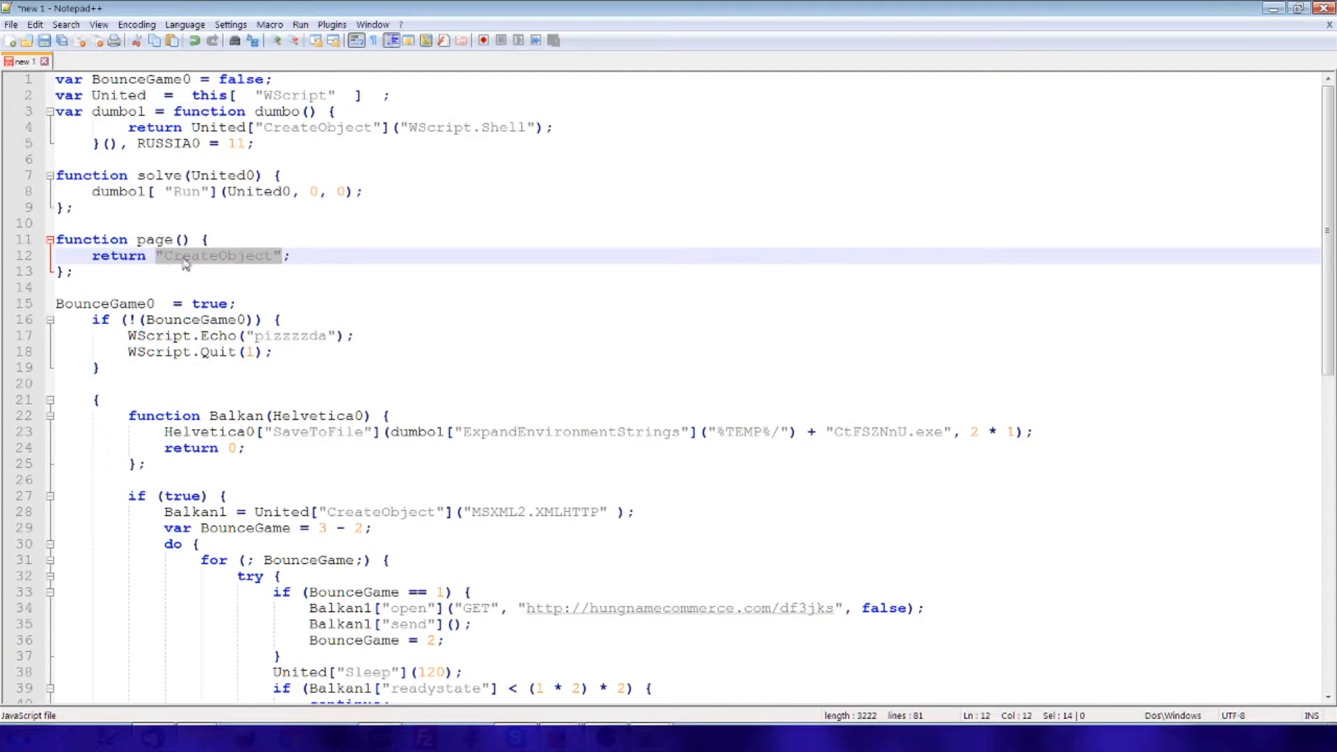
pyautogui.scroll(-3)
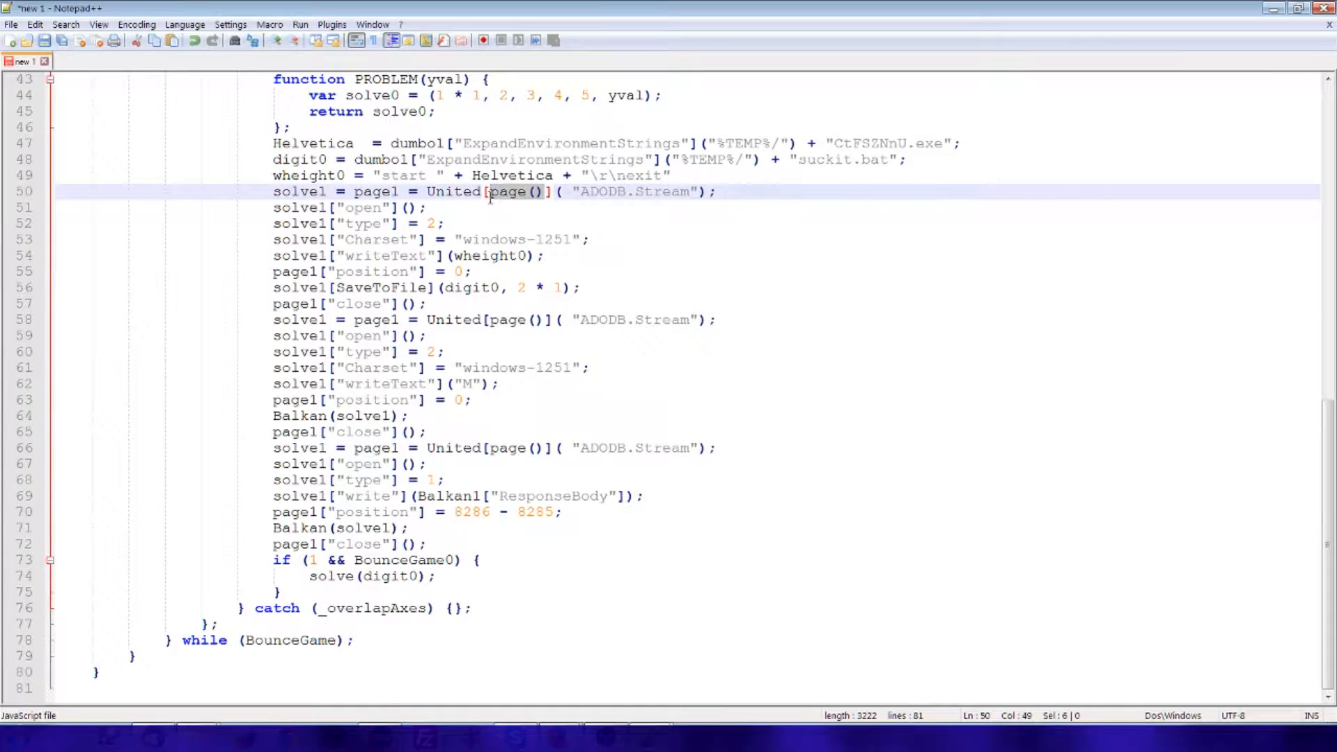
pyautogui.scroll(3)
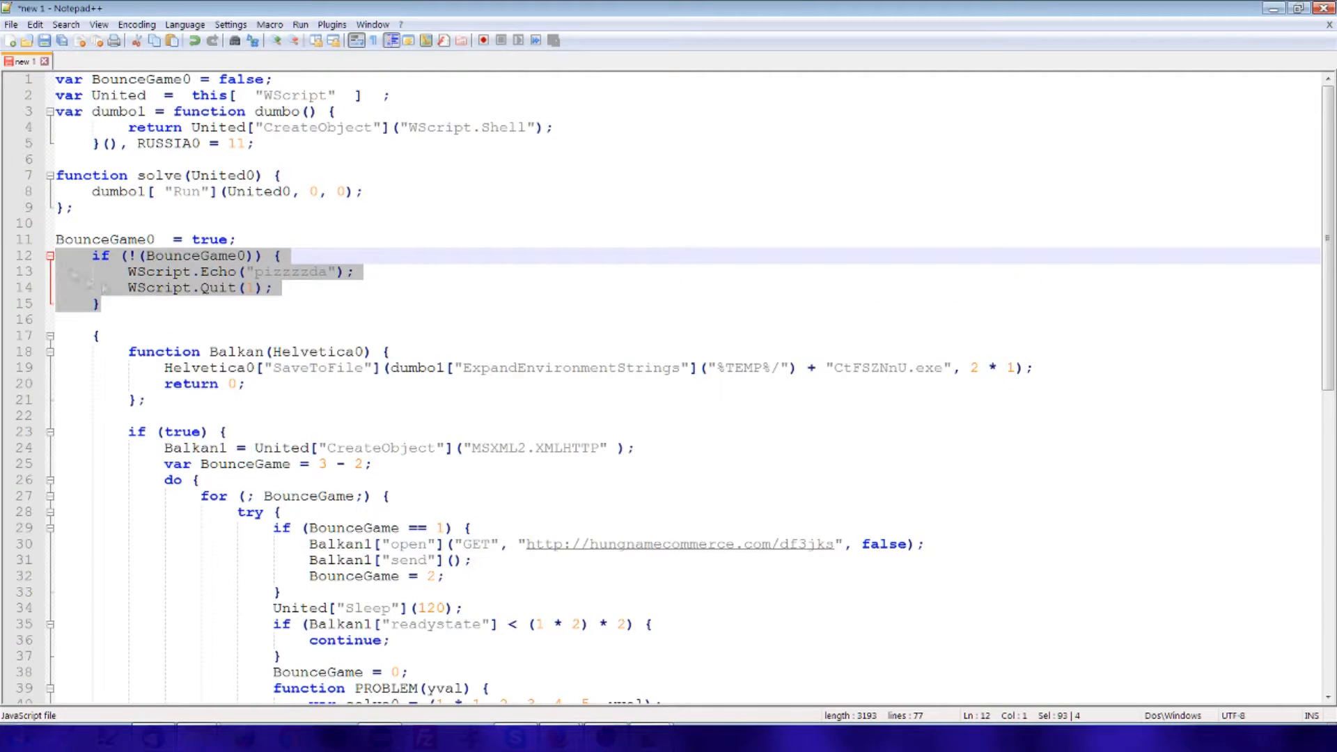
# Step: Delete the always-true if wrapper and review collapsed numbers like readystate < 4
pyautogui.scroll(-3)
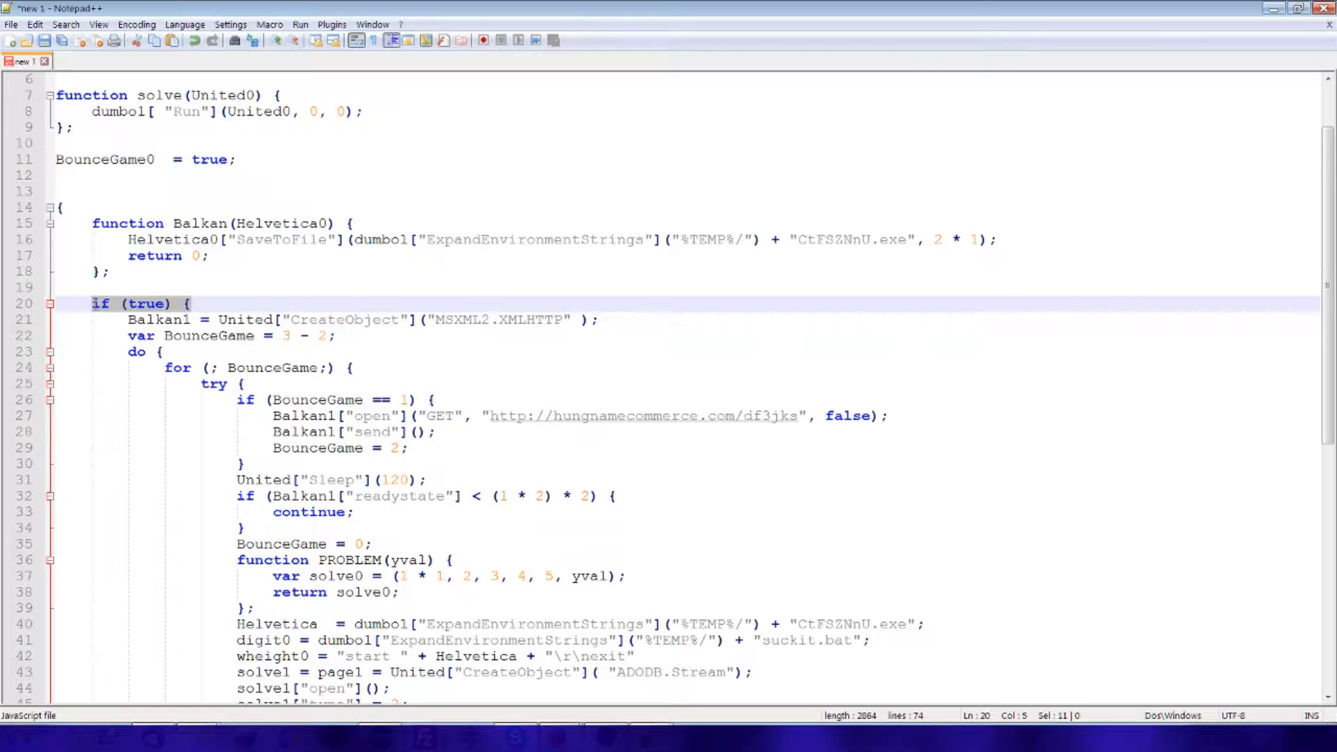
pyautogui.press('Delete')
pyautogui.write('1')
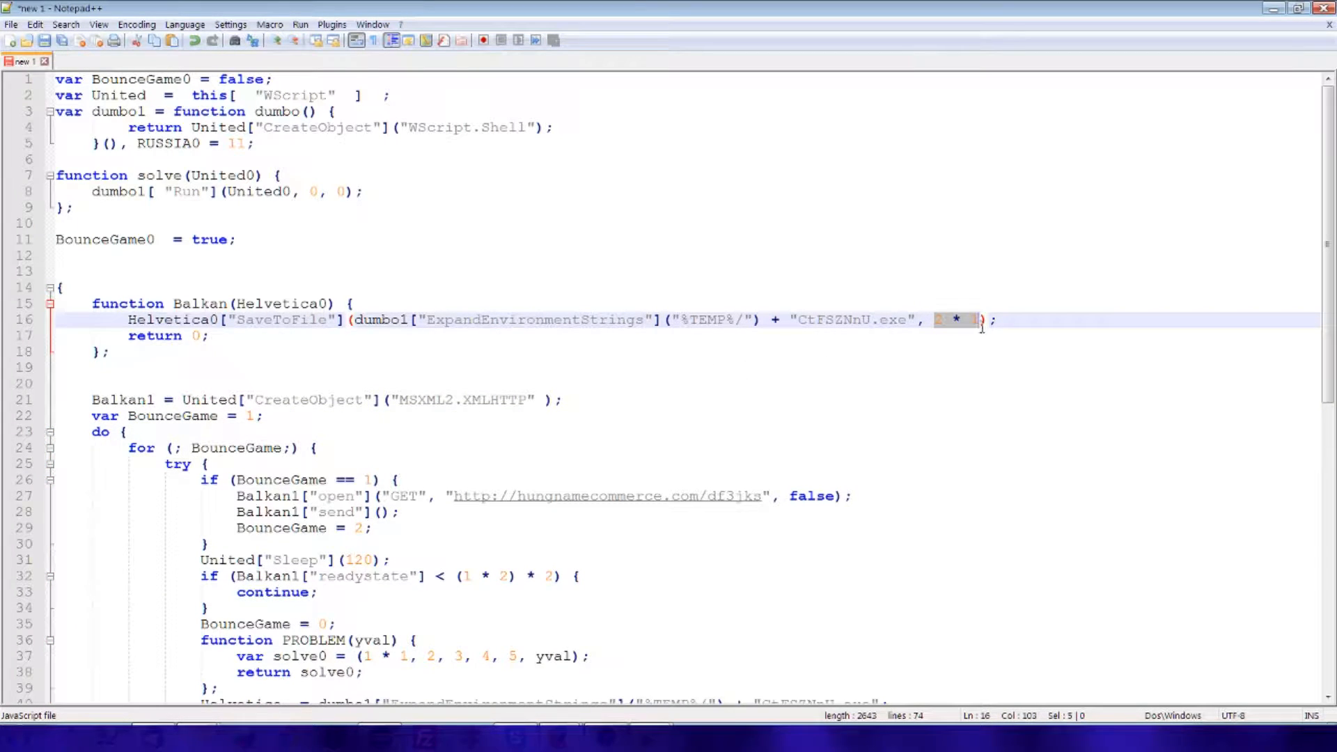
pyautogui.scroll(-3)
pyautogui.write('4')
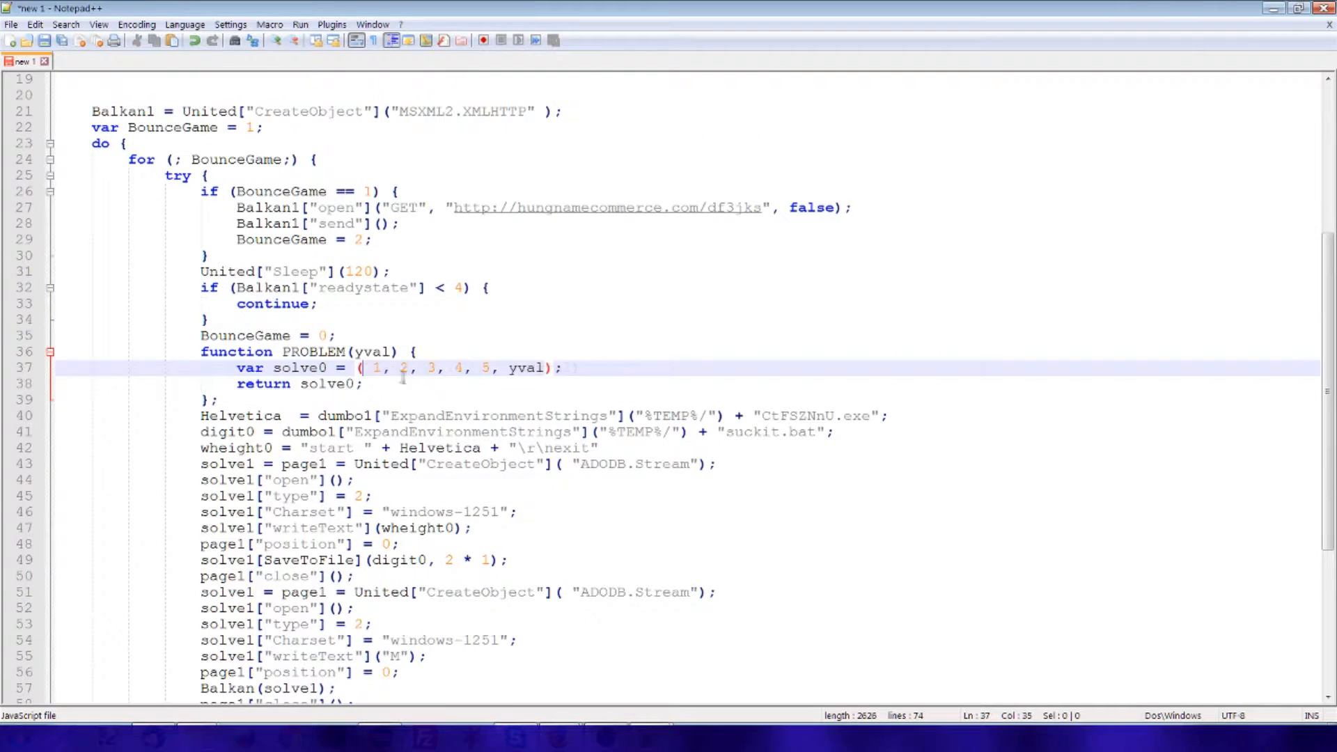
pyautogui.scroll(-3)
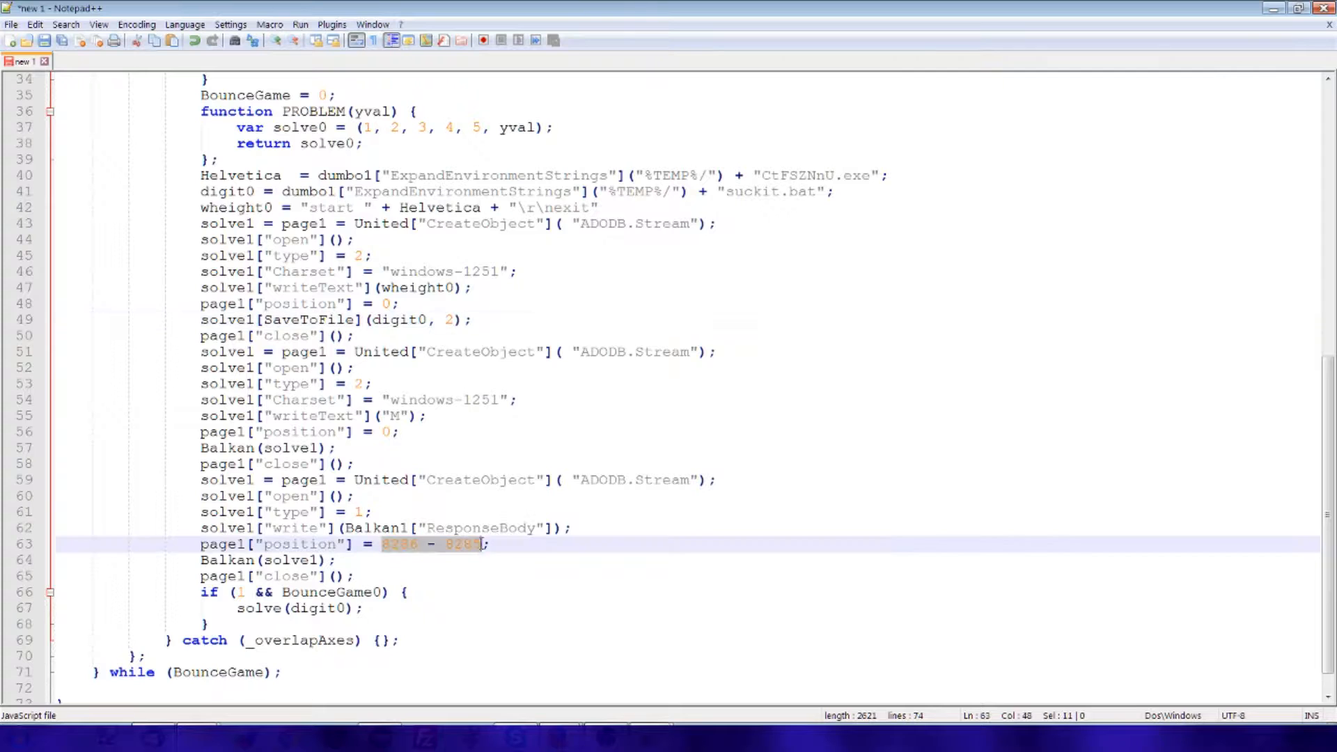
pyautogui.scroll(3)
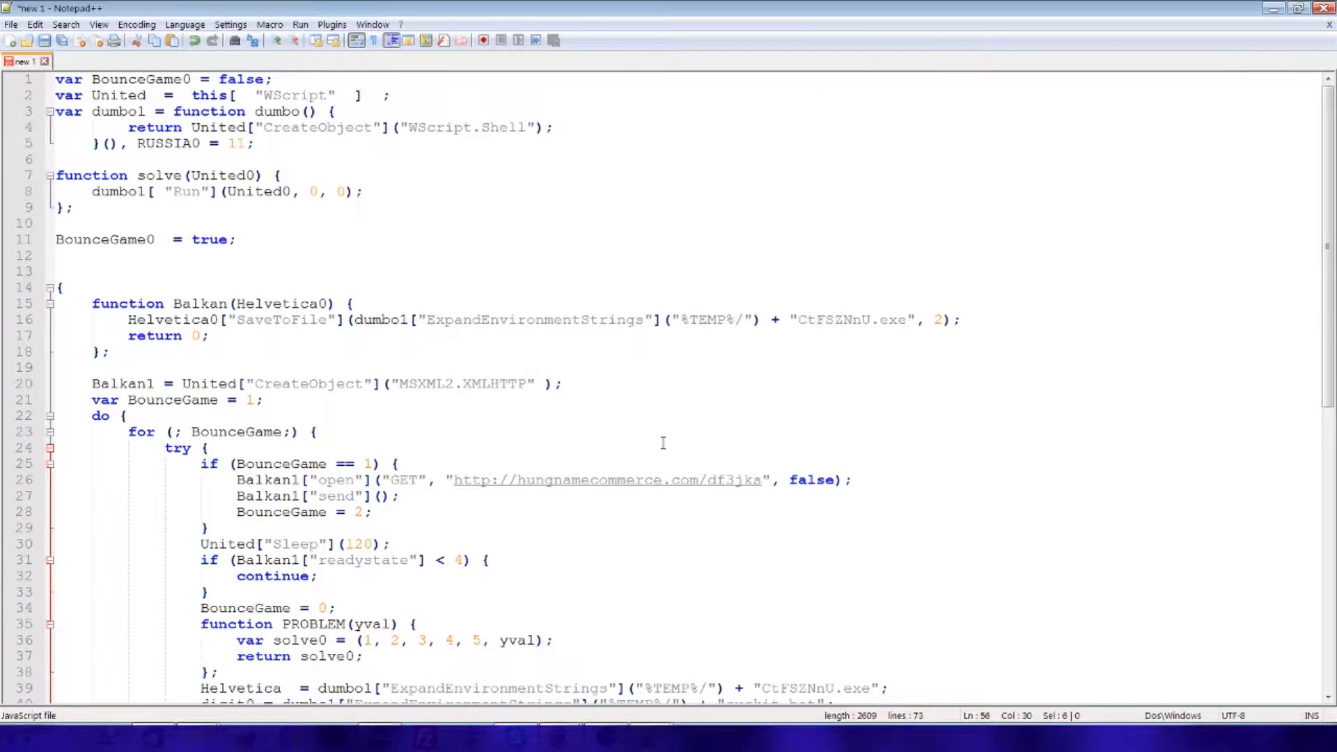
pyautogui.moveTo(911, 443)
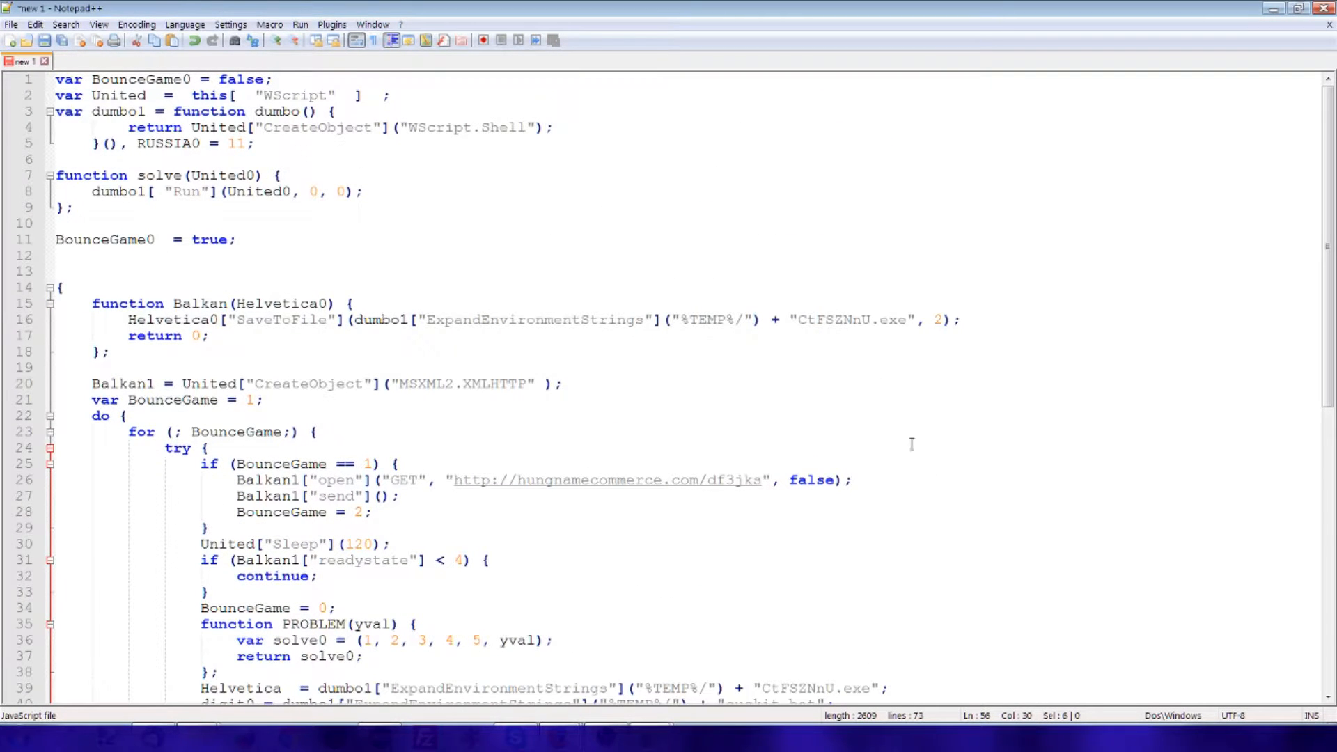
pyautogui.scroll(-3)
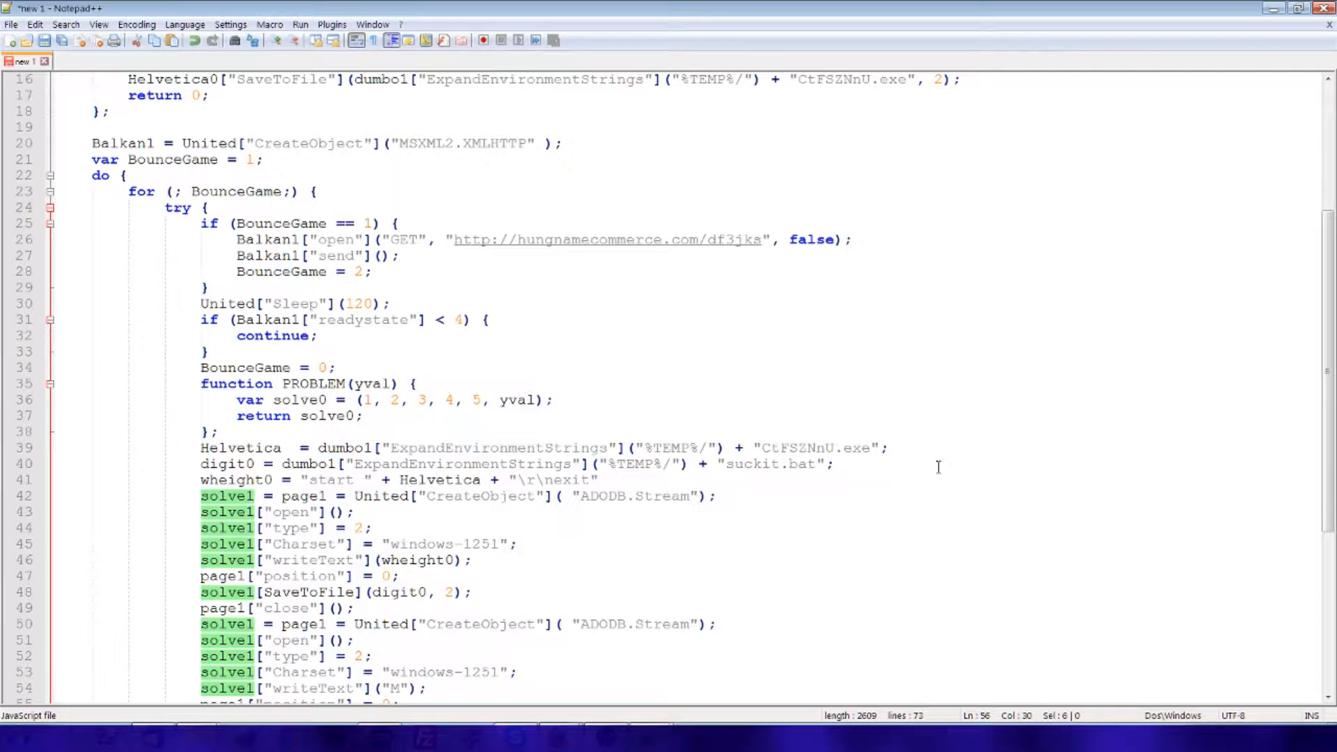
pyautogui.scroll(-3)
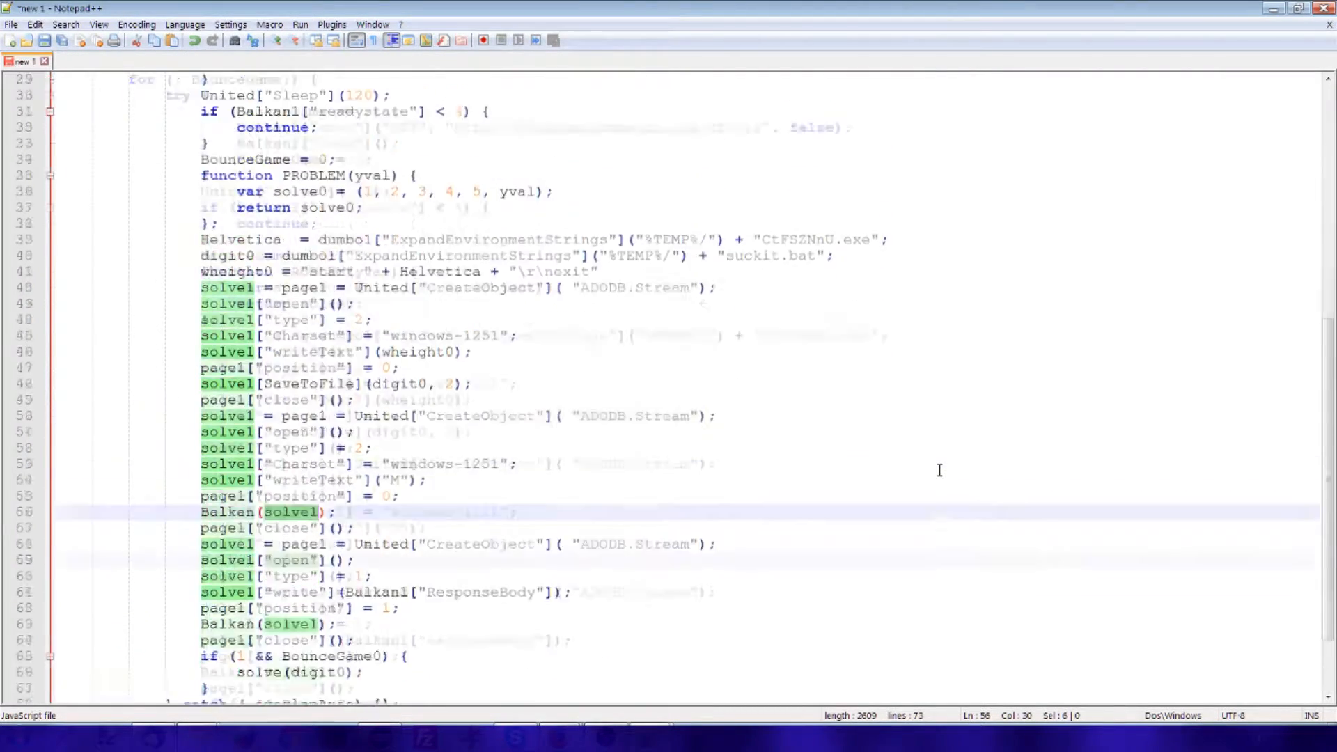
pyautogui.scroll(3)
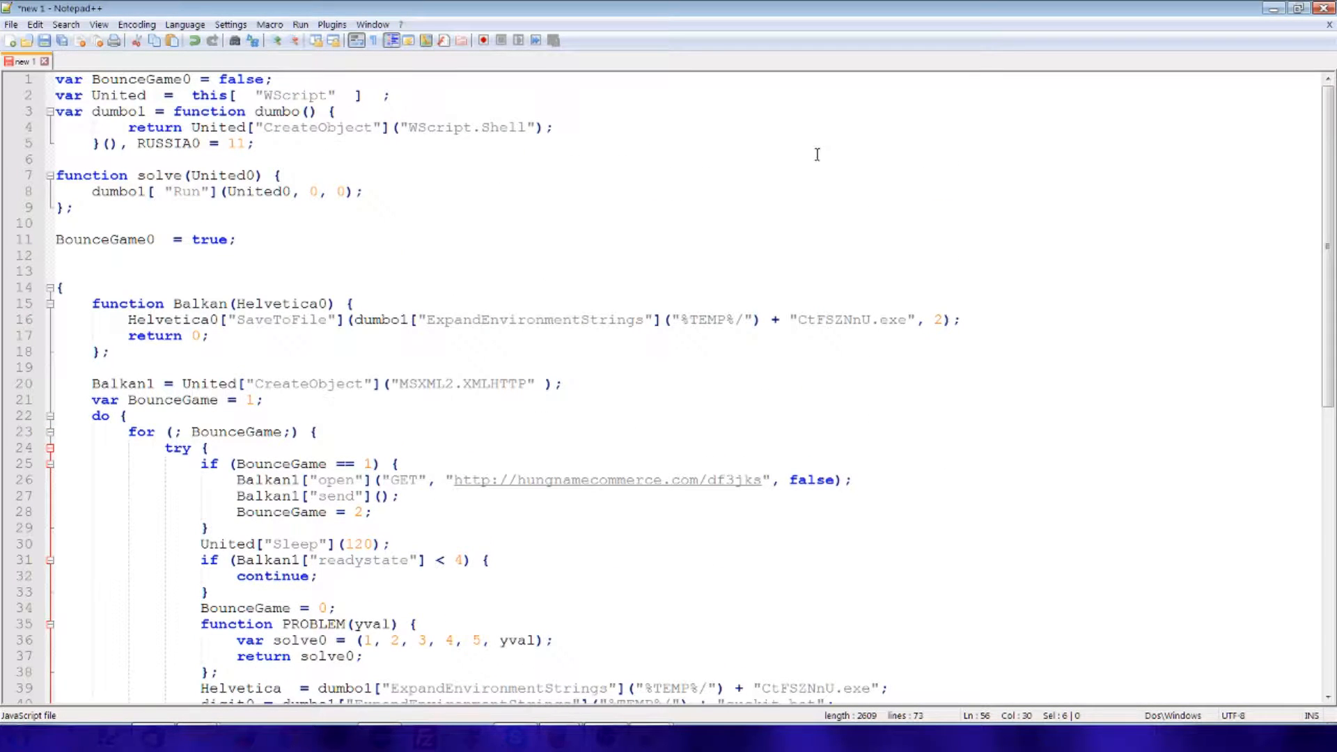
pyautogui.moveTo(328, 260)
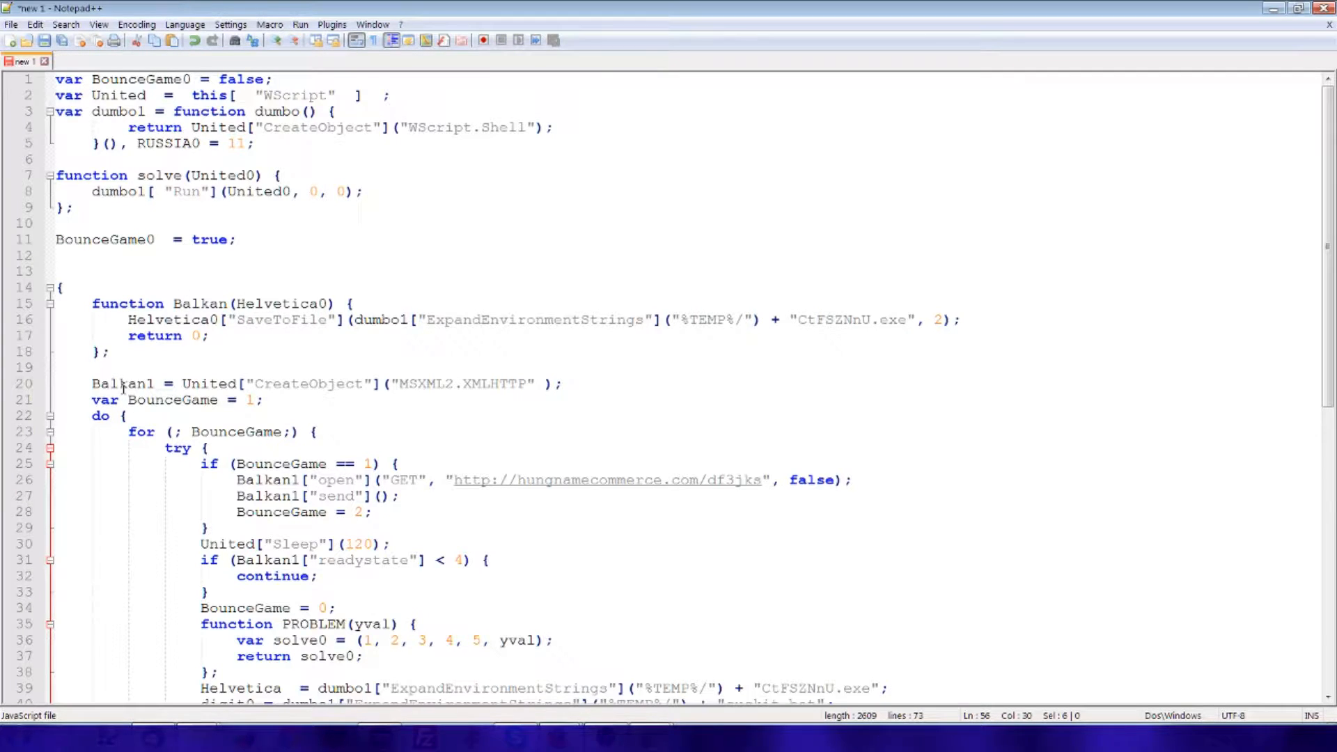
# Step: Rename Balkan1 to internetConnectionRequestObj and enter systemShellObject as dumbo1's replacement
pyautogui.rightClick(122, 383)
pyautogui.write('internetConnectionRequestObj')
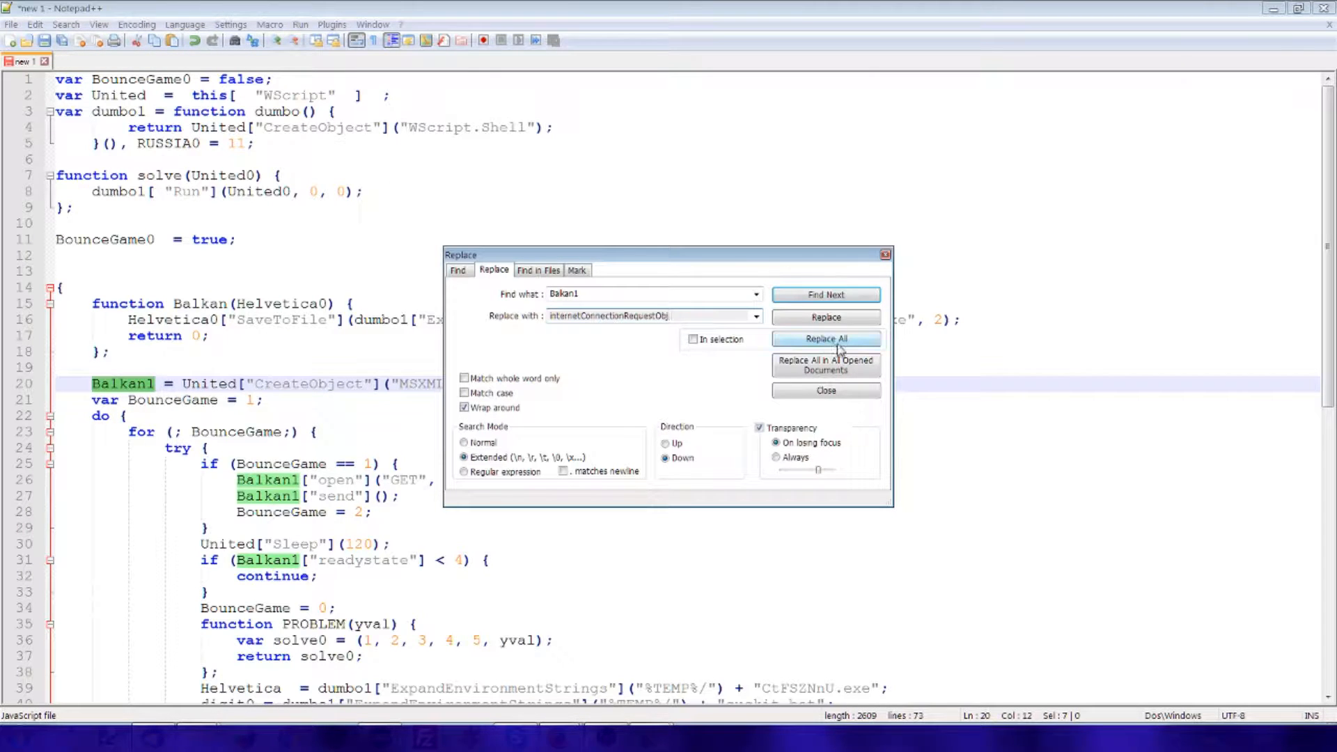
pyautogui.click(825, 338)
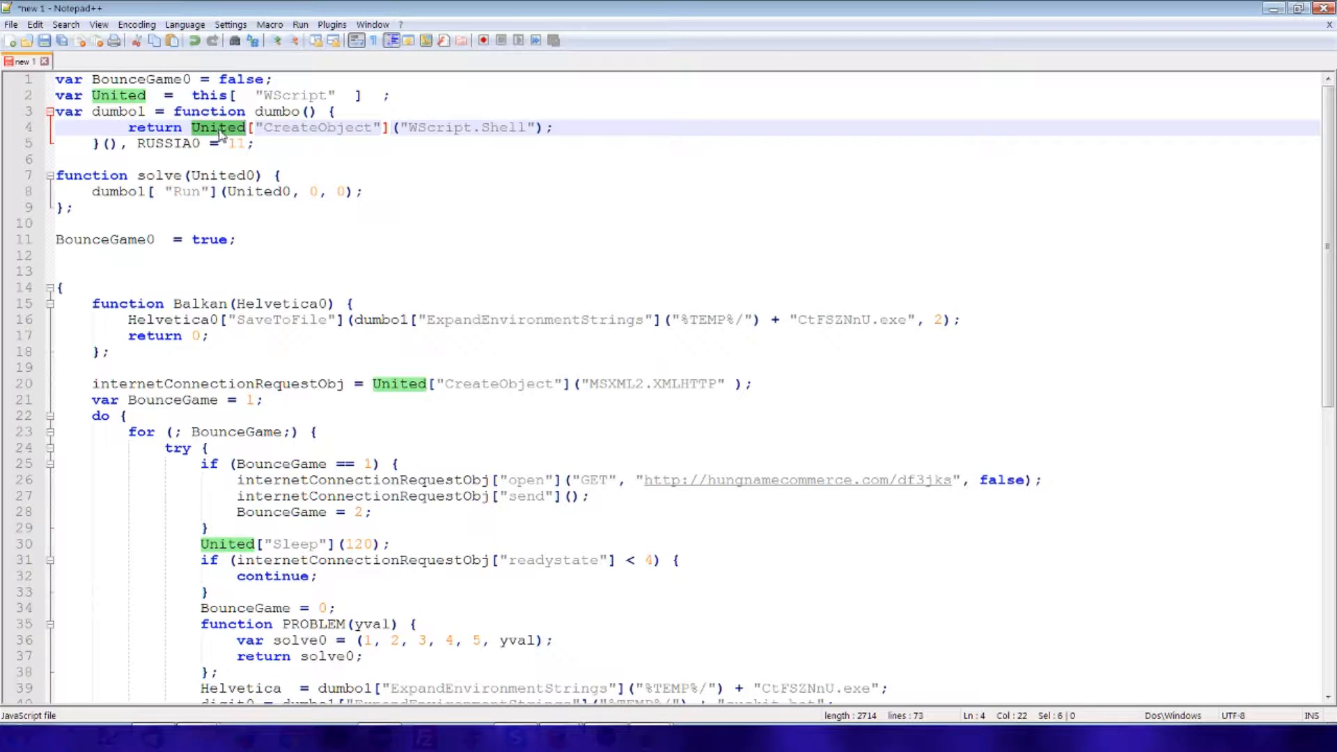
pyautogui.moveTo(495, 127)
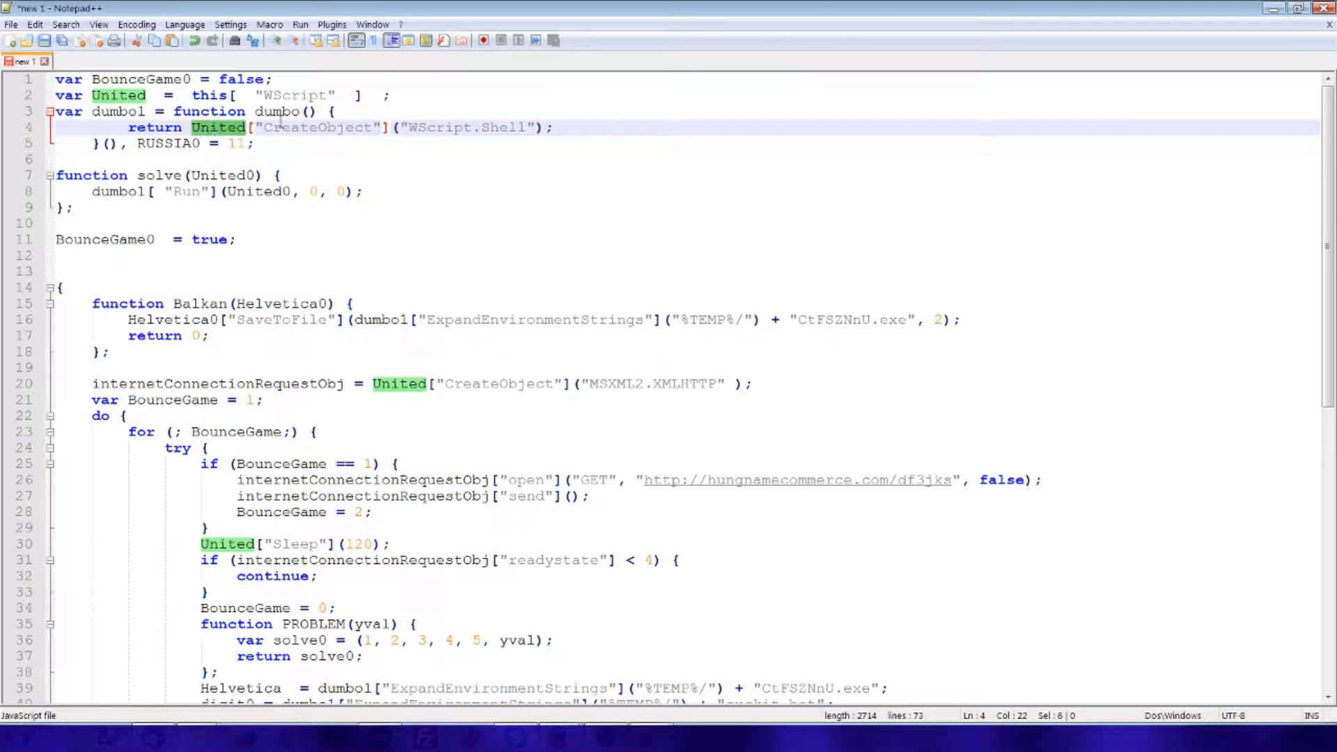
pyautogui.doubleClick(117, 110)
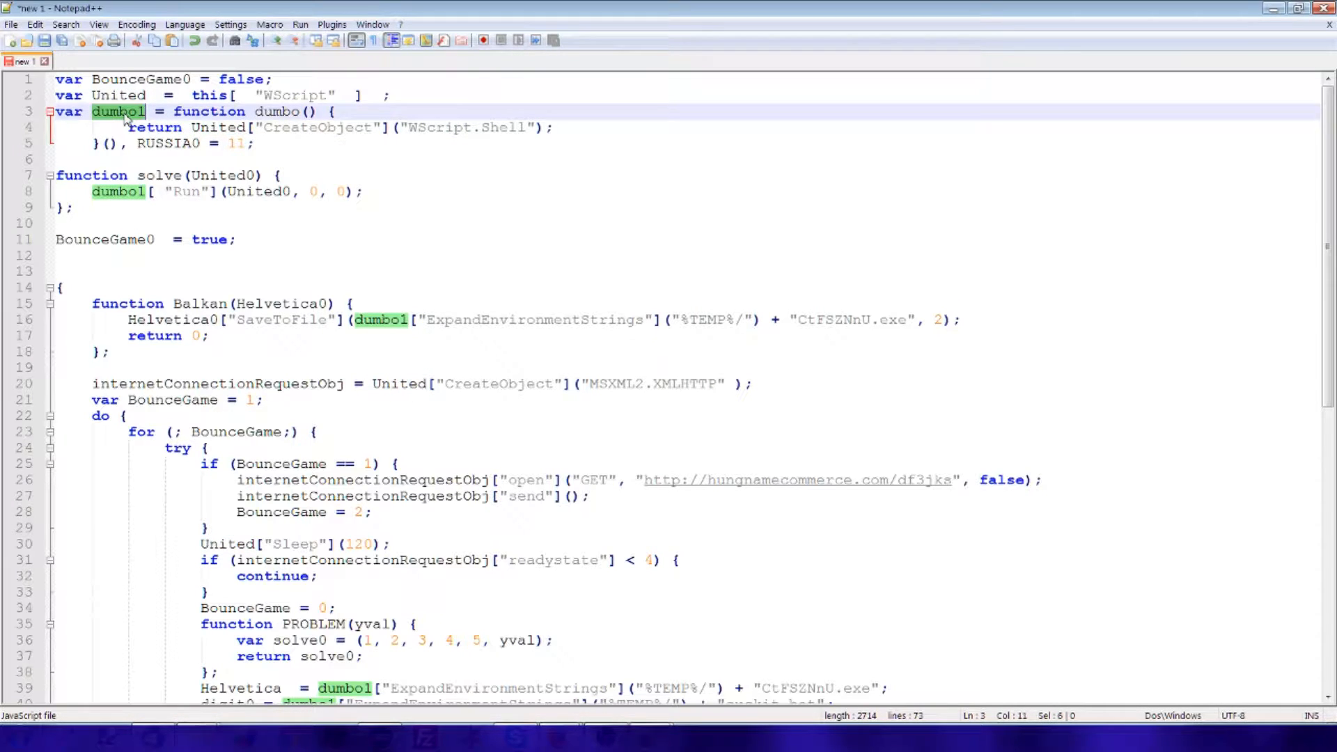
pyautogui.press('ctrl+h')
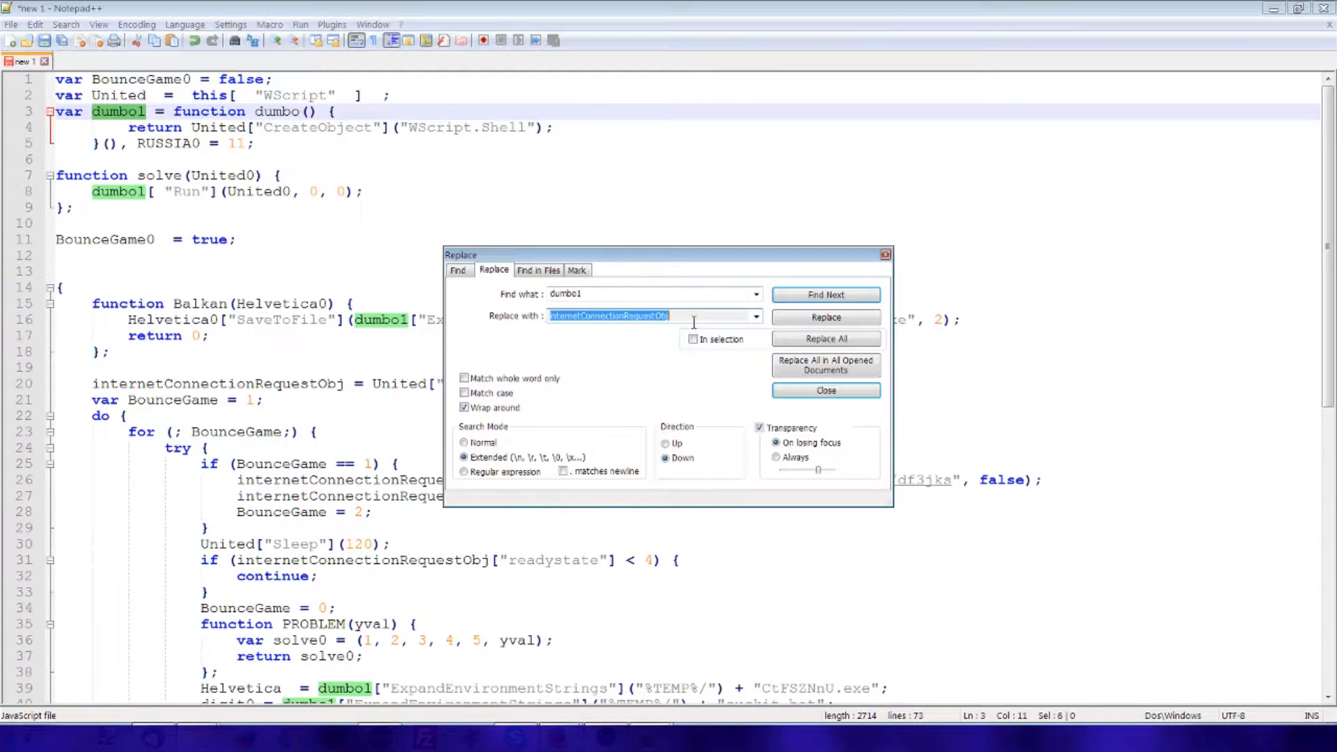
pyautogui.write('systemShell')
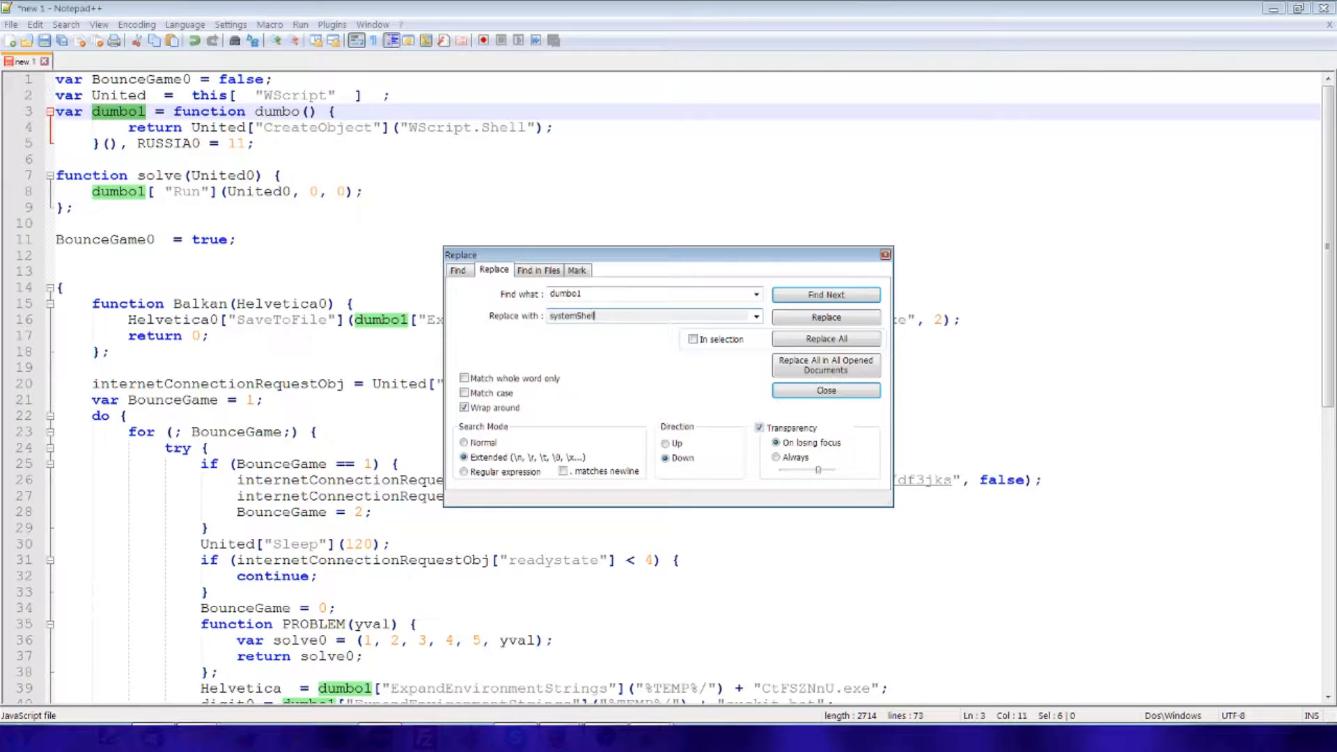
pyautogui.write('Object')
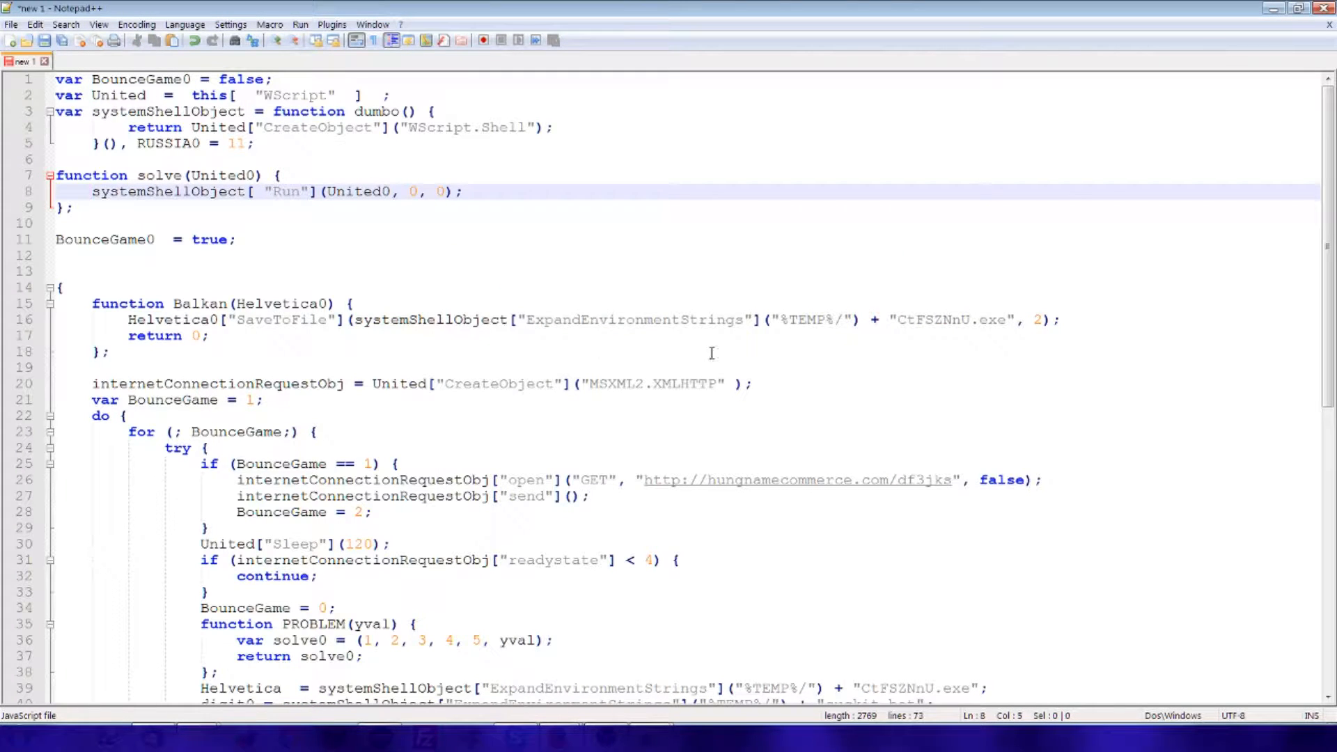
# Step: Apply the dumbo1 to systemShellObject rename and check where it is used
pyautogui.click(391, 320)
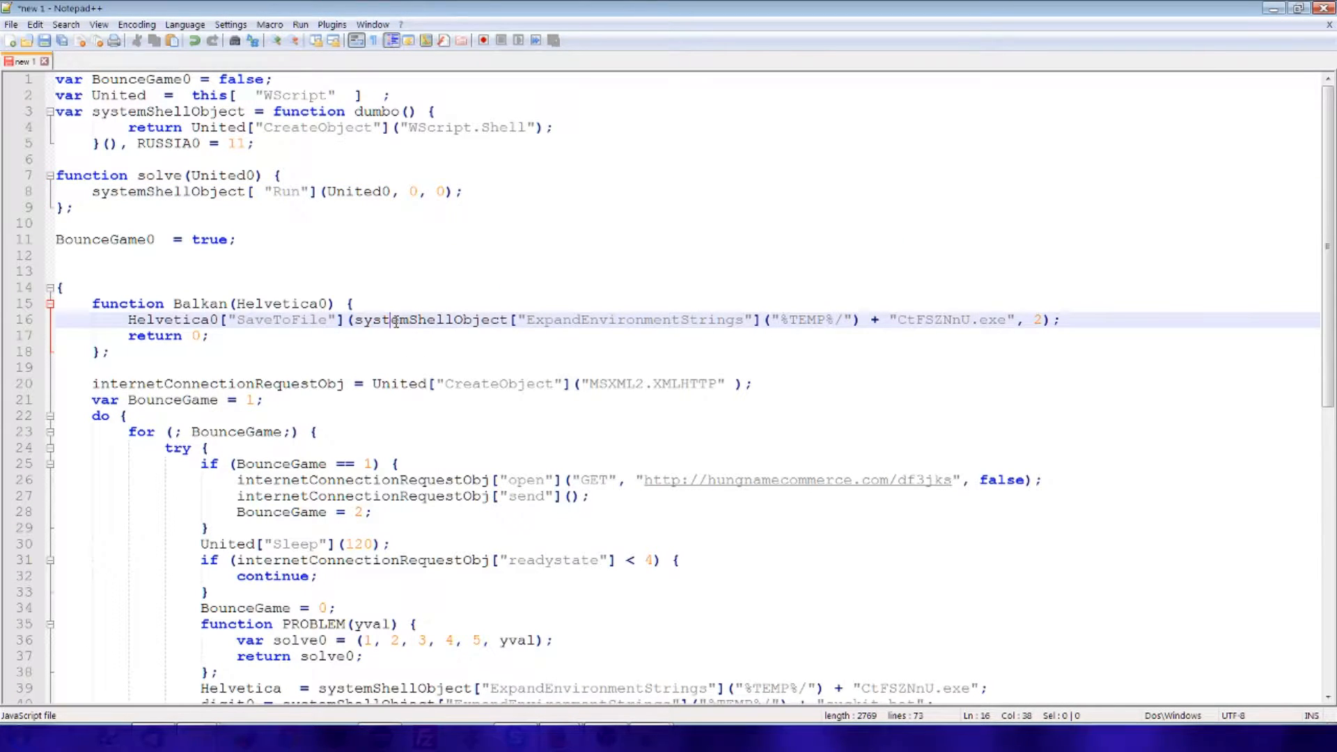
pyautogui.doubleClick(430, 320)
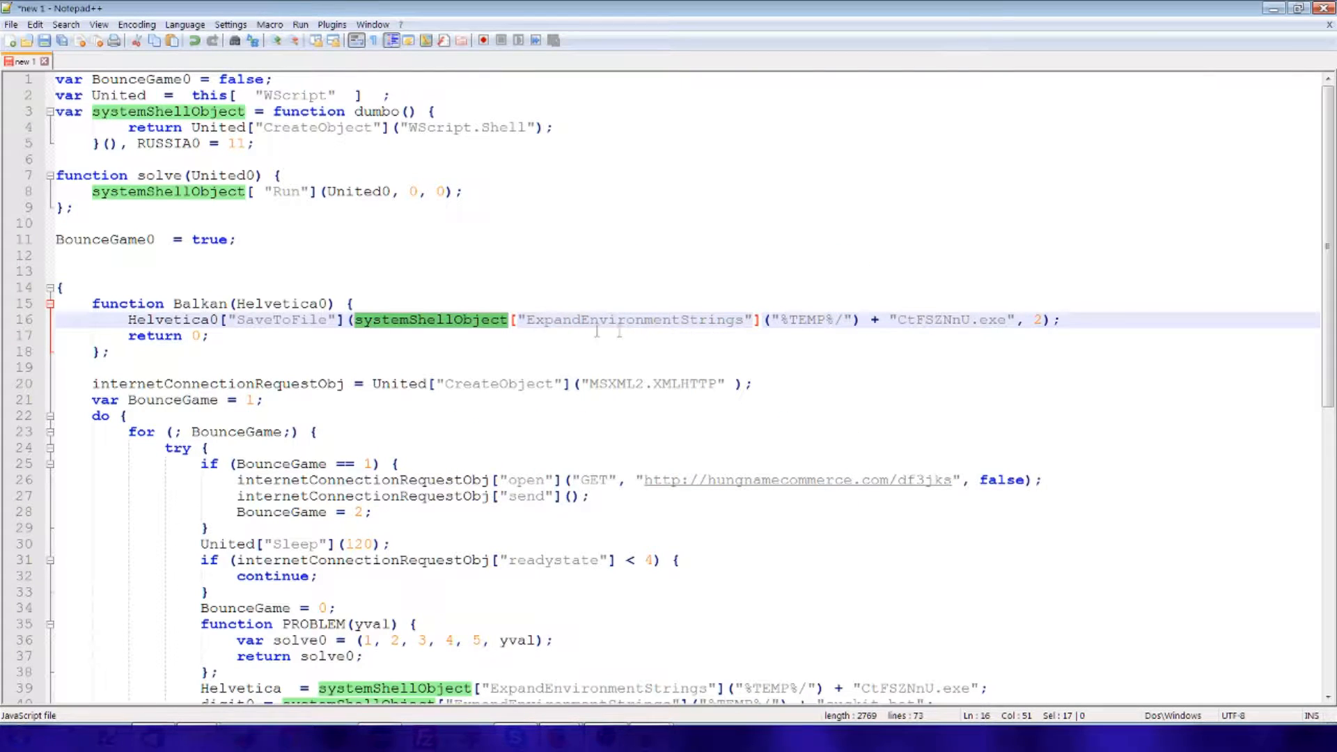
pyautogui.moveTo(1002, 319)
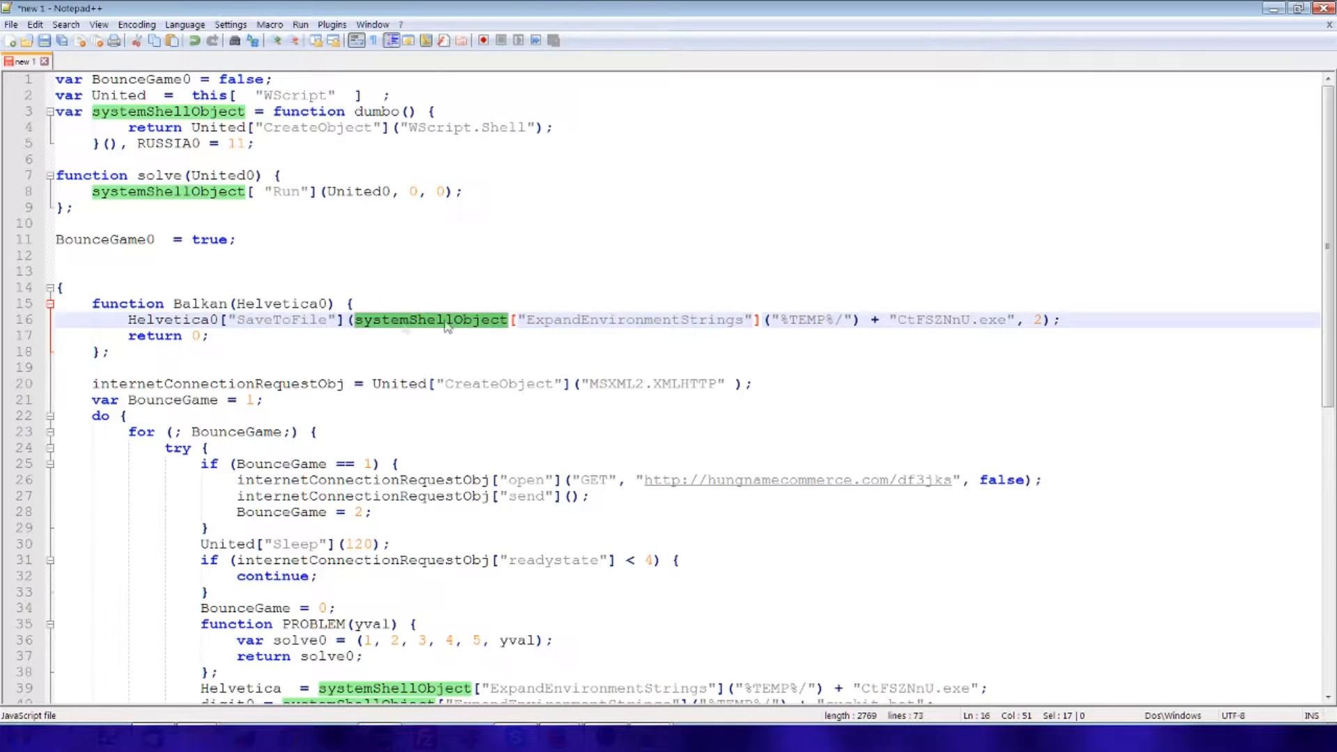
pyautogui.scroll(-3)
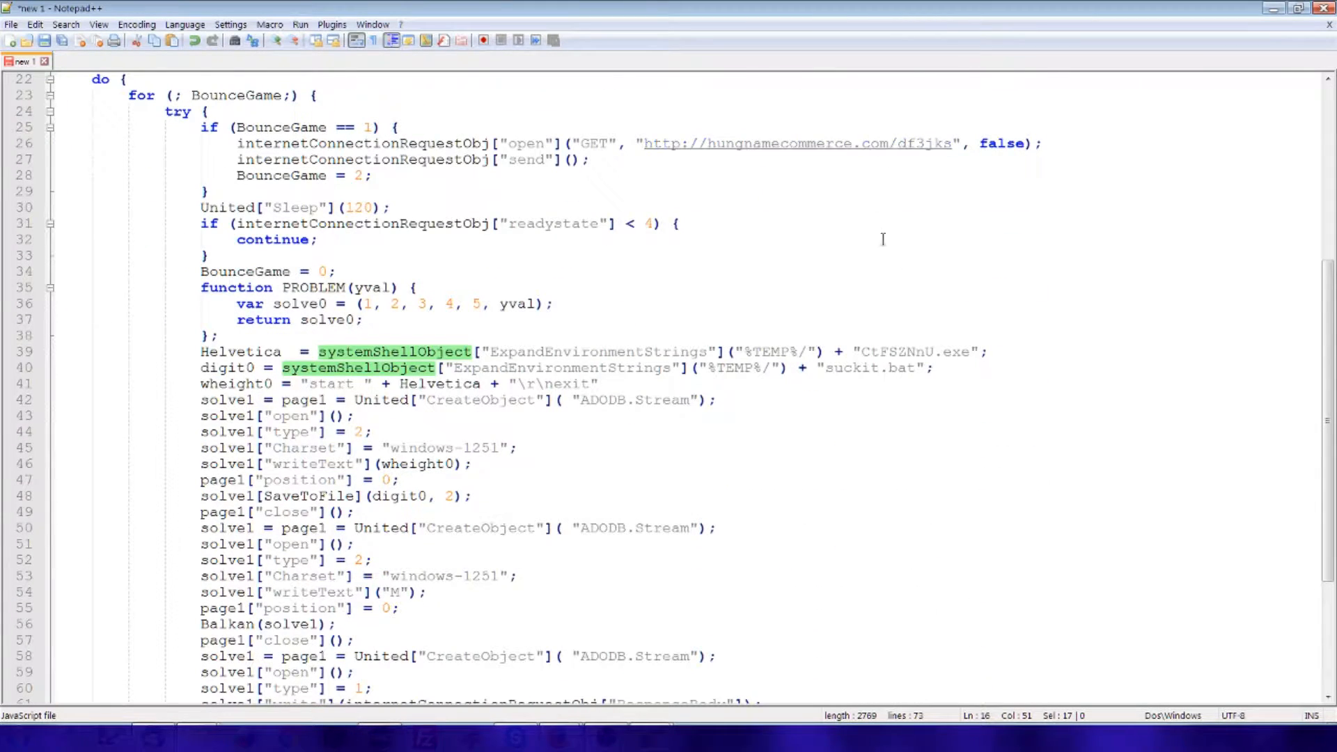
# Step: Rename Helvetica to exeFilename and digit0 to batFilename, then close the dialog
pyautogui.doubleClick(239, 448)
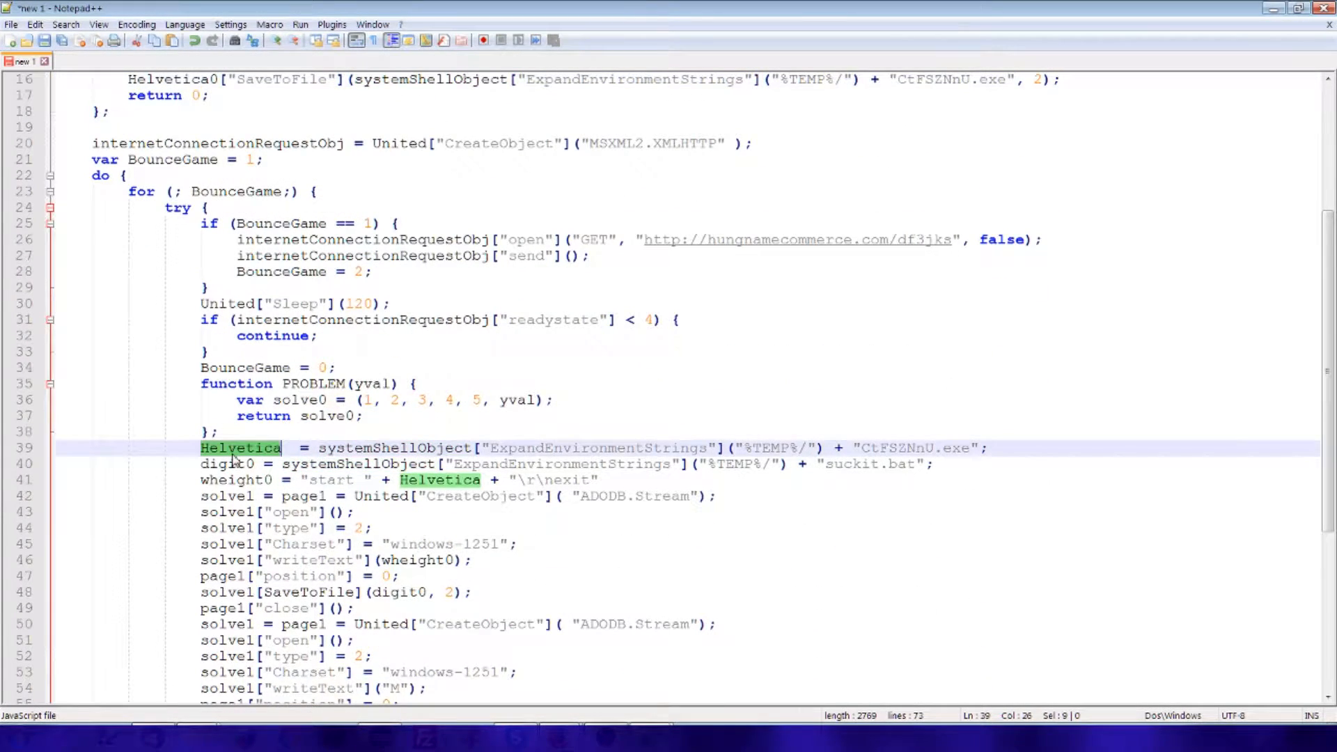
pyautogui.click(65, 24)
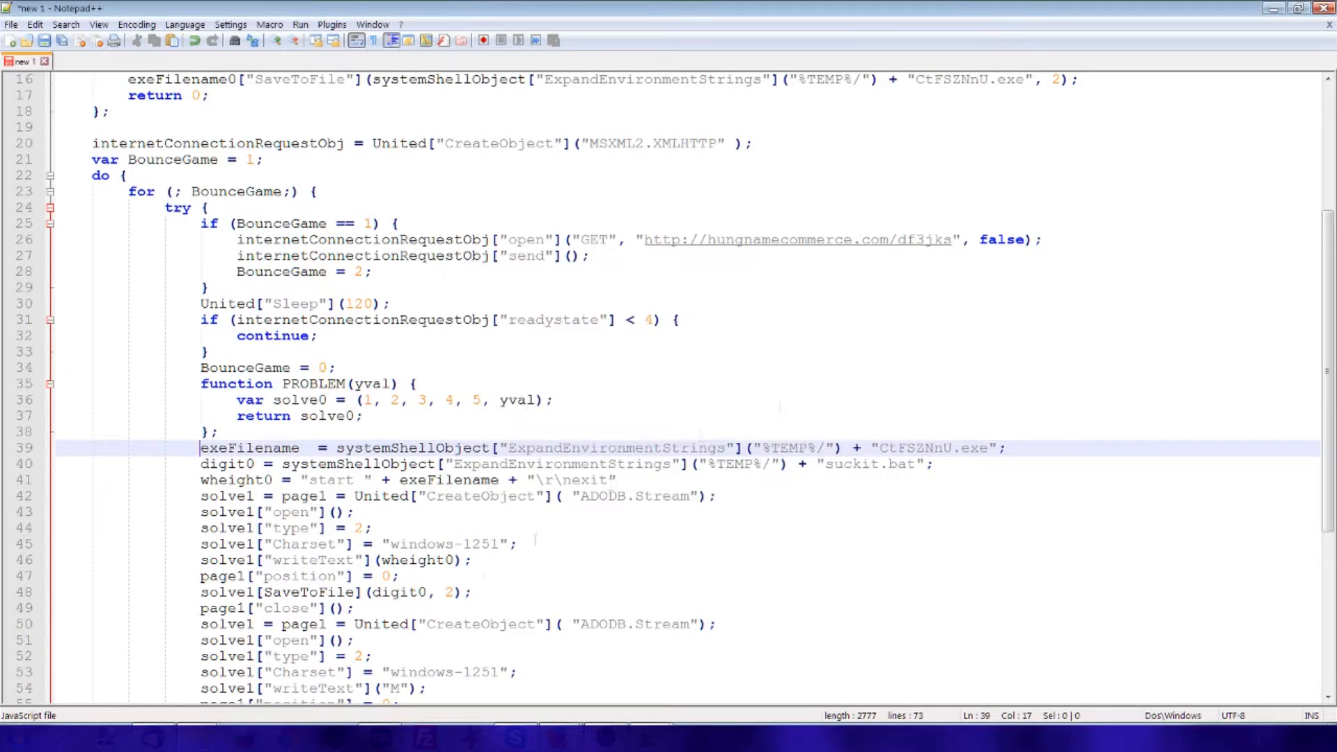
pyautogui.doubleClick(227, 464)
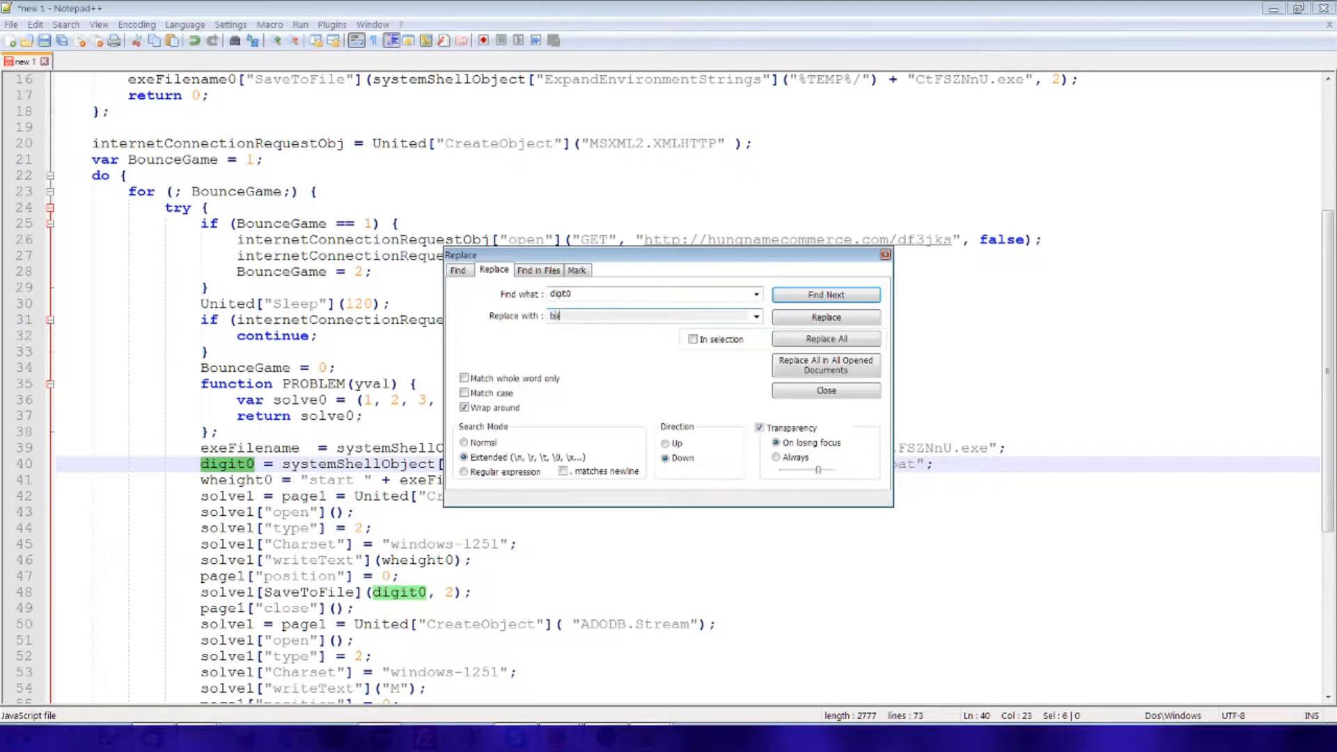
pyautogui.click(824, 338)
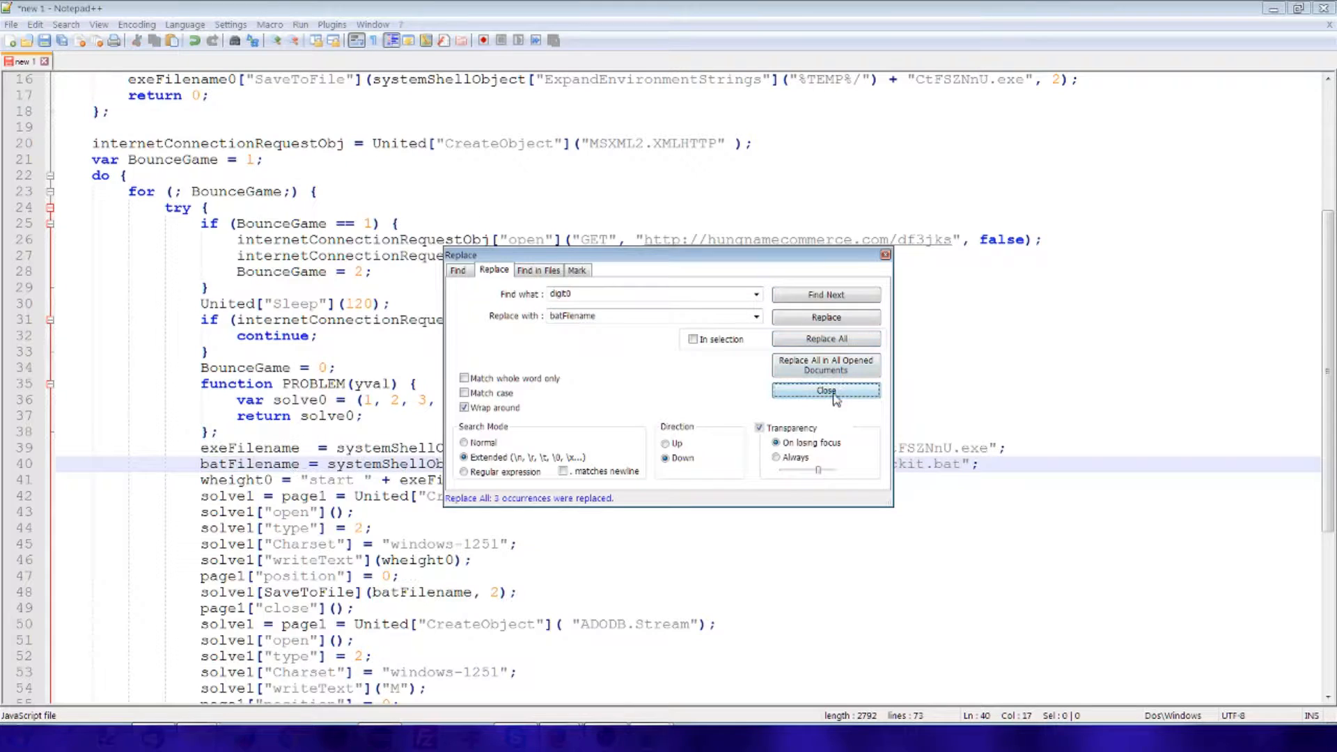
pyautogui.click(824, 391)
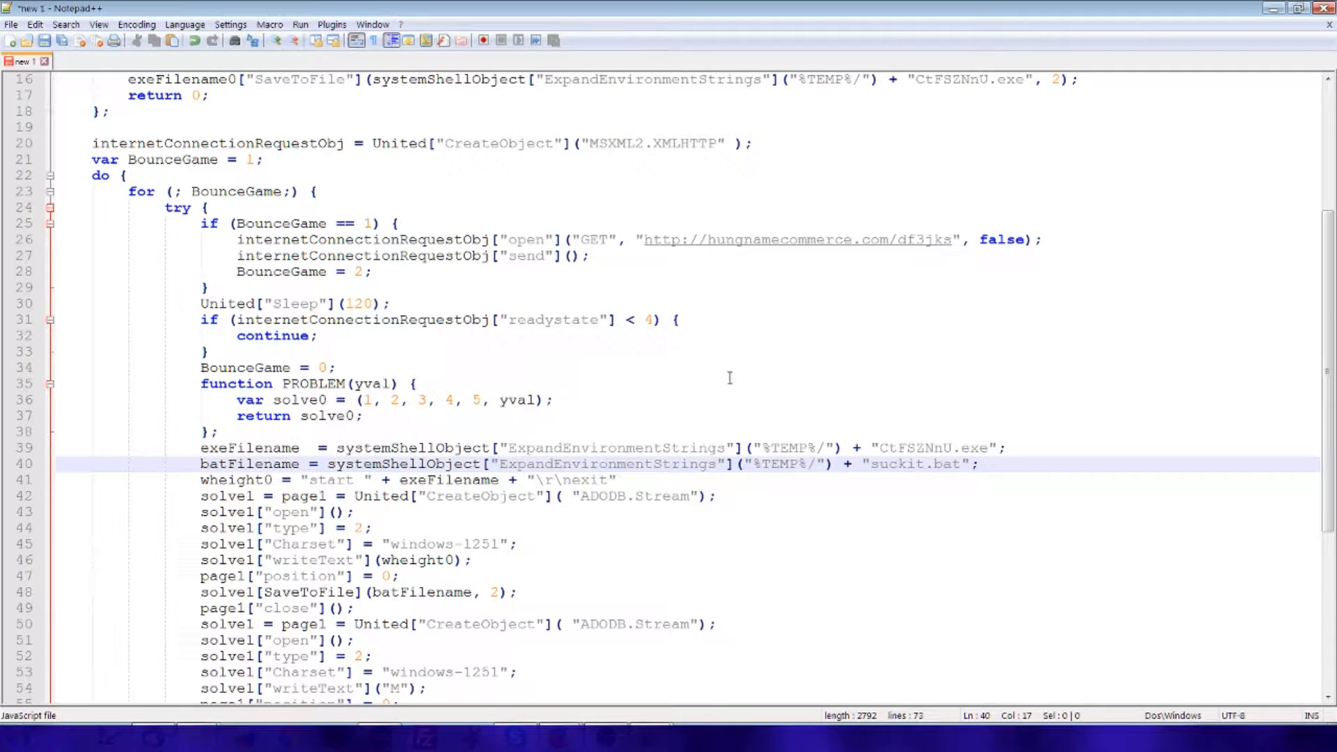
pyautogui.scroll(-3)
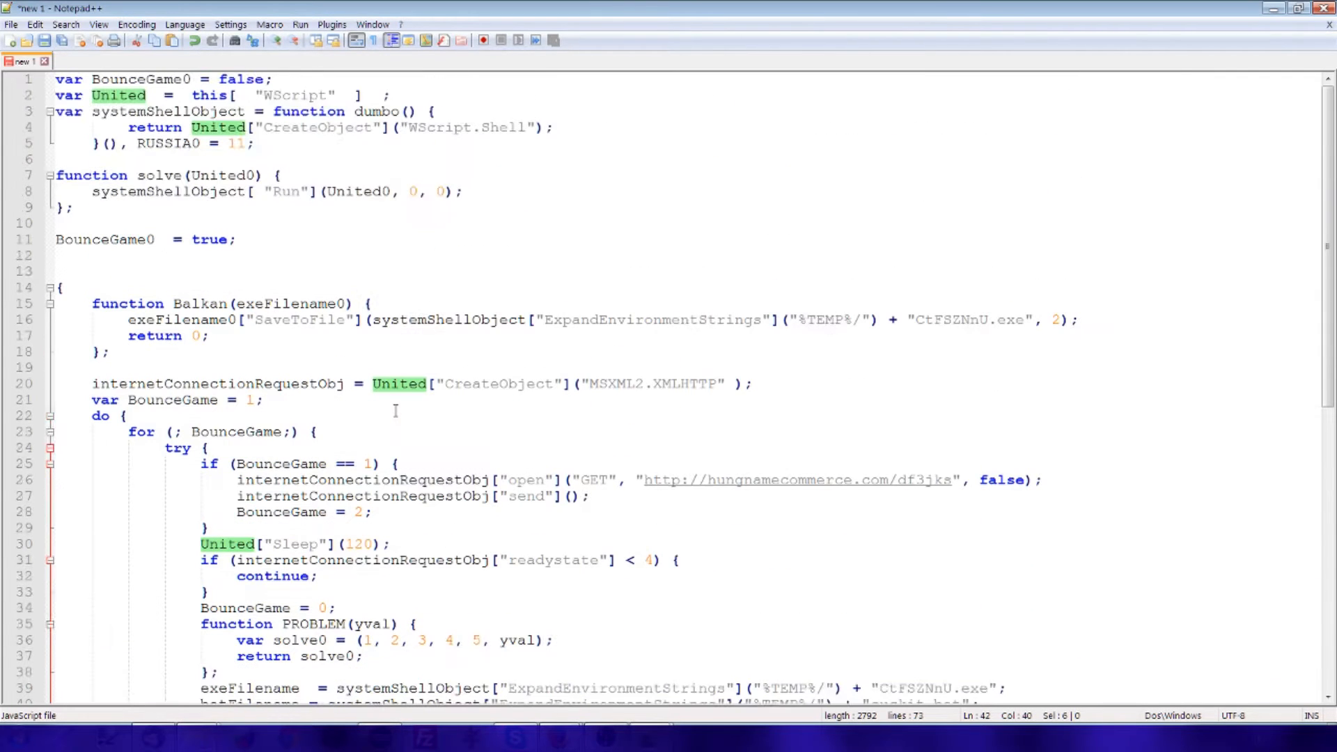
# Step: Replace all 9 United occurrences with windowsScriptObject and close the Replace dialog
pyautogui.click(294, 95)
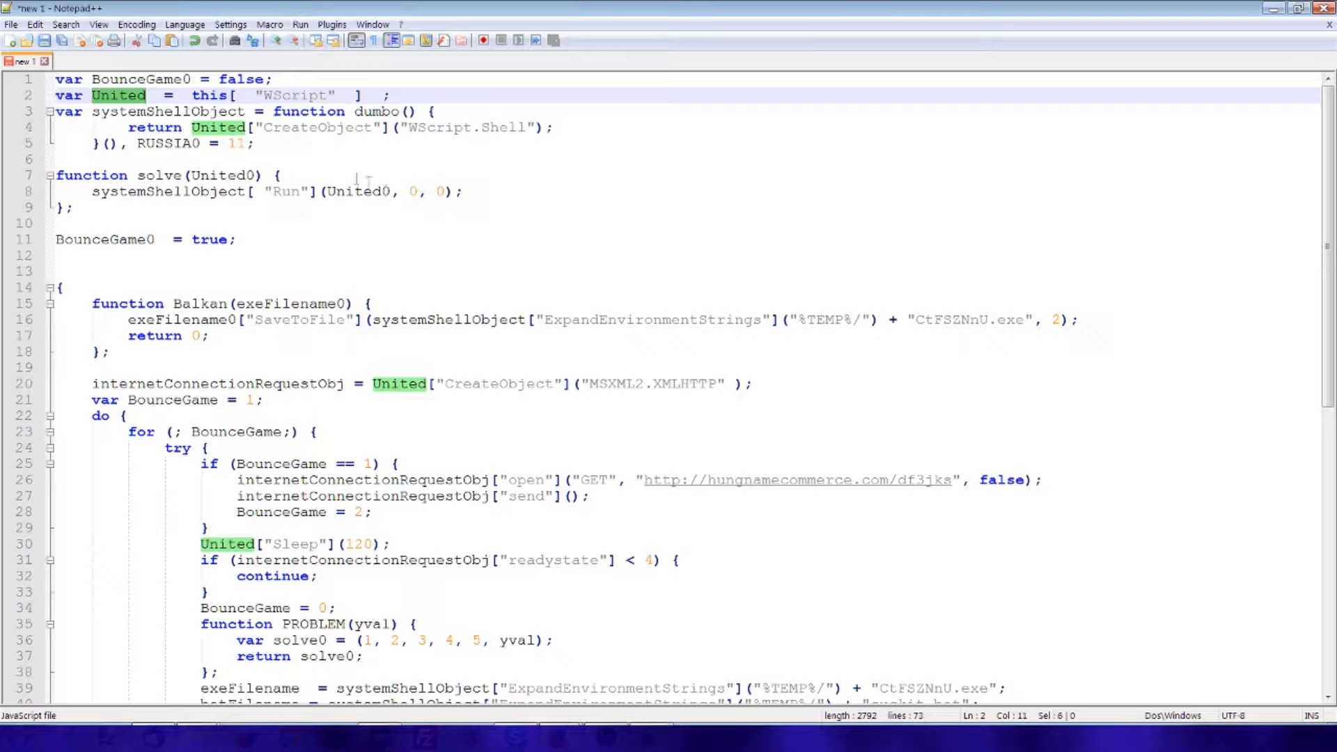
pyautogui.click(66, 24)
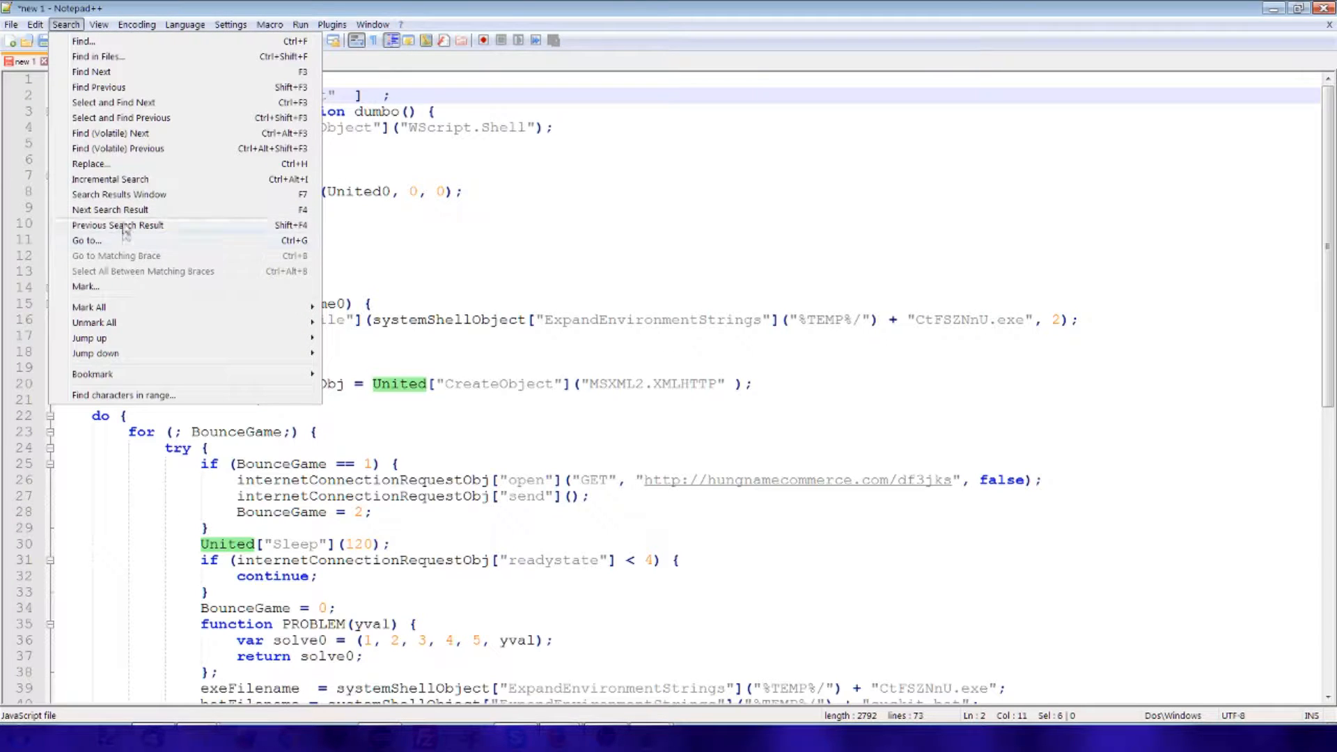
pyautogui.click(91, 164)
pyautogui.write('windowsScriptObj')
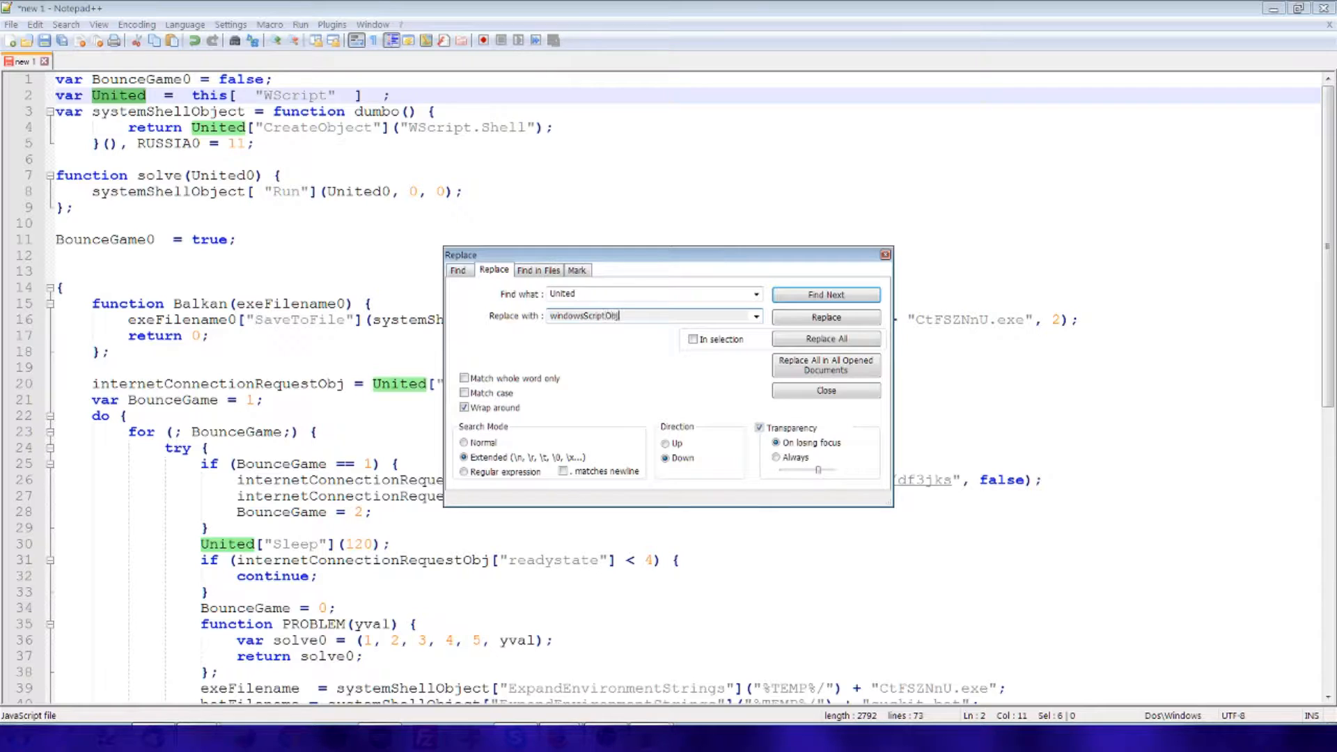
pyautogui.click(824, 339)
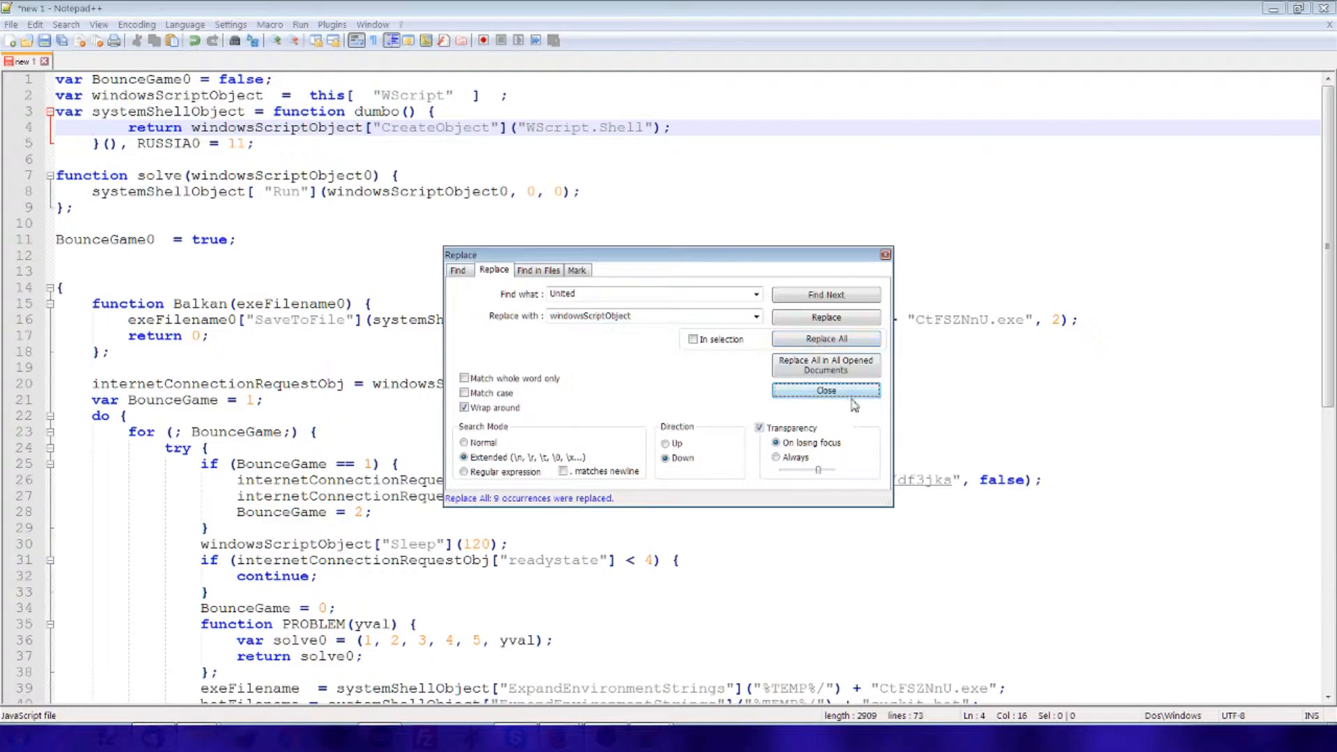
pyautogui.click(824, 391)
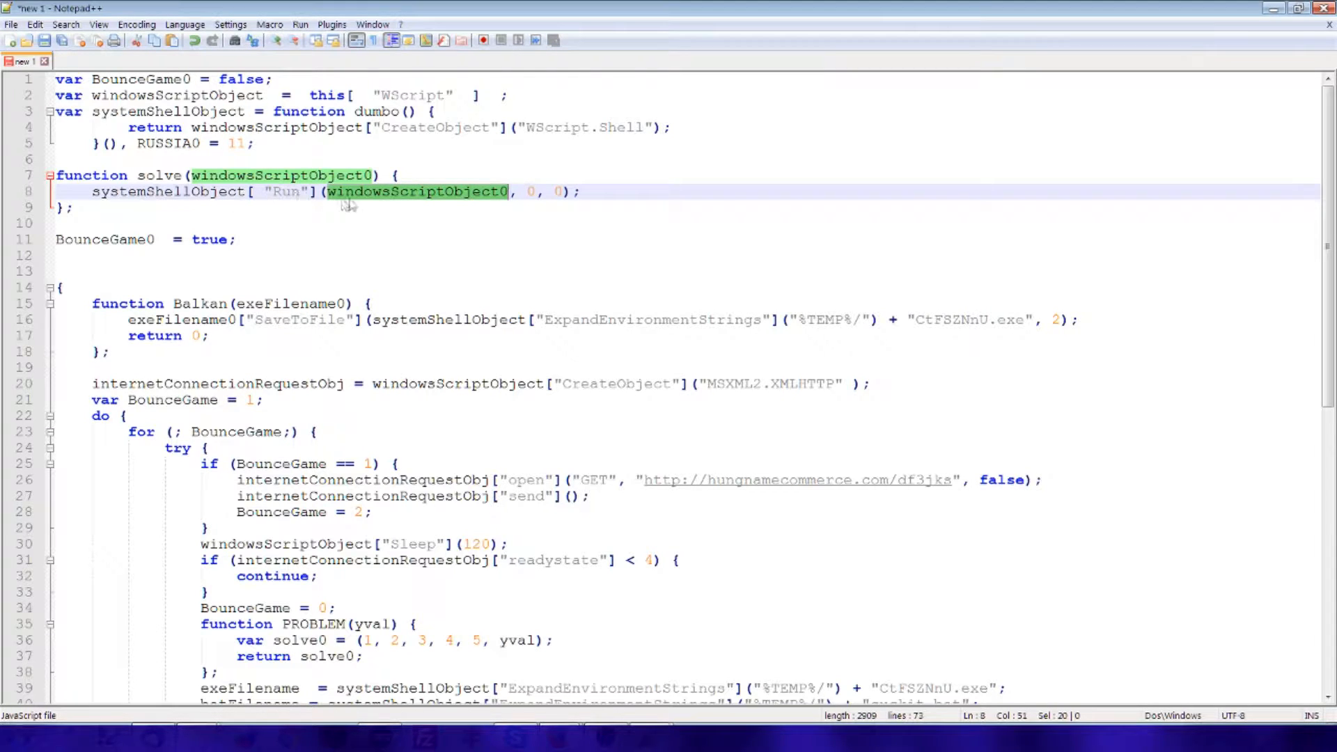
pyautogui.moveTo(544, 197)
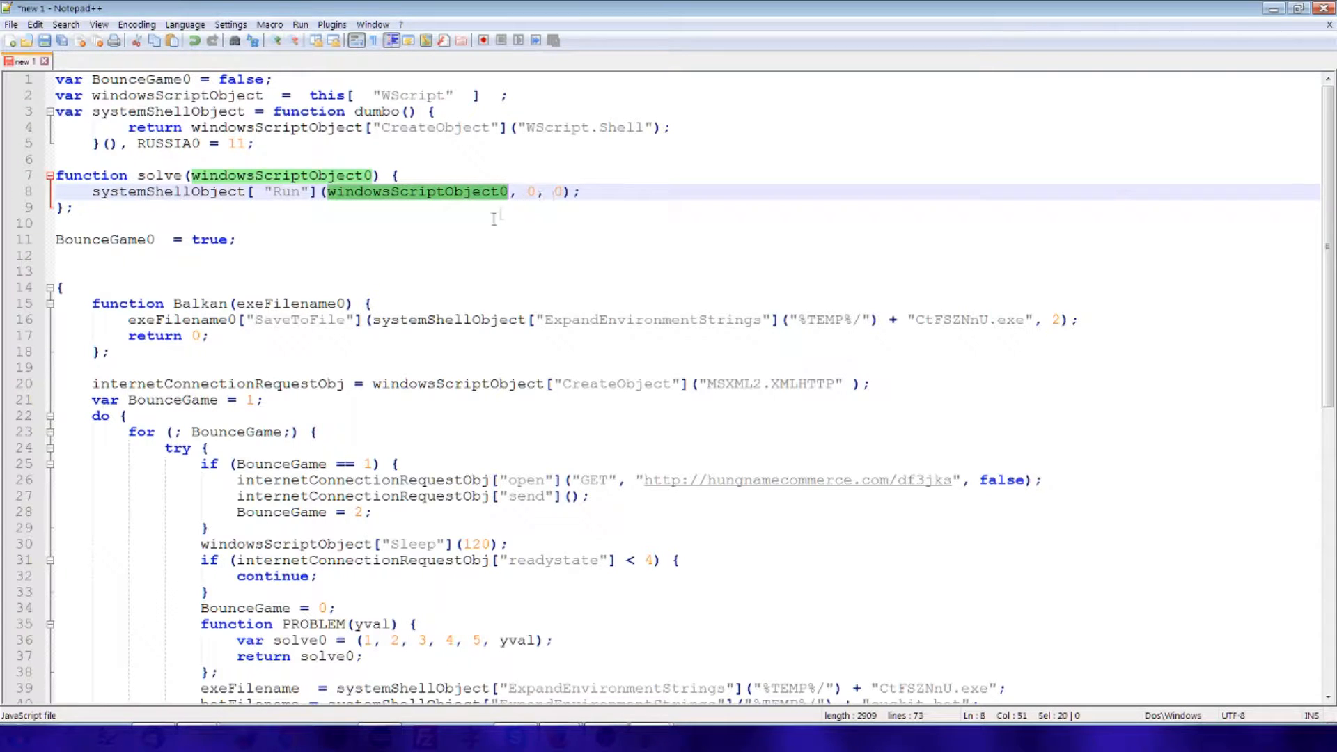
pyautogui.moveTo(418, 197)
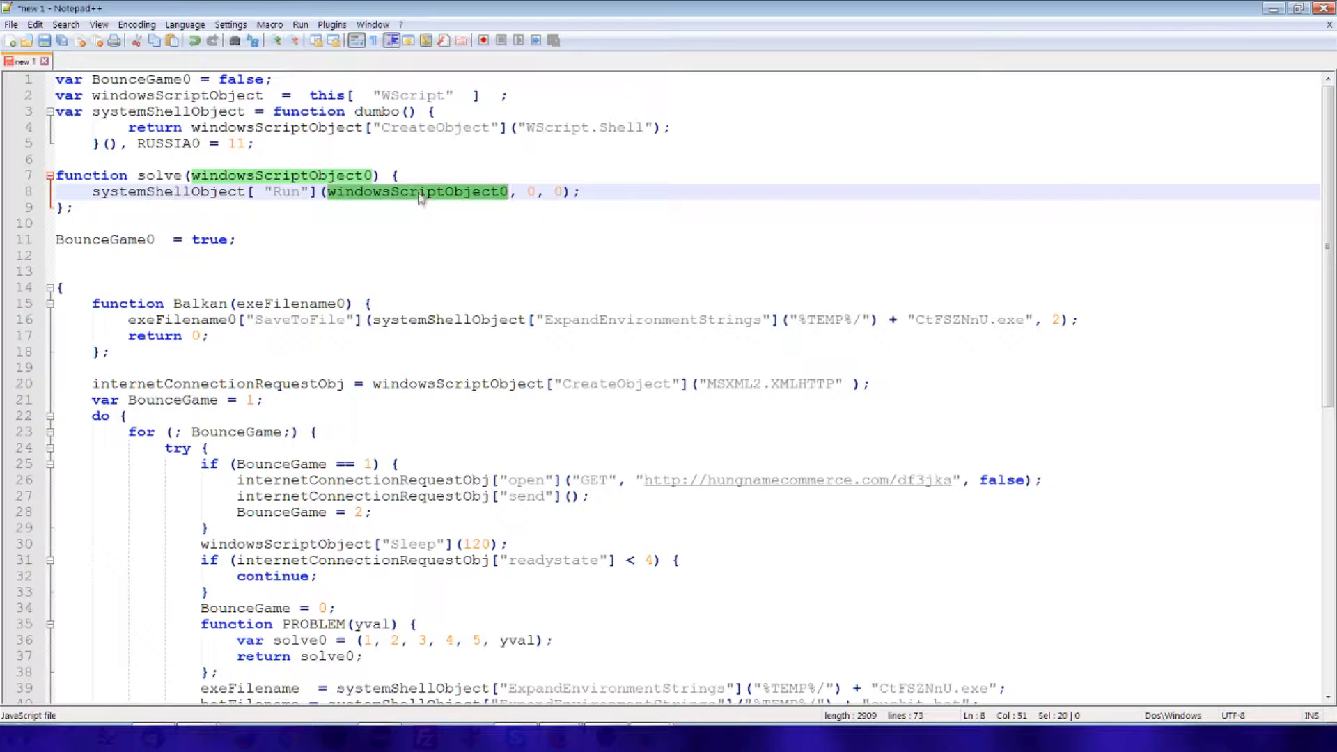
# Step: Replace every occurrence of solve with runTheFile
pyautogui.rightClick(158, 175)
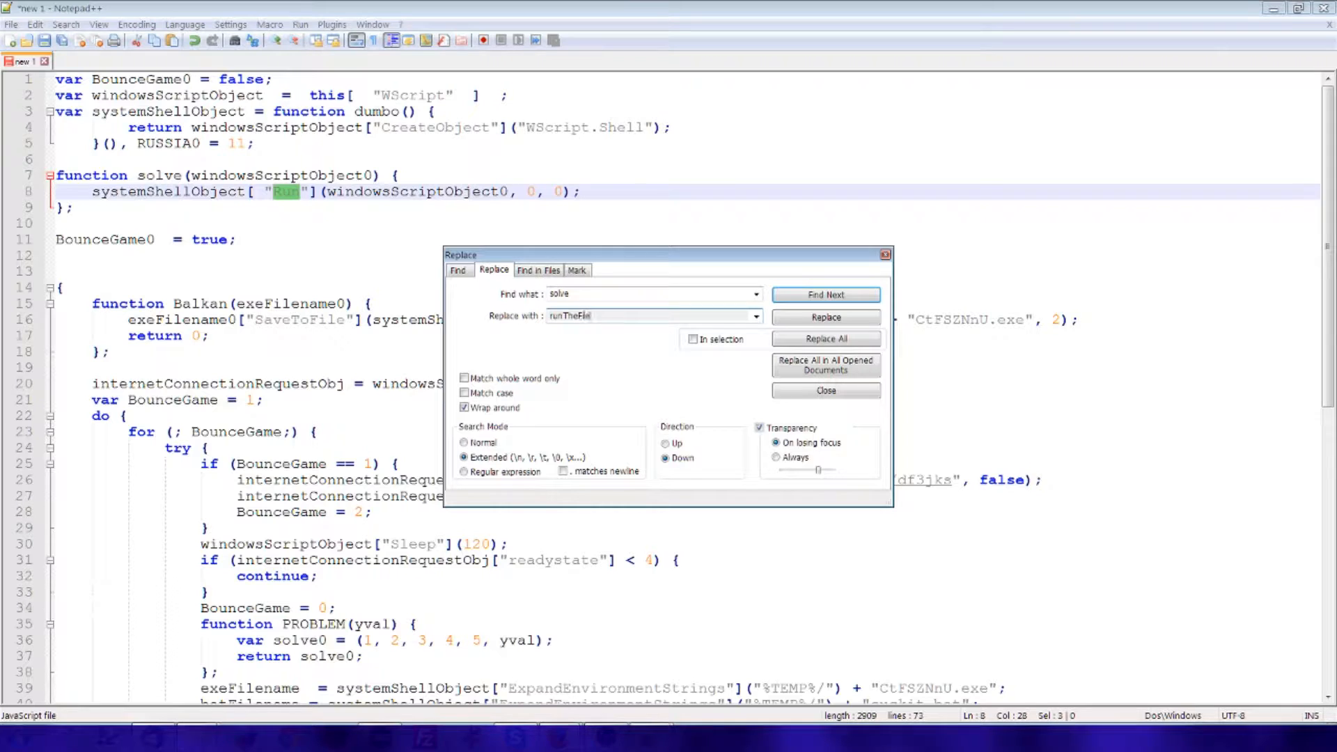
pyautogui.click(825, 339)
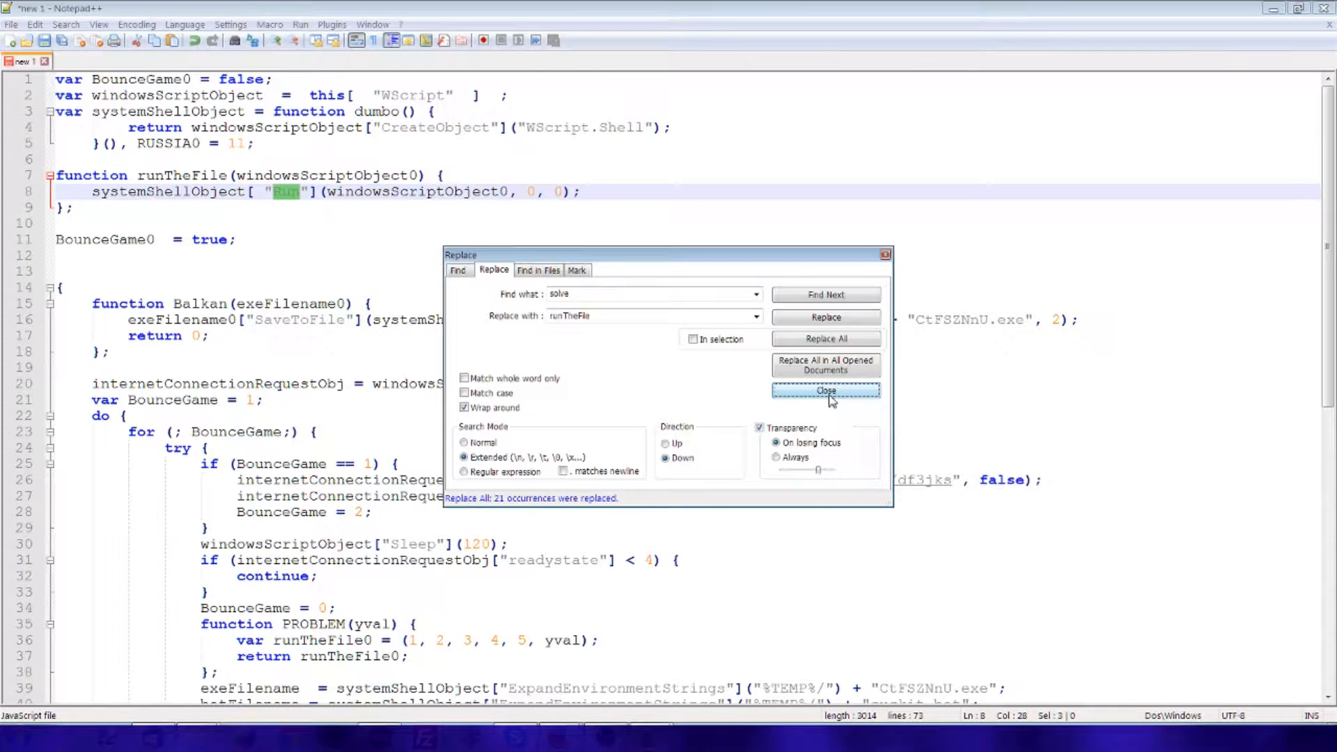
pyautogui.click(65, 24)
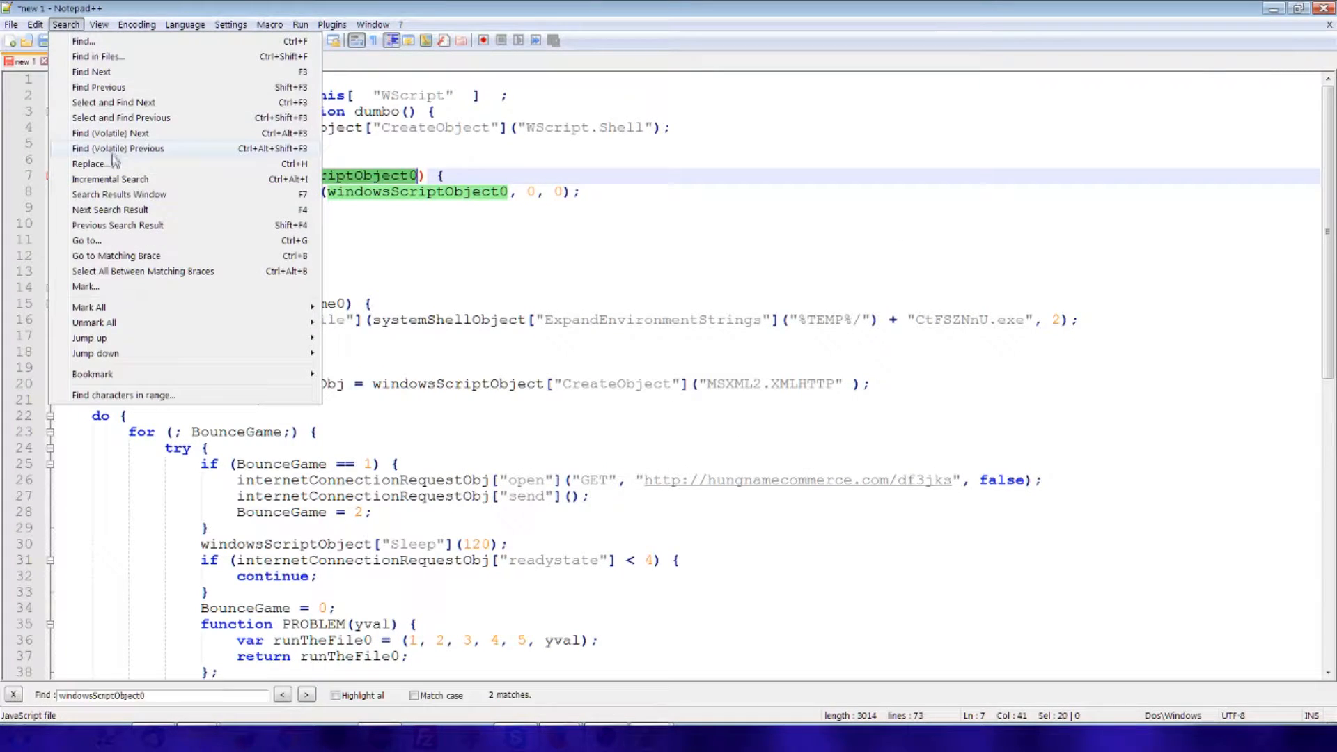
# Step: Rename the windowsScriptObject0 parameter to filepathToRun everywhere and review the result
pyautogui.click(89, 164)
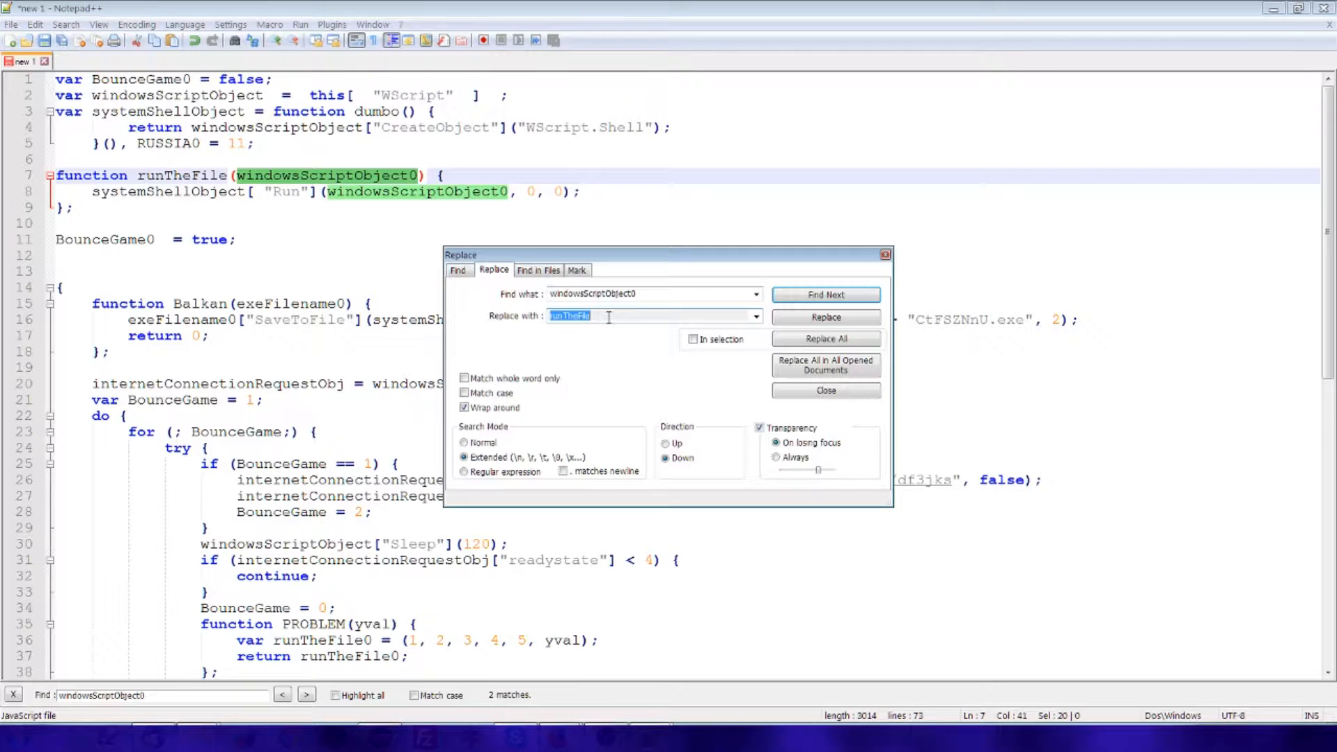
pyautogui.write('filepathToR')
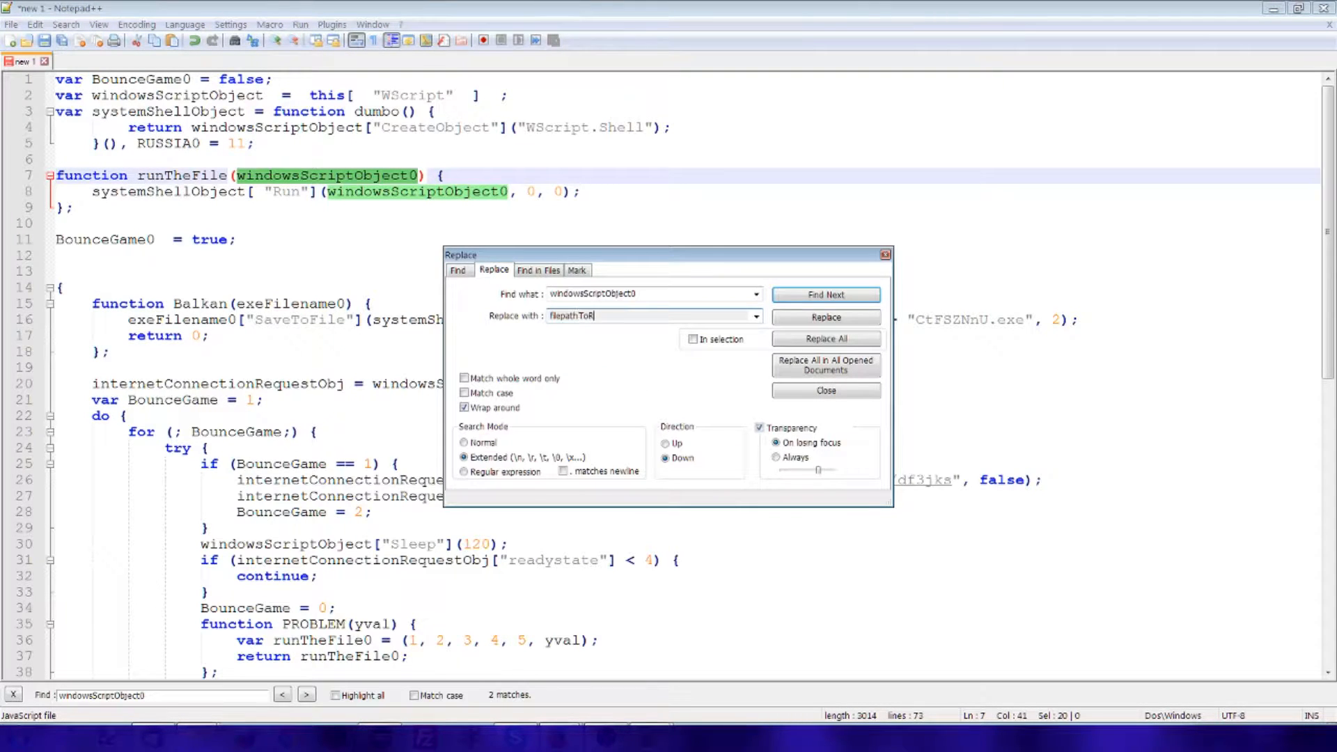
pyautogui.click(824, 338)
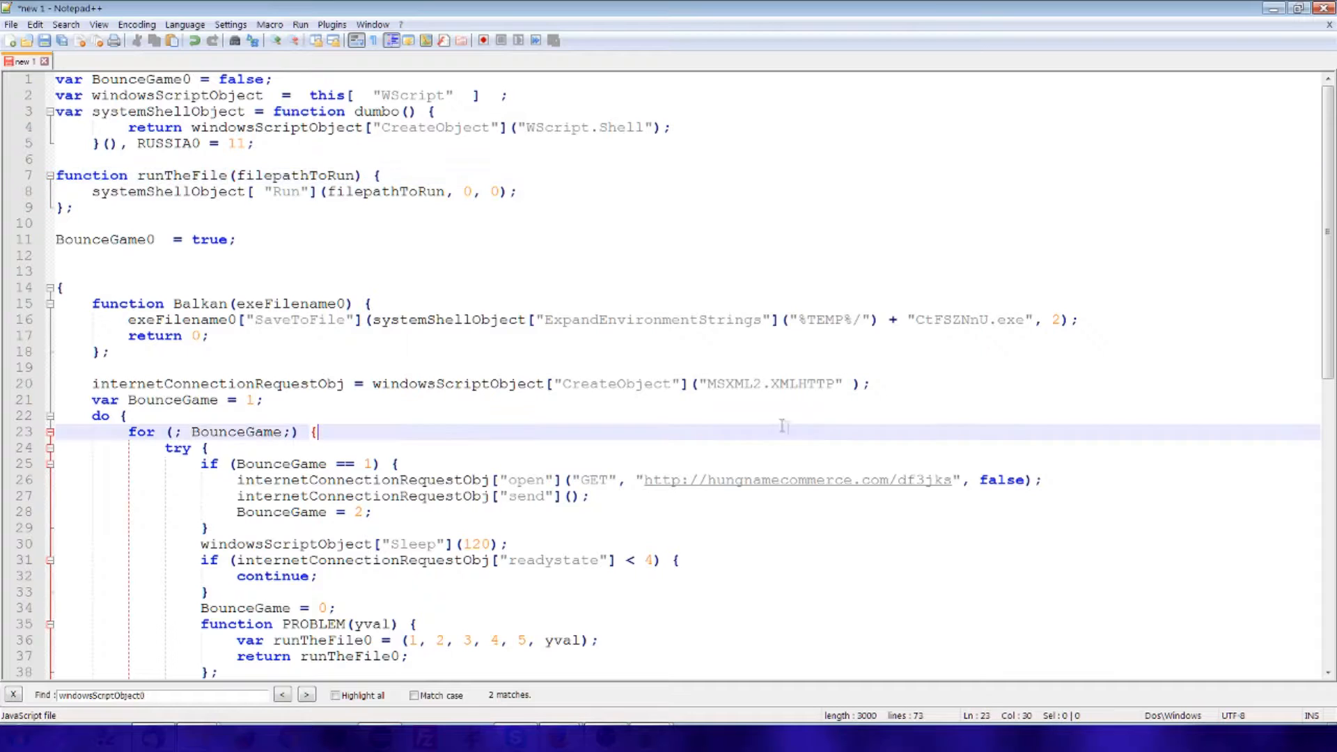
pyautogui.scroll(-3)
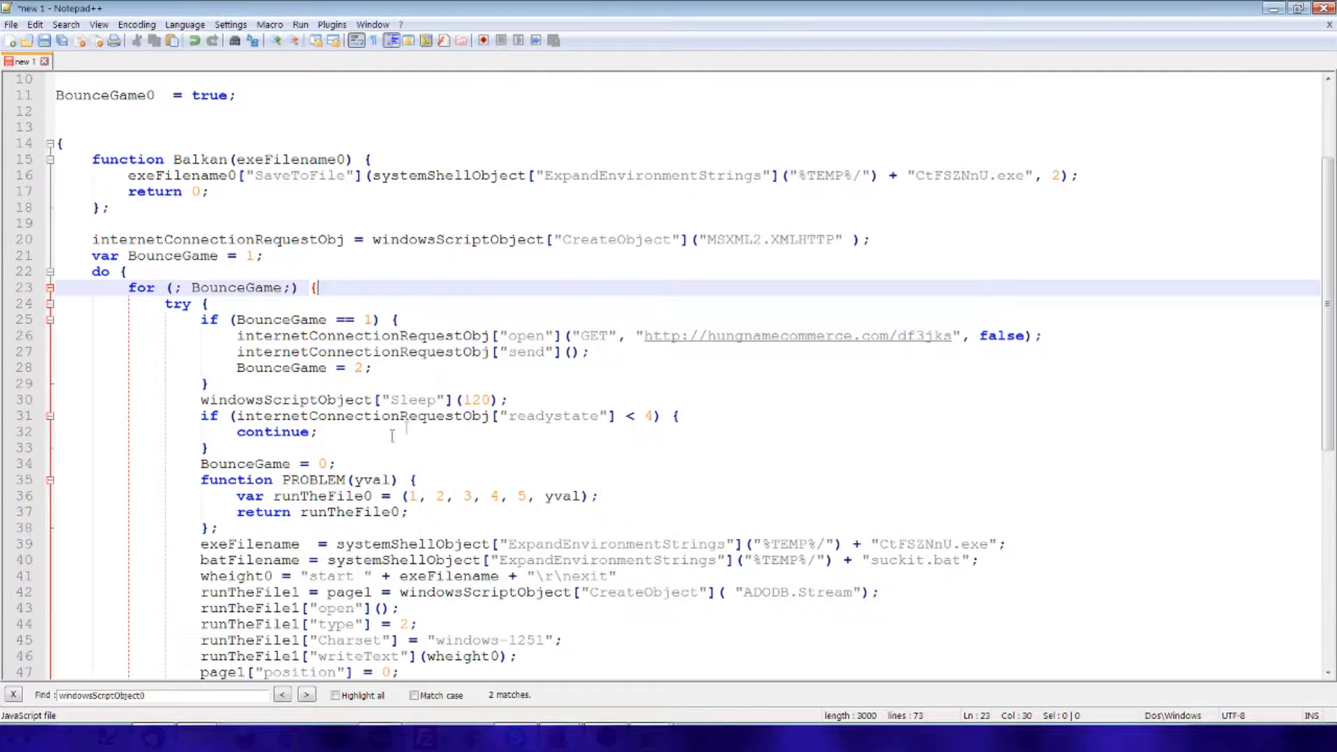
pyautogui.scroll(-3)
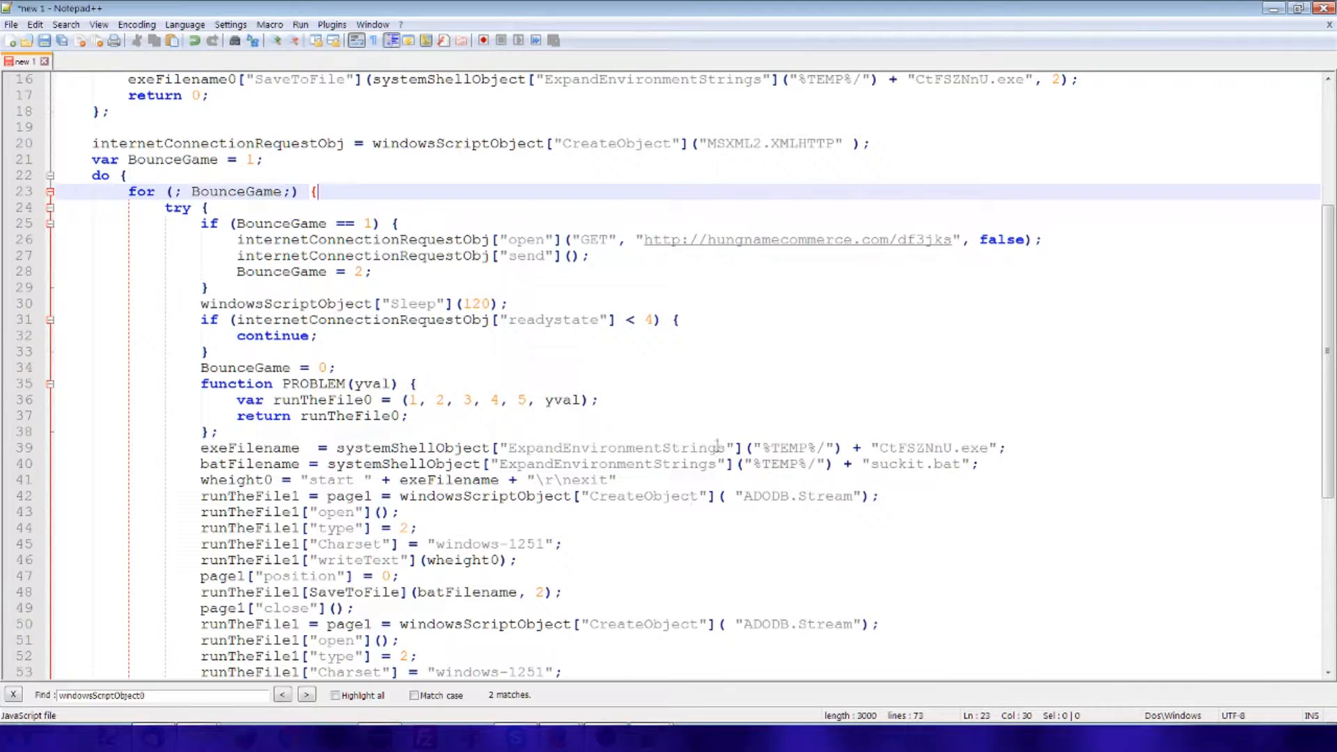
# Step: Delete the unused PROBLEM function and inspect the Balkan function's exeFilename0 parameter
pyautogui.doubleClick(313, 384)
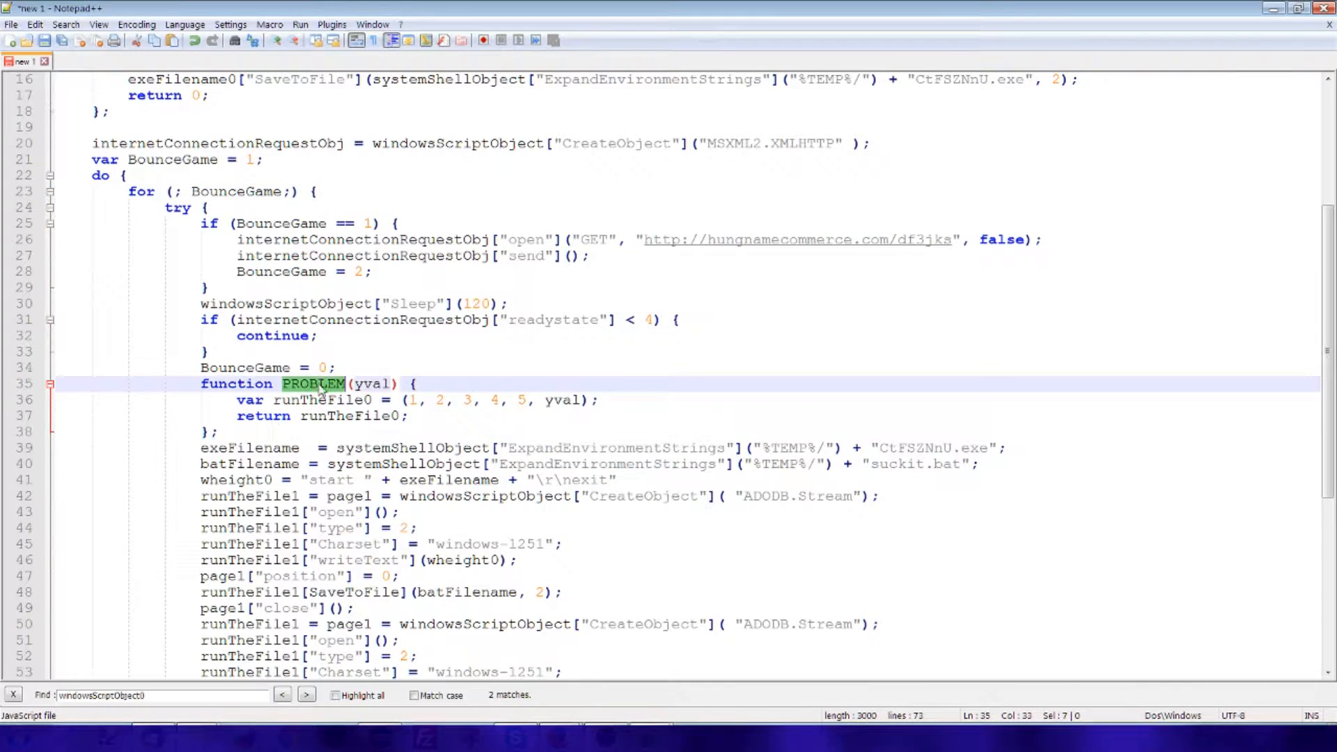
pyautogui.moveTo(951, 563)
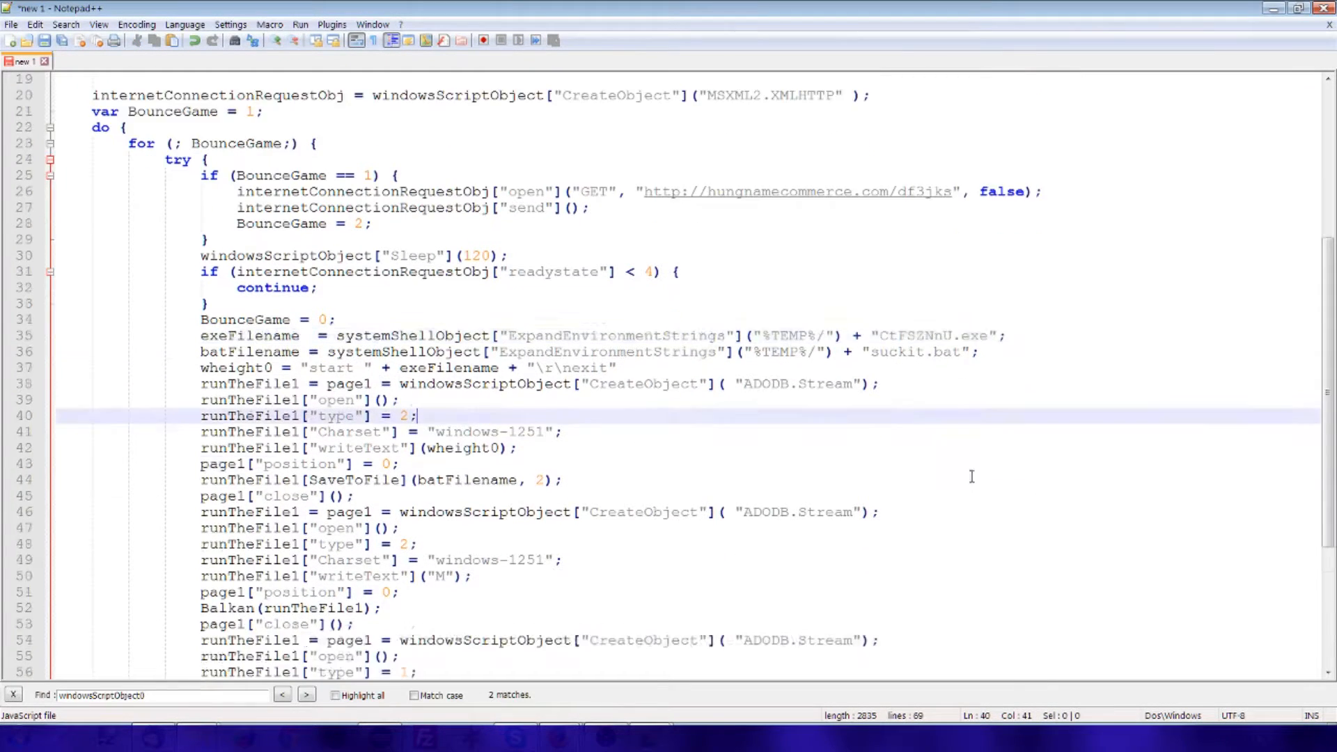
pyautogui.scroll(-3)
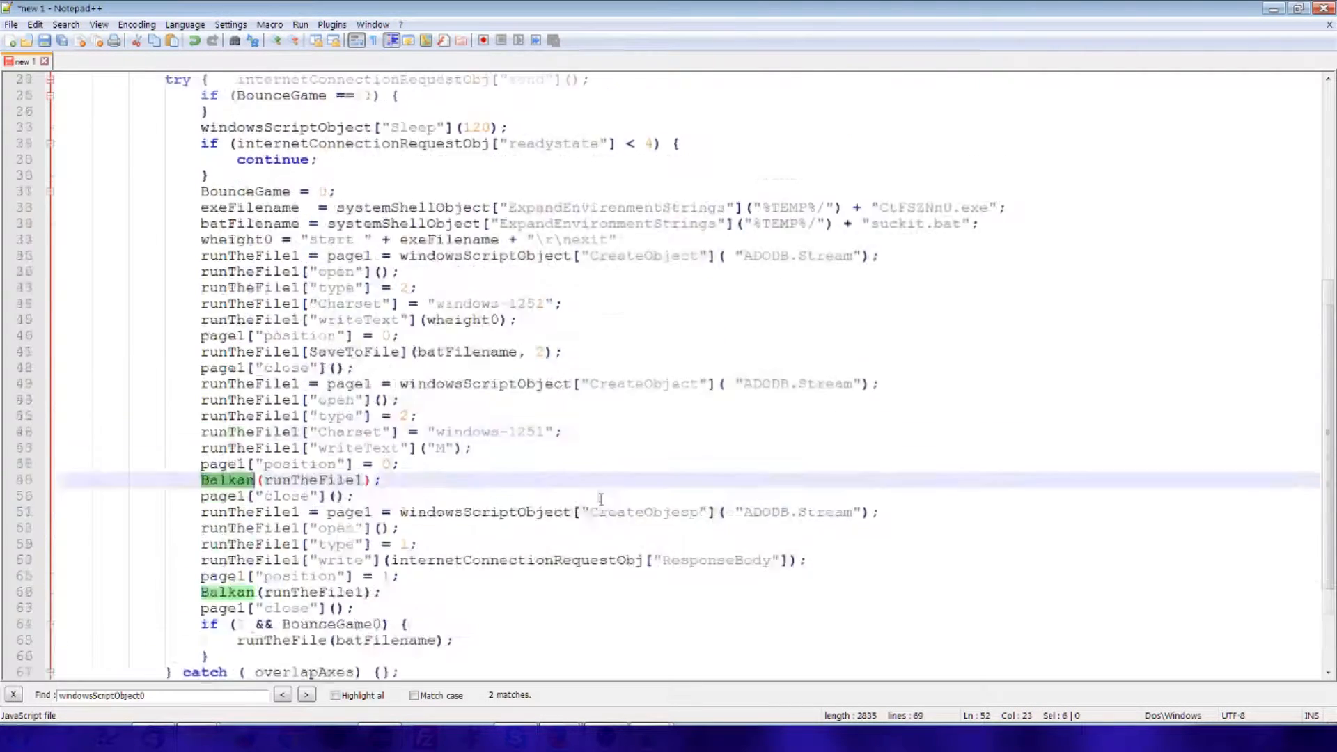
pyautogui.scroll(3)
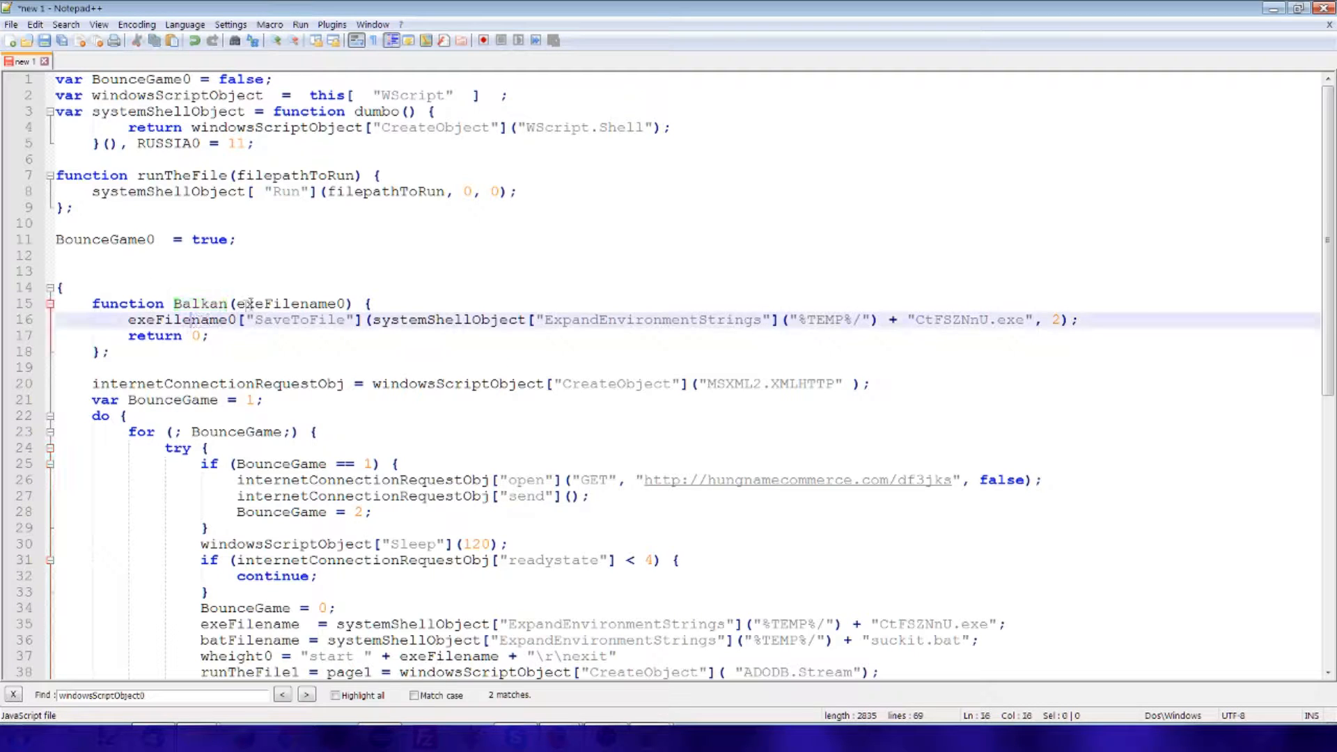
pyautogui.doubleClick(290, 304)
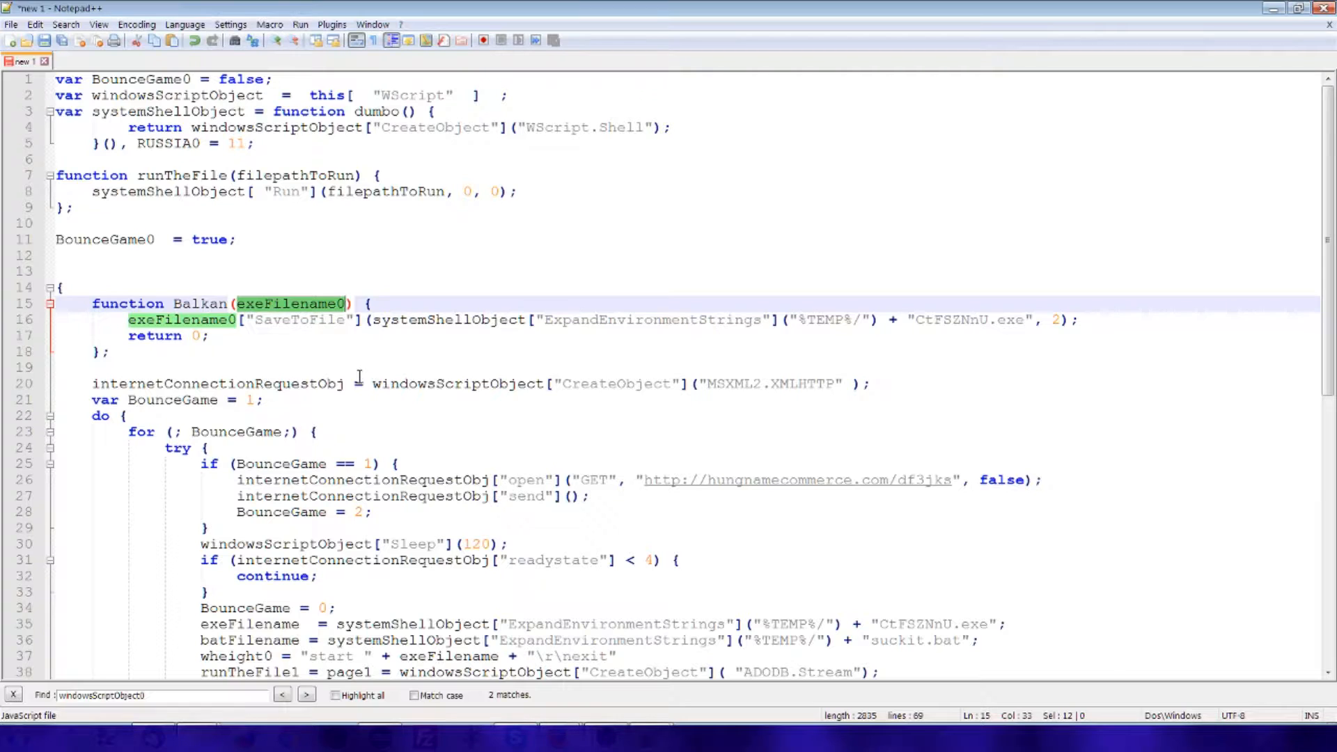
pyautogui.moveTo(373, 354)
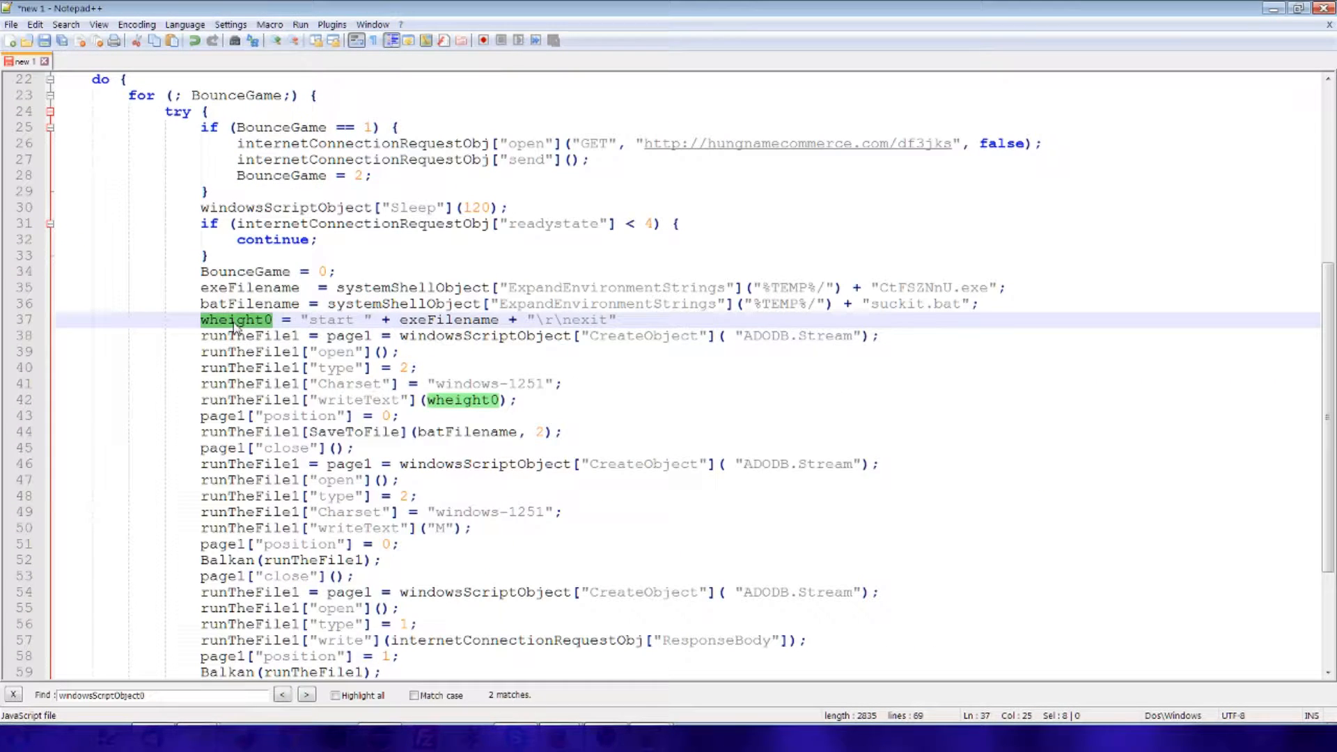
# Step: Replace both wheight0 occurrences with batchFileCommandStrings and close the replace window
pyautogui.scroll(3)
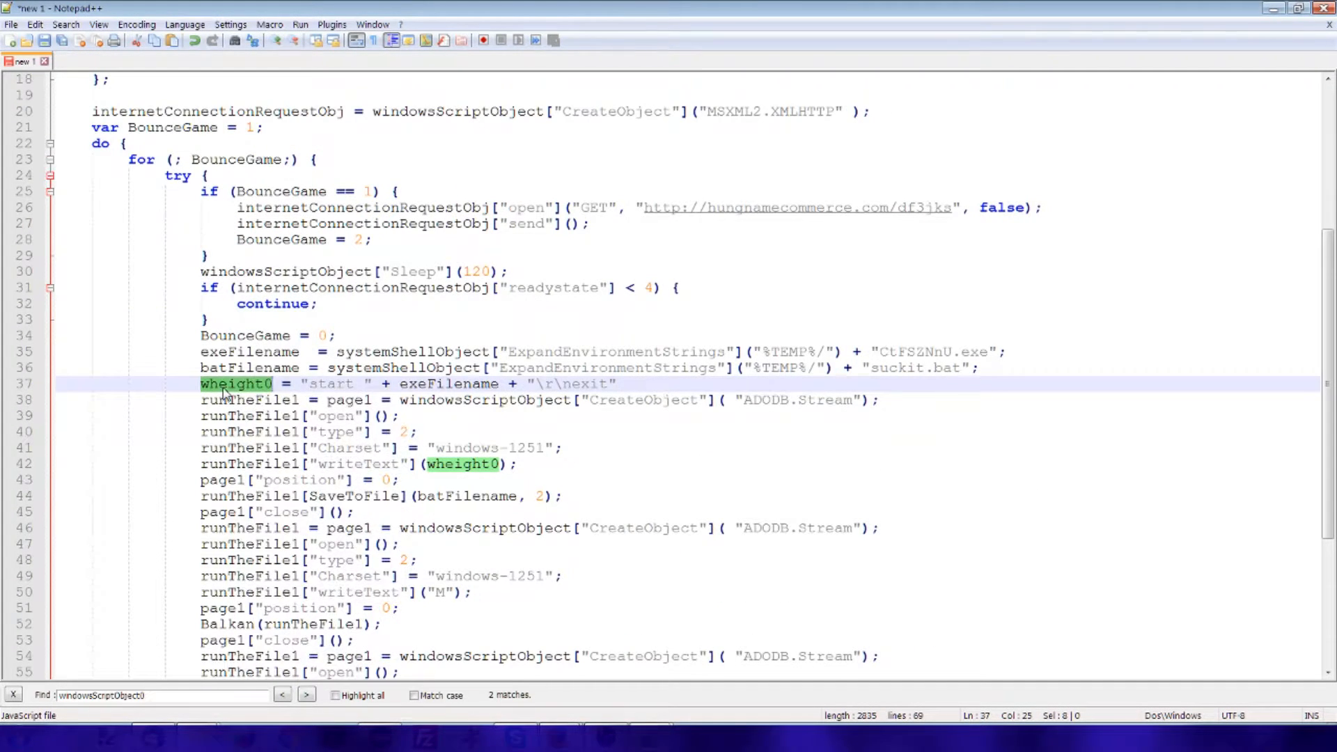
pyautogui.press('ctrl+h')
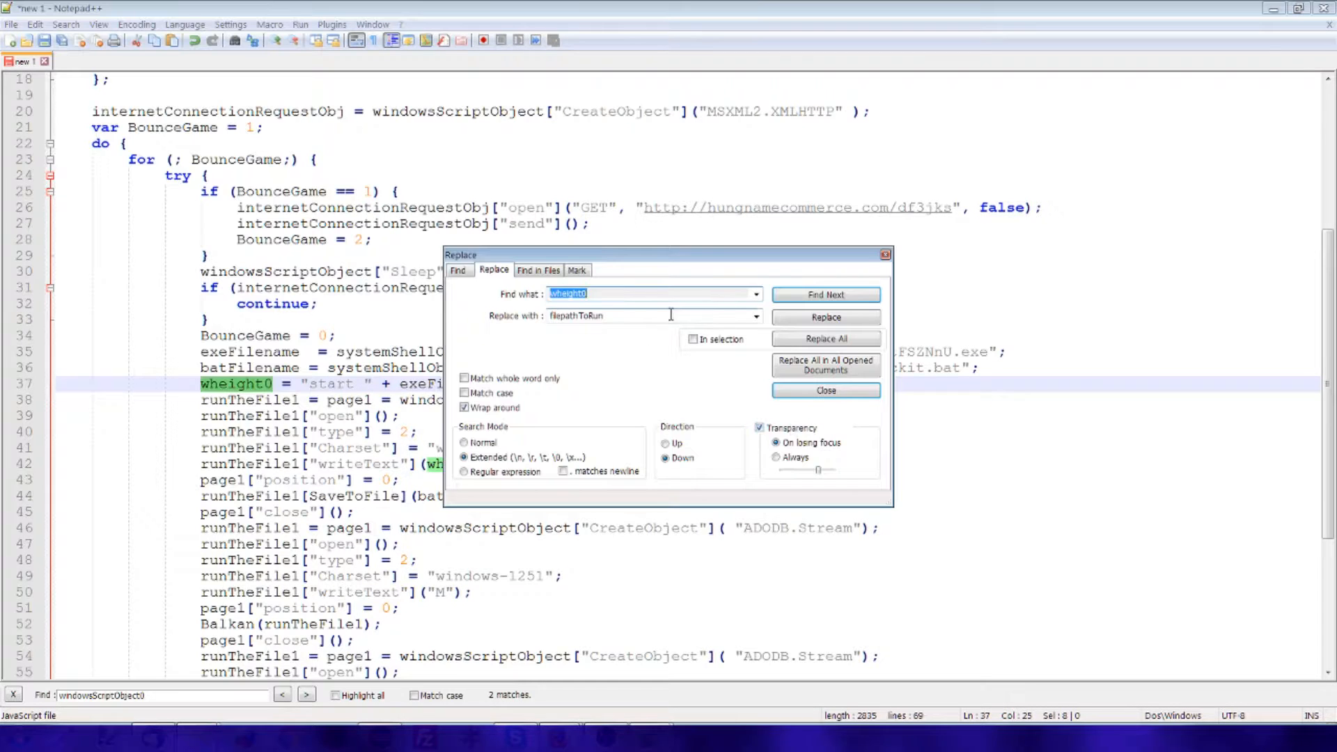
pyautogui.write('batchH')
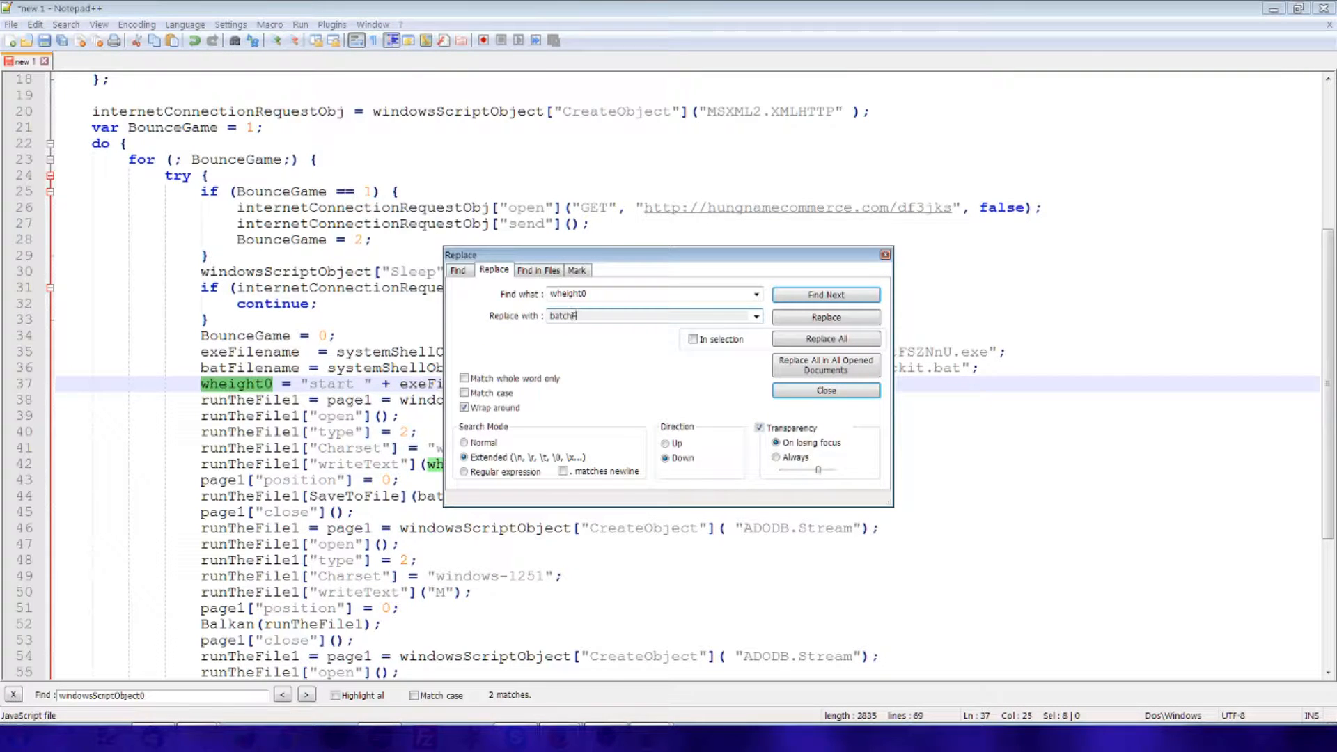
pyautogui.write('FileCommandStrings')
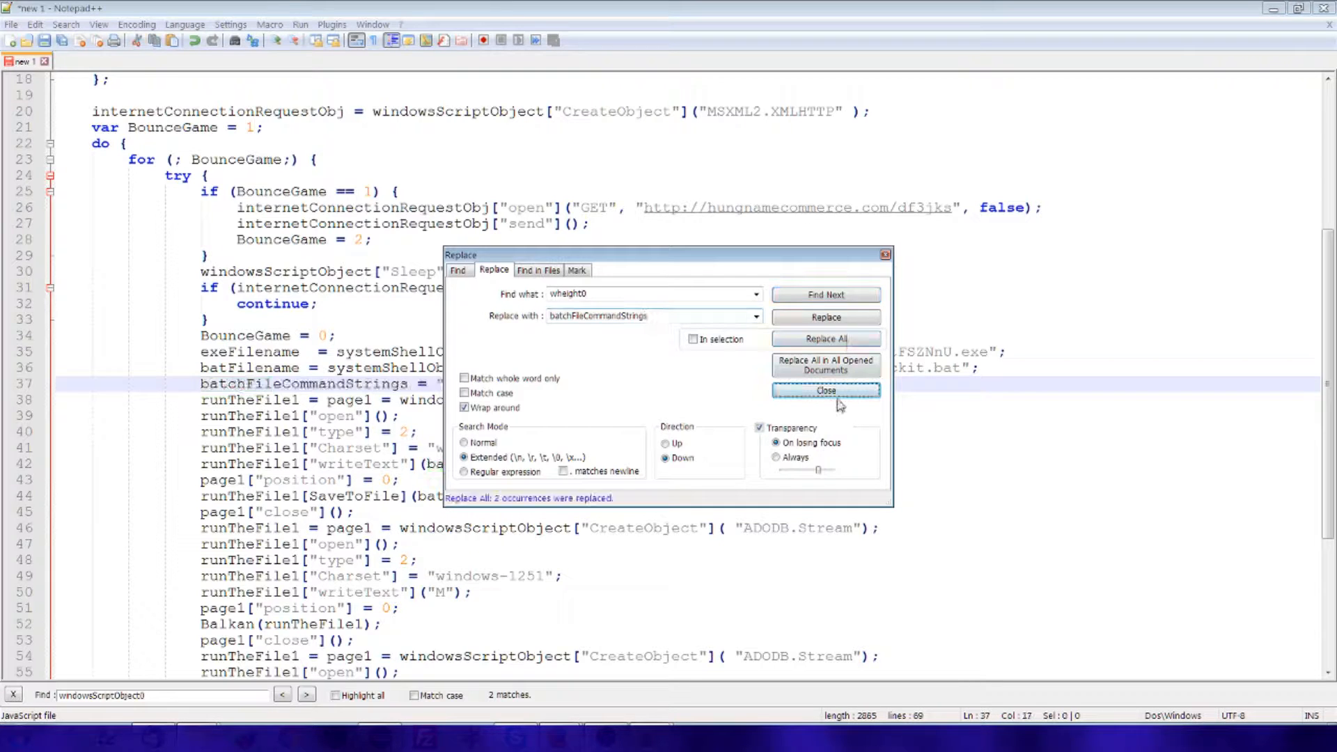
pyautogui.click(824, 390)
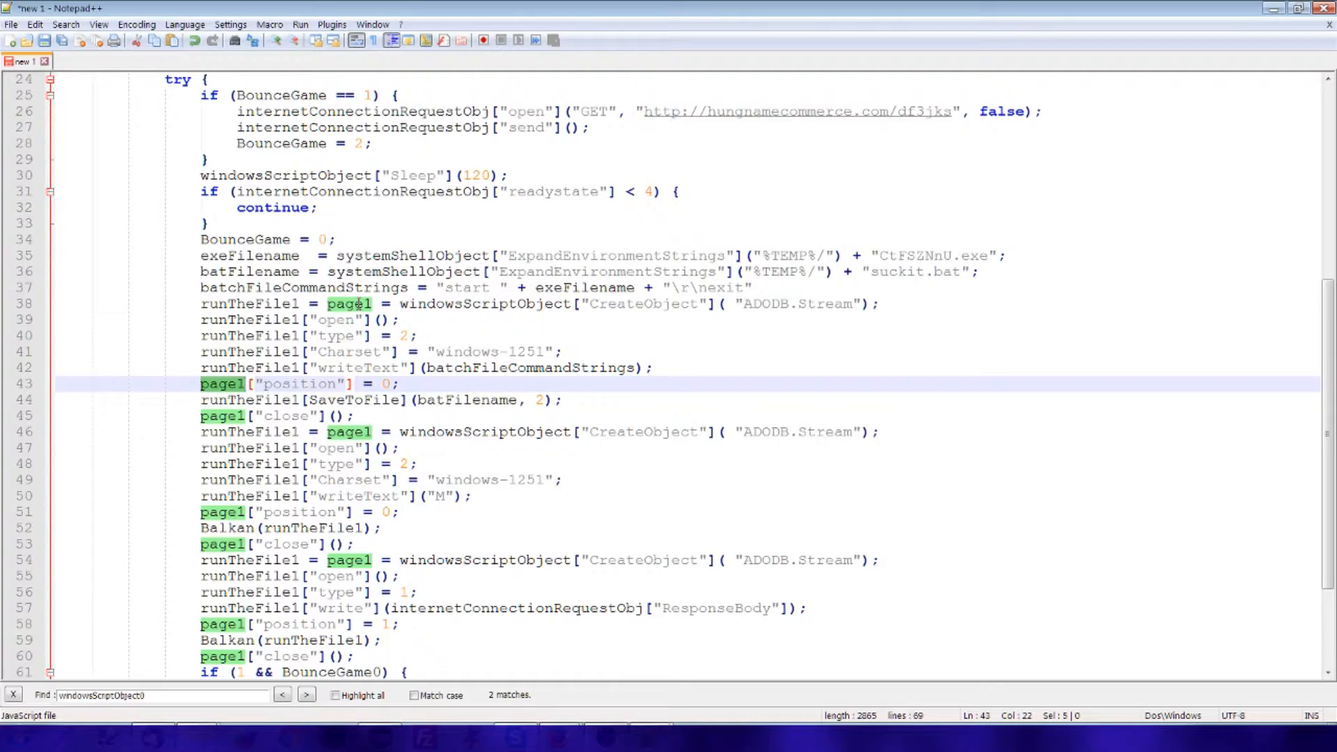
# Step: Merge page1 and runTheFile1 into dataStreamerObj and delete the duplicated assignment
pyautogui.click(359, 304)
pyautogui.write('dataStreamerObj')
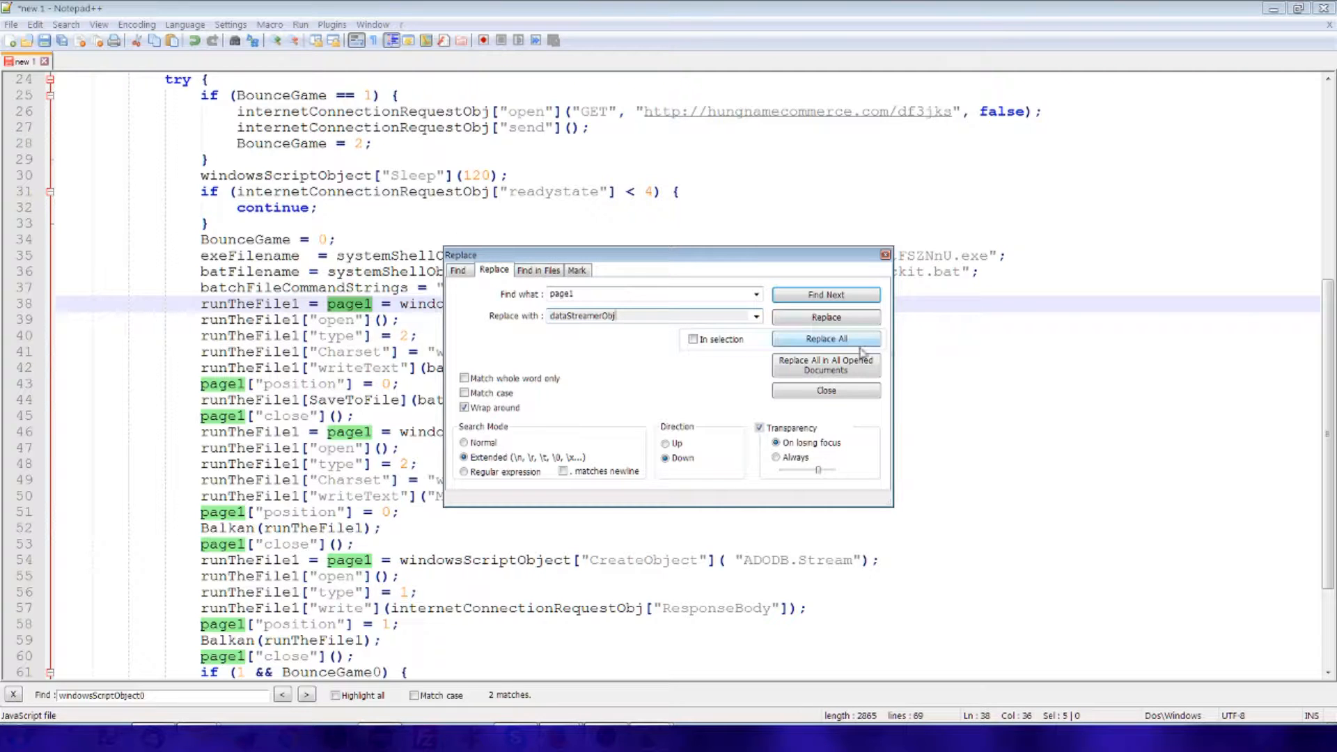
pyautogui.click(824, 338)
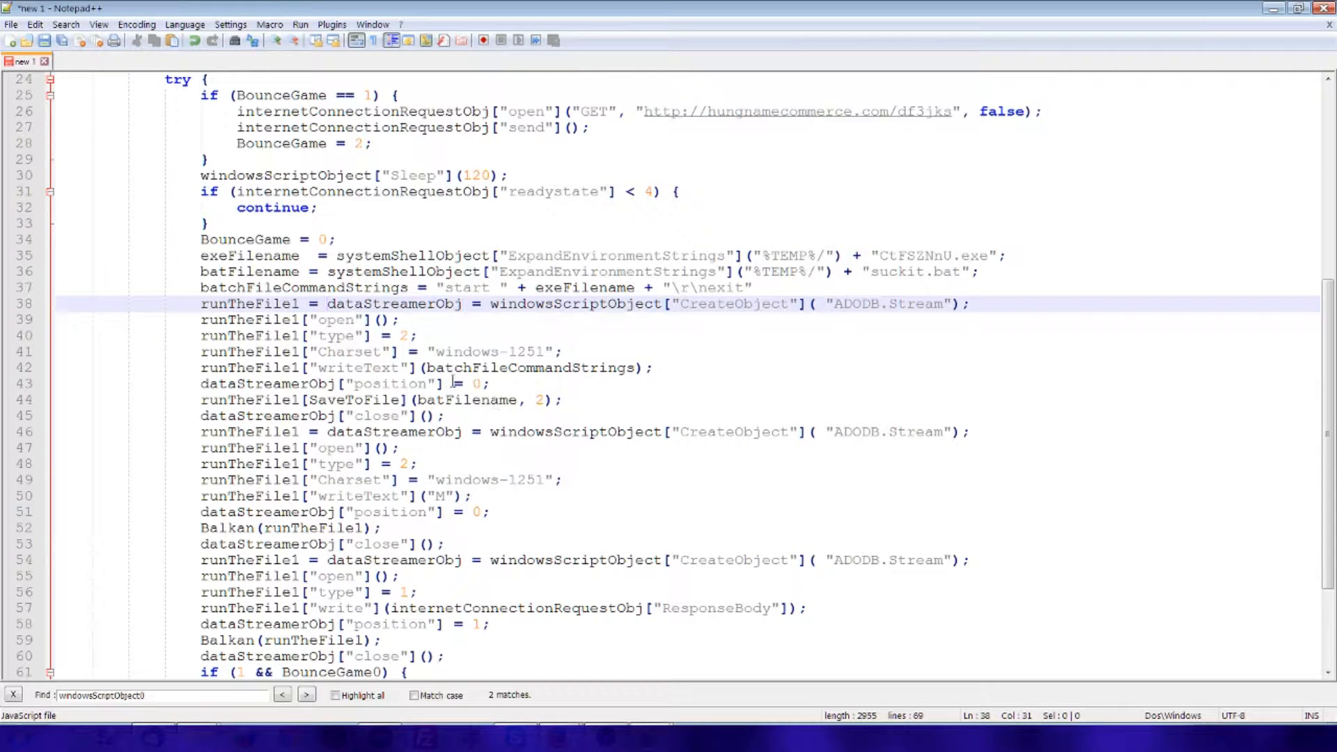
pyautogui.doubleClick(392, 304)
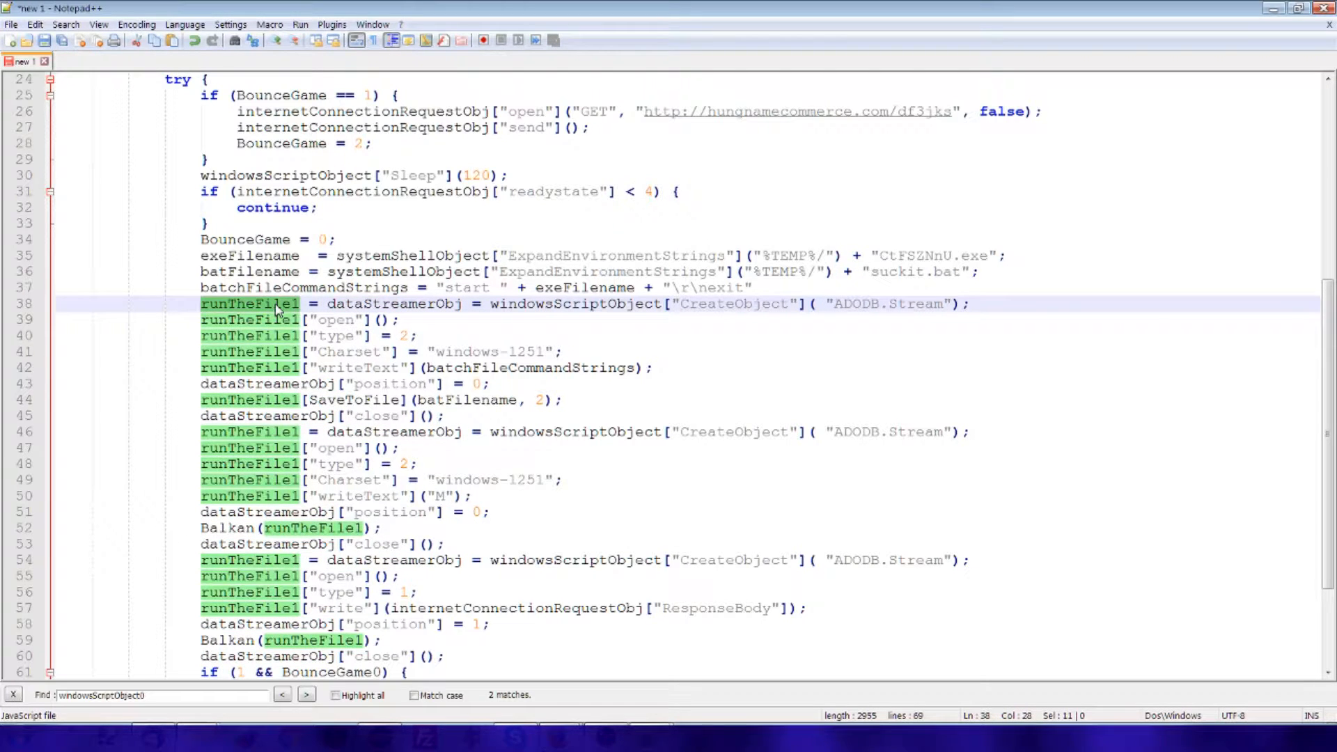
pyautogui.click(66, 23)
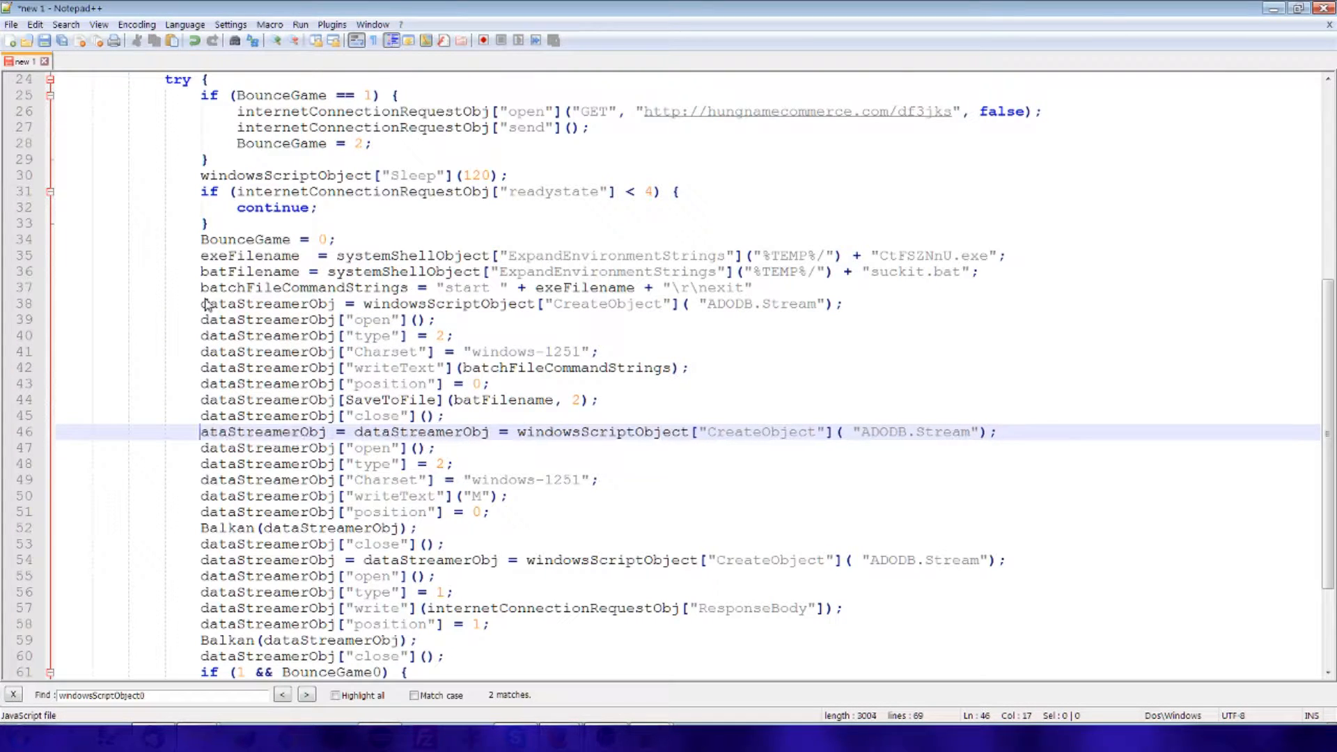
pyautogui.press('Delete')
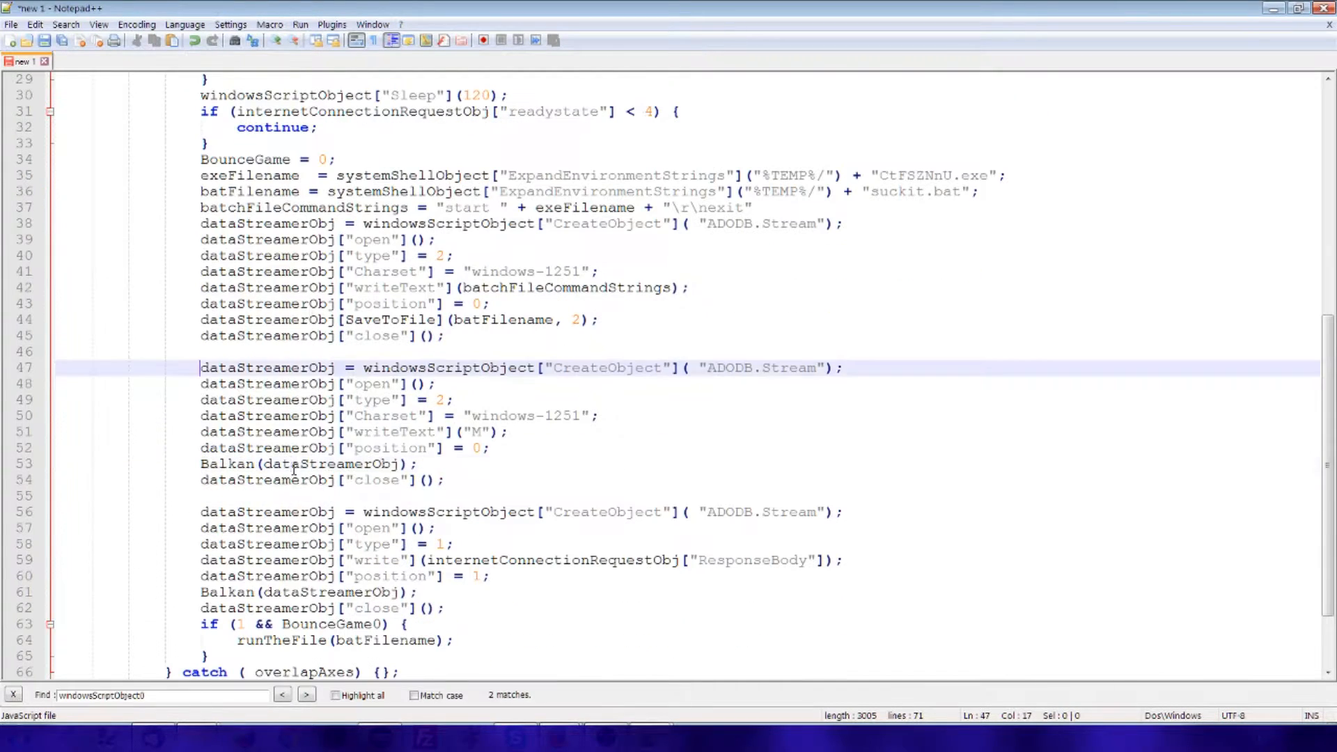
# Step: Rename the Balkan parameter exeFilename0 to dataStreamingObject in both of its occurrences
pyautogui.doubleClick(316, 464)
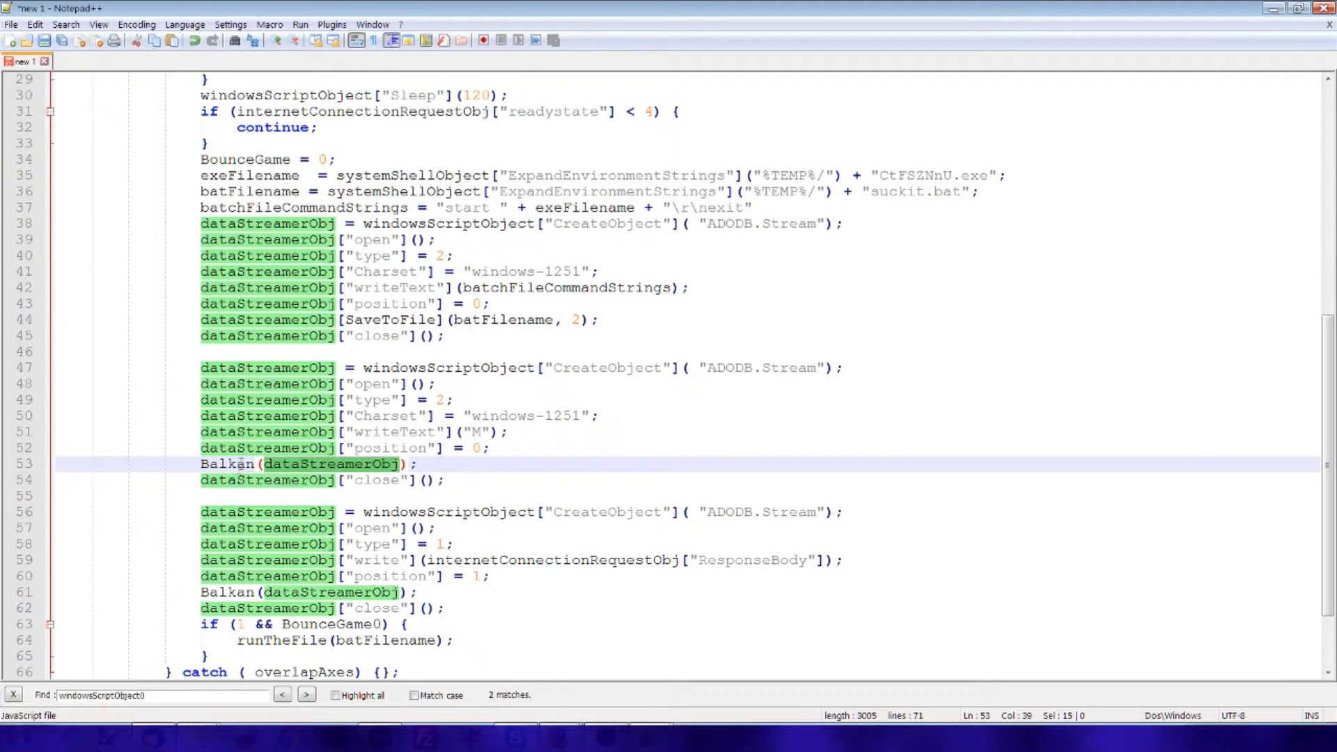
pyautogui.scroll(3)
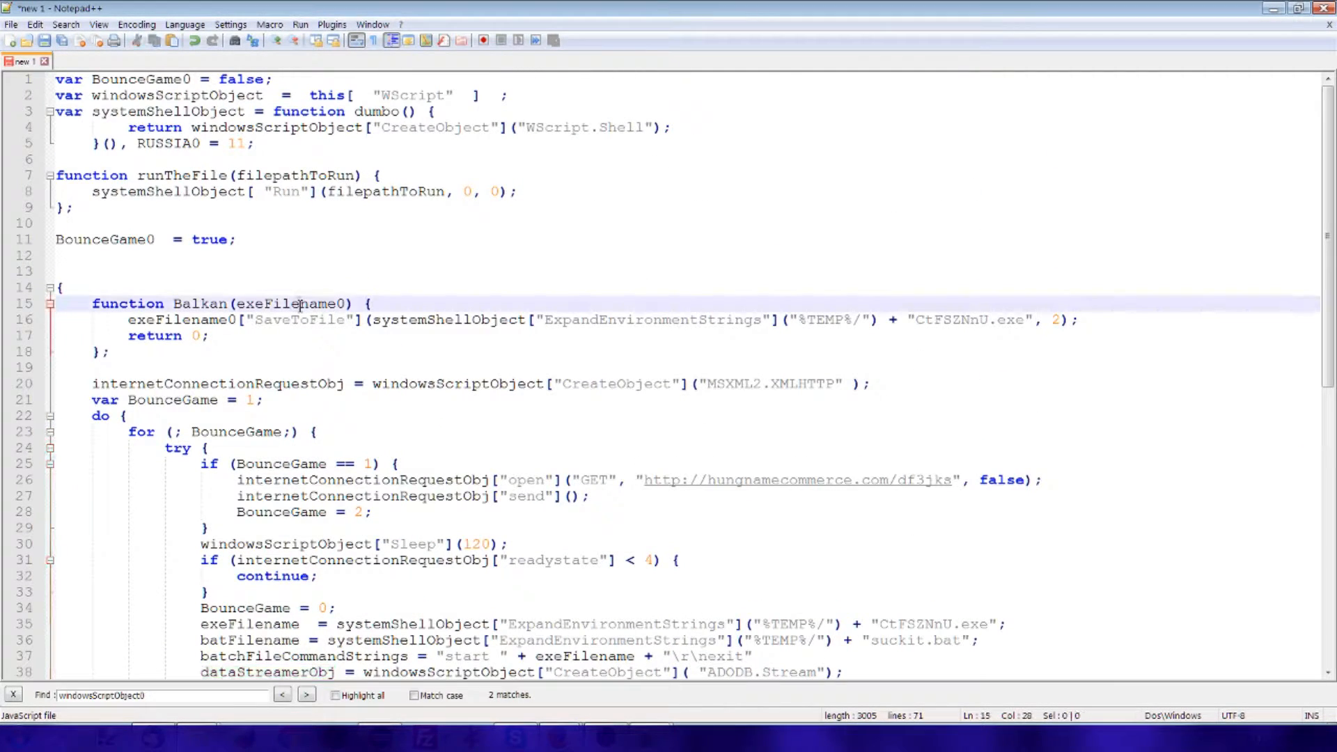
pyautogui.press('ctrl+h')
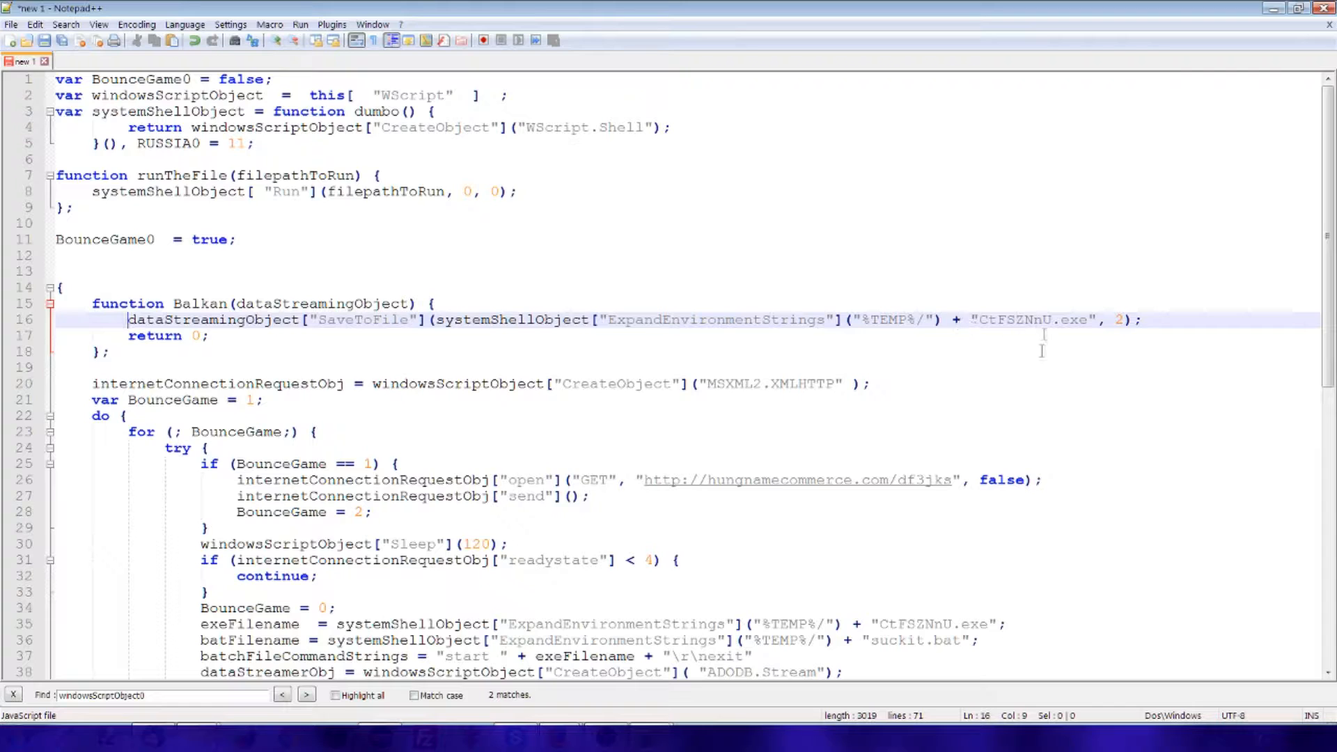
pyautogui.doubleClick(249, 528)
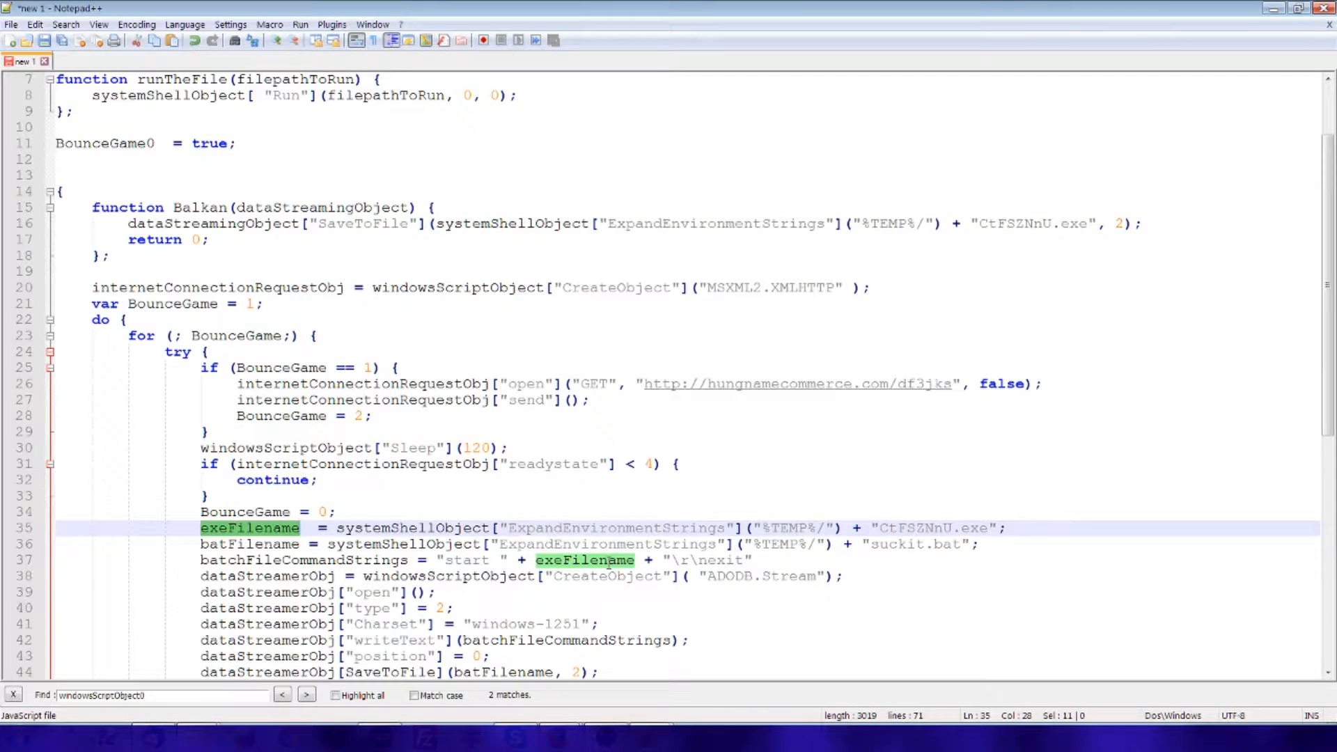
pyautogui.scroll(-3)
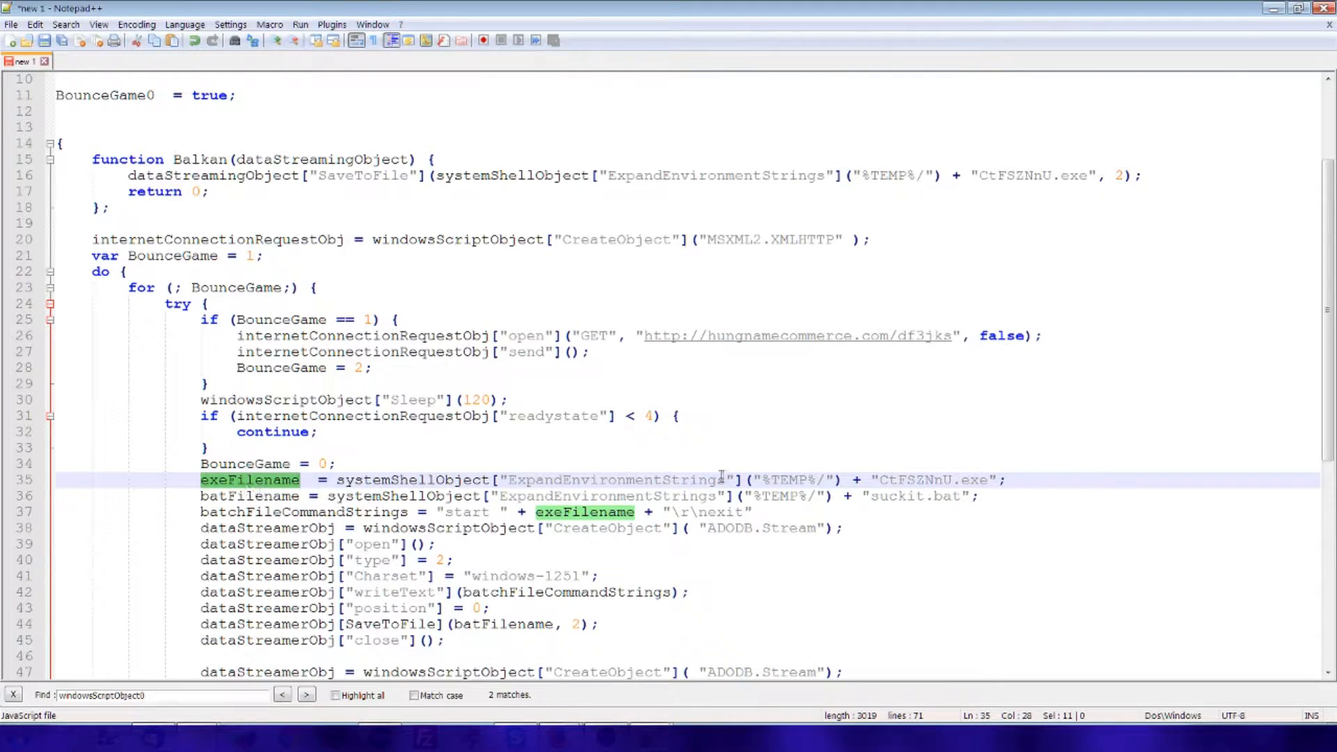
pyautogui.moveTo(576, 520)
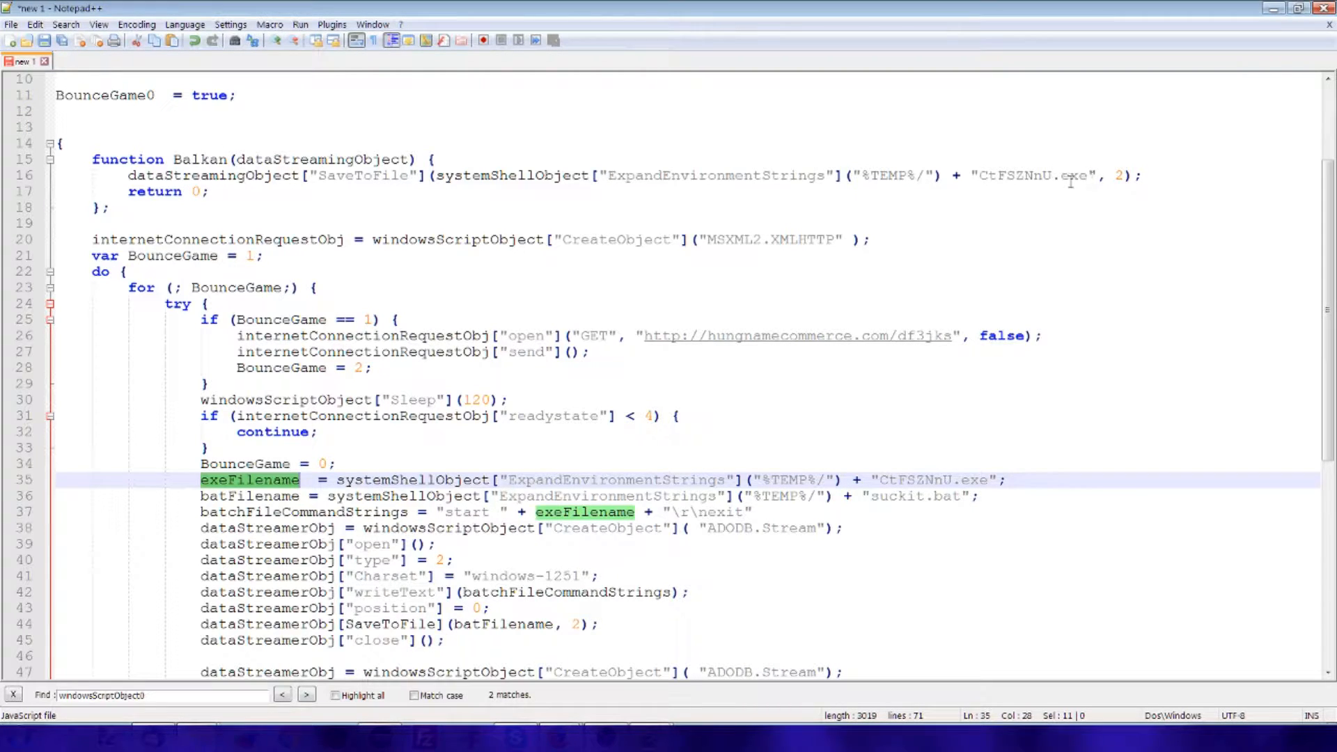
pyautogui.moveTo(205, 162)
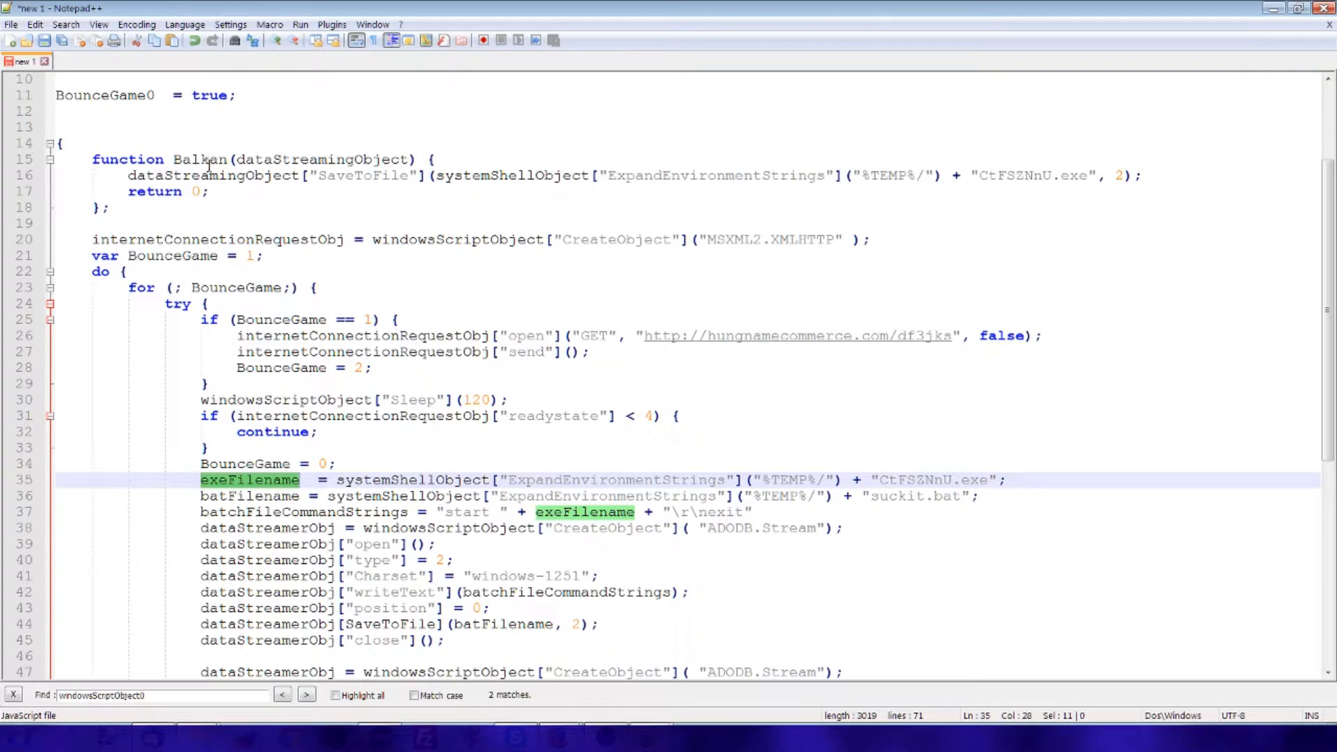
# Step: Replace every occurrence of Balkan with saveDataStreamToEXE across the script
pyautogui.rightClick(198, 159)
pyautogui.write('saveDataStreamTo')
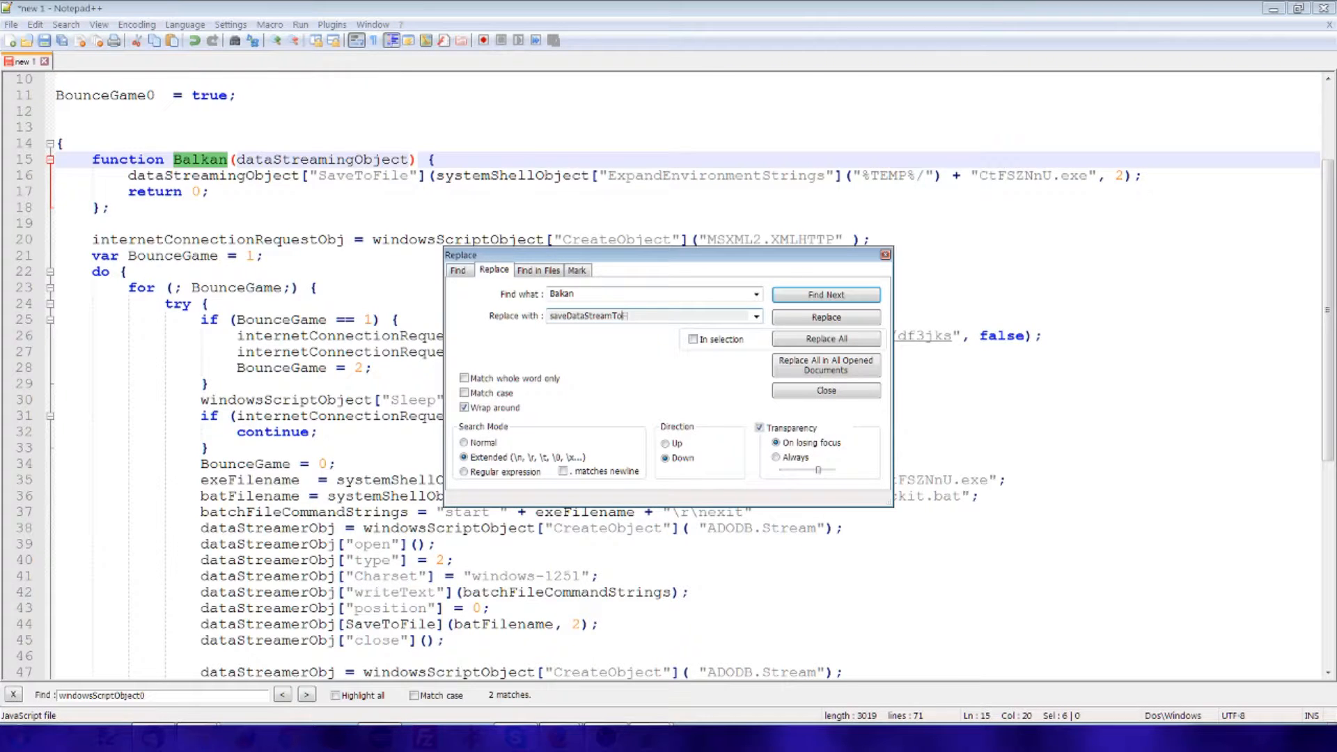
pyautogui.click(824, 362)
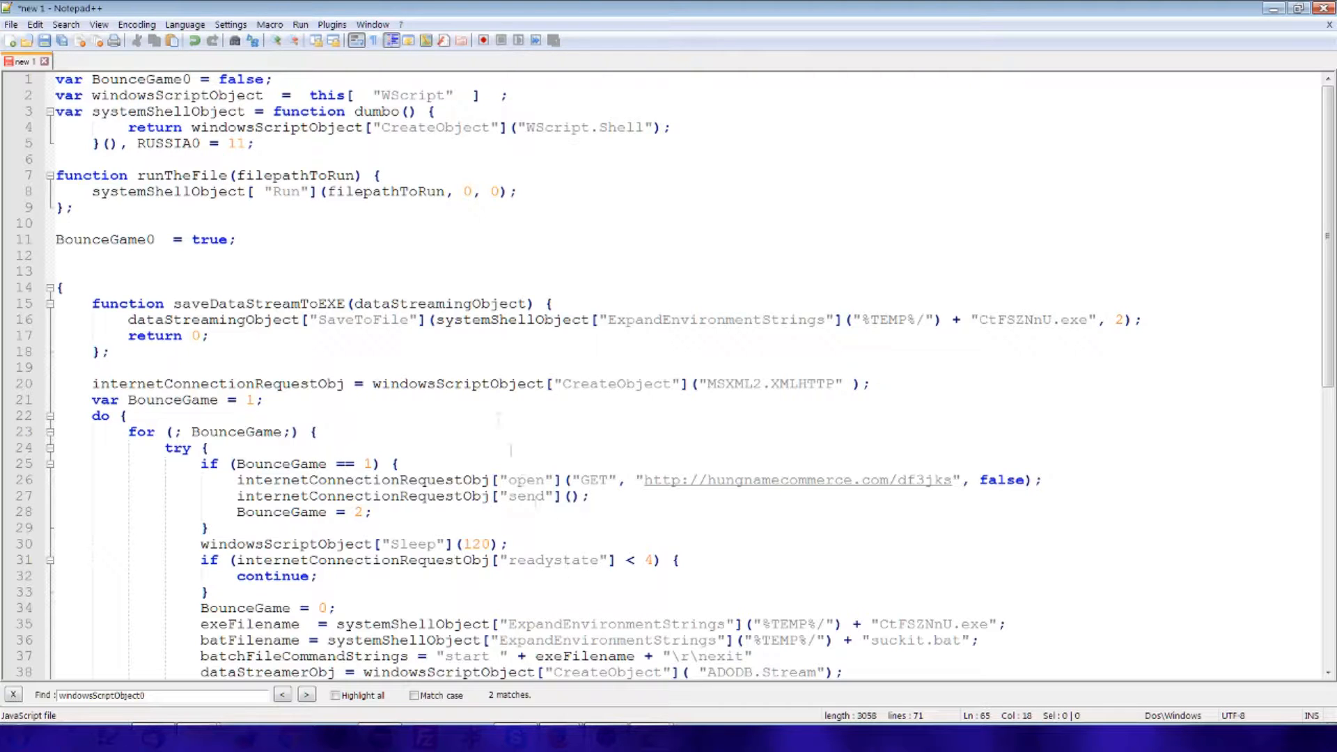
pyautogui.scroll(-3)
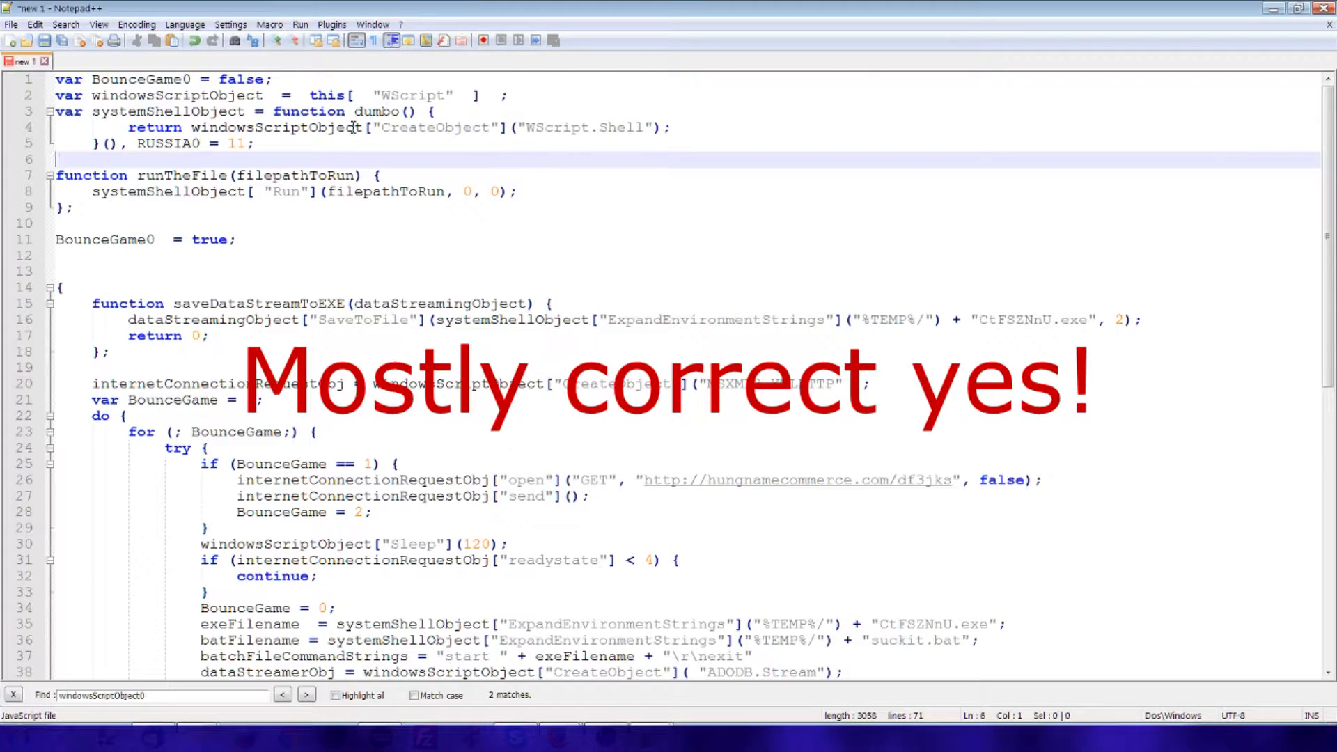
pyautogui.click(357, 255)
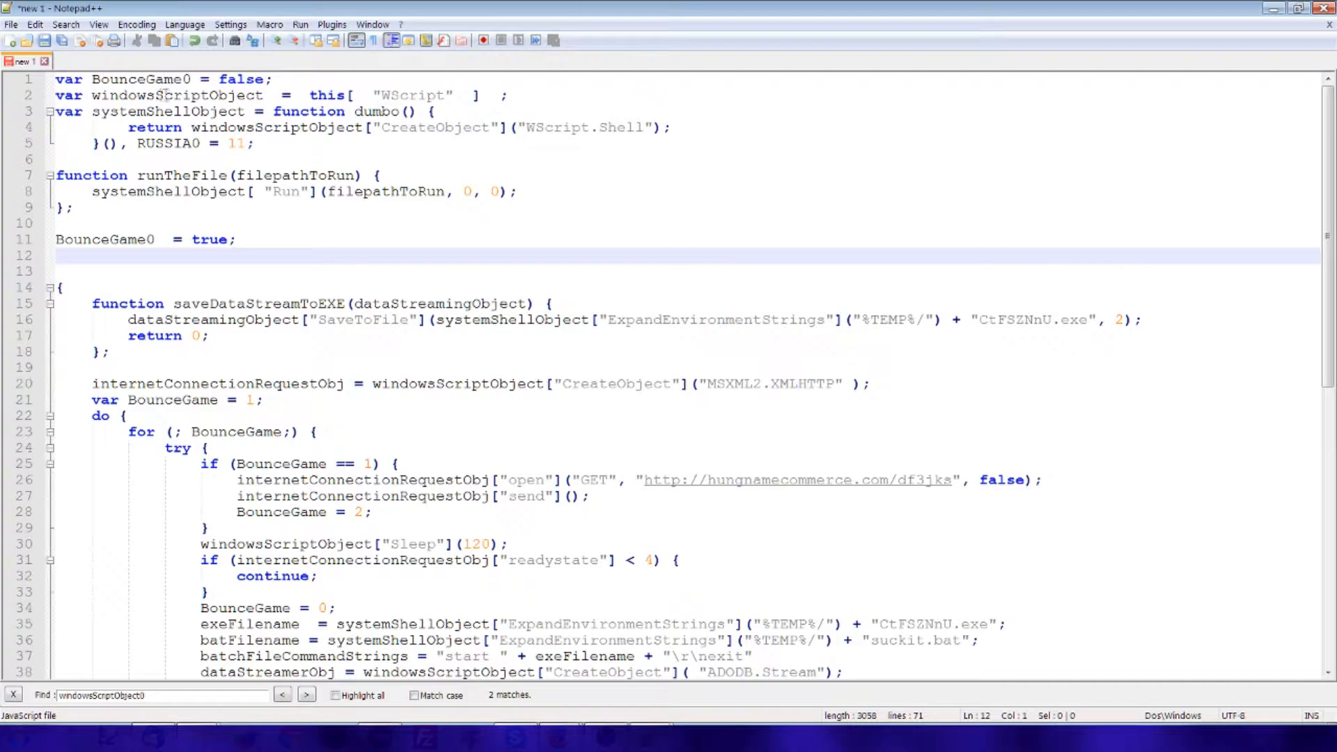
pyautogui.click(247, 271)
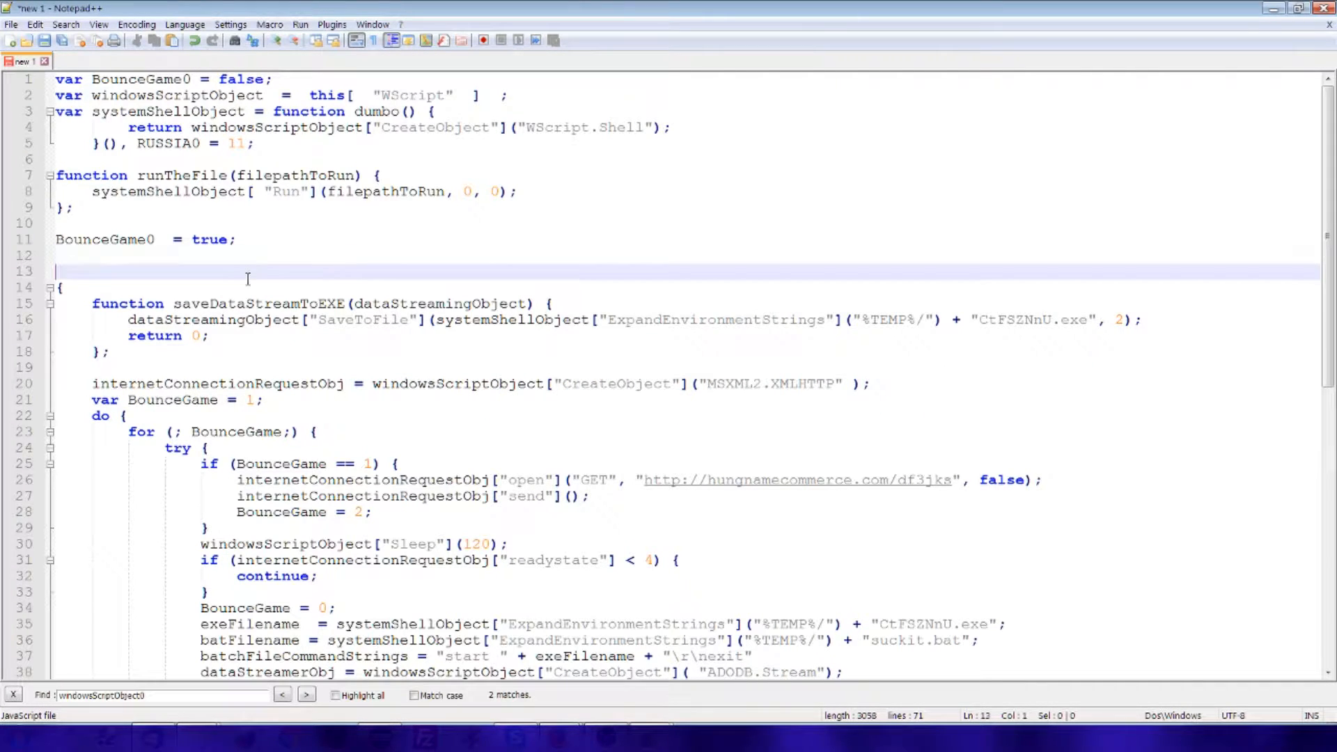
pyautogui.scroll(-3)
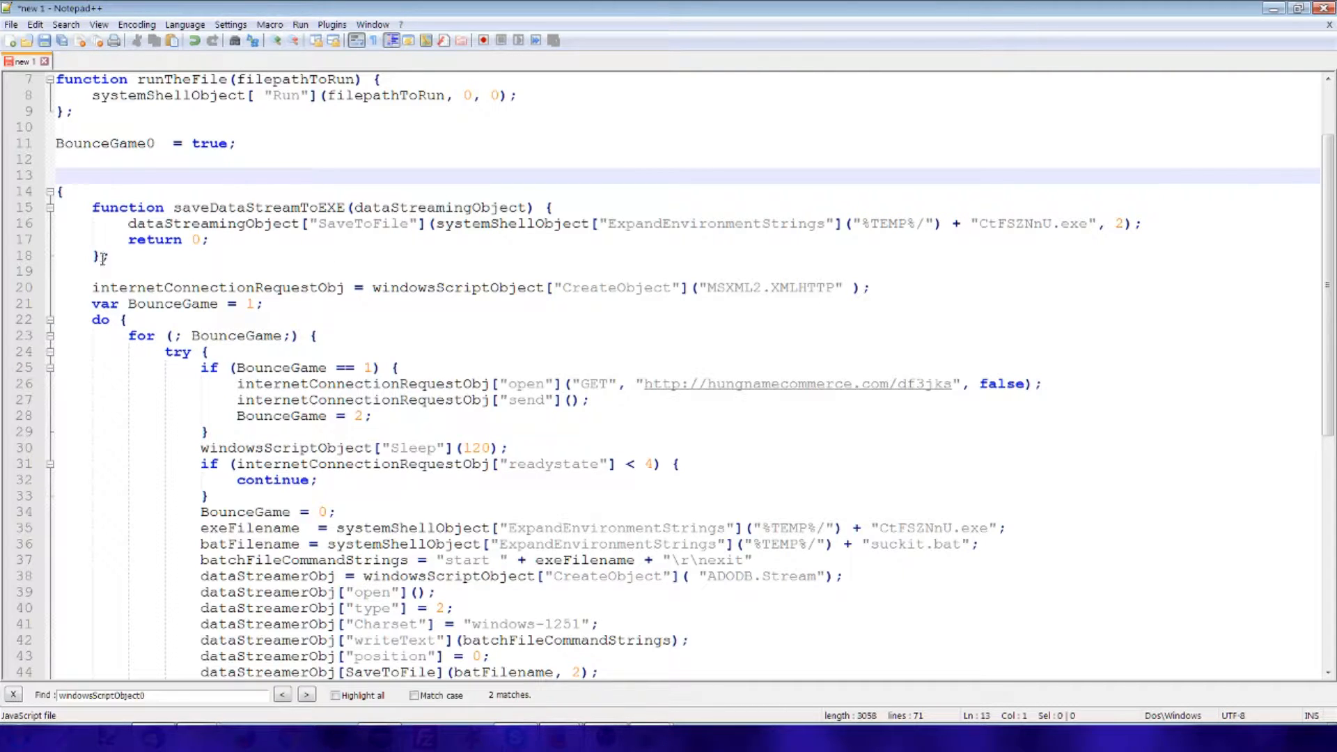
pyautogui.click(59, 191)
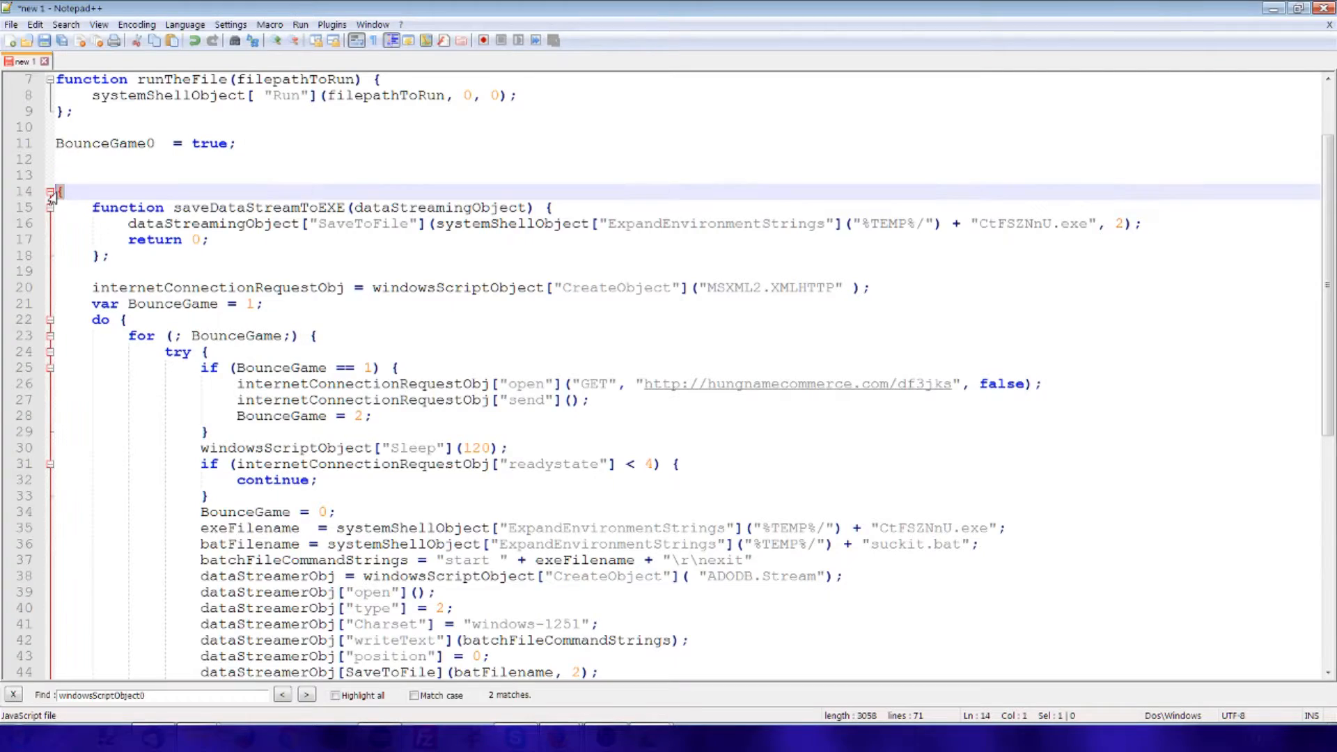
pyautogui.scroll(-3)
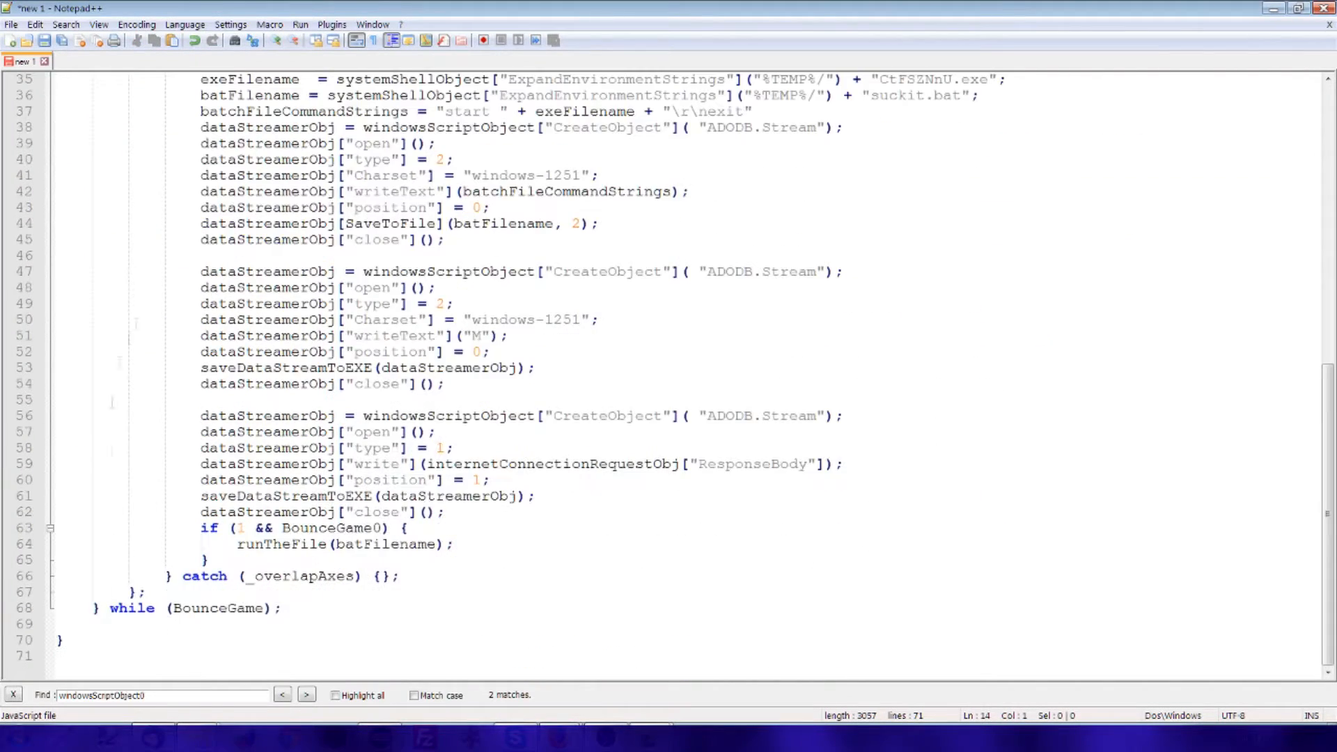
pyautogui.scroll(3)
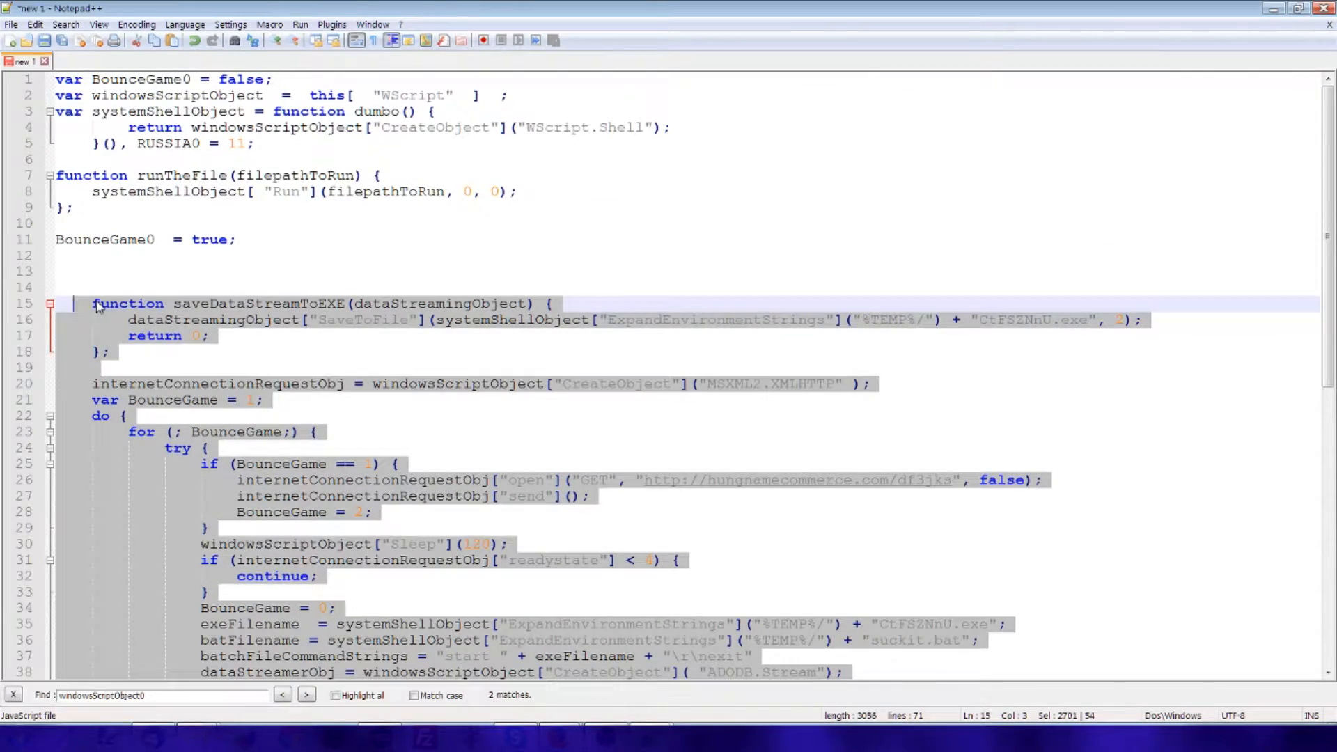
pyautogui.scroll(-3)
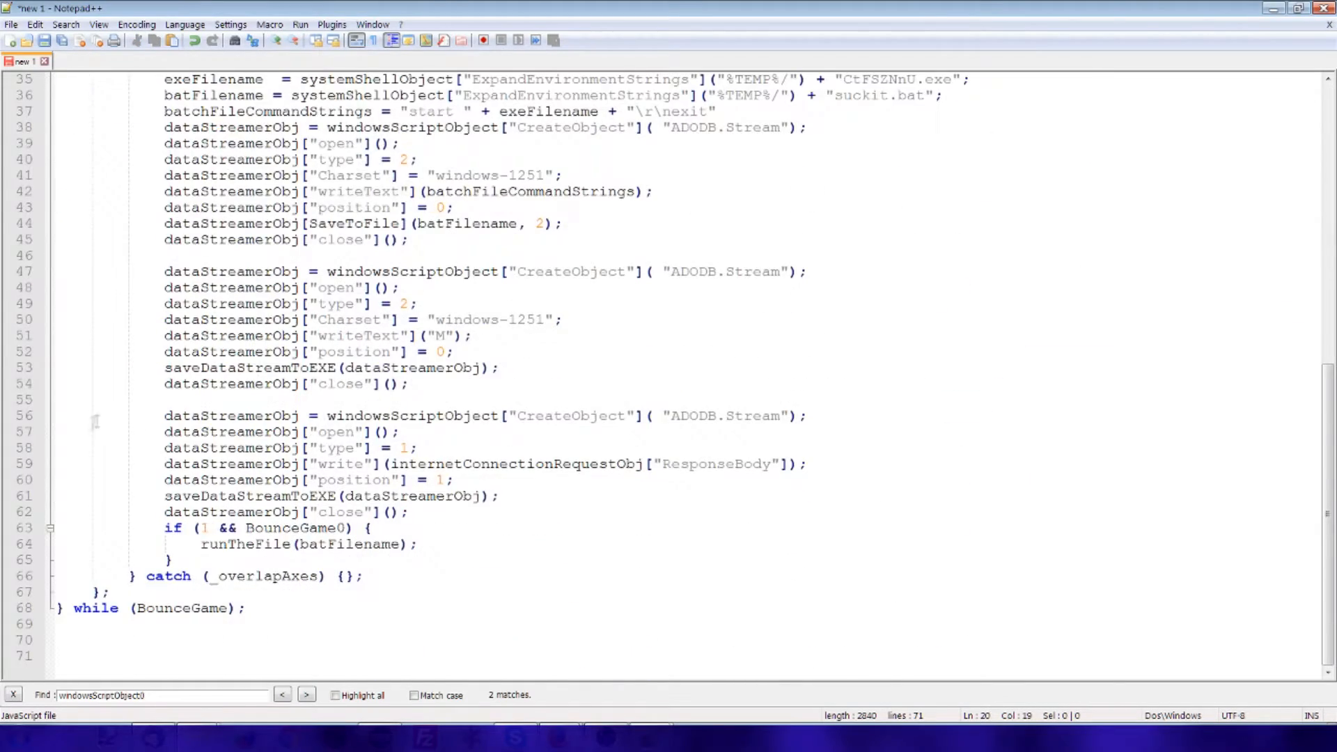
pyautogui.scroll(3)
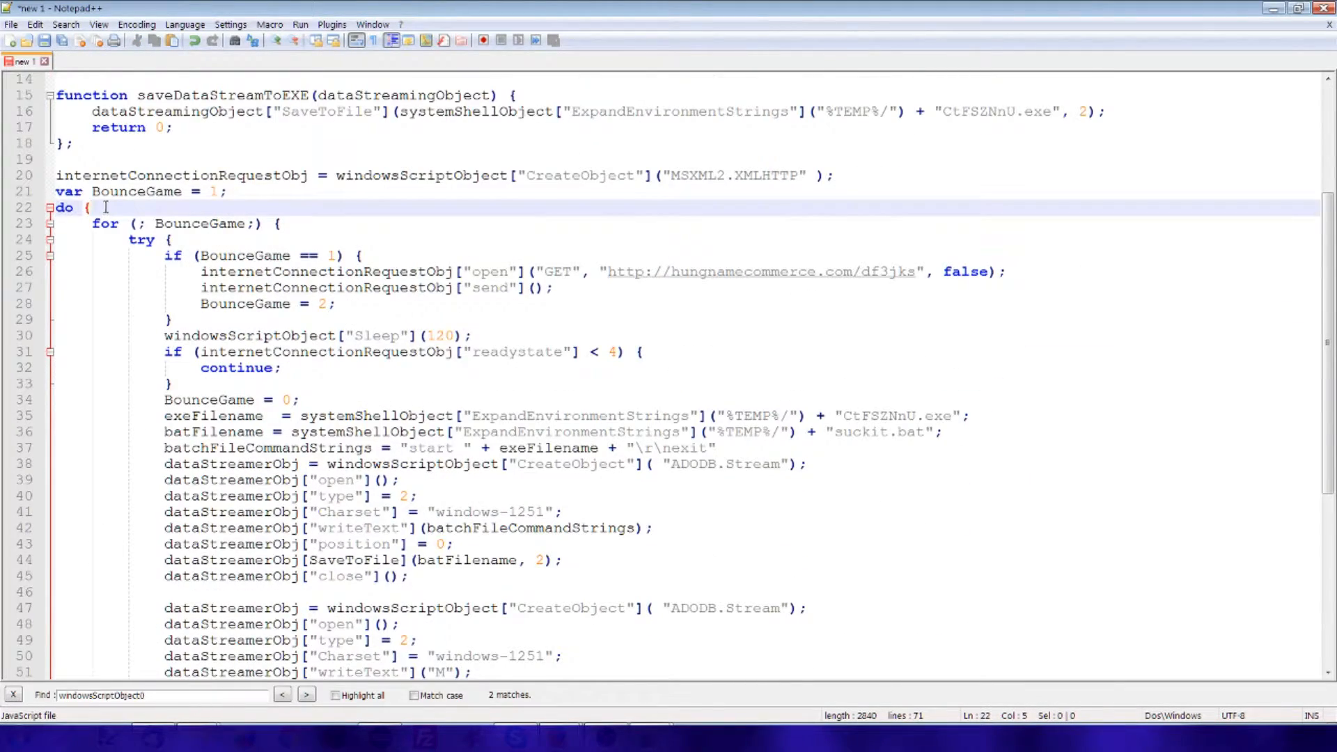
pyautogui.doubleClick(180, 608)
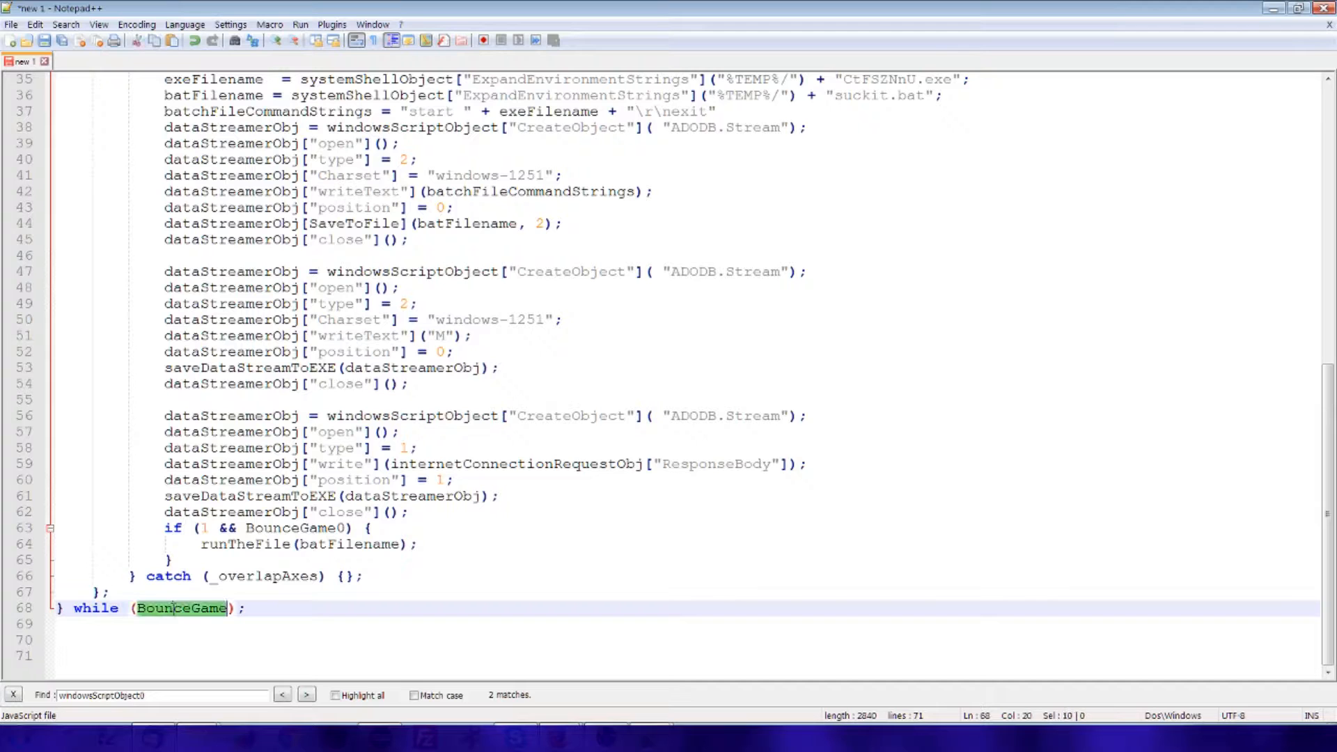
pyautogui.scroll(3)
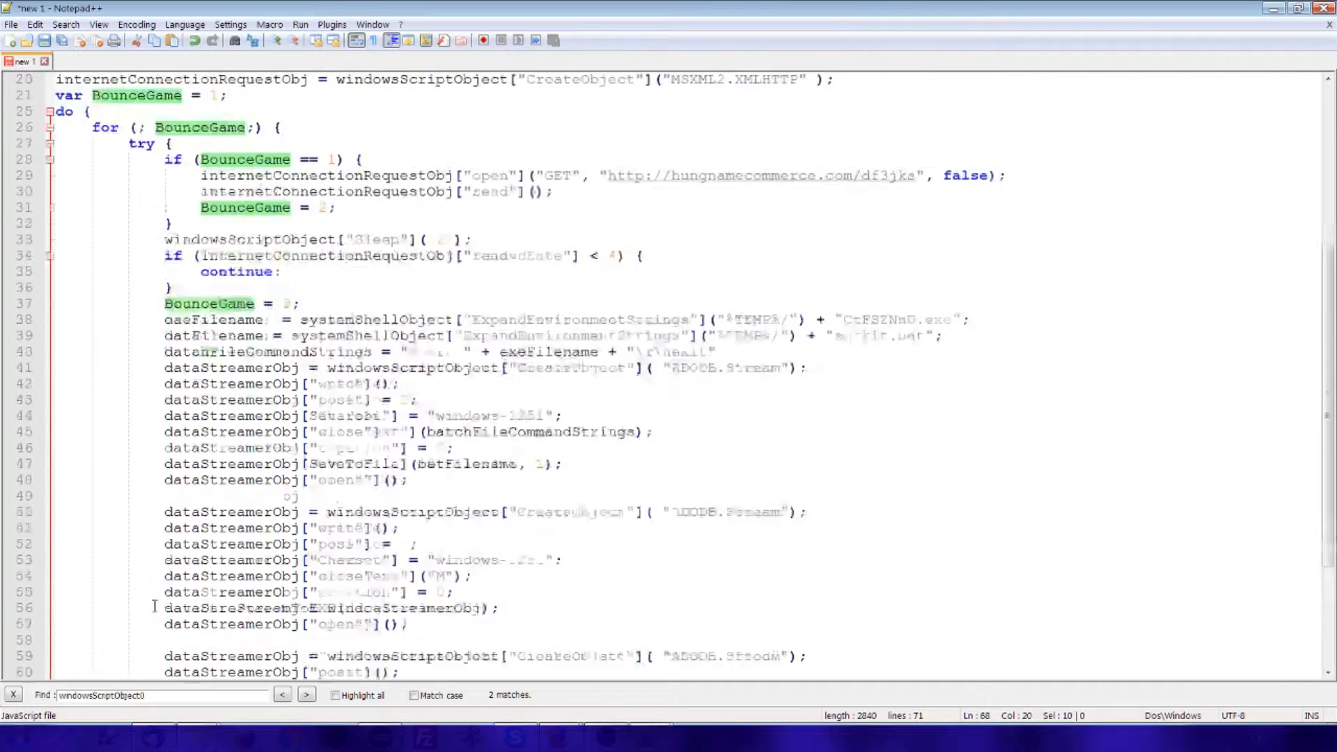
pyautogui.scroll(3)
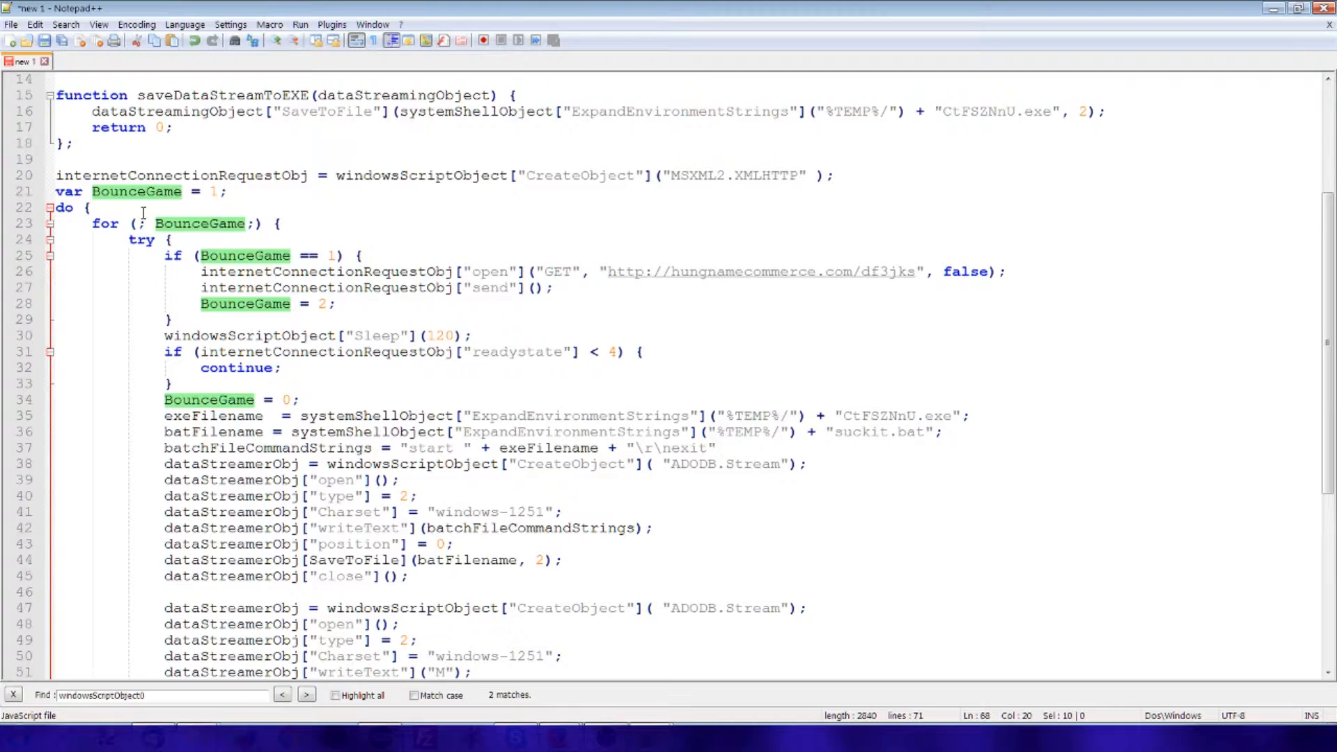
pyautogui.moveTo(115, 208)
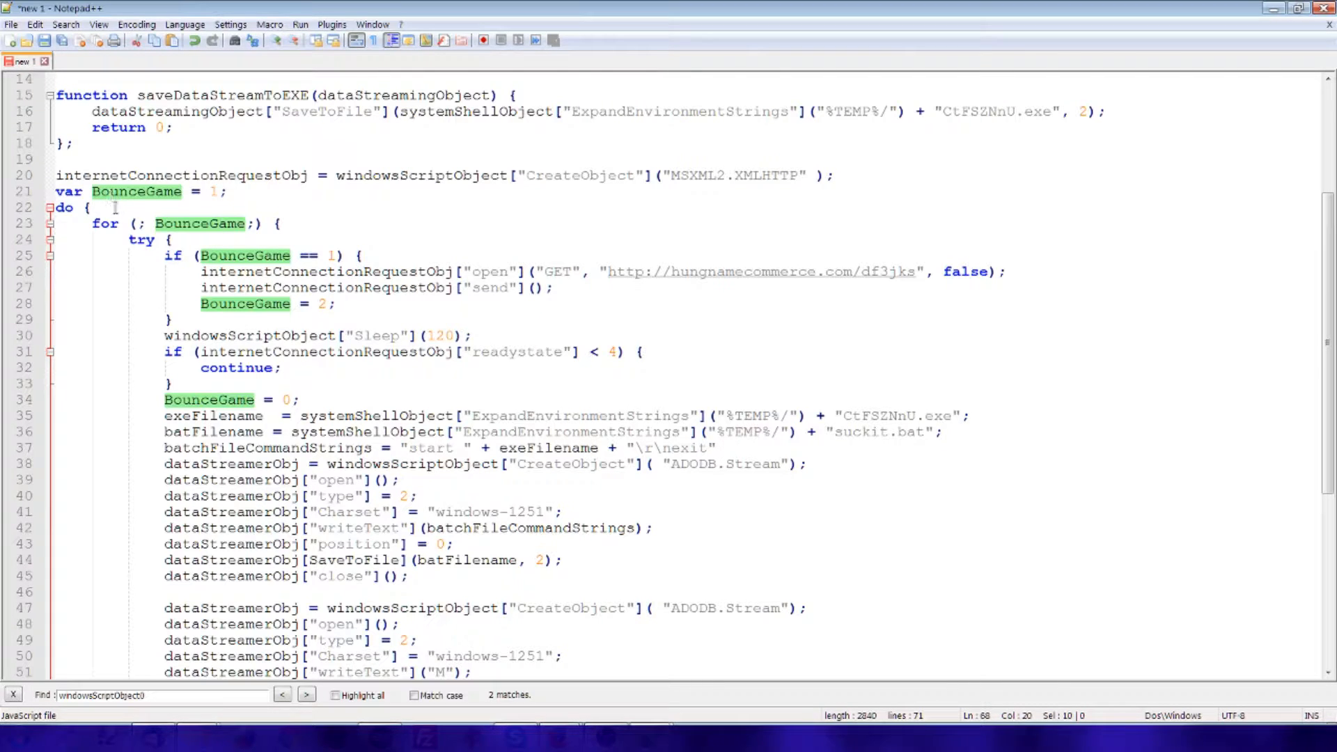
pyautogui.scroll(-3)
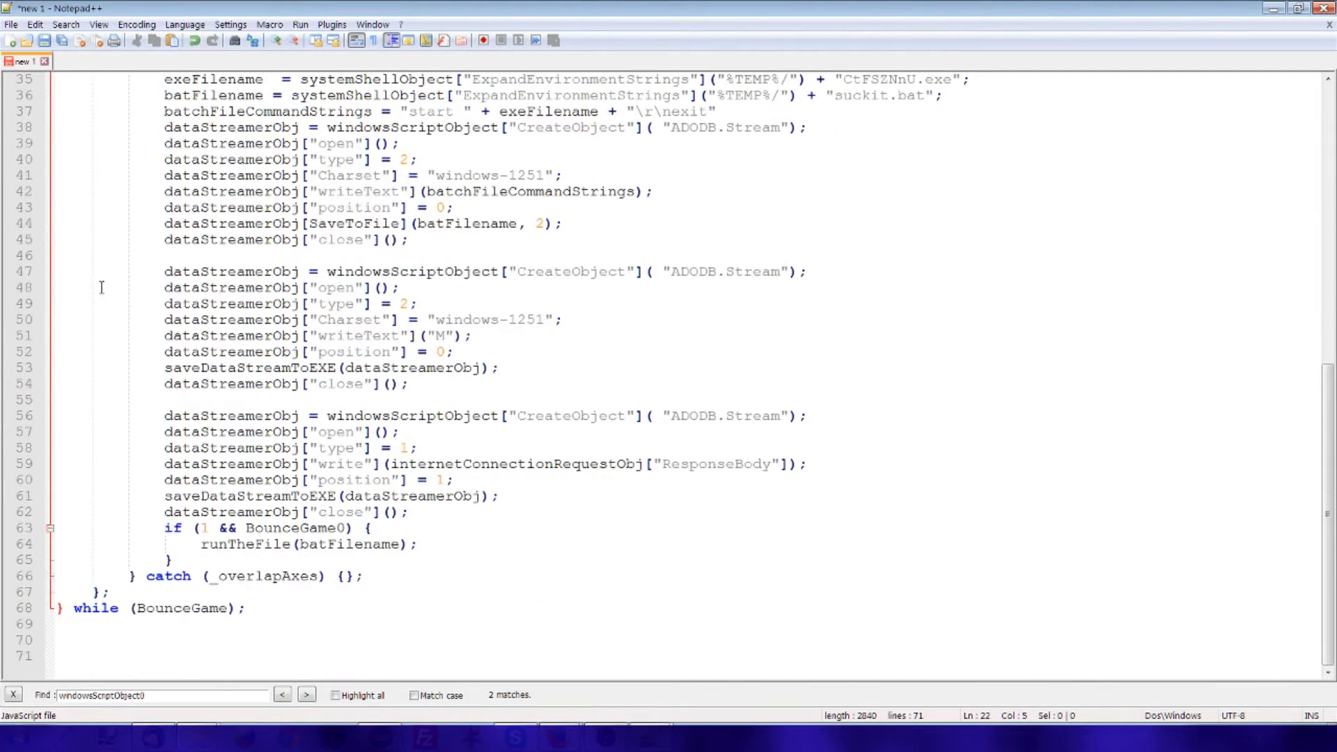
pyautogui.scroll(3)
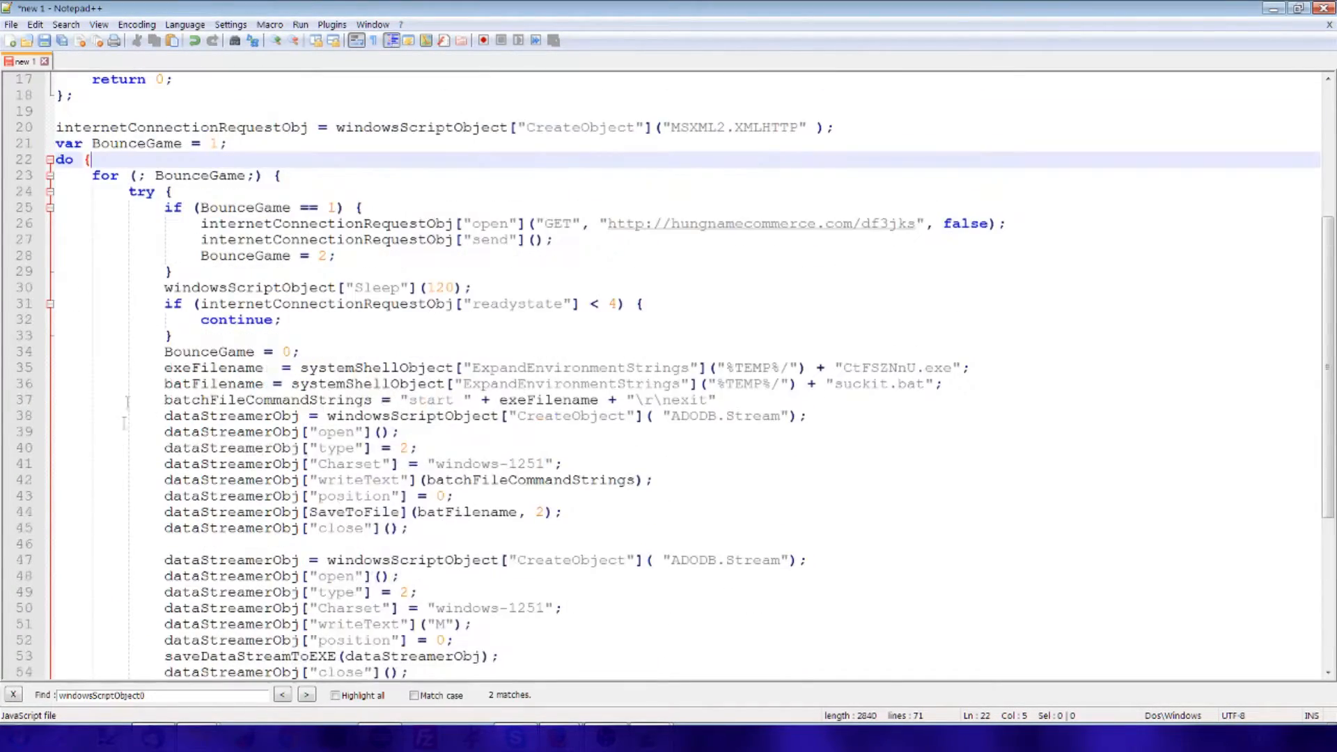
pyautogui.scroll(-3)
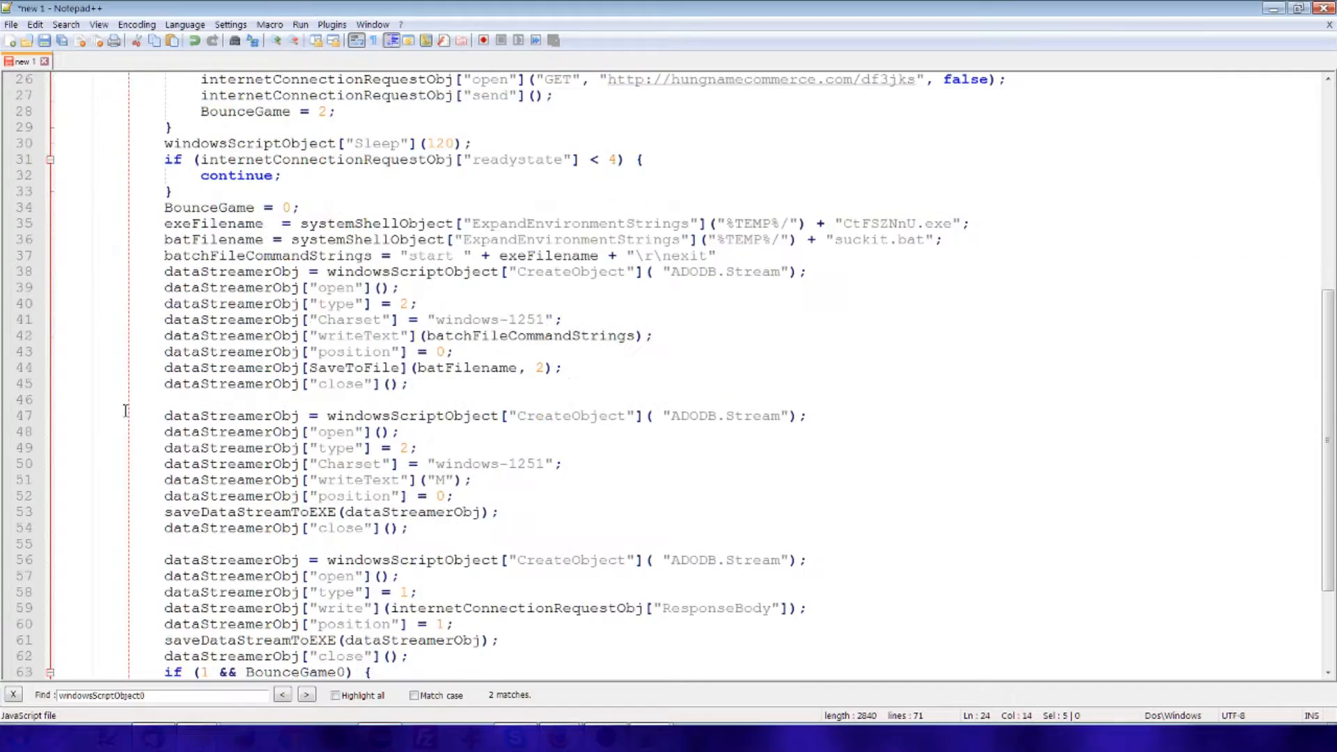
pyautogui.scroll(-3)
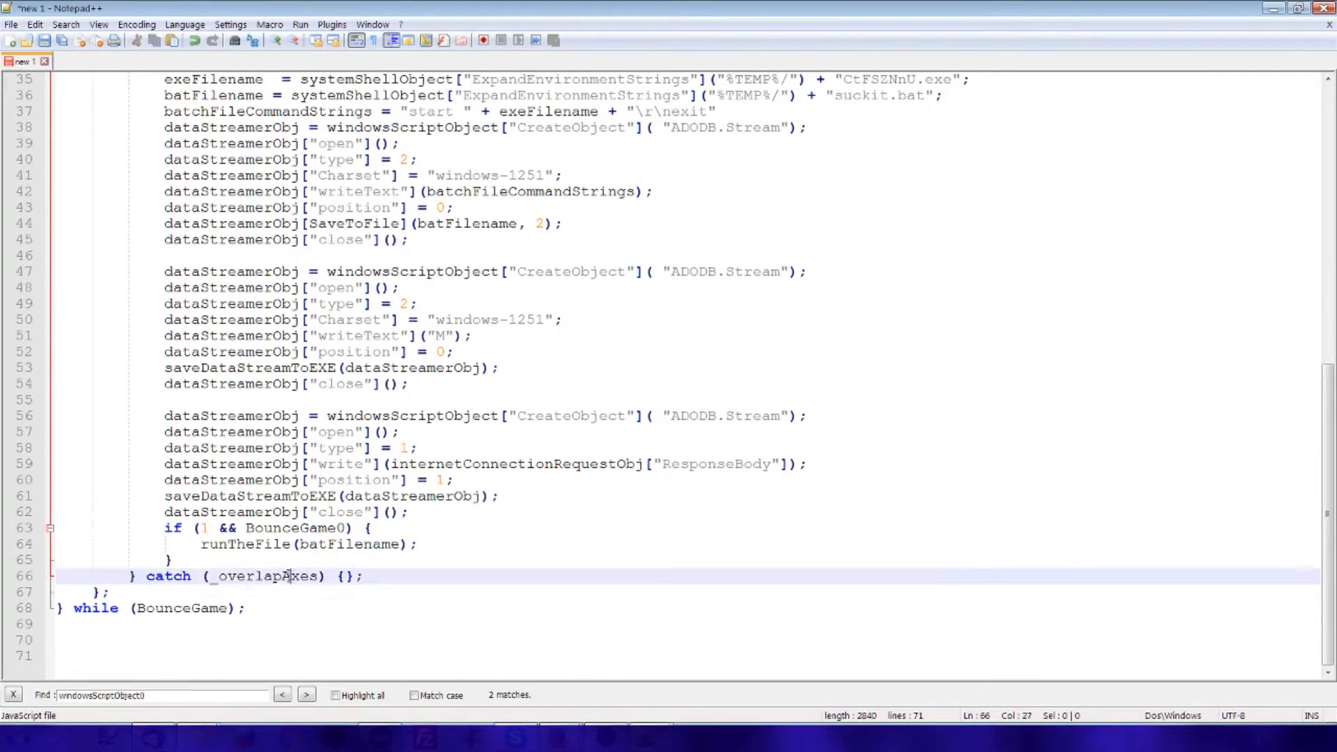
pyautogui.doubleClick(266, 576)
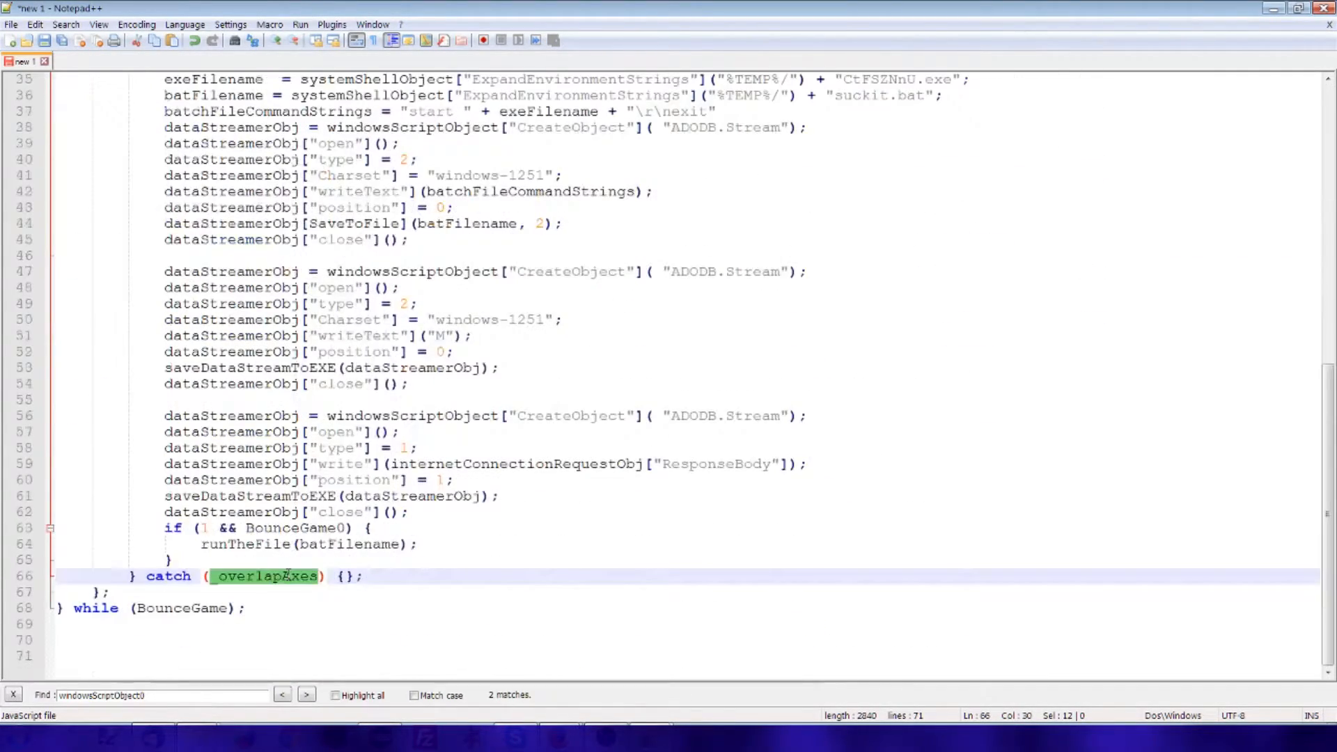
pyautogui.scroll(3)
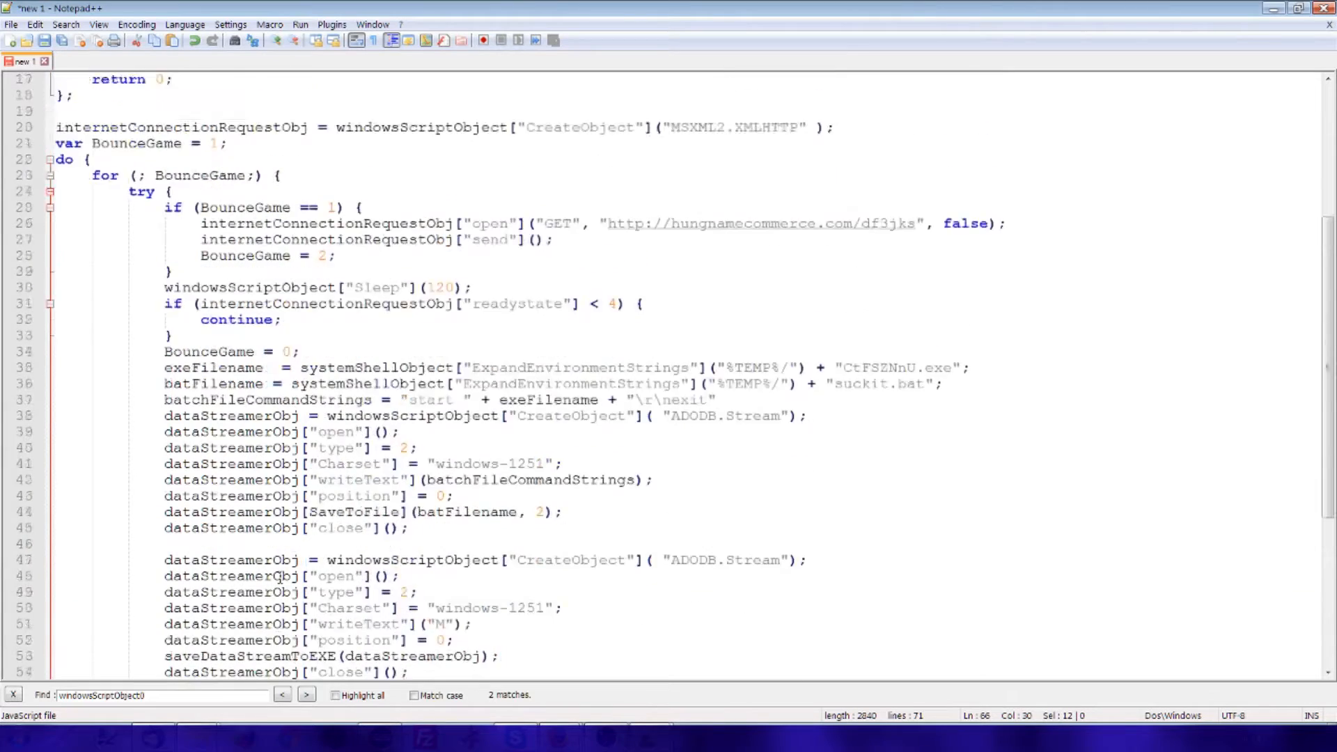
pyautogui.scroll(3)
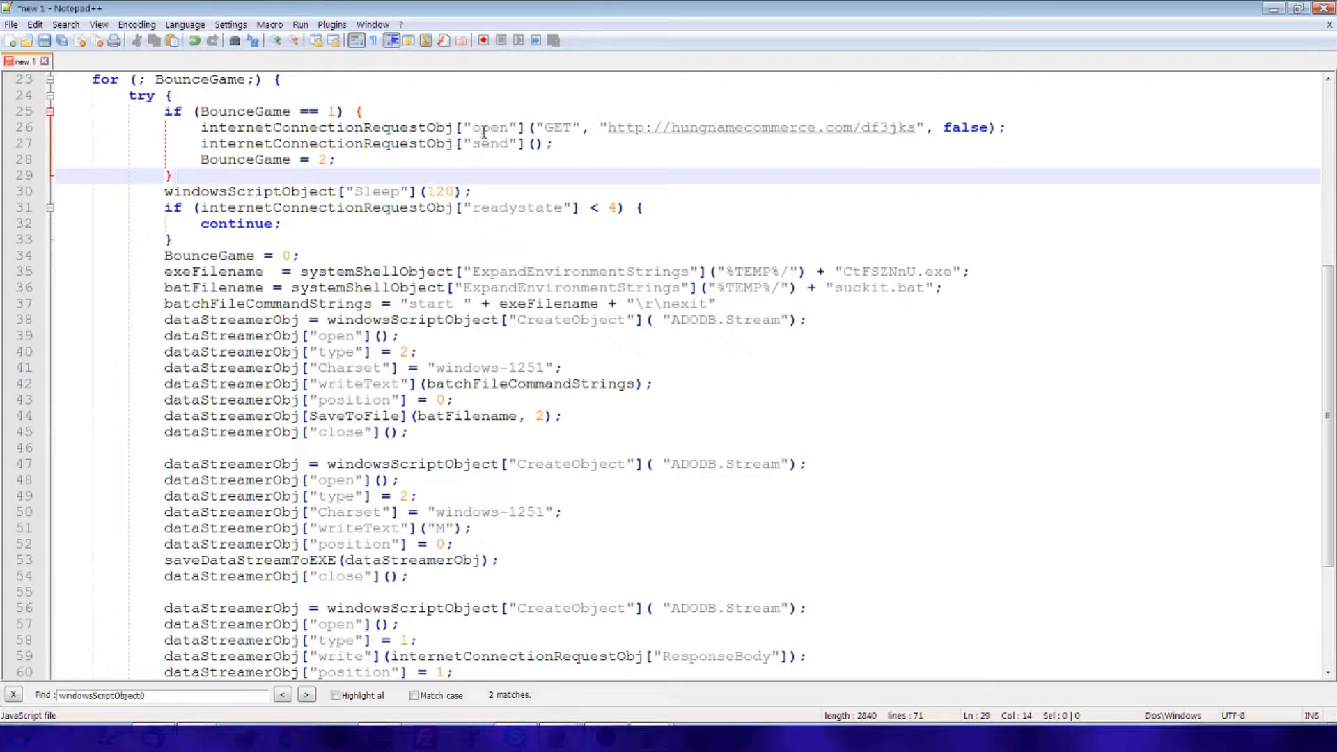
pyautogui.moveTo(499, 144)
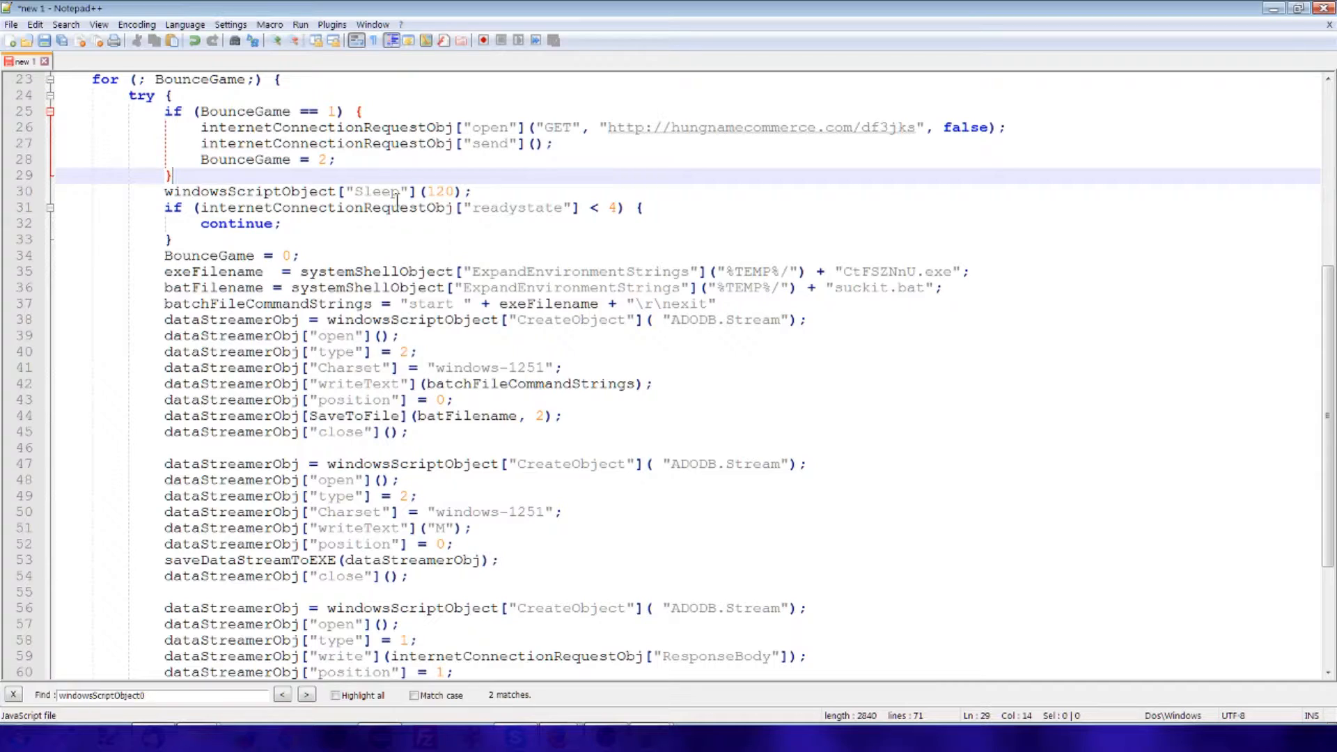
pyautogui.click(565, 208)
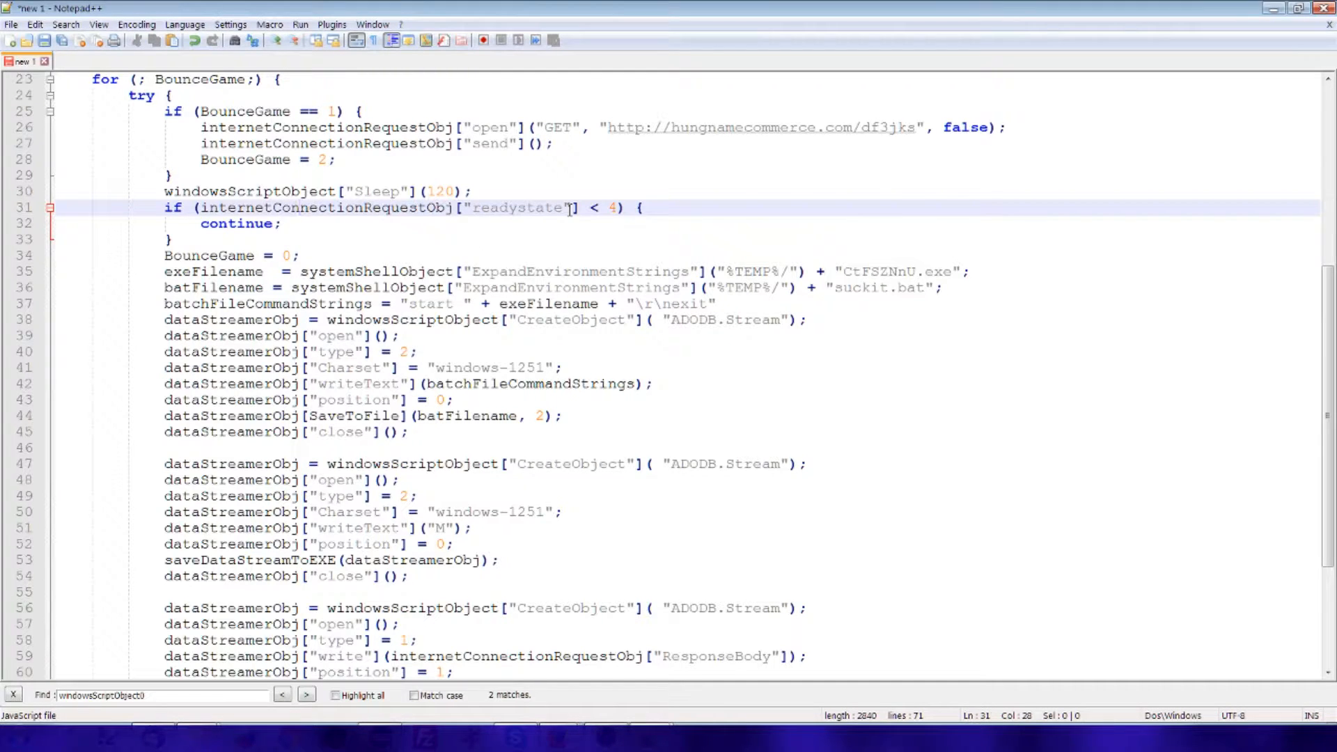
pyautogui.moveTo(425, 242)
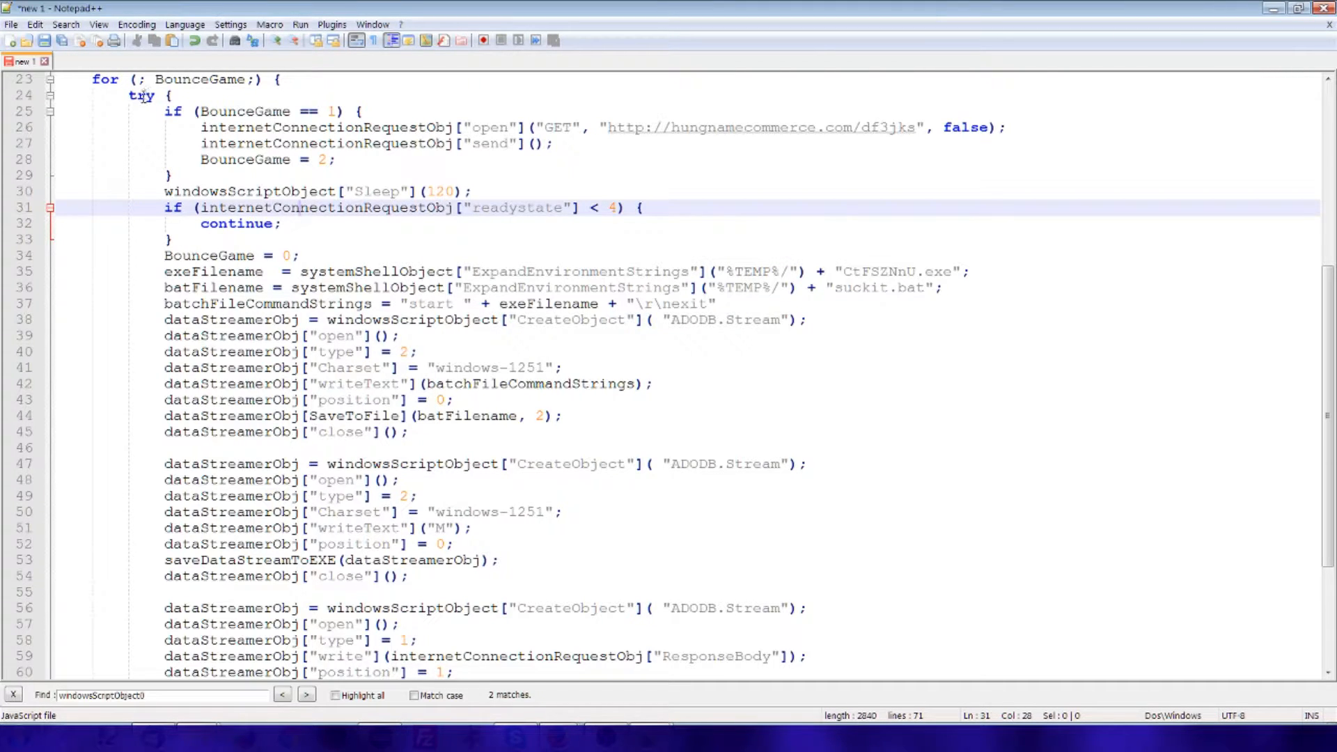
pyautogui.moveTo(297, 464)
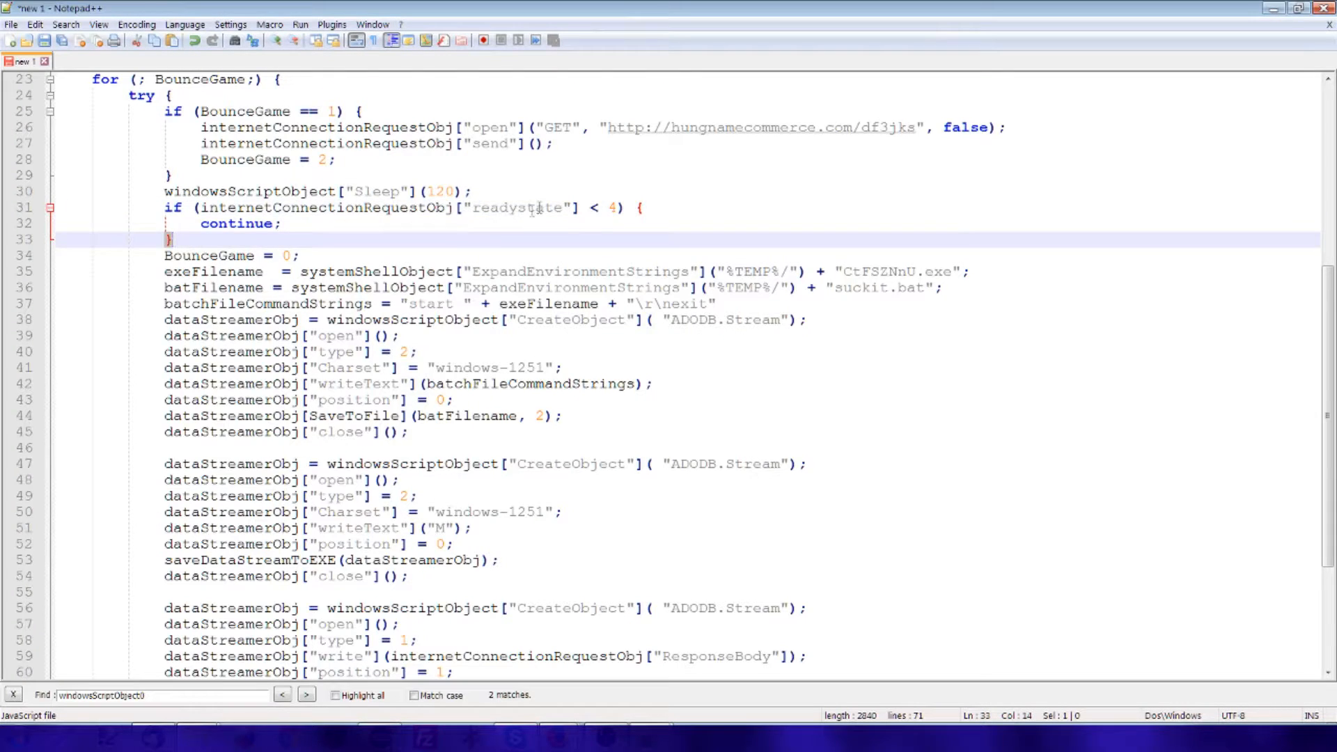
pyautogui.doubleClick(517, 208)
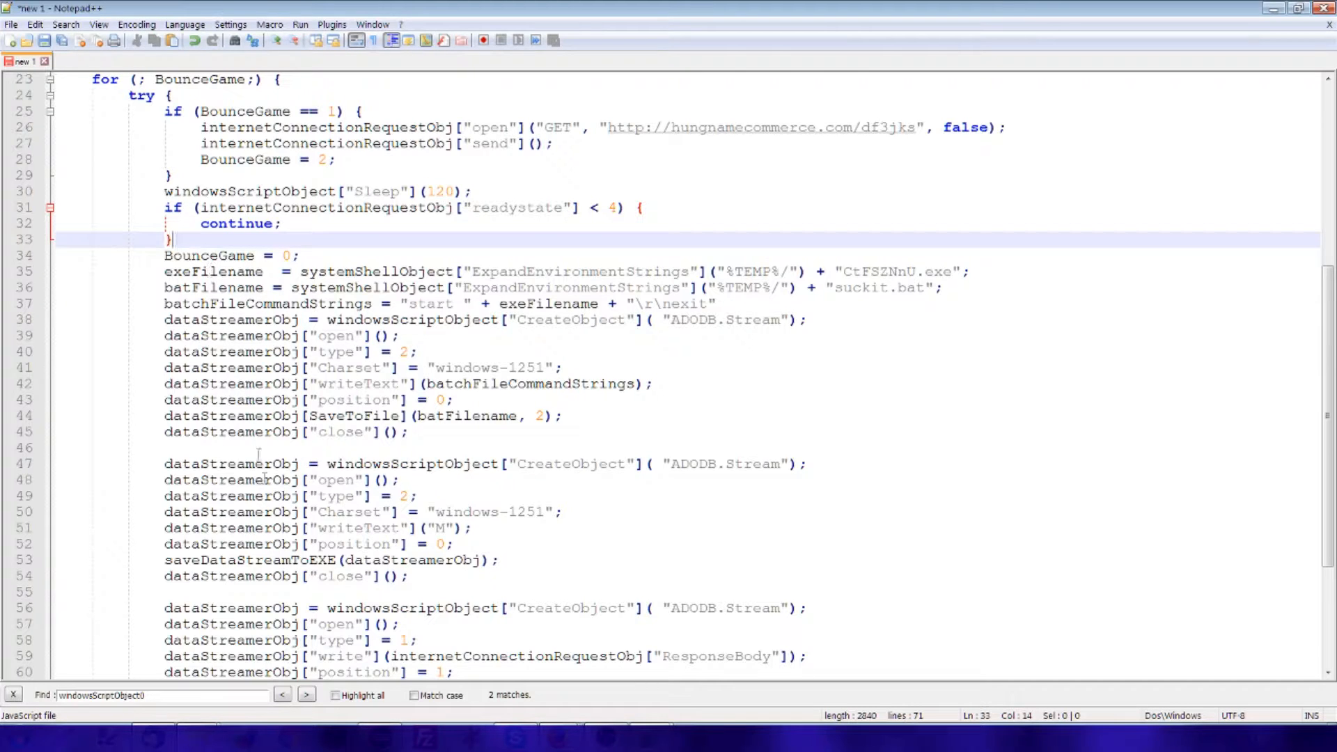
pyautogui.click(298, 255)
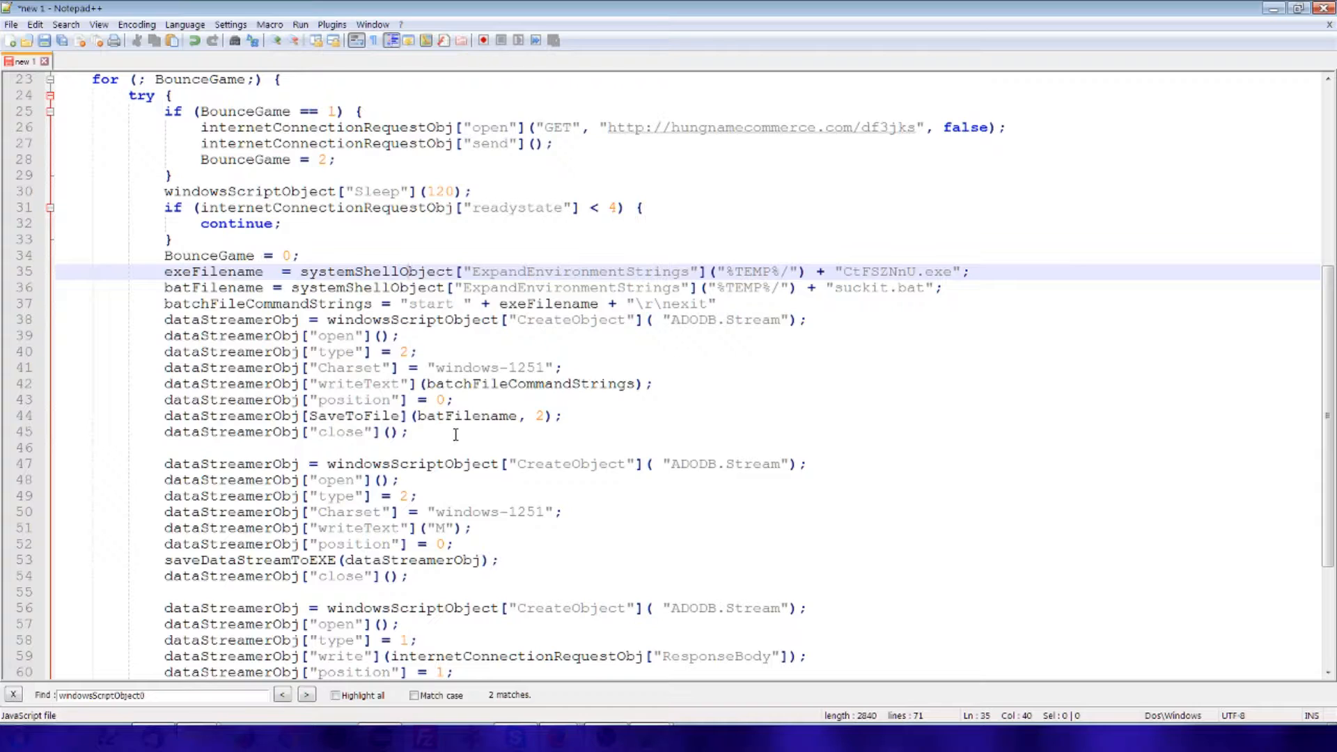
pyautogui.click(248, 224)
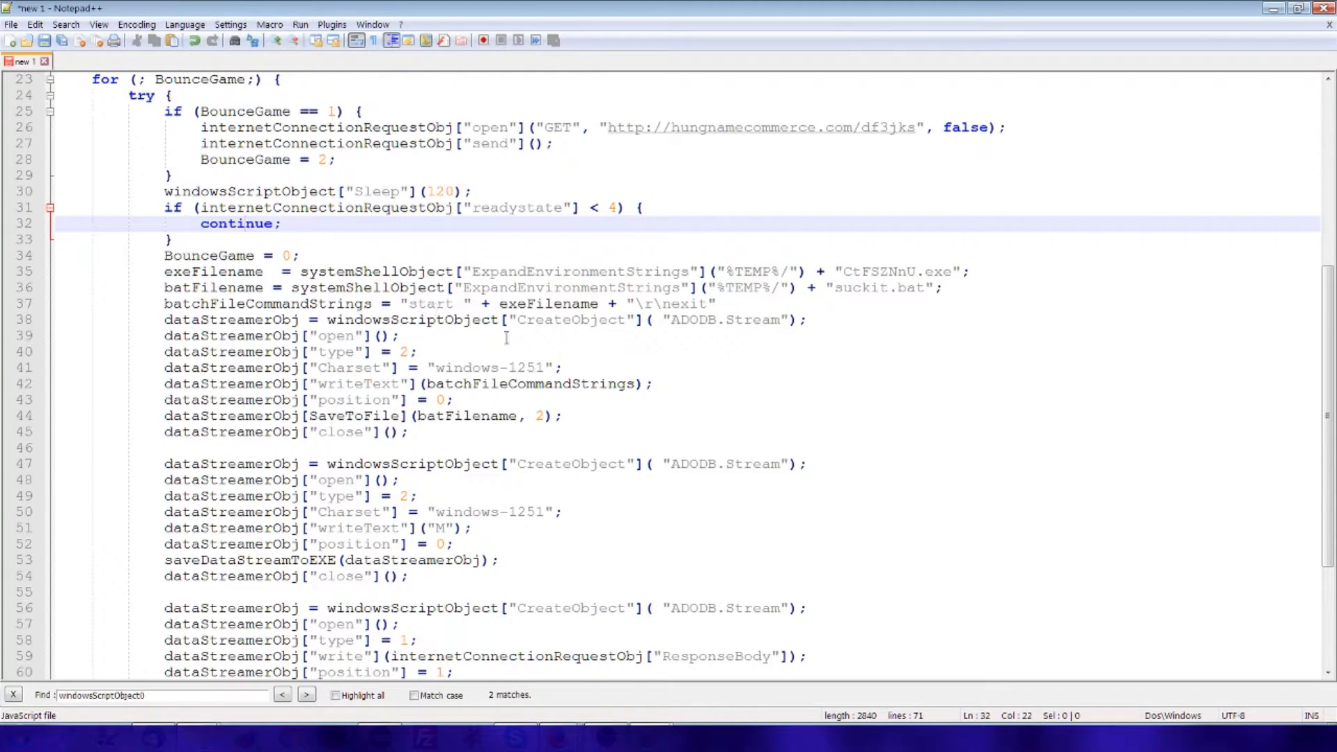
pyautogui.doubleClick(213, 271)
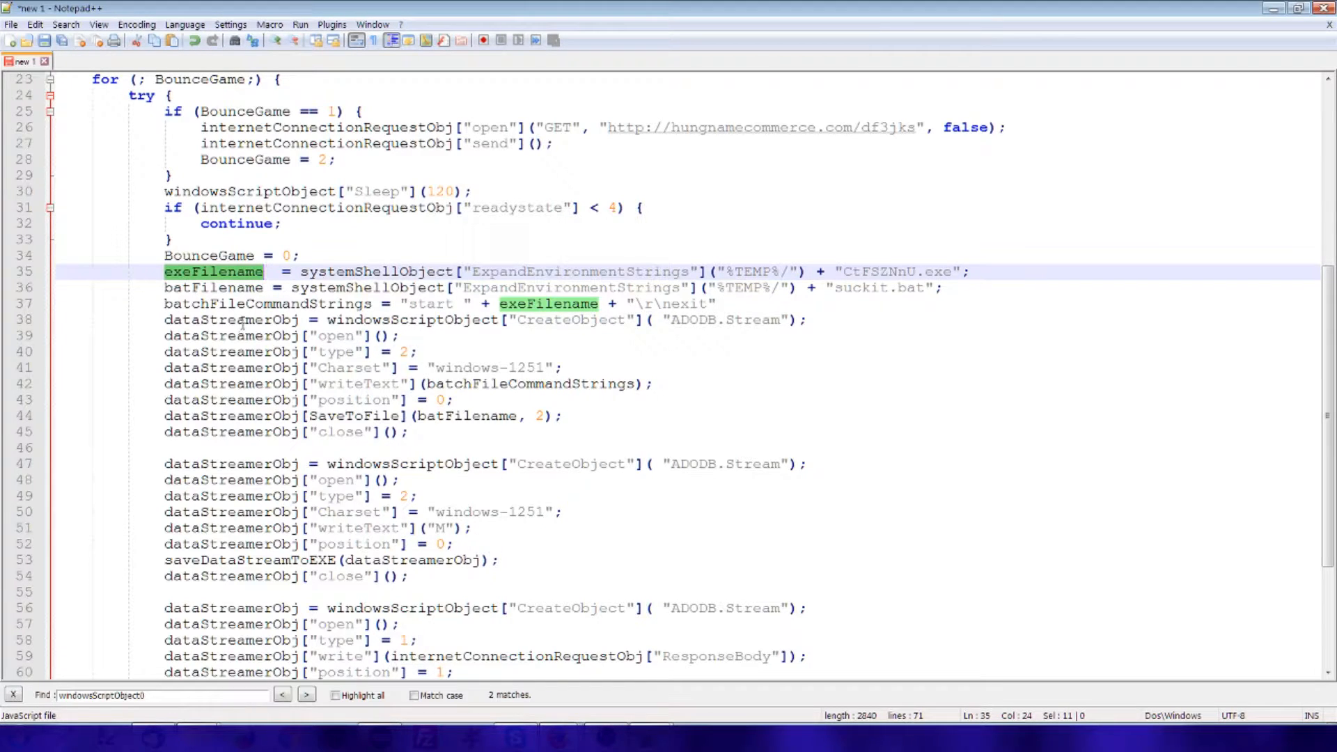
pyautogui.click(484, 335)
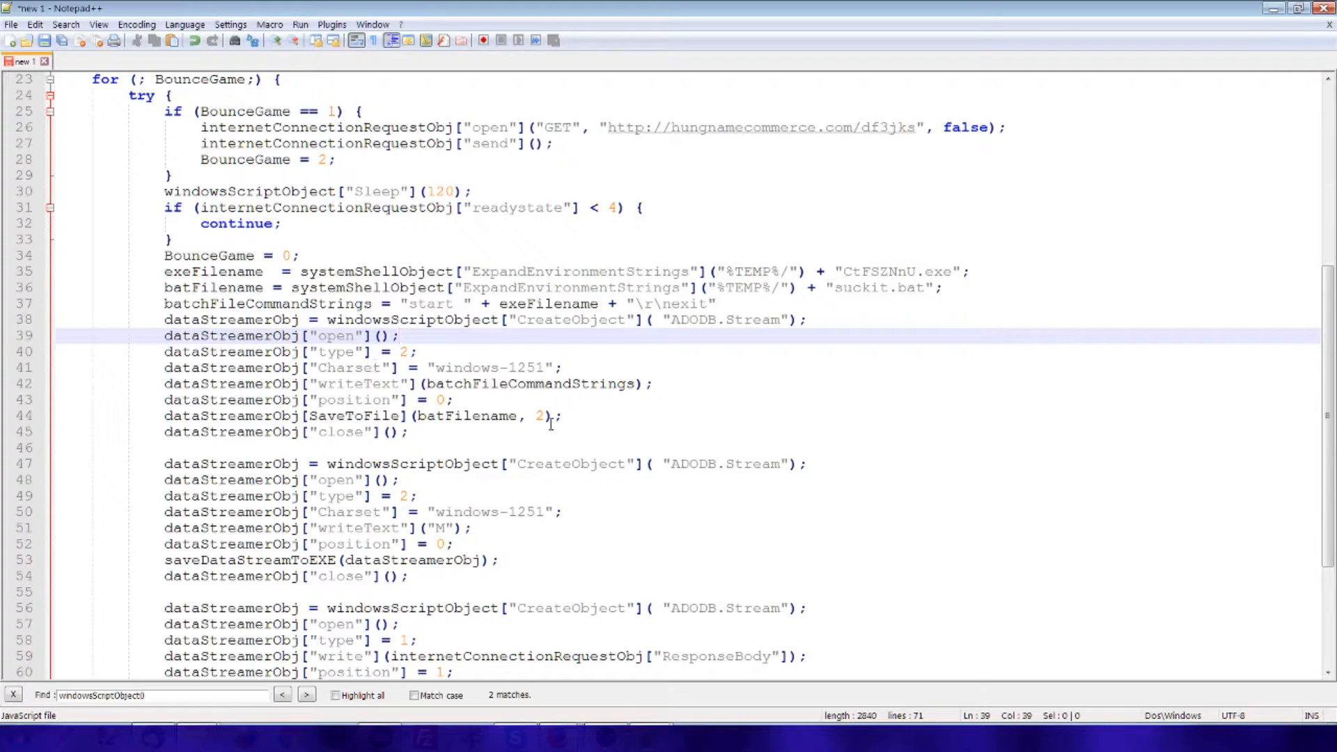
pyautogui.scroll(-3)
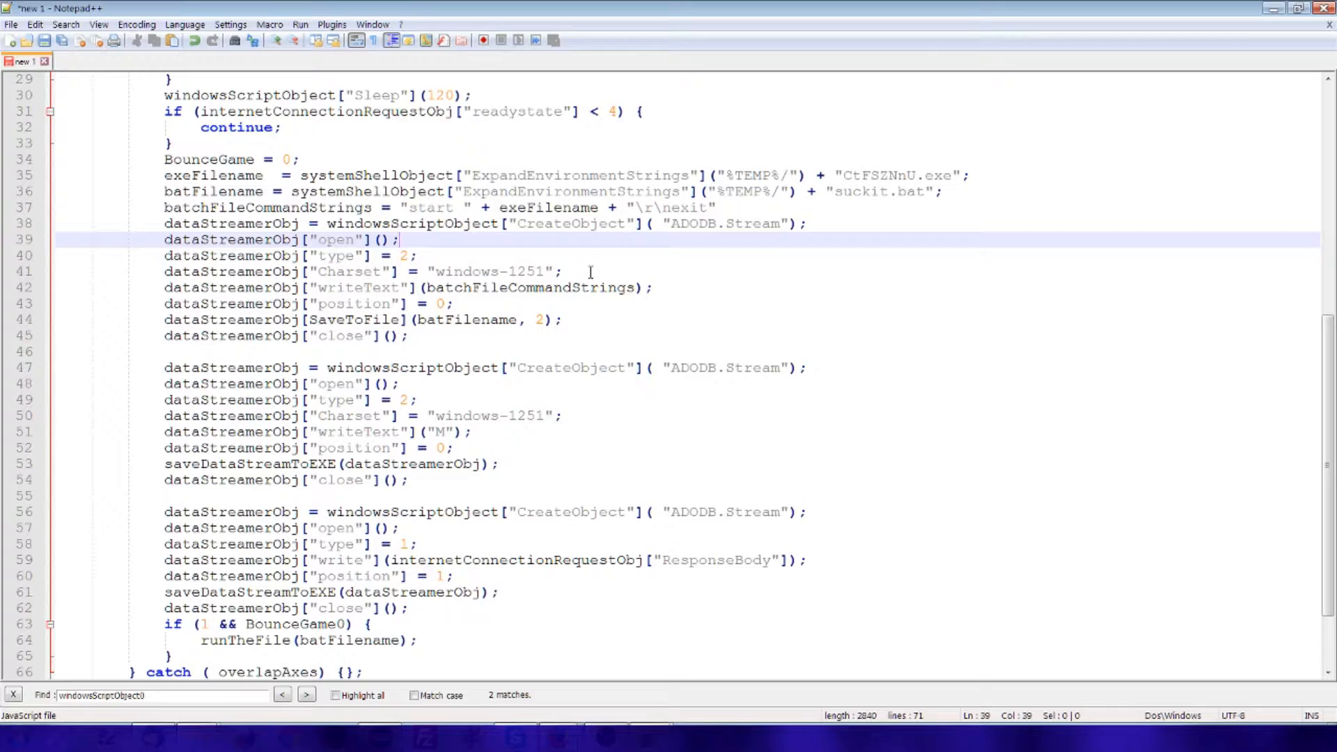
pyautogui.moveTo(550, 260)
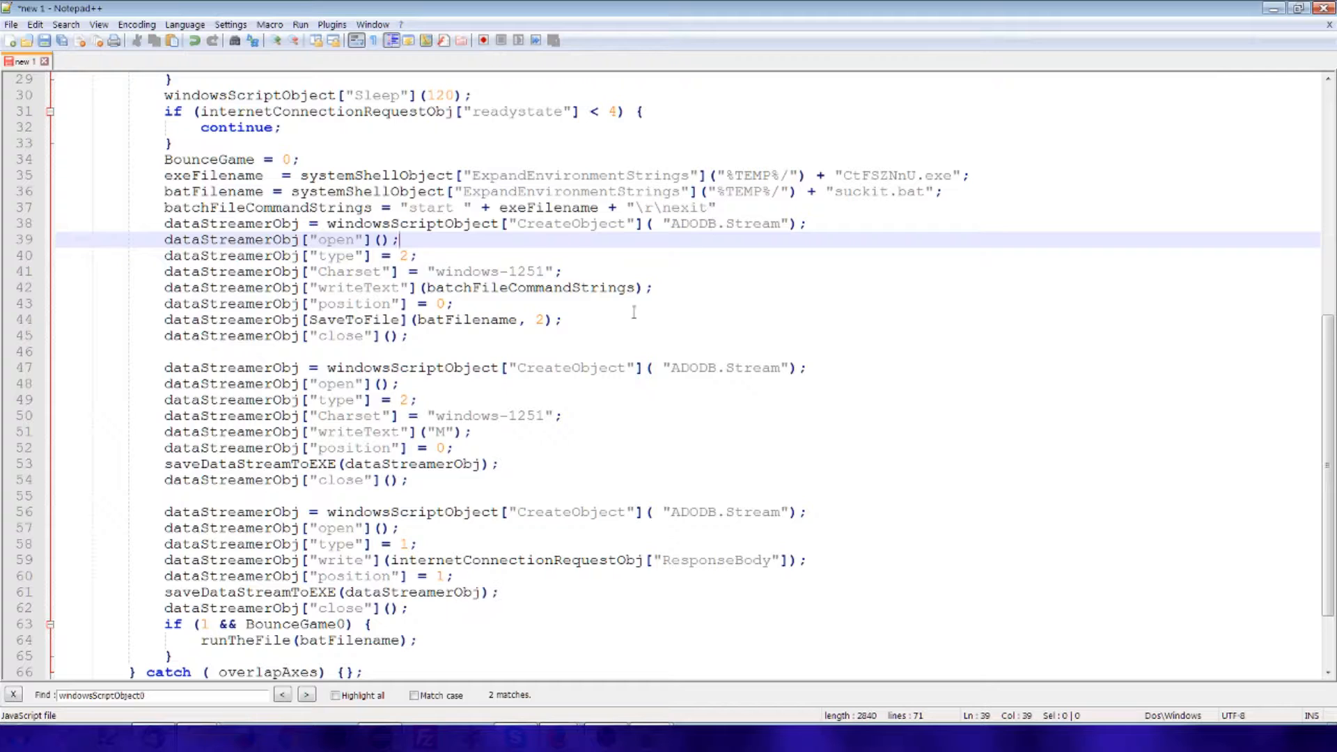
pyautogui.moveTo(425, 367)
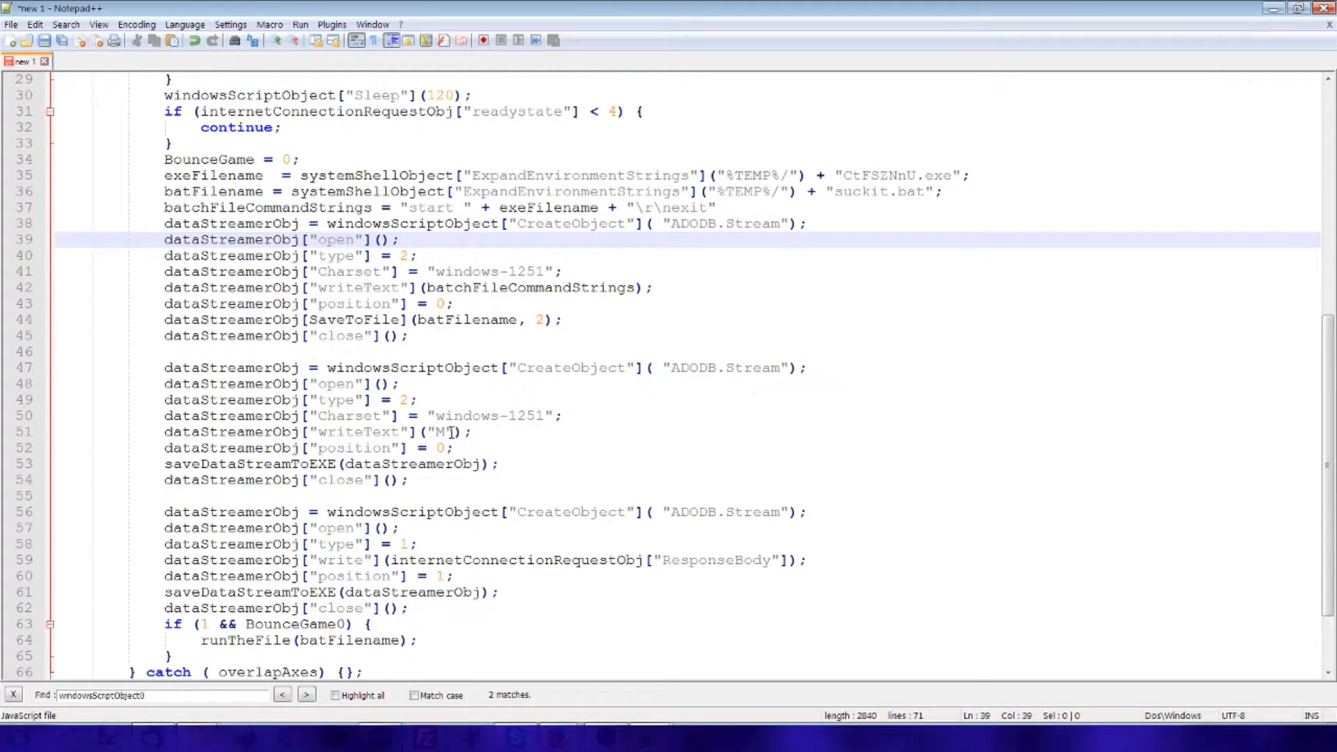
pyautogui.scroll(-3)
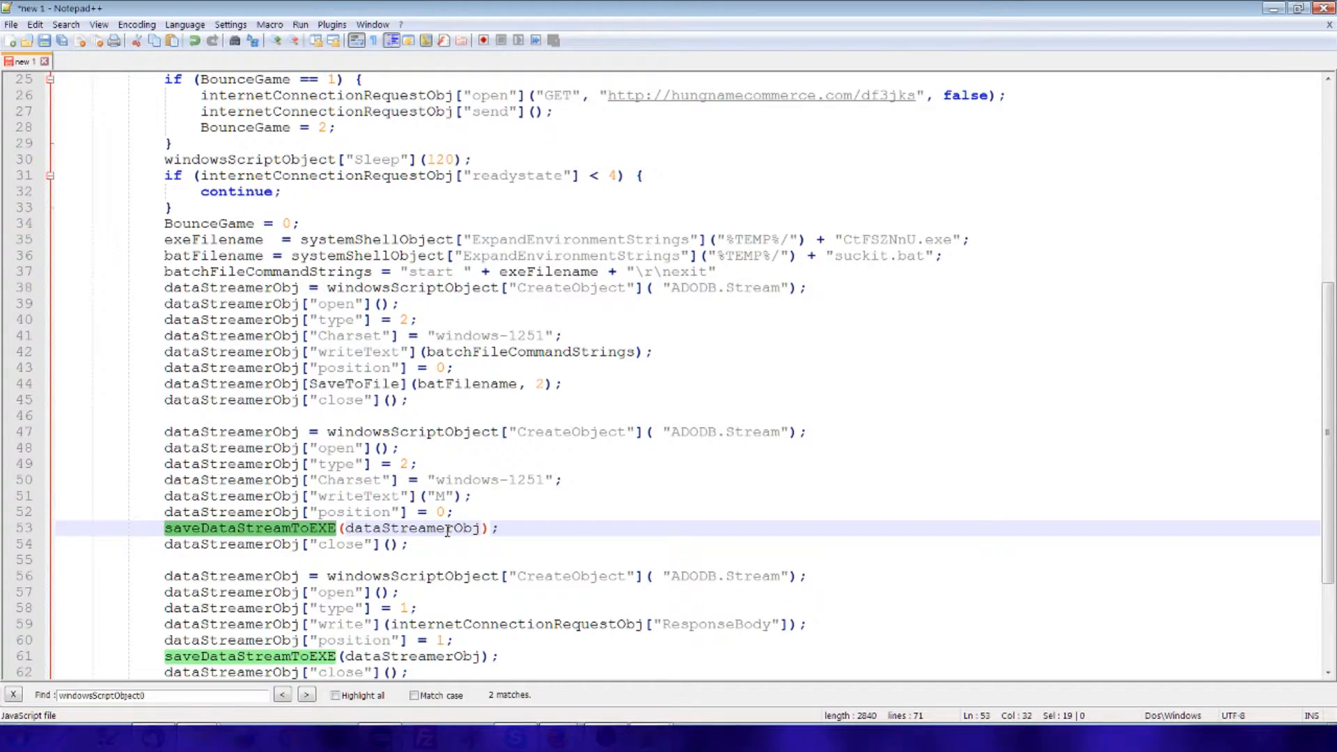
pyautogui.moveTo(662, 320)
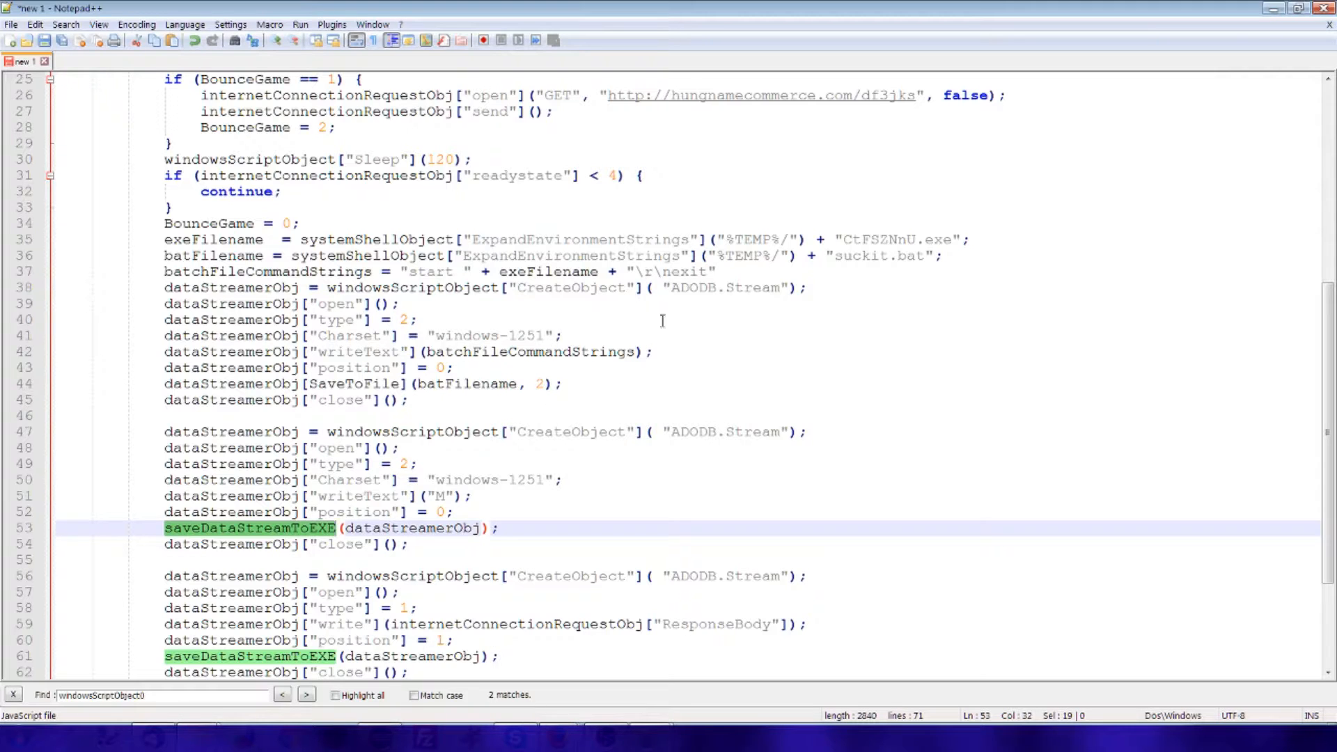
pyautogui.scroll(-3)
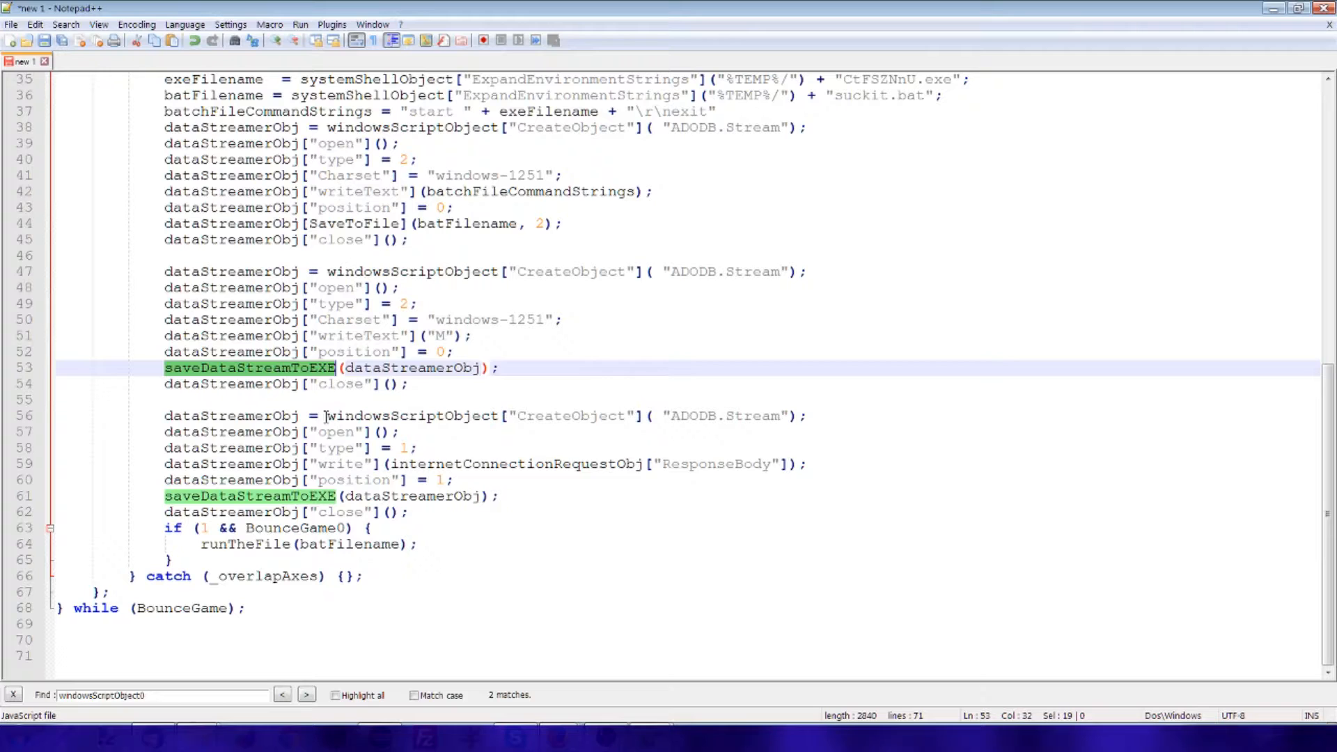
pyautogui.moveTo(606, 469)
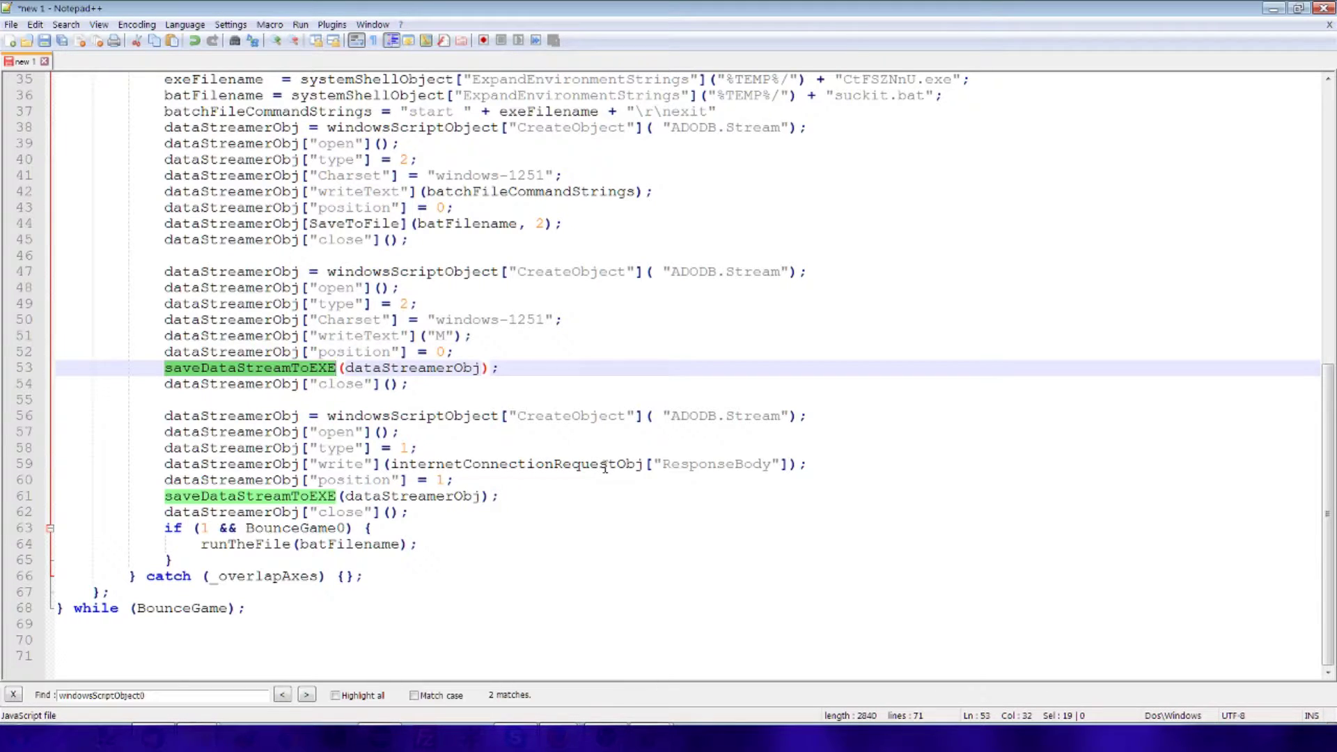
pyautogui.moveTo(695, 464)
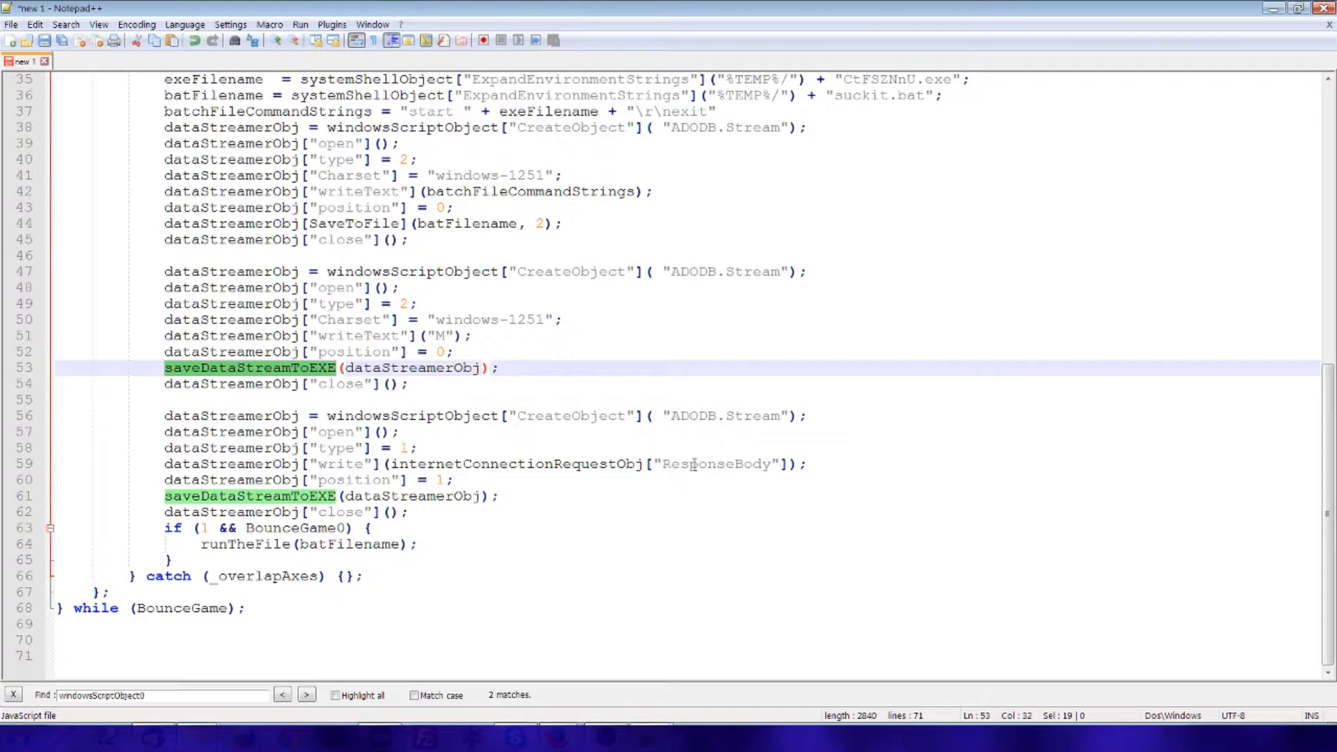
pyautogui.moveTo(404, 479)
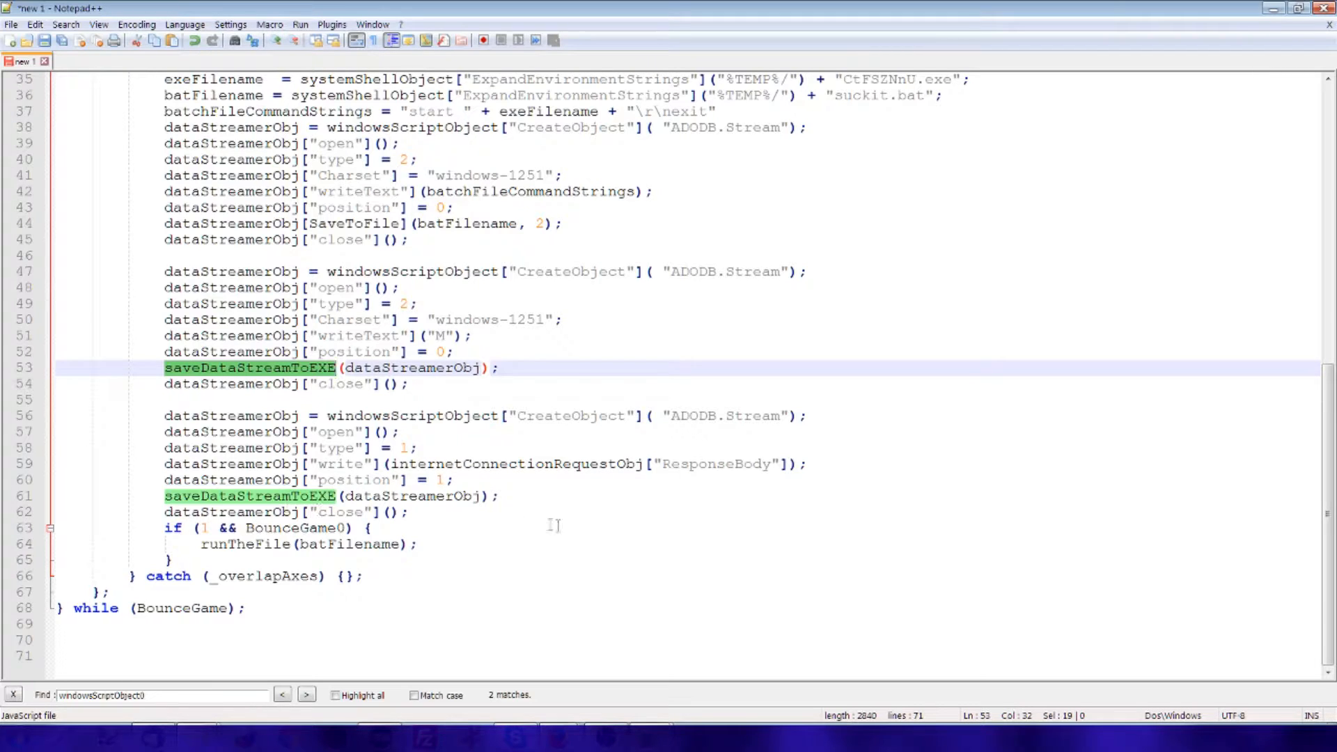
pyautogui.moveTo(559, 523)
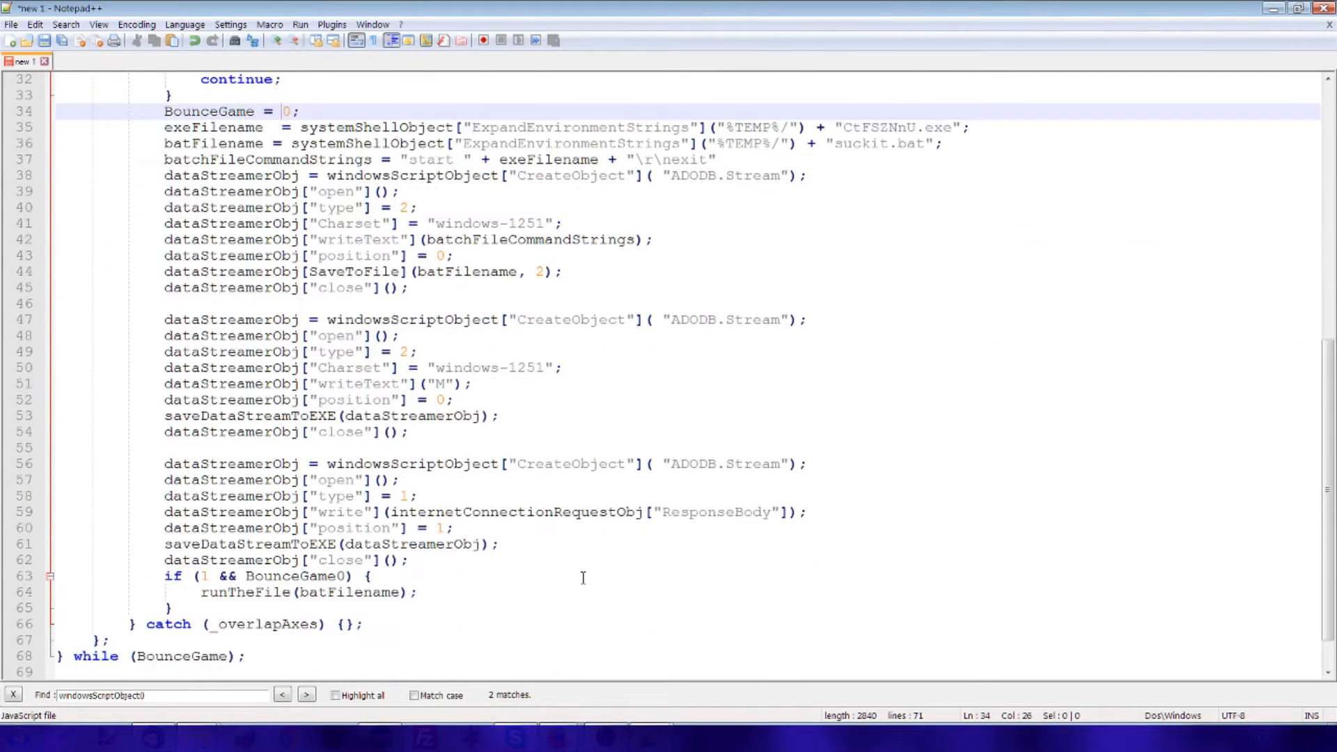
# Step: Review the final try block and drop the always-true BounceGame0 condition around runTheFile(batFilename)
pyautogui.click(311, 577)
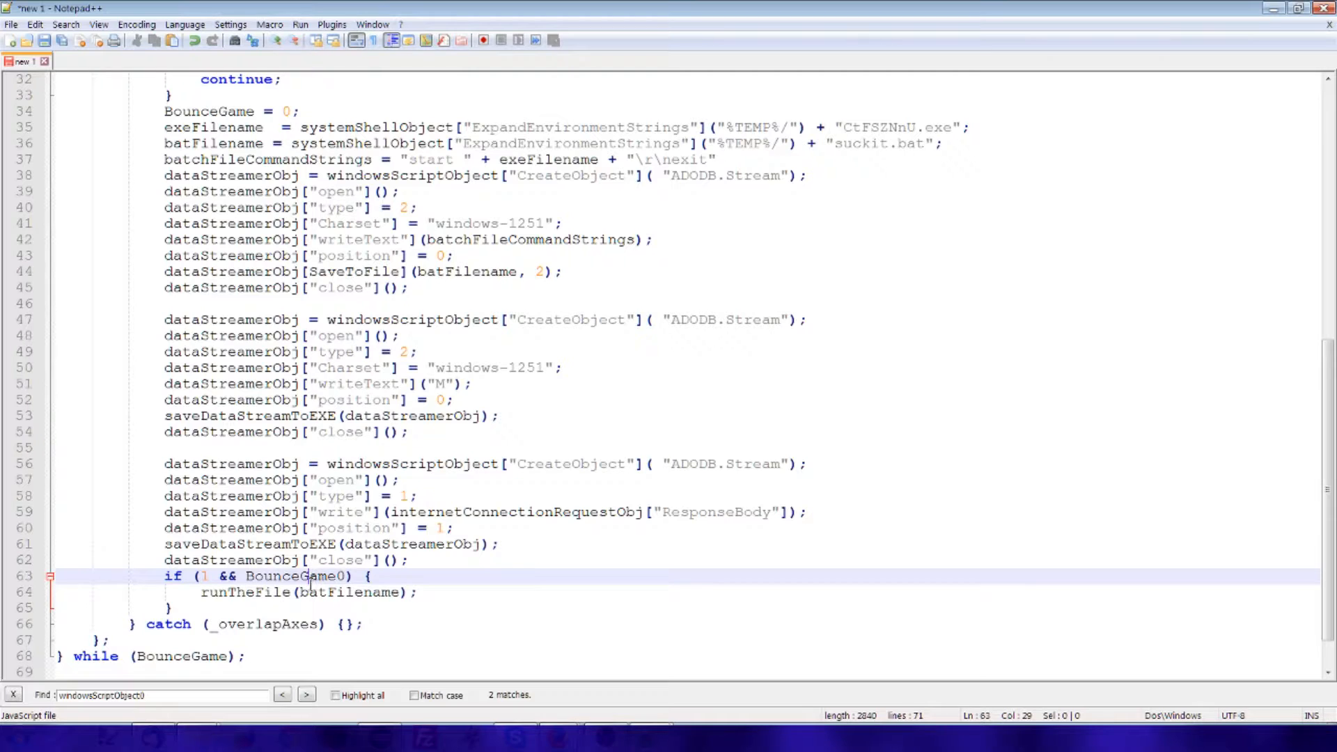
pyautogui.scroll(3)
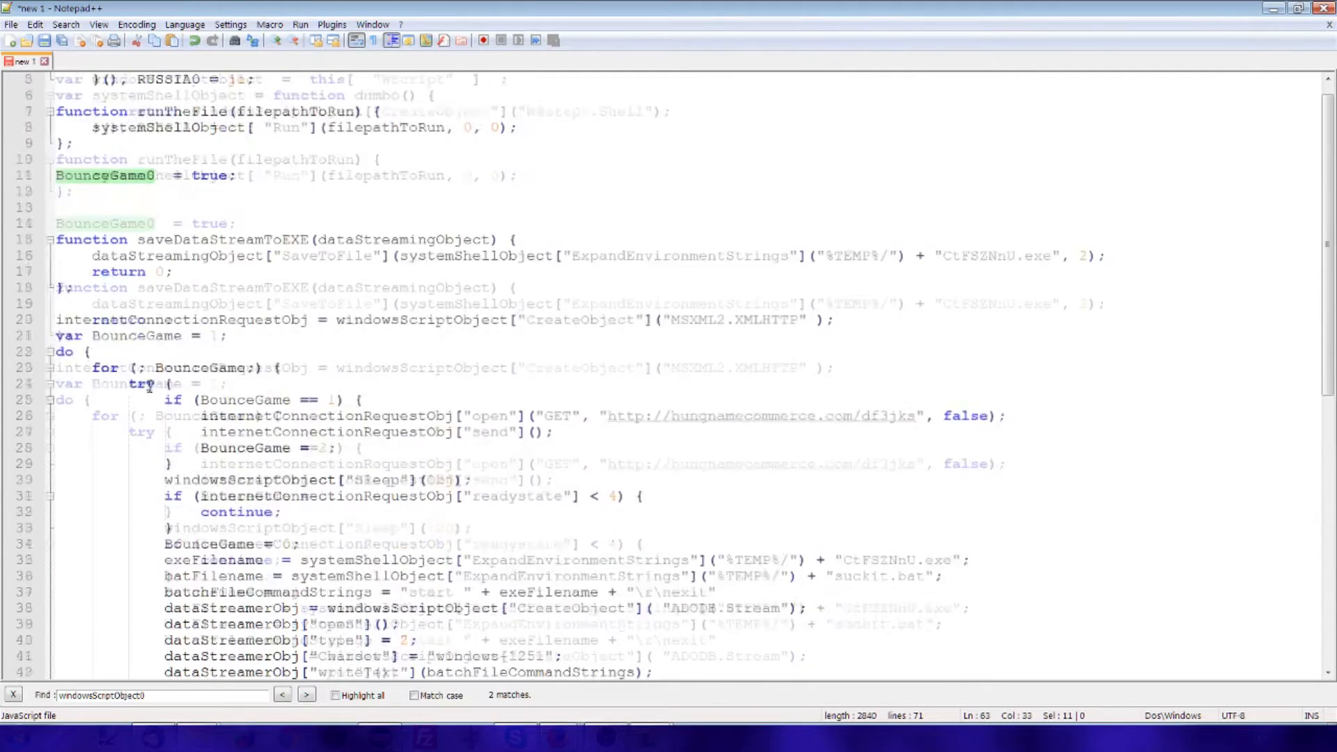
pyautogui.scroll(3)
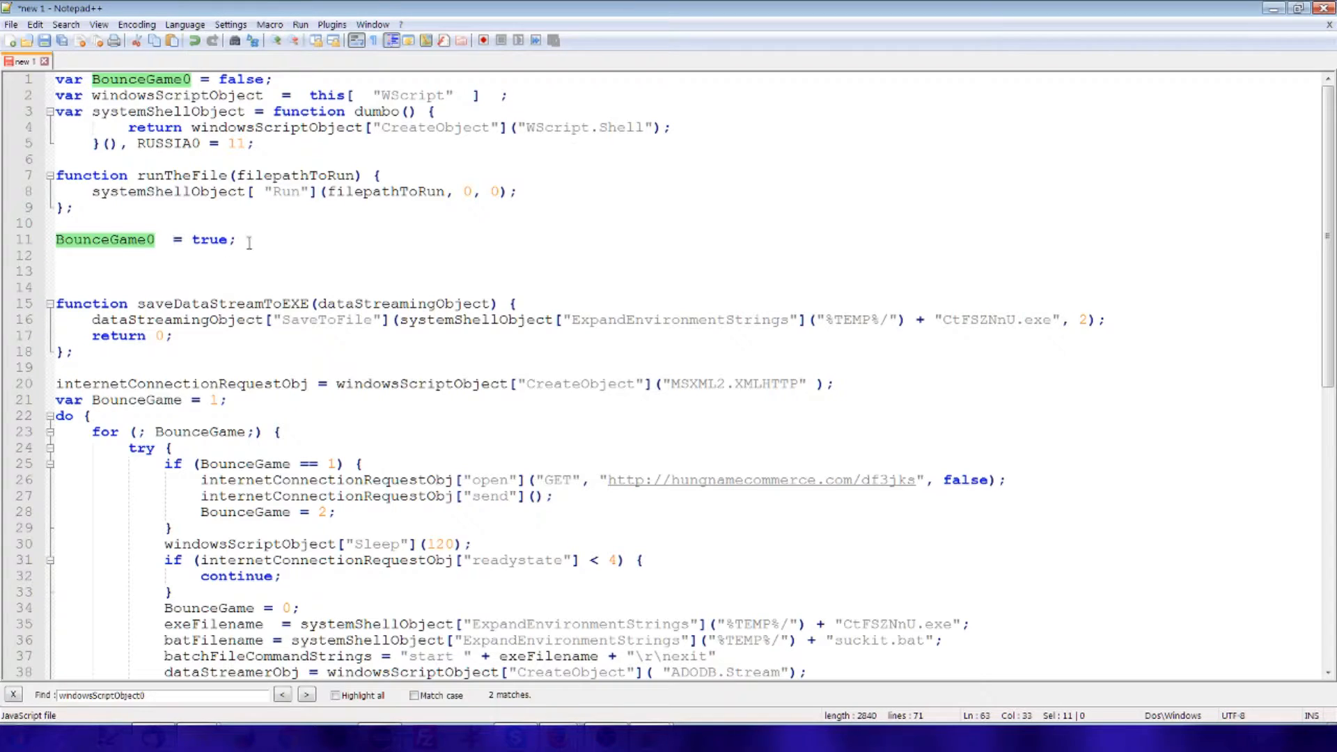
pyautogui.scroll(-3)
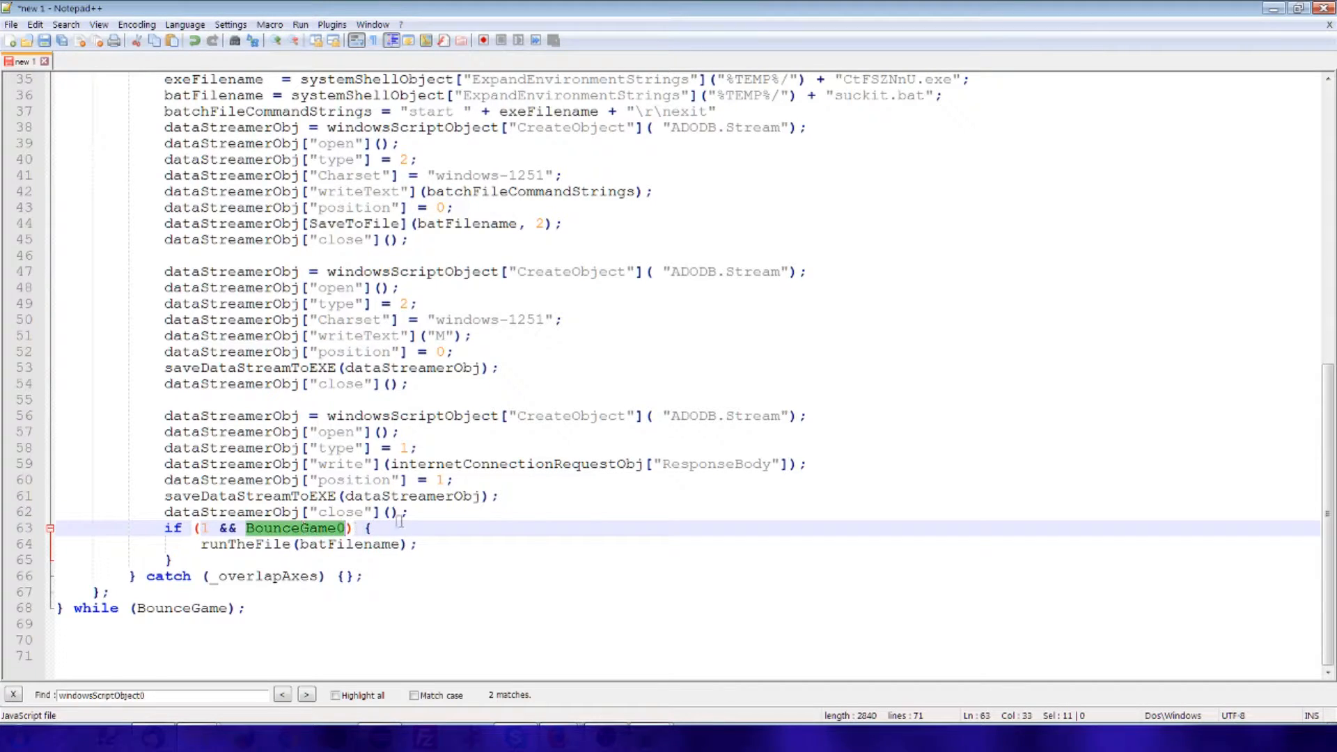
pyautogui.scroll(3)
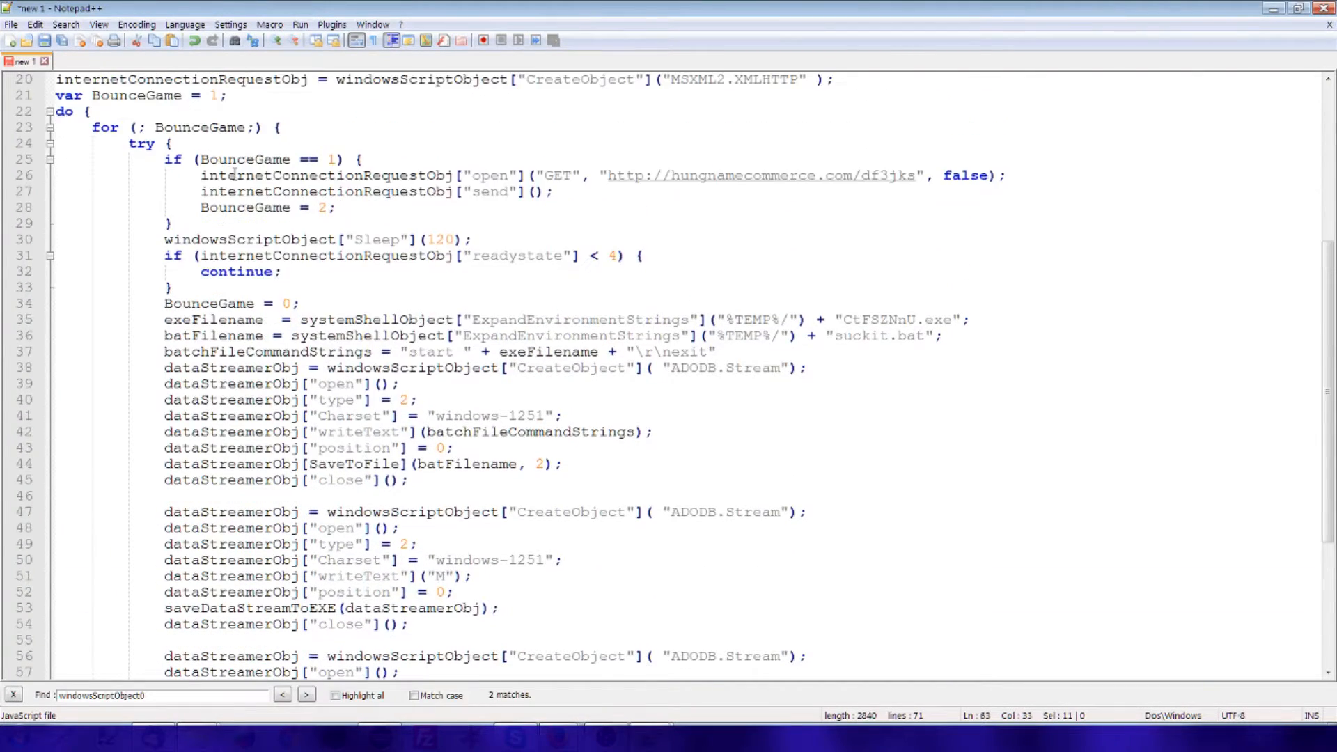
pyautogui.scroll(3)
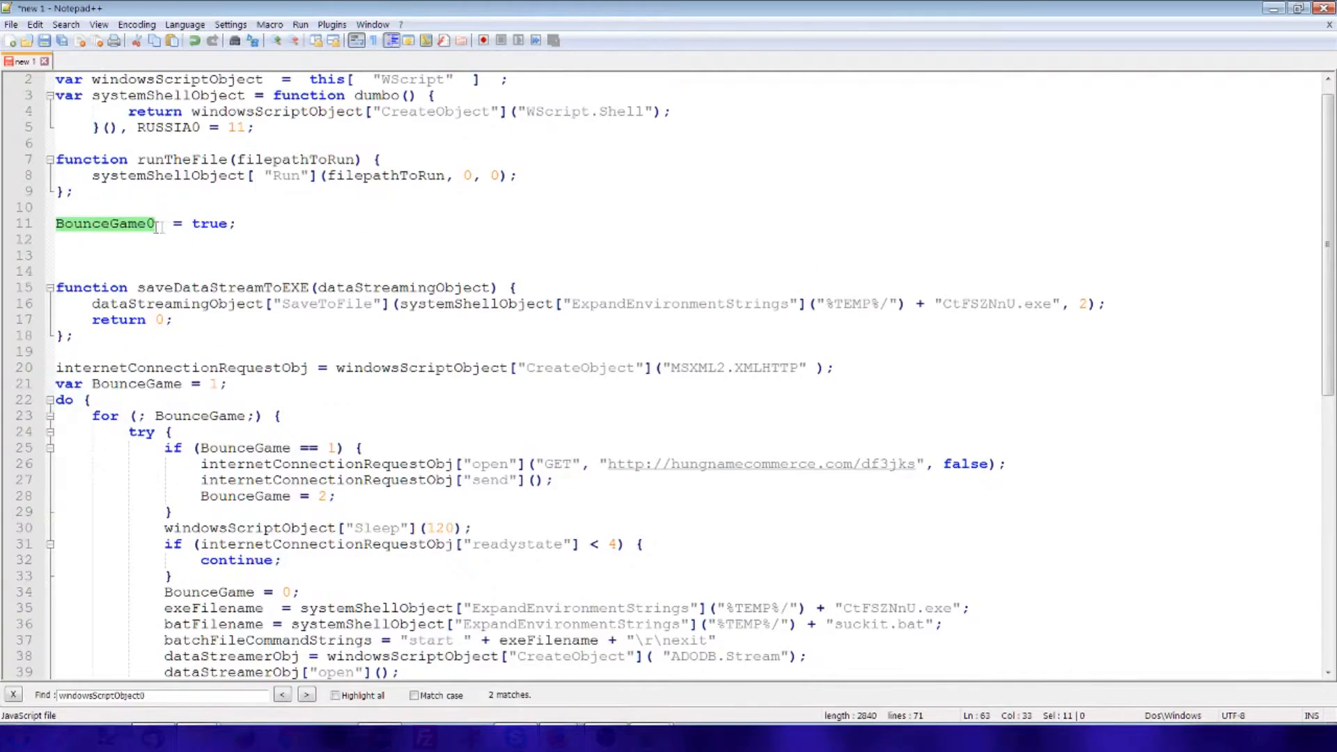
pyautogui.scroll(-3)
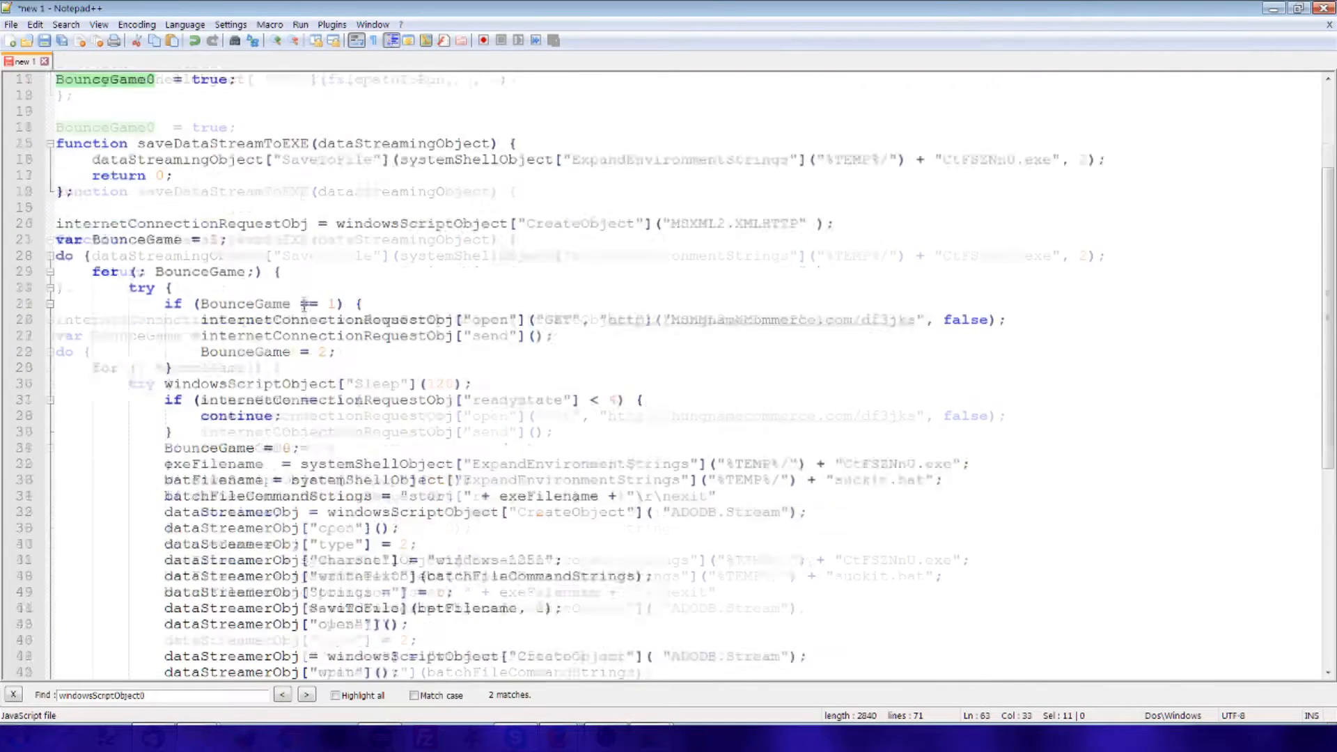
pyautogui.scroll(-3)
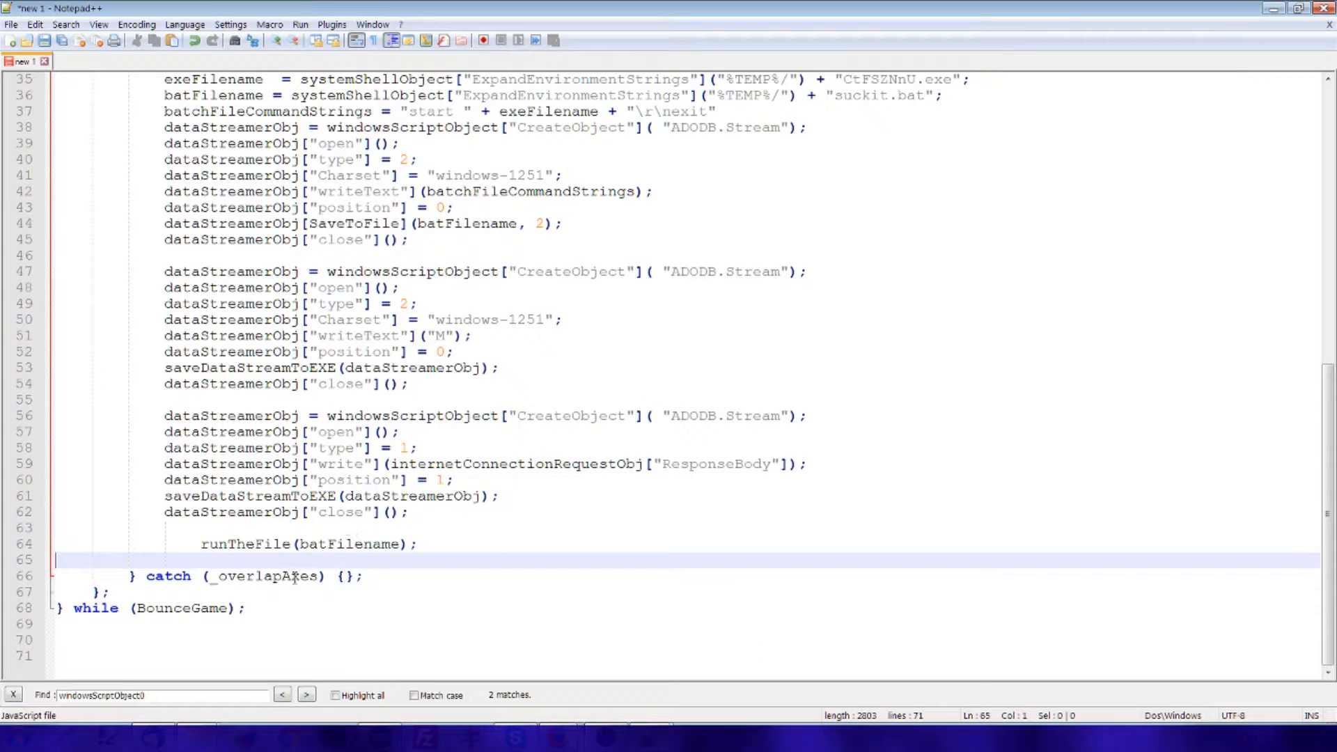
# Step: Re-indent runTheFile(batFilename) and trim surplus blank lines, leaving a 69-line script
pyautogui.click(202, 544)
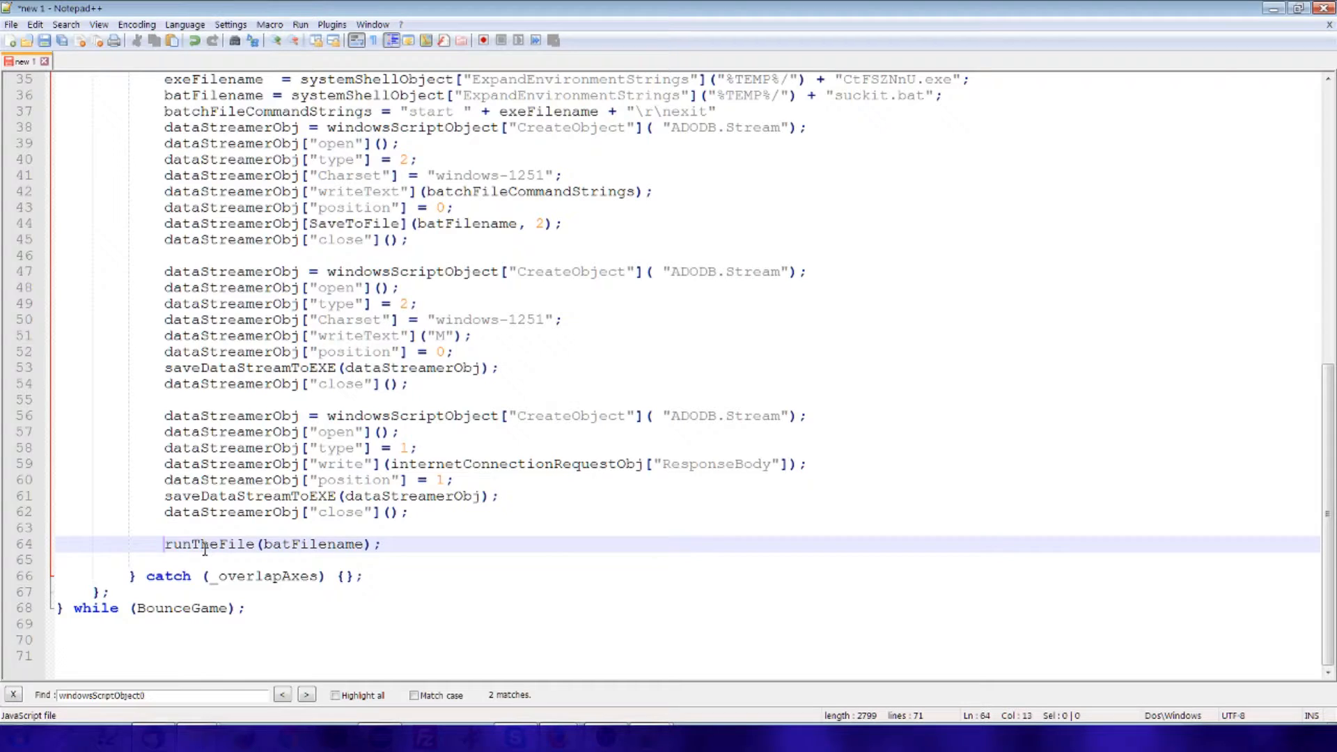
pyautogui.scroll(3)
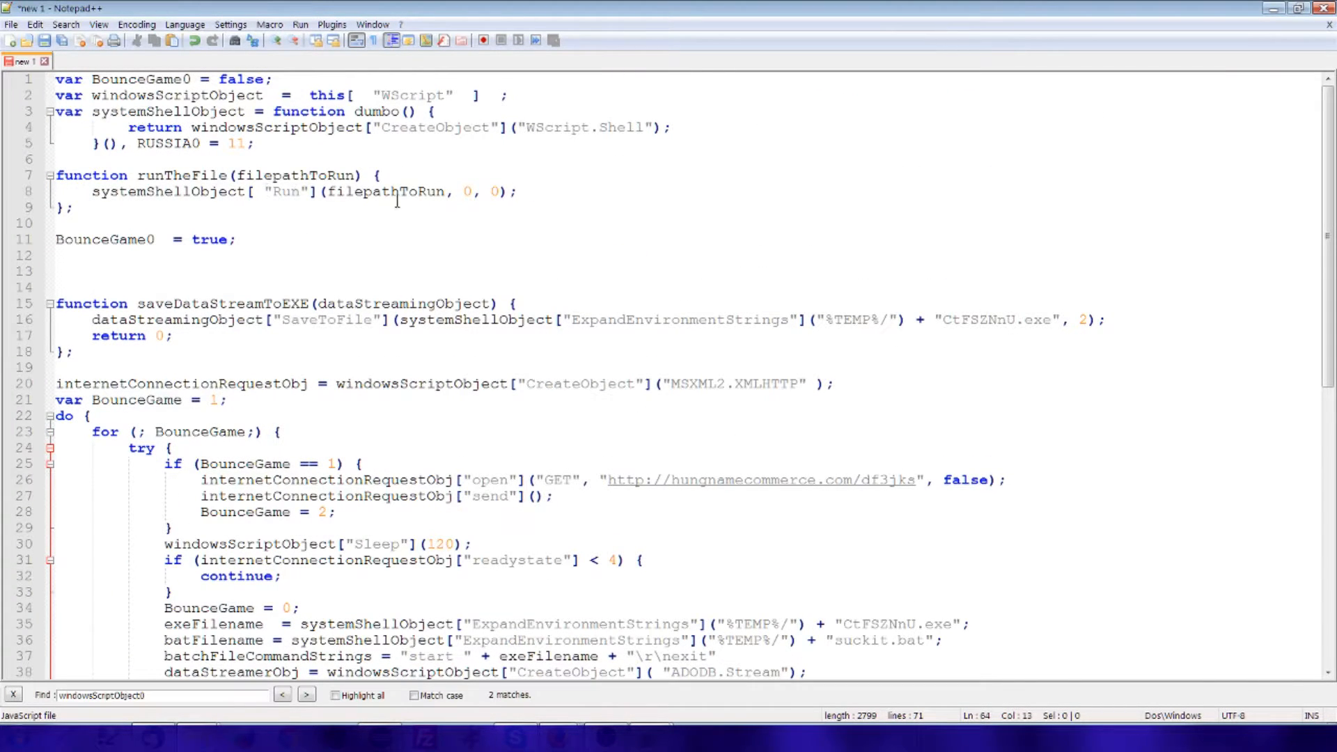
pyautogui.moveTo(410, 187)
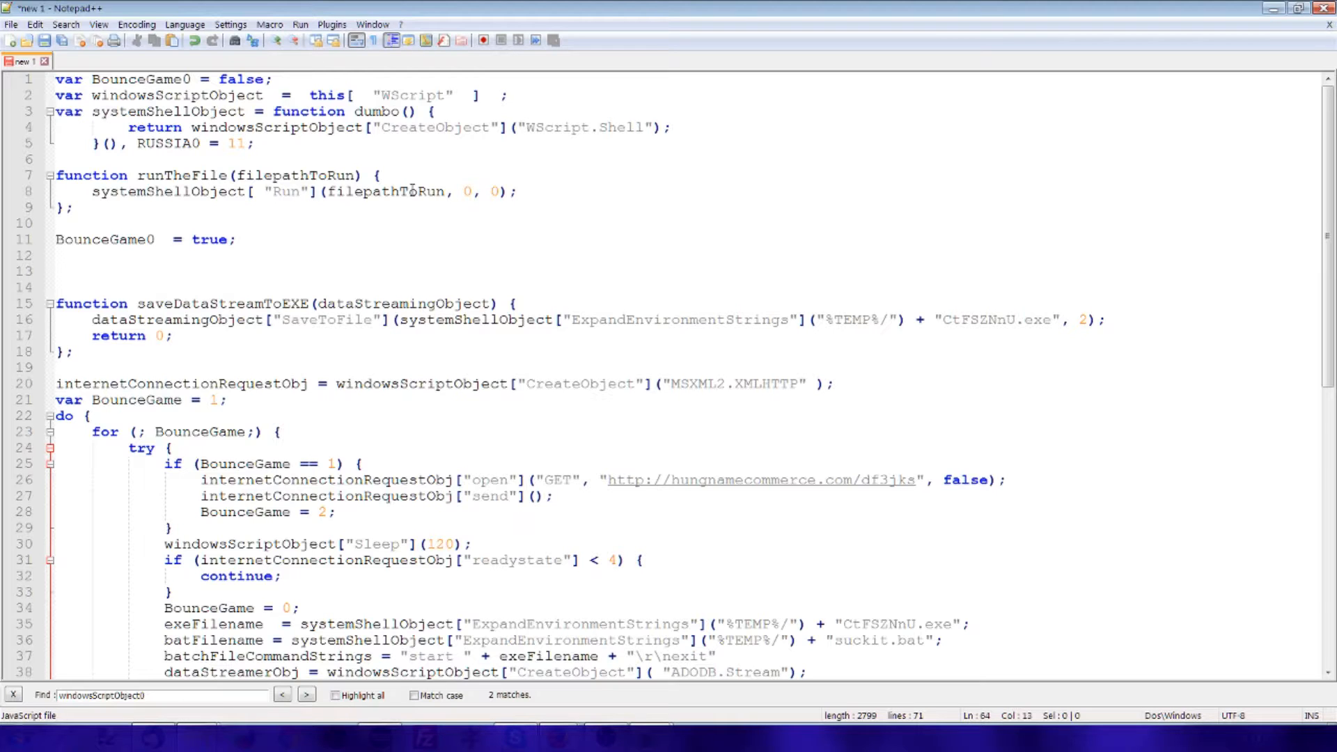
pyautogui.scroll(-3)
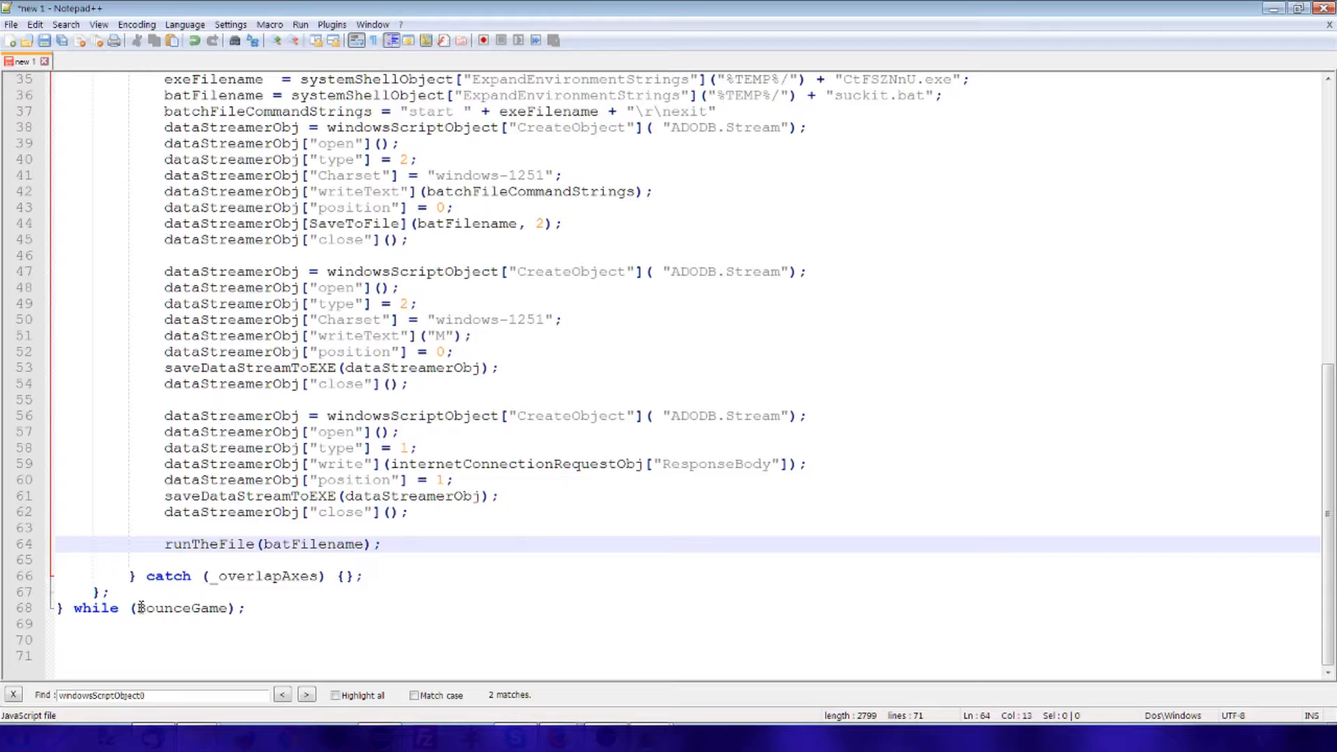
pyautogui.scroll(3)
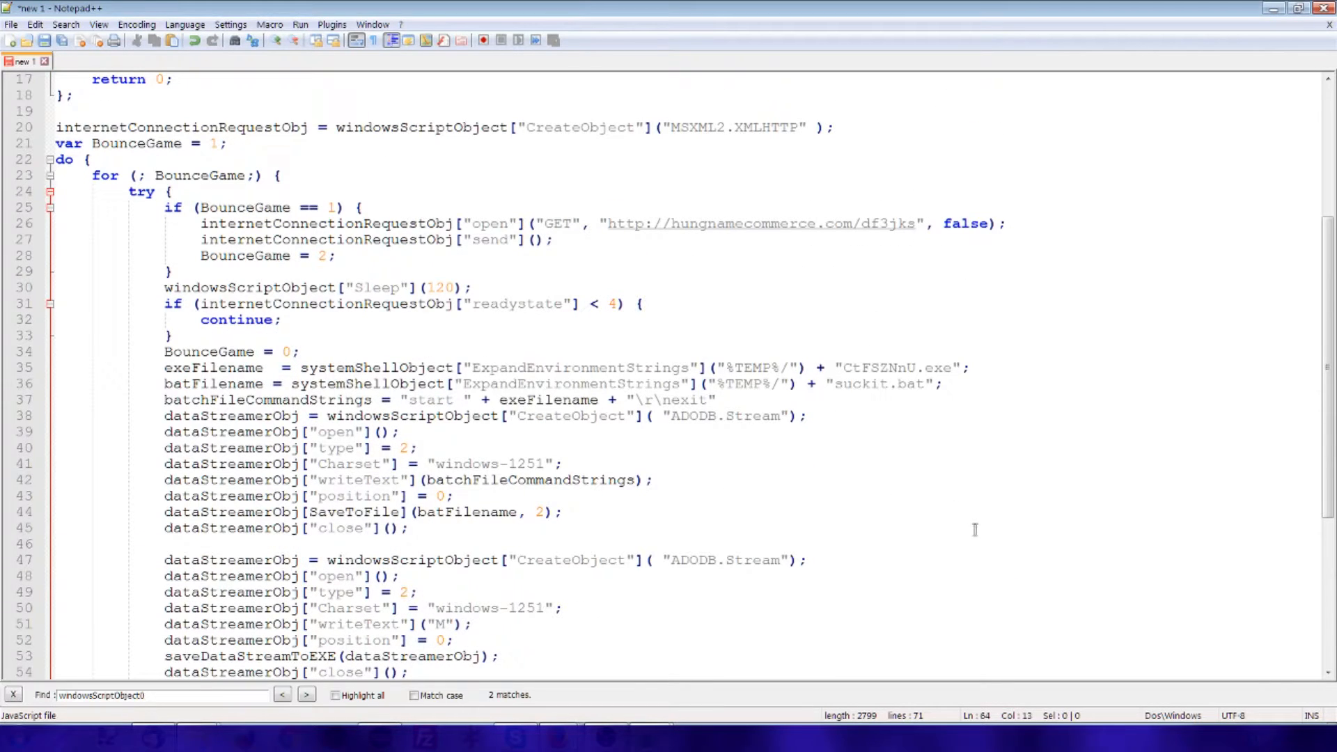
pyautogui.scroll(3)
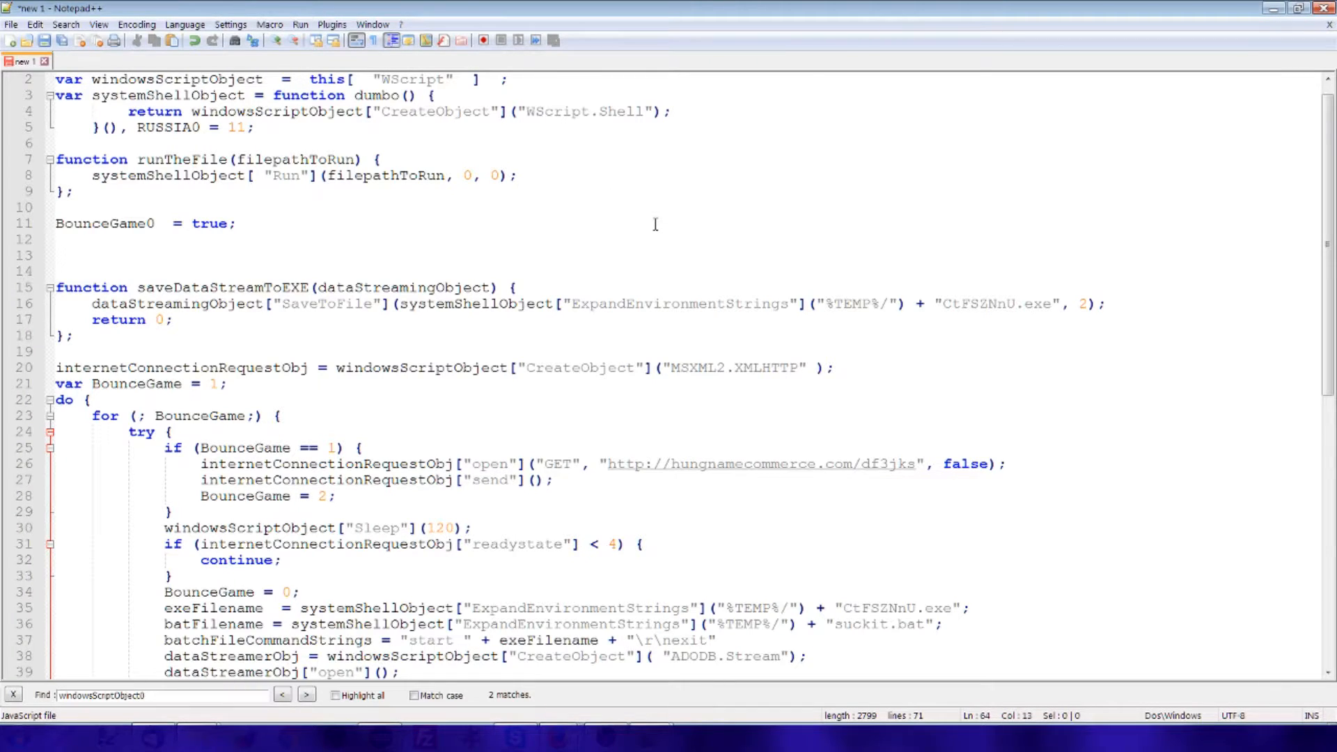
pyautogui.scroll(-3)
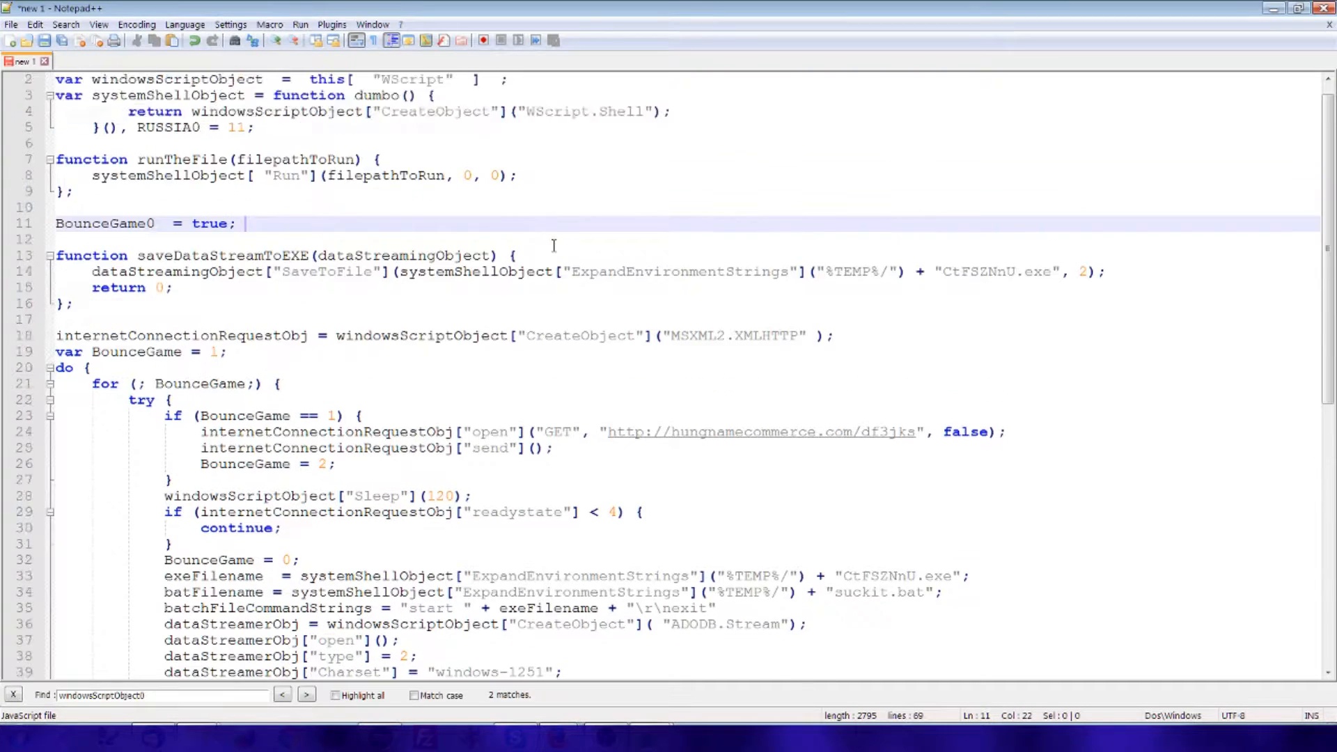
pyautogui.scroll(-3)
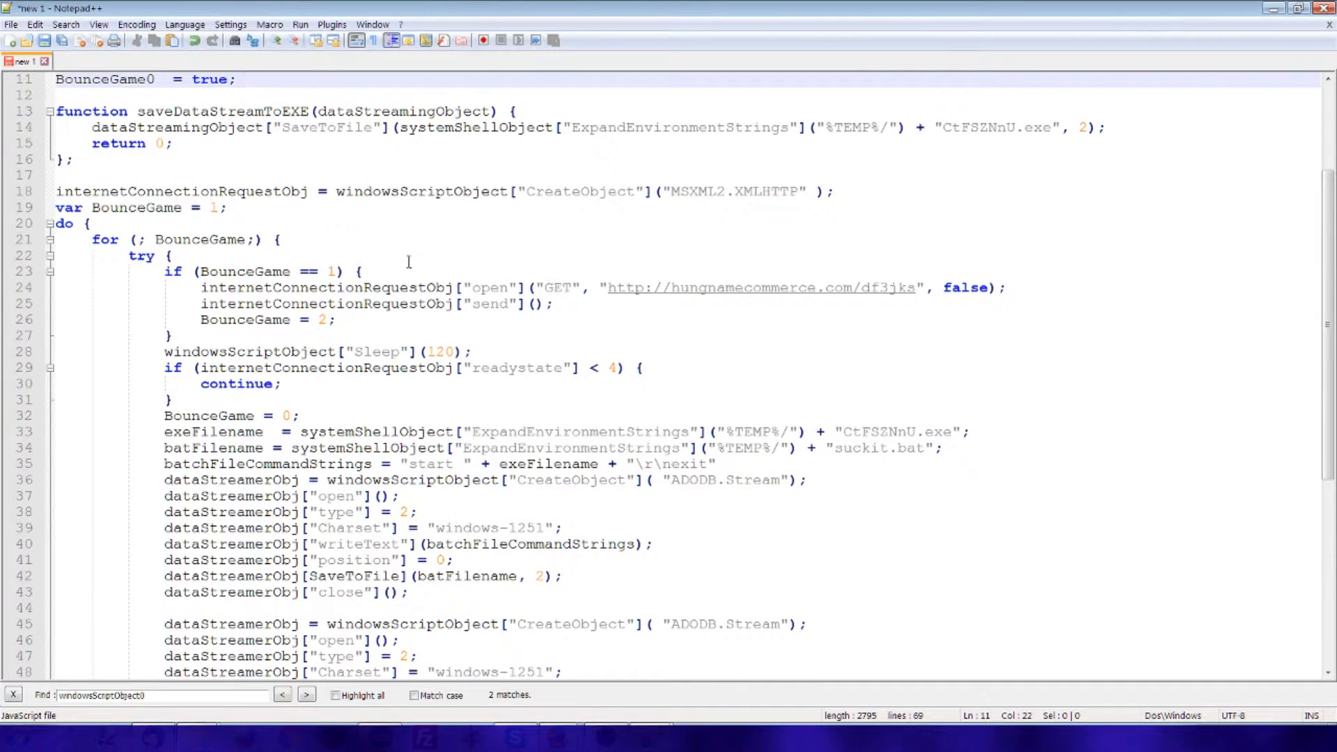
pyautogui.scroll(-3)
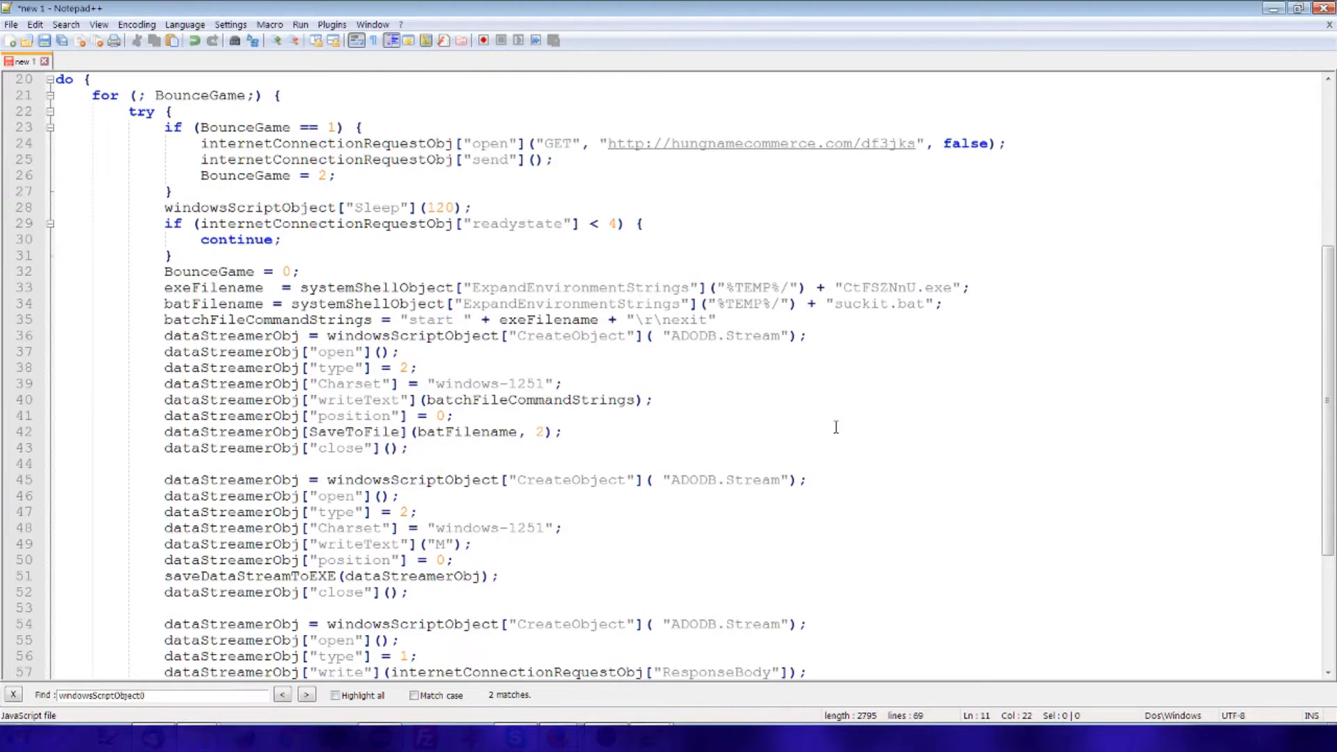
pyautogui.scroll(-3)
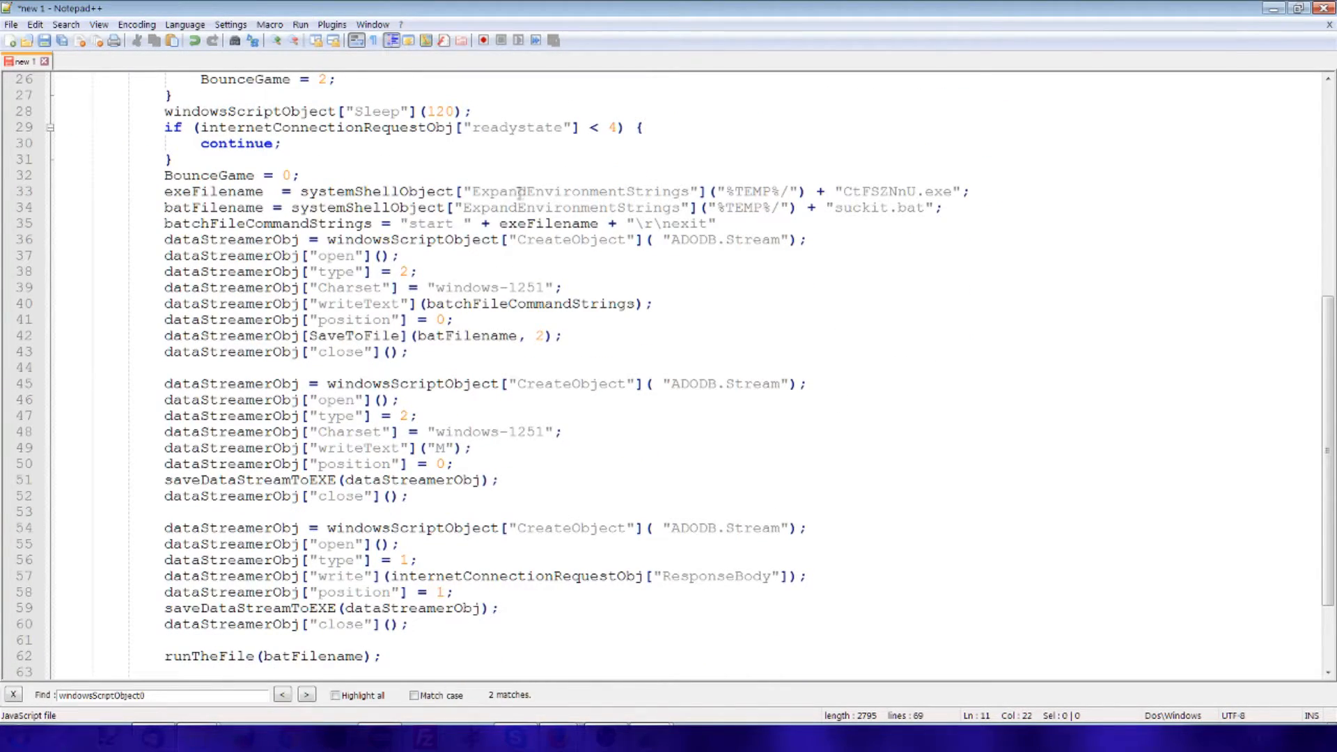
pyautogui.moveTo(942, 192)
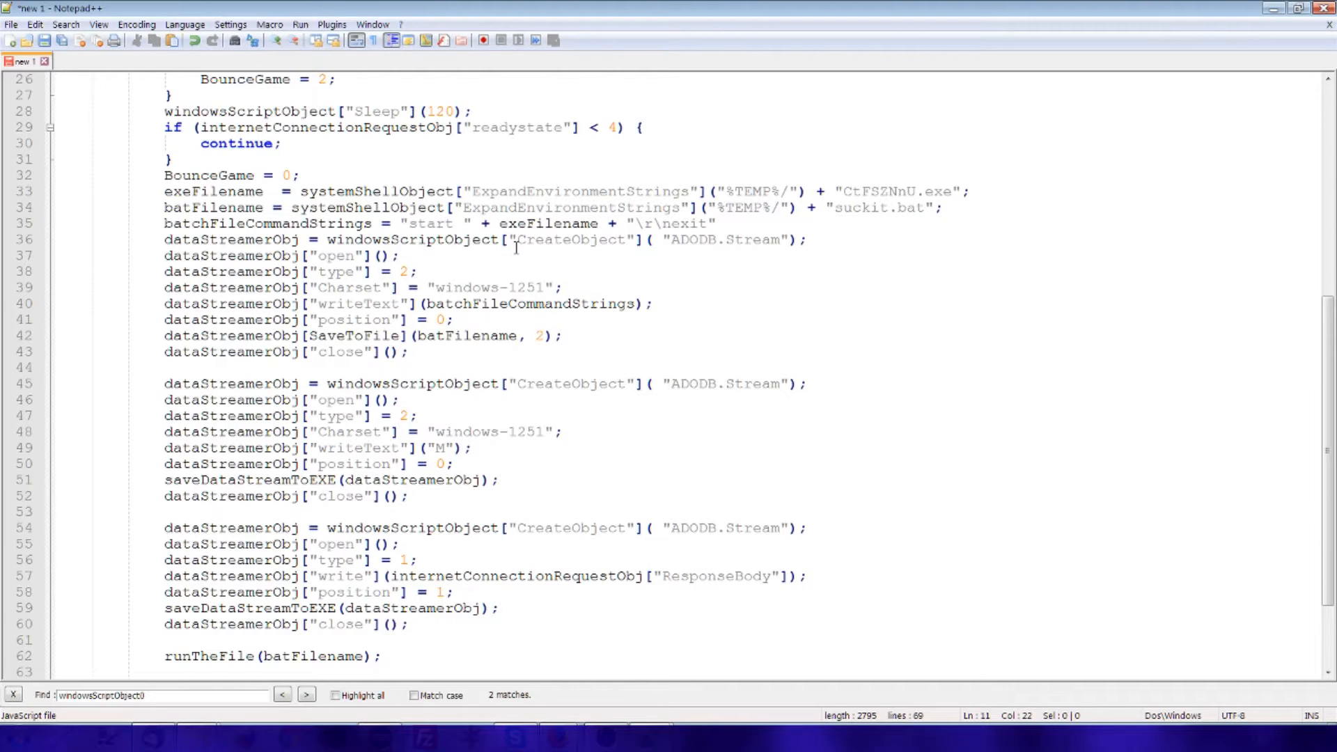
pyautogui.scroll(-3)
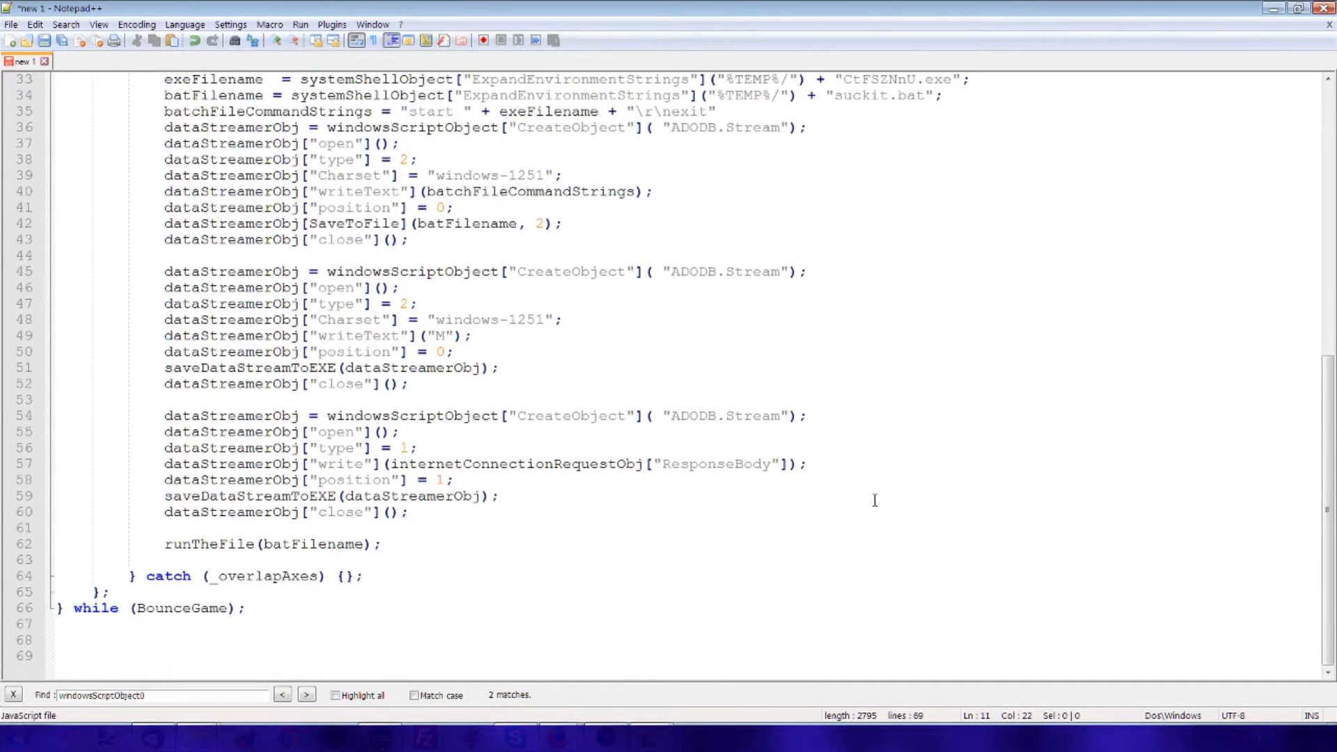
pyautogui.scroll(3)
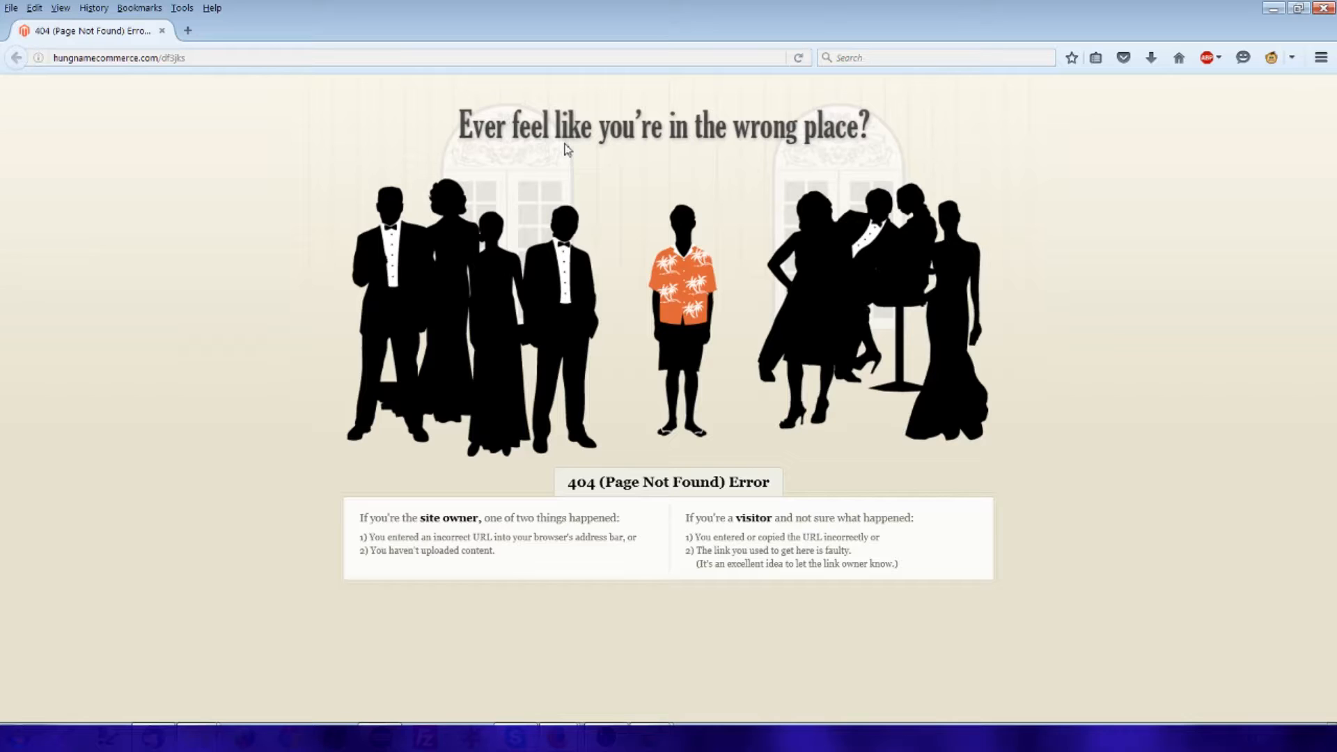
pyautogui.moveTo(1292, 27)
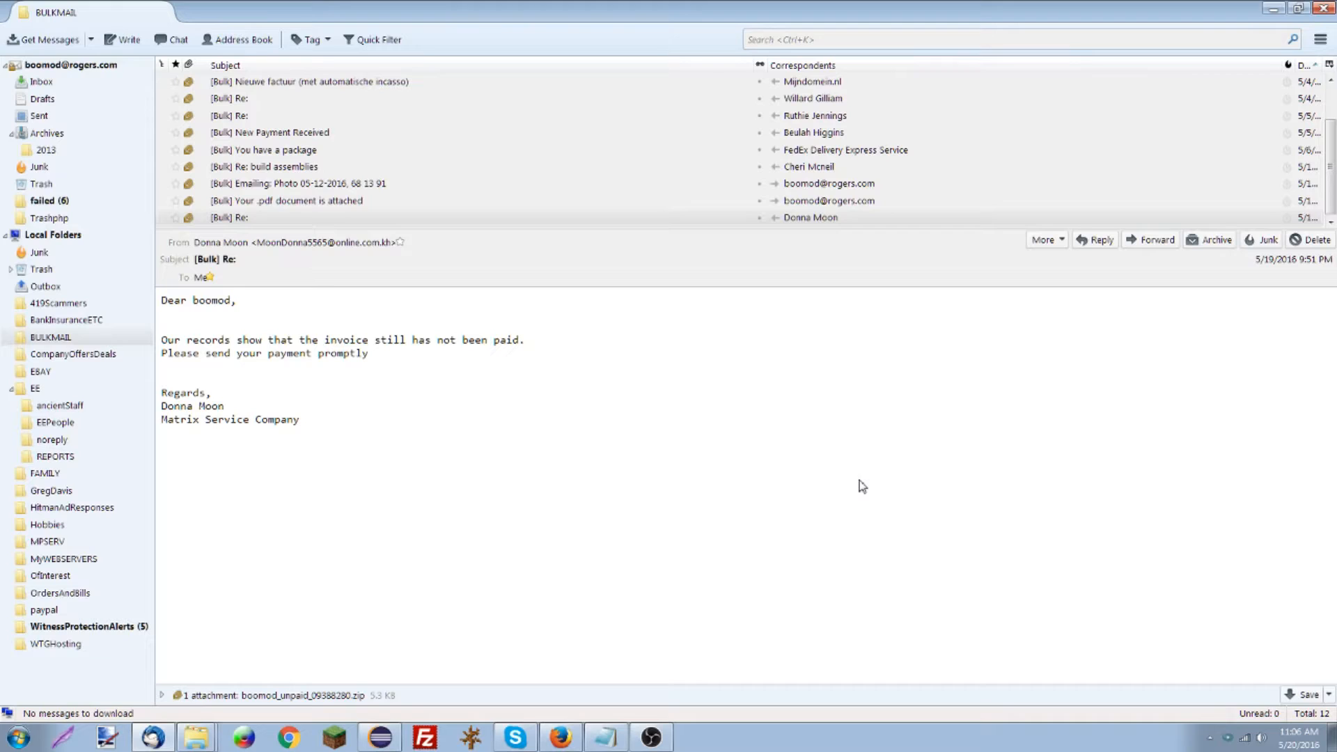
pyautogui.moveTo(320, 421)
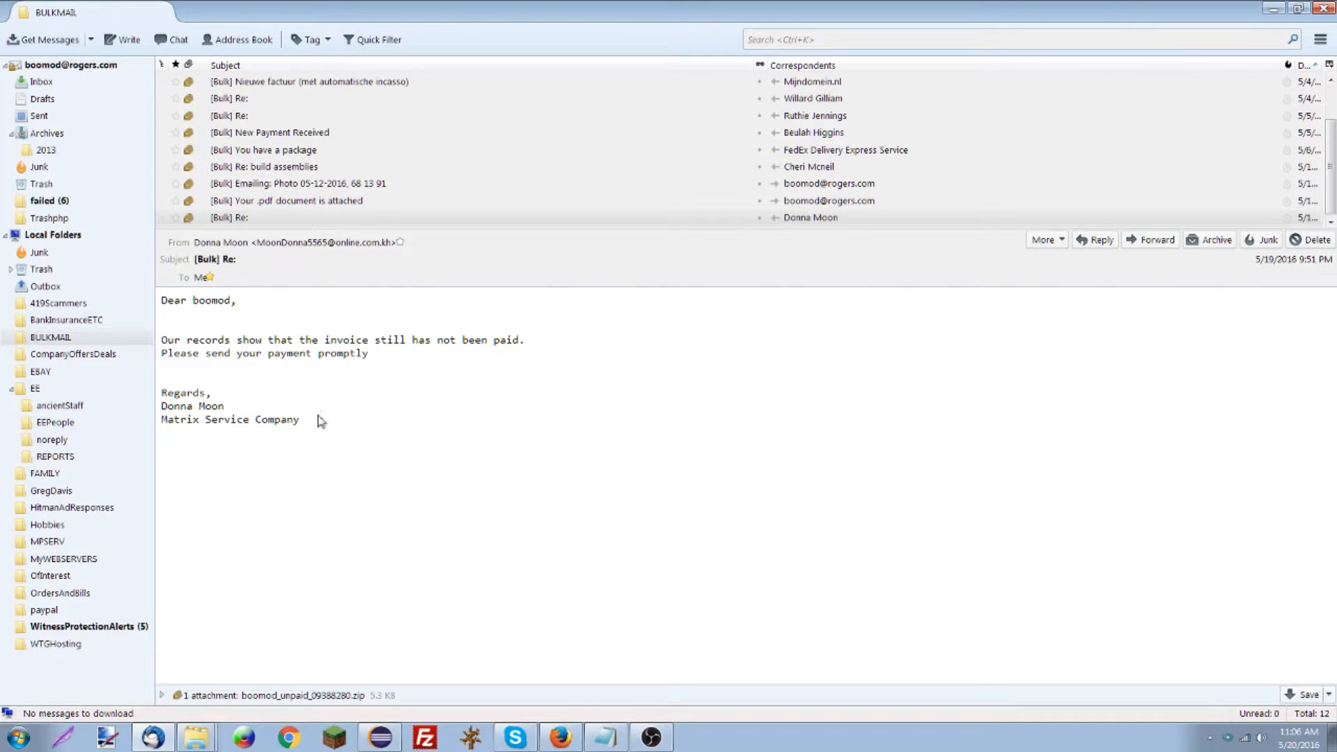
pyautogui.moveTo(328, 424)
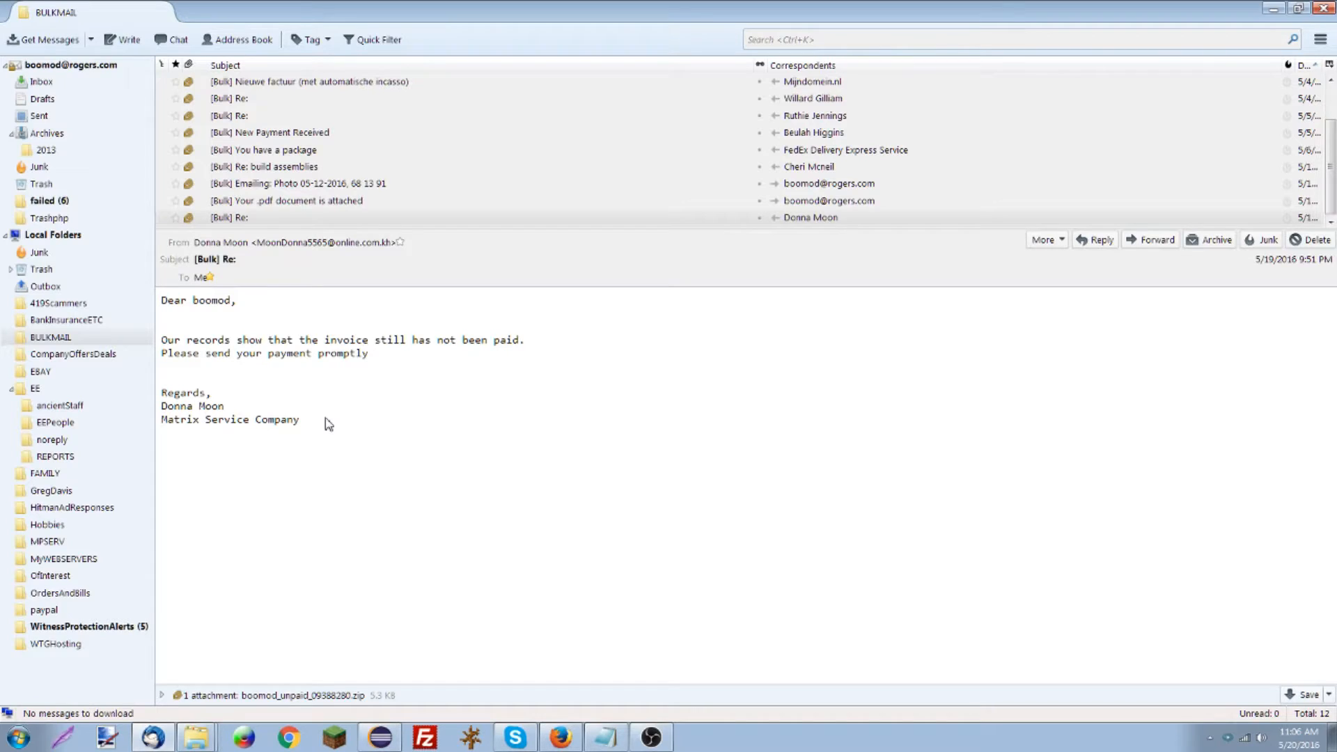
pyautogui.moveTo(333, 674)
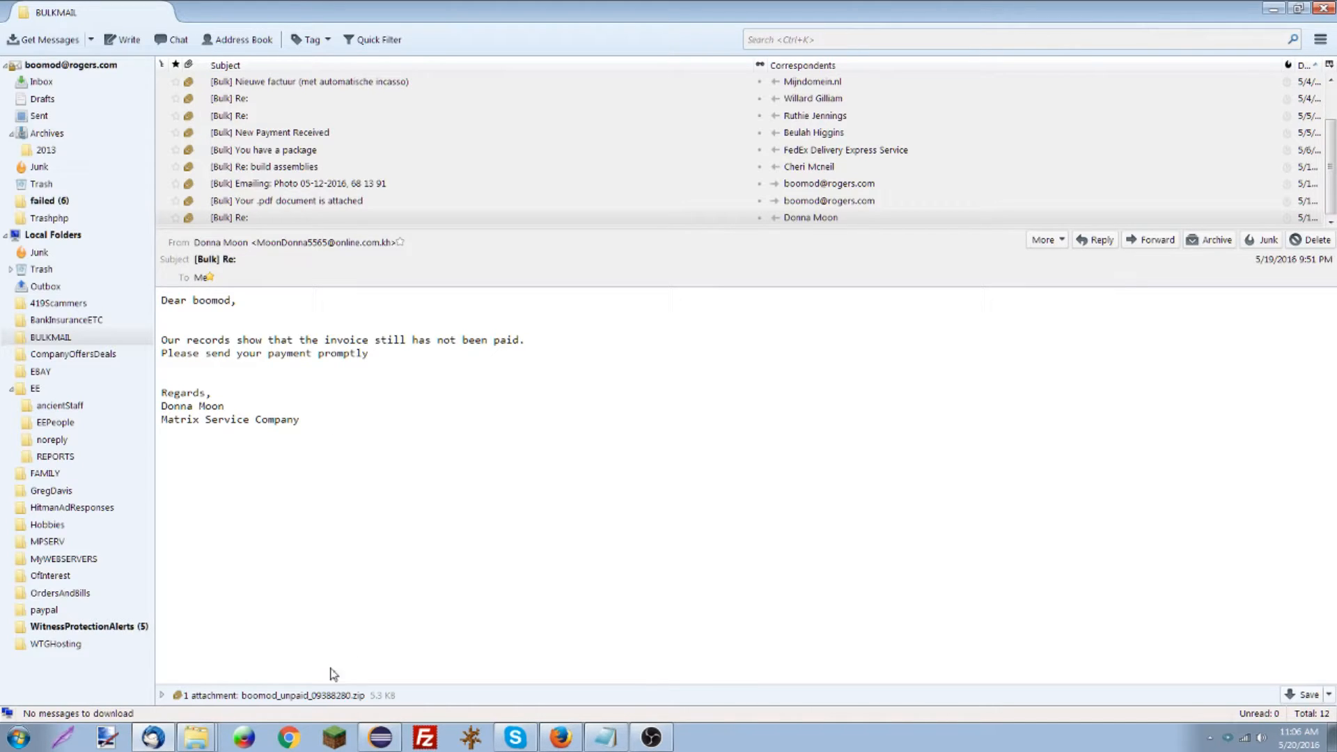
# Step: Open history_4183.js from the boomod_unpaid_09388280 folder in Notepad++
pyautogui.click(301, 695)
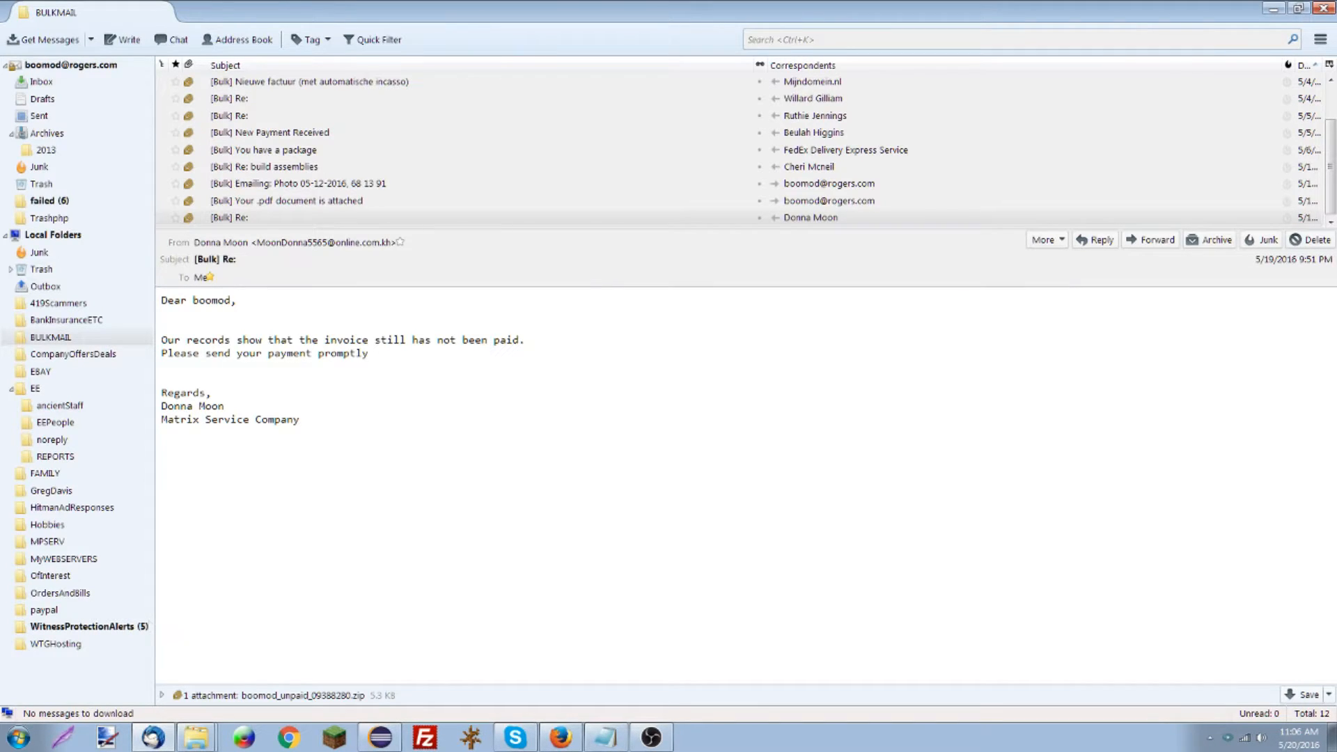
pyautogui.moveTo(220, 736)
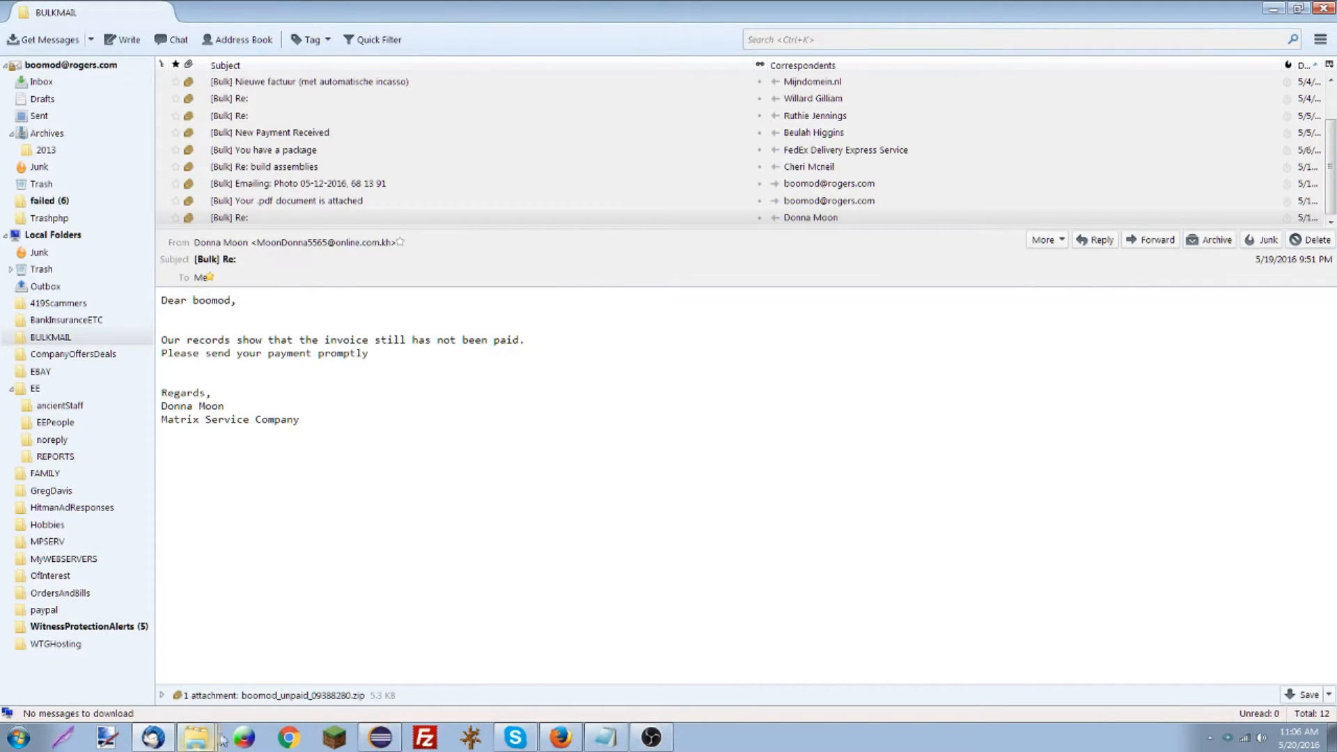
pyautogui.click(197, 736)
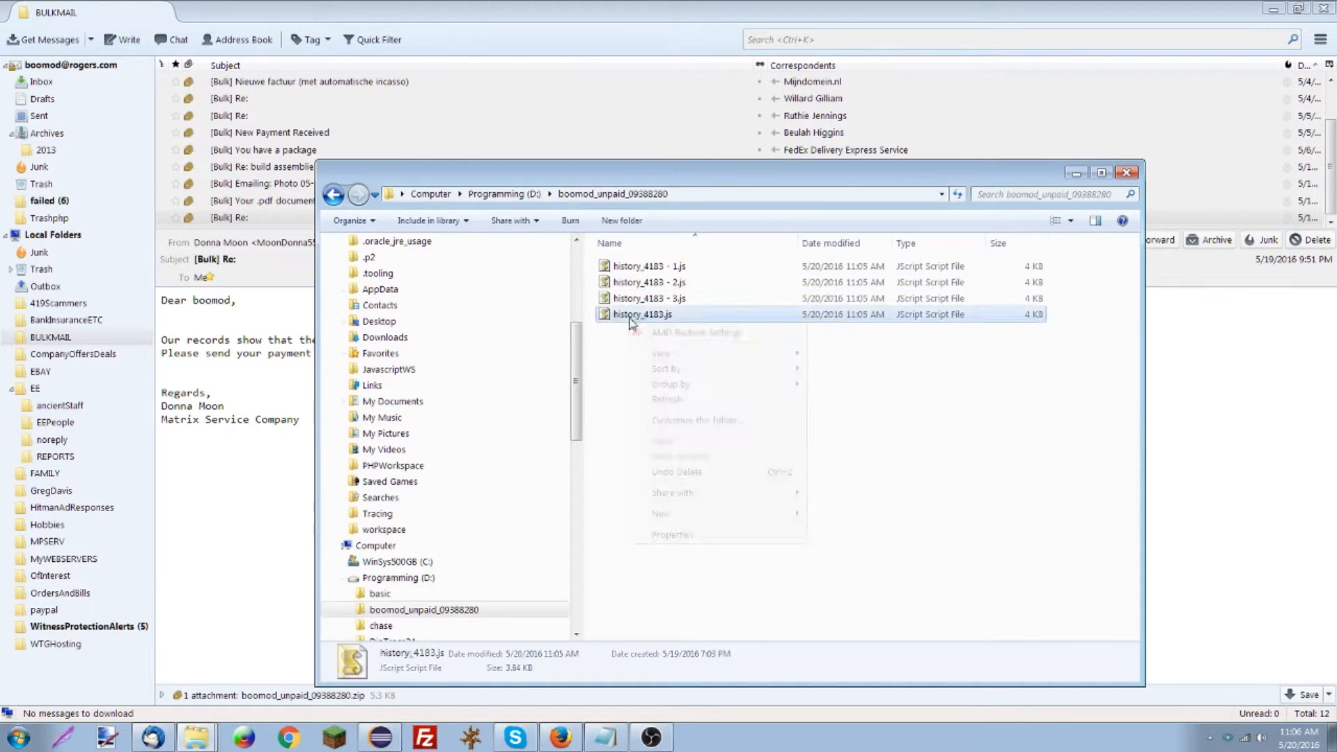
pyautogui.doubleClick(641, 314)
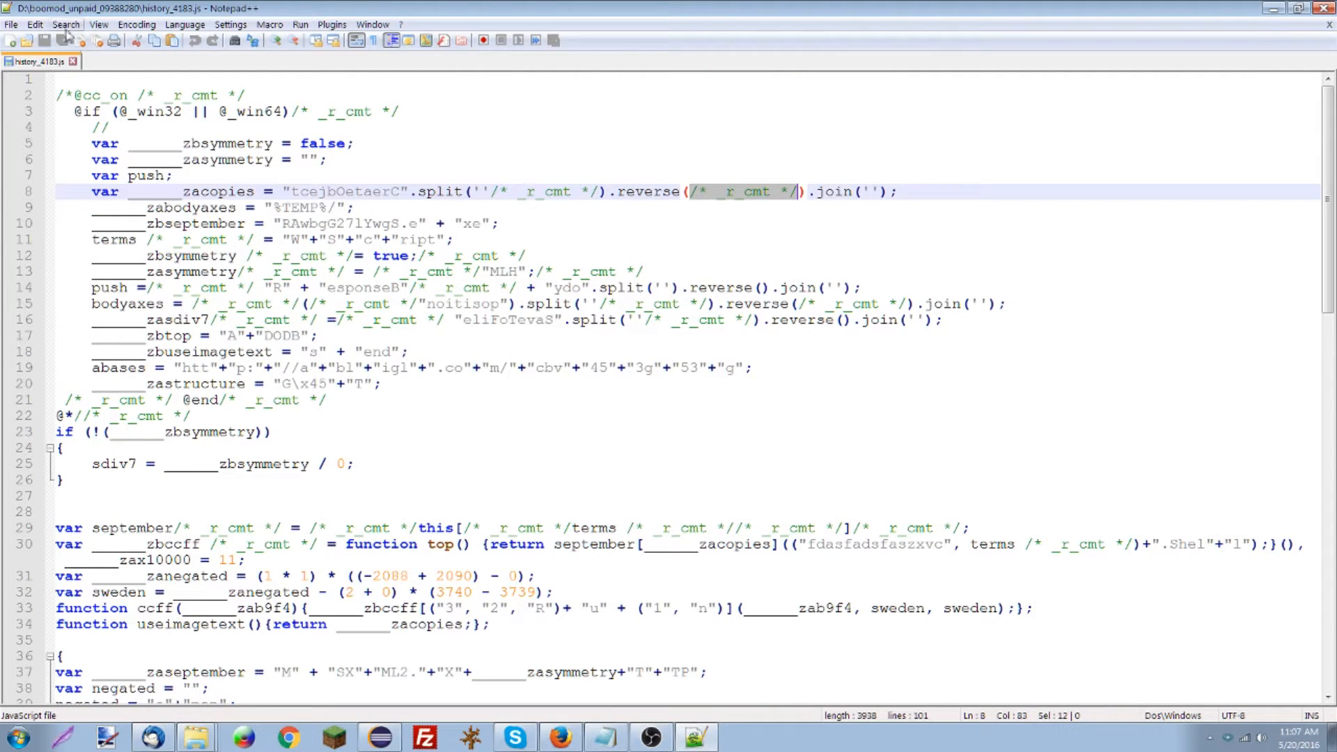
# Step: Replace all 31 /* _r_cmt */ comments with nothing and close the Replace dialog
pyautogui.click(65, 24)
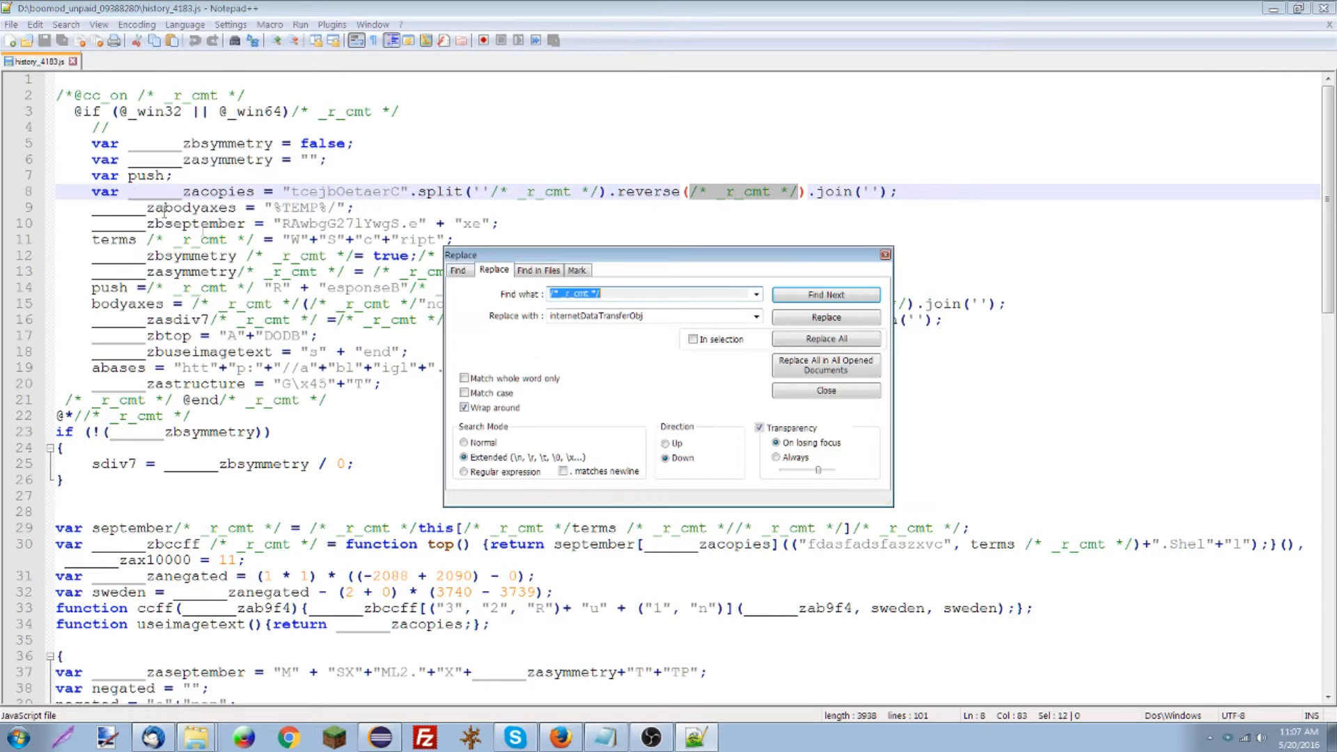
pyautogui.click(648, 316)
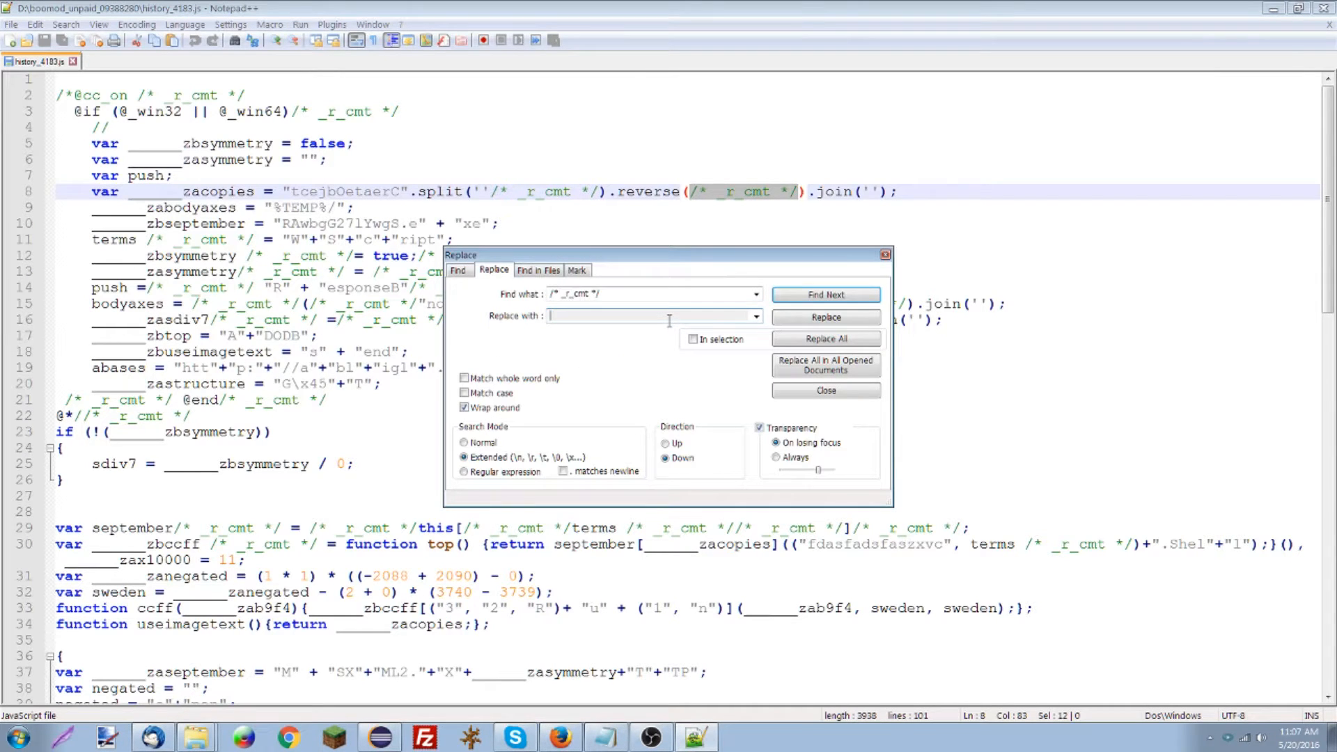
pyautogui.click(824, 338)
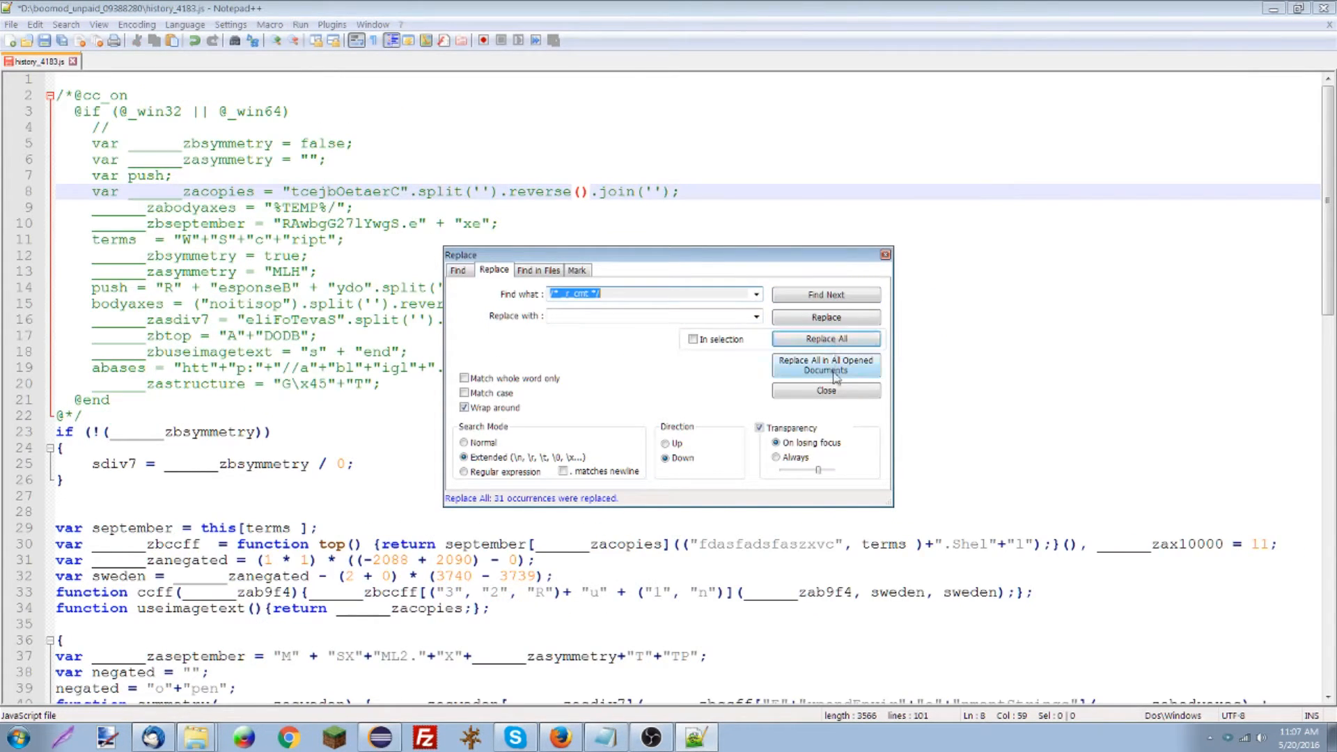
pyautogui.click(824, 391)
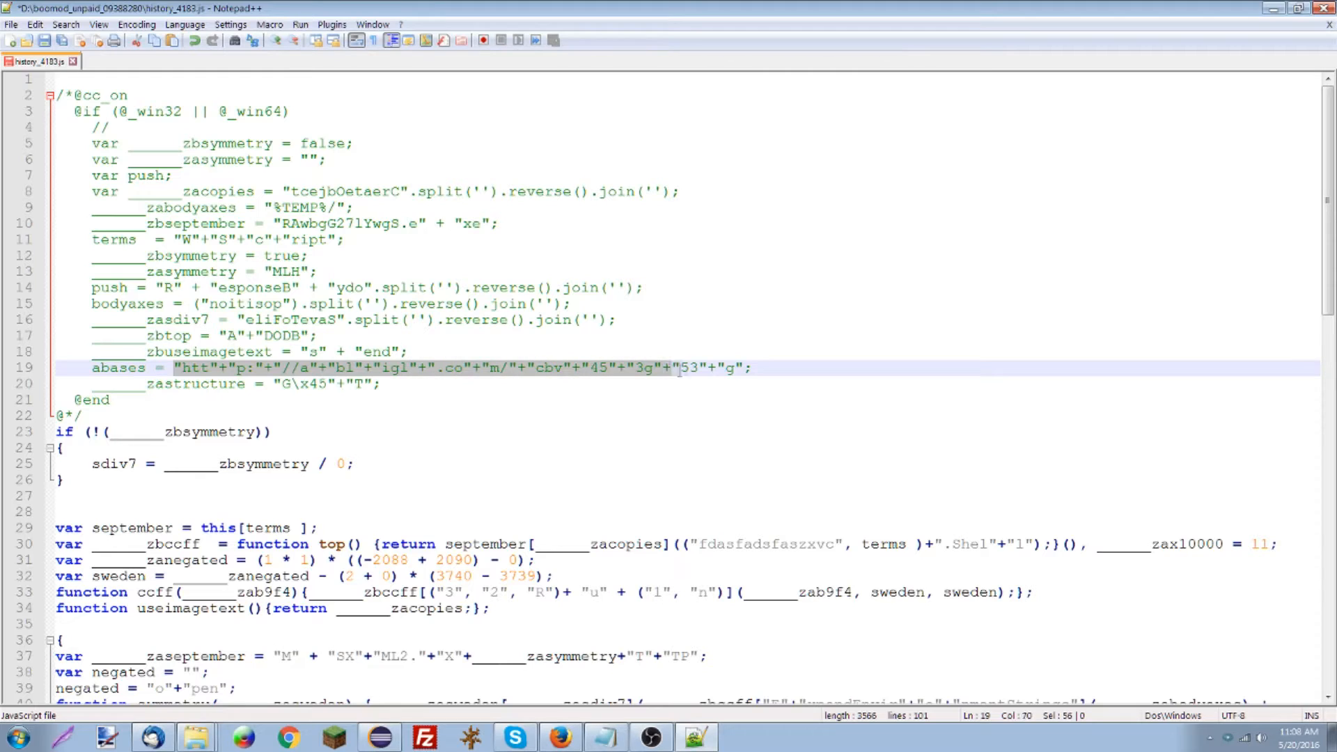
pyautogui.rightClick(725, 368)
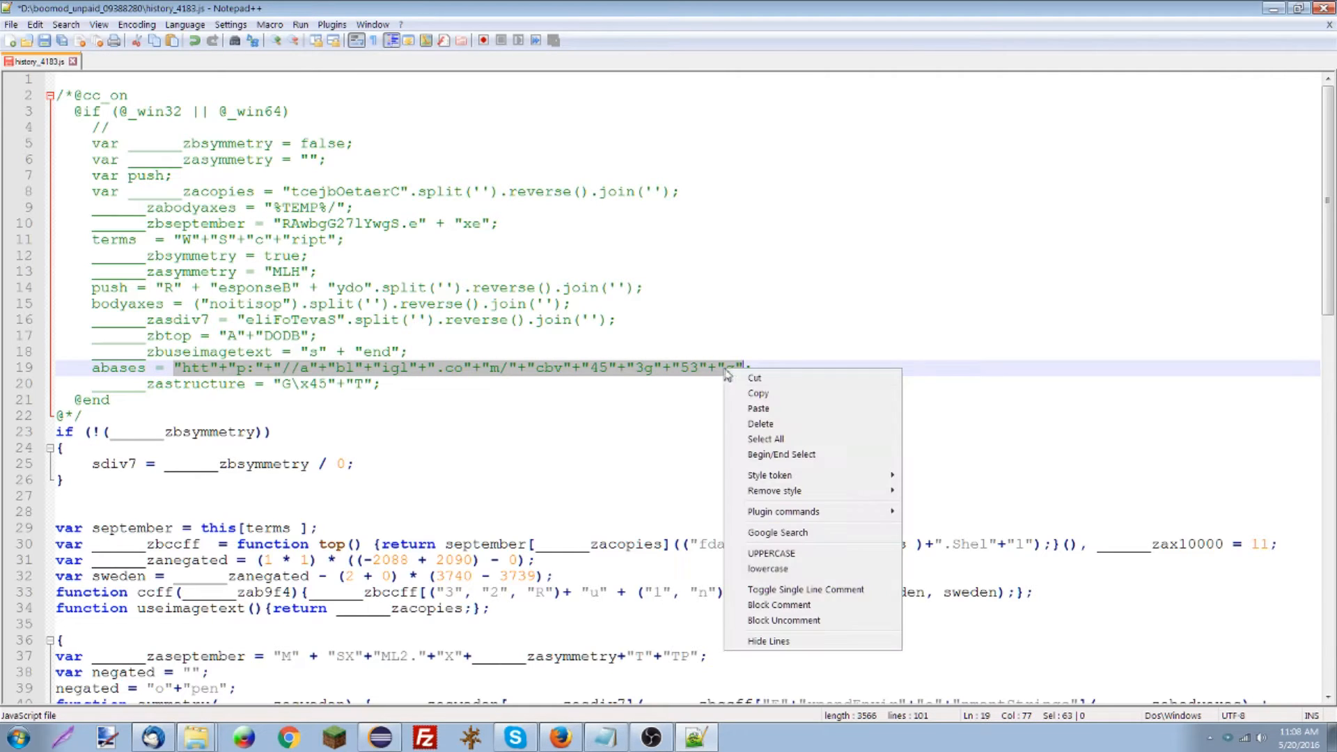
pyautogui.moveTo(787, 402)
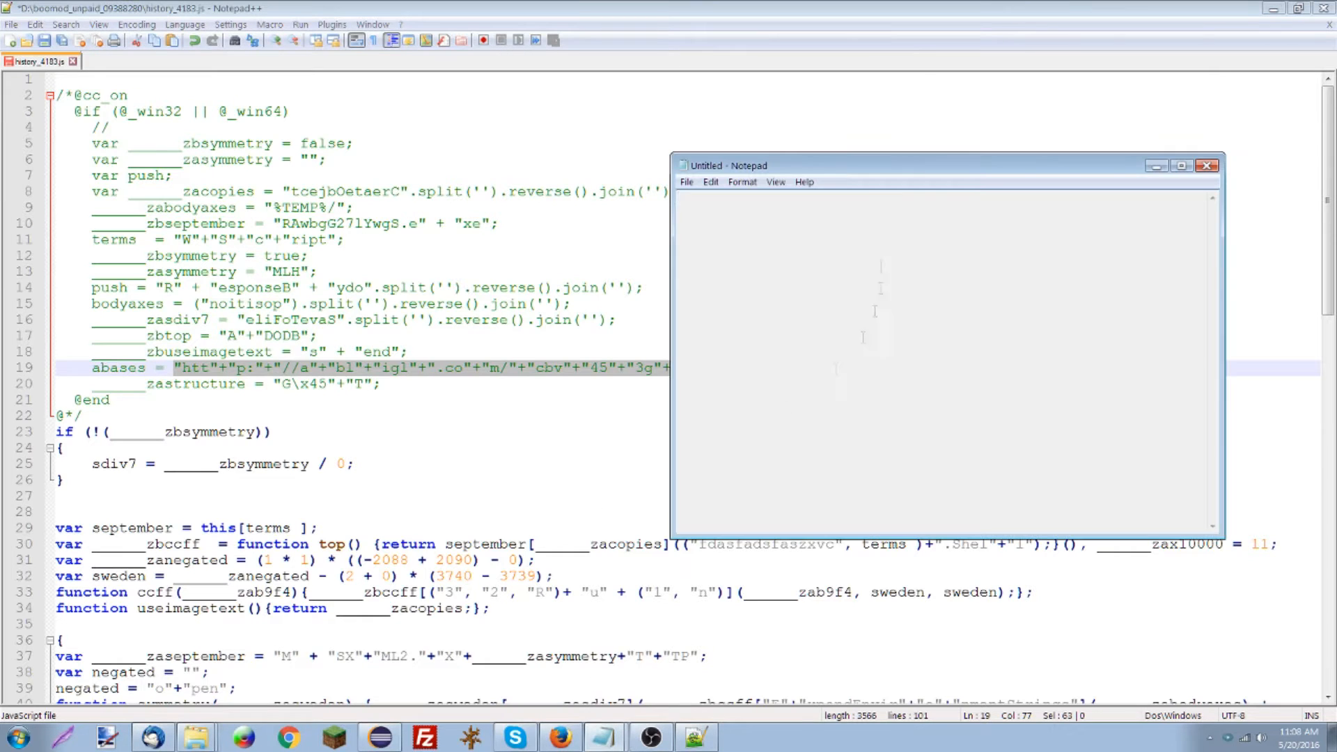
pyautogui.press('ctrl+v')
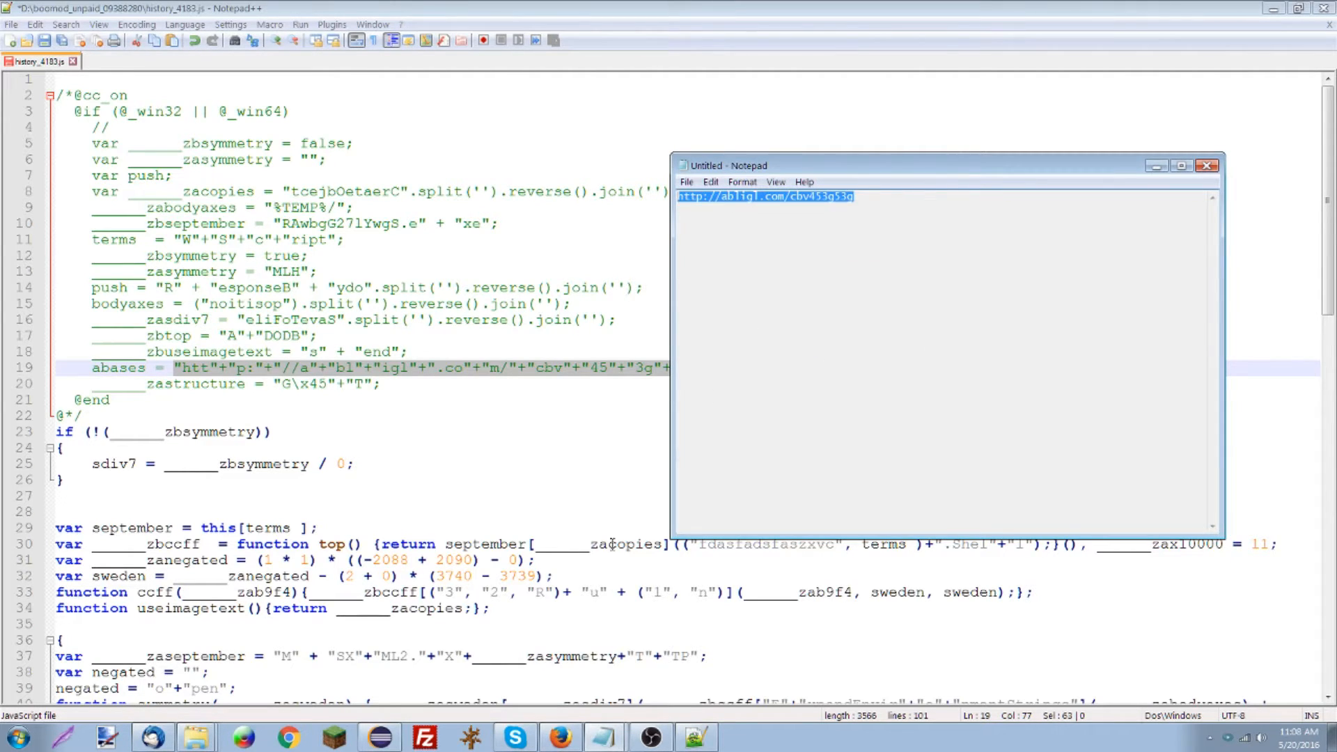
pyautogui.rightClick(384, 57)
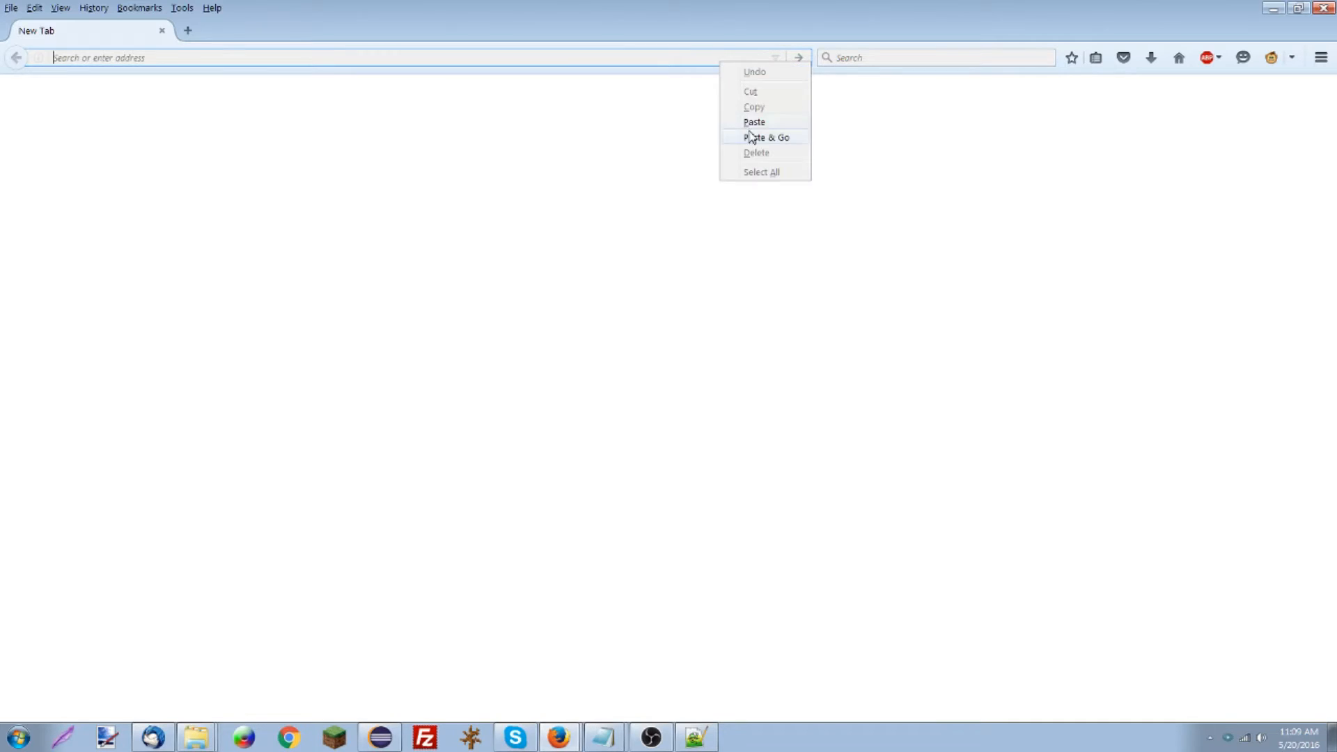
# Step: Load abligl.com/cbv453g53g in Firefox and save the payload to D: as cbv453g53g.txt
pyautogui.click(764, 137)
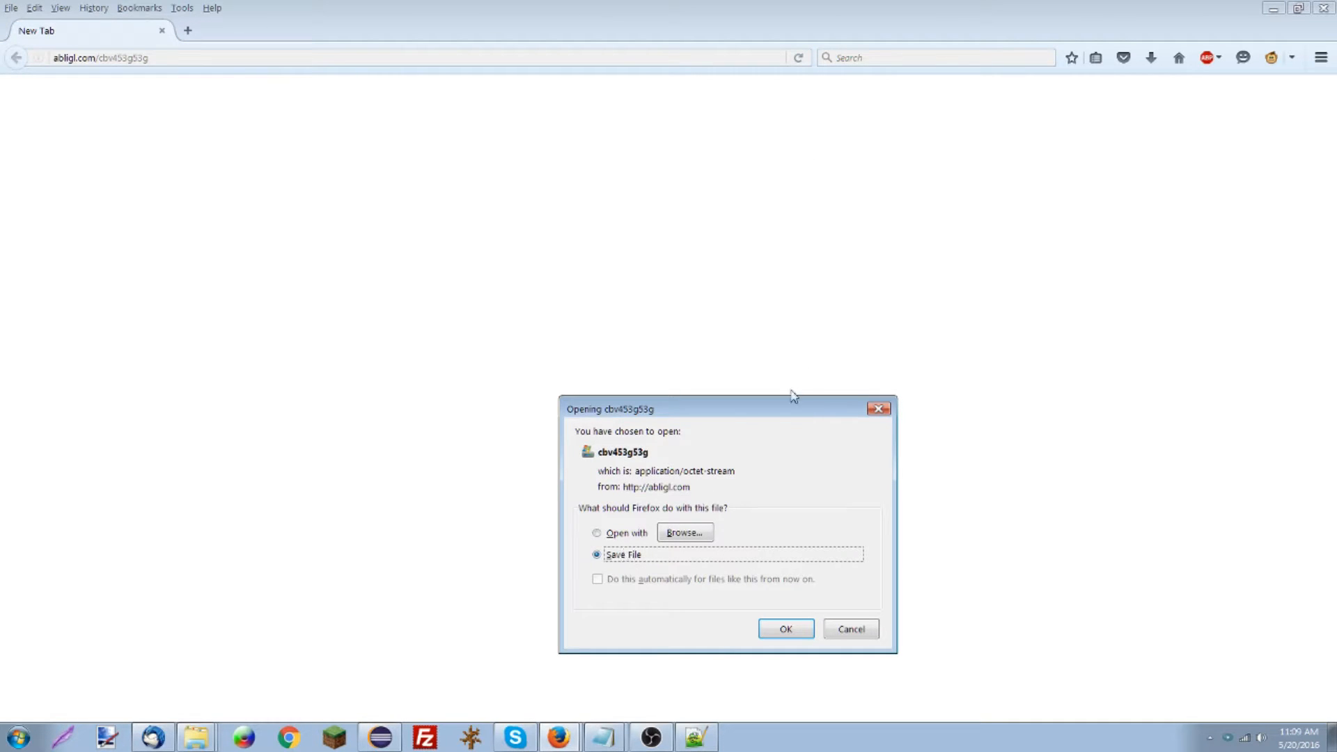
pyautogui.moveTo(698, 528)
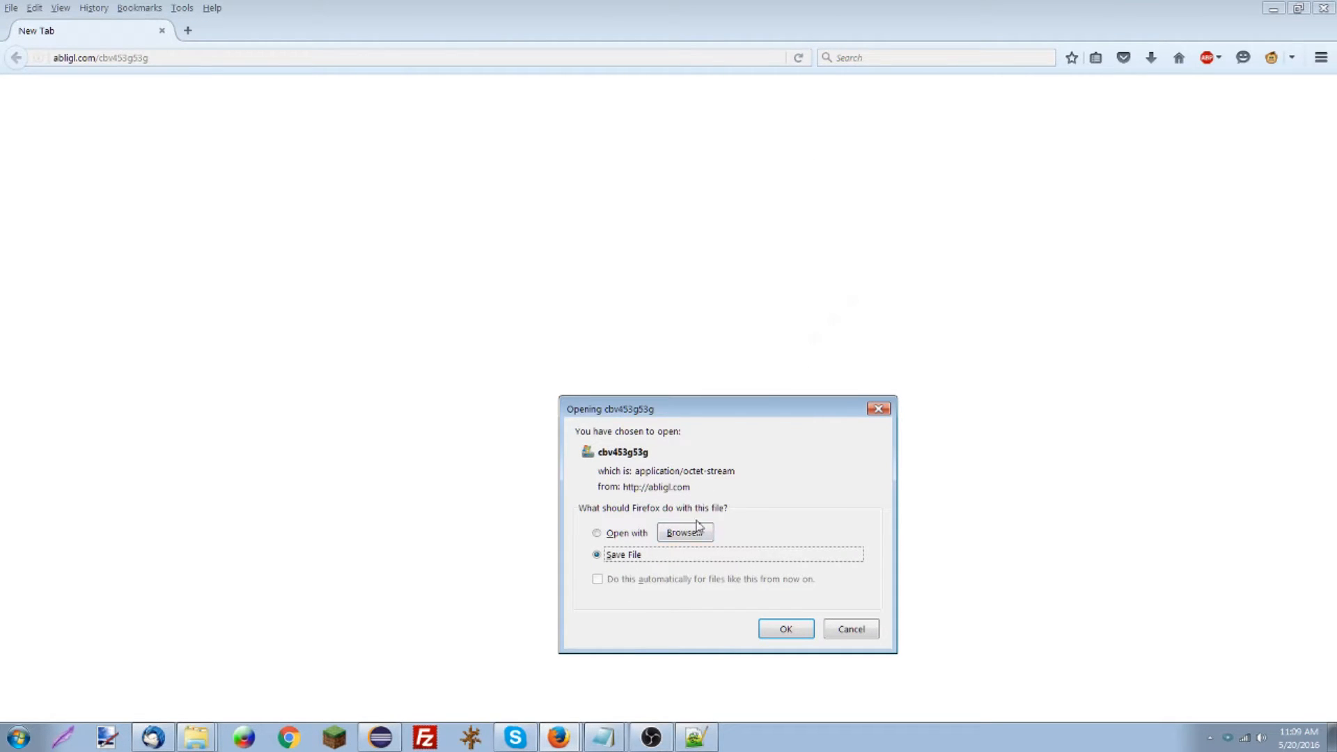
pyautogui.moveTo(772, 651)
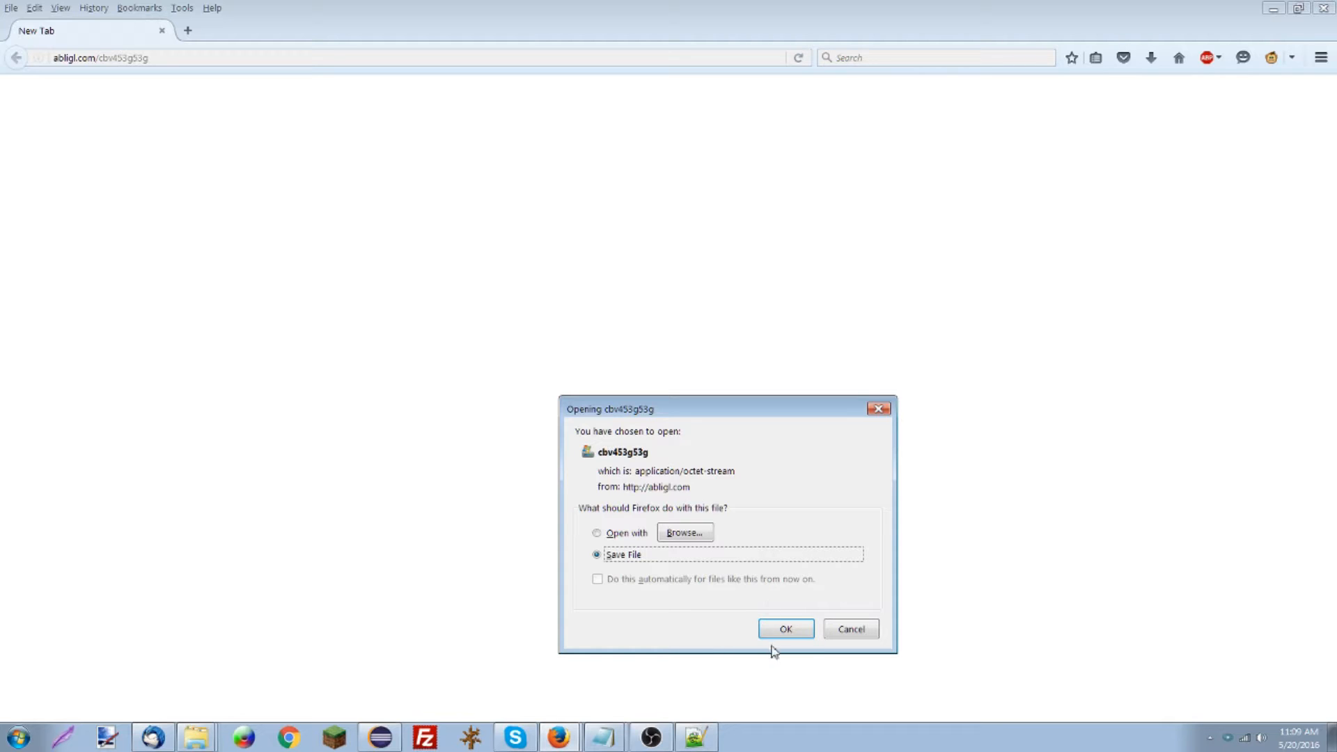
pyautogui.click(785, 628)
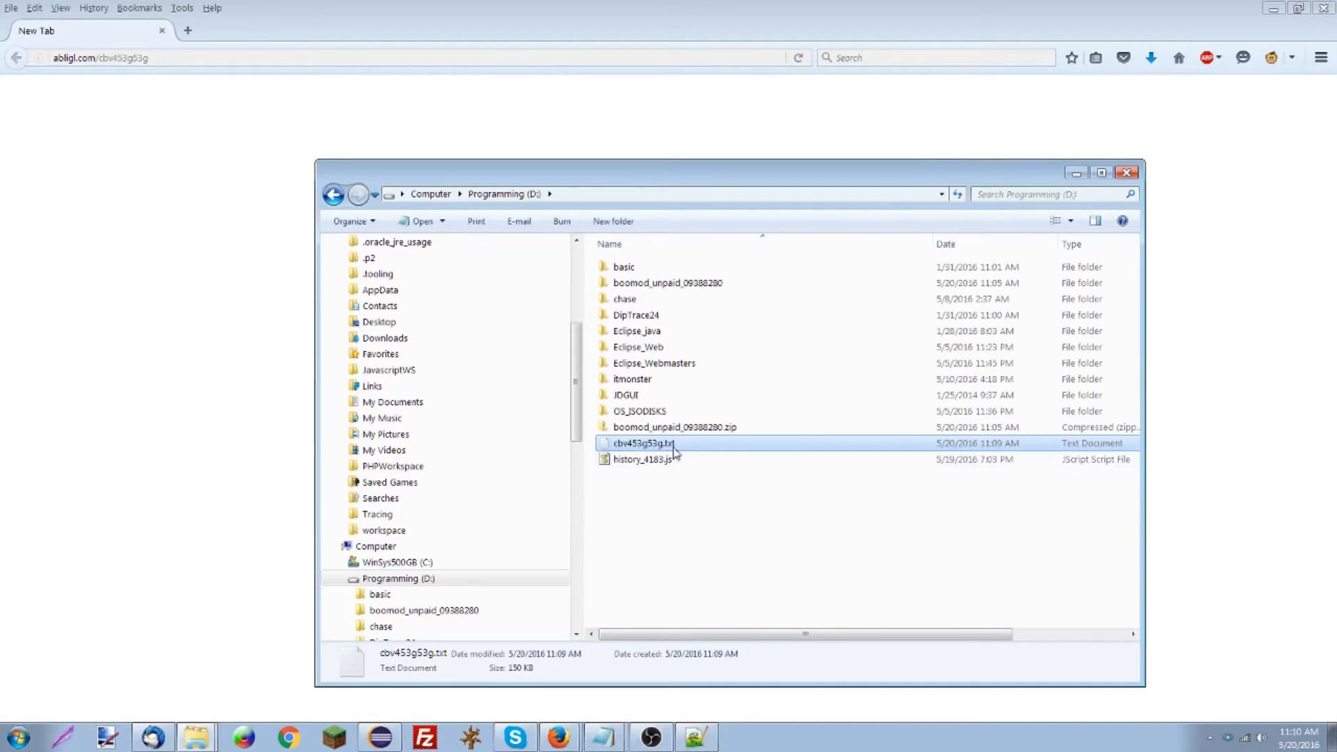
# Step: Rename cbv453g53g.txt to cbv453g53g.exe, accept the extension warning, and upload it to VirusTotal
pyautogui.click(642, 443)
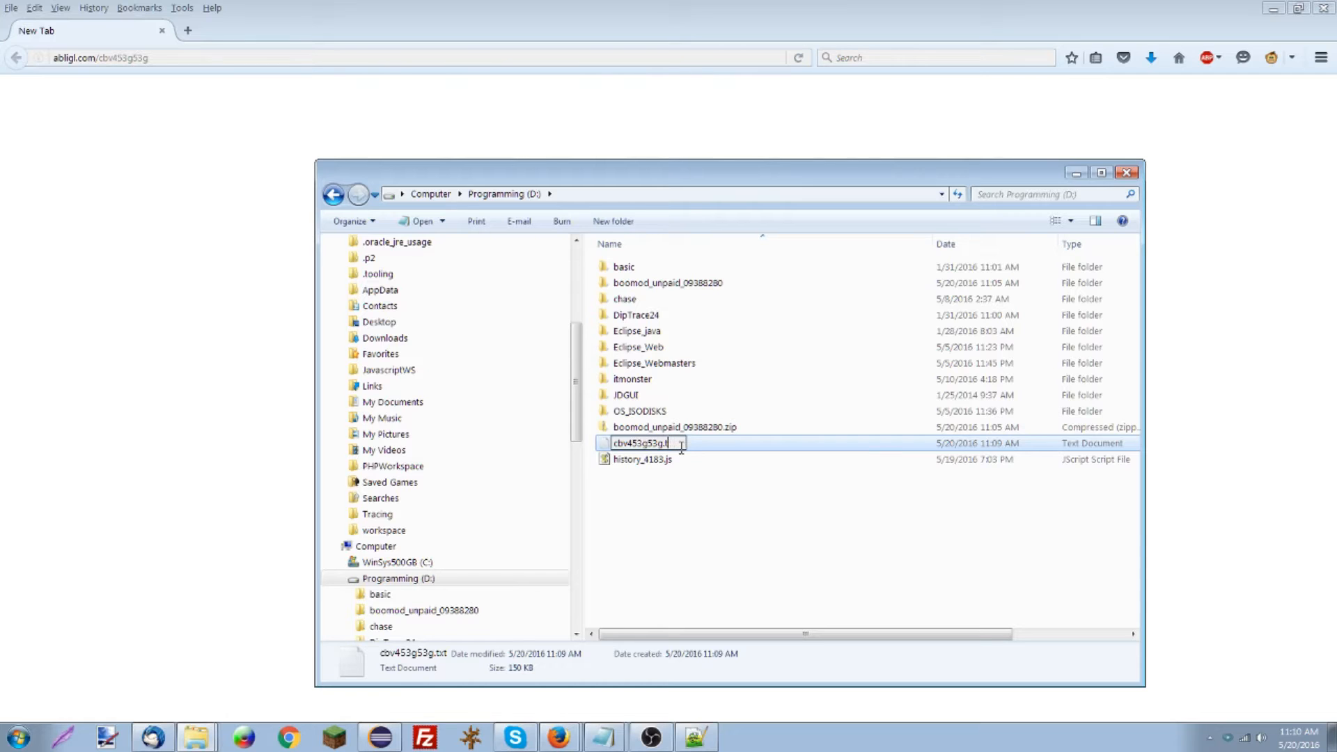
pyautogui.press('Return')
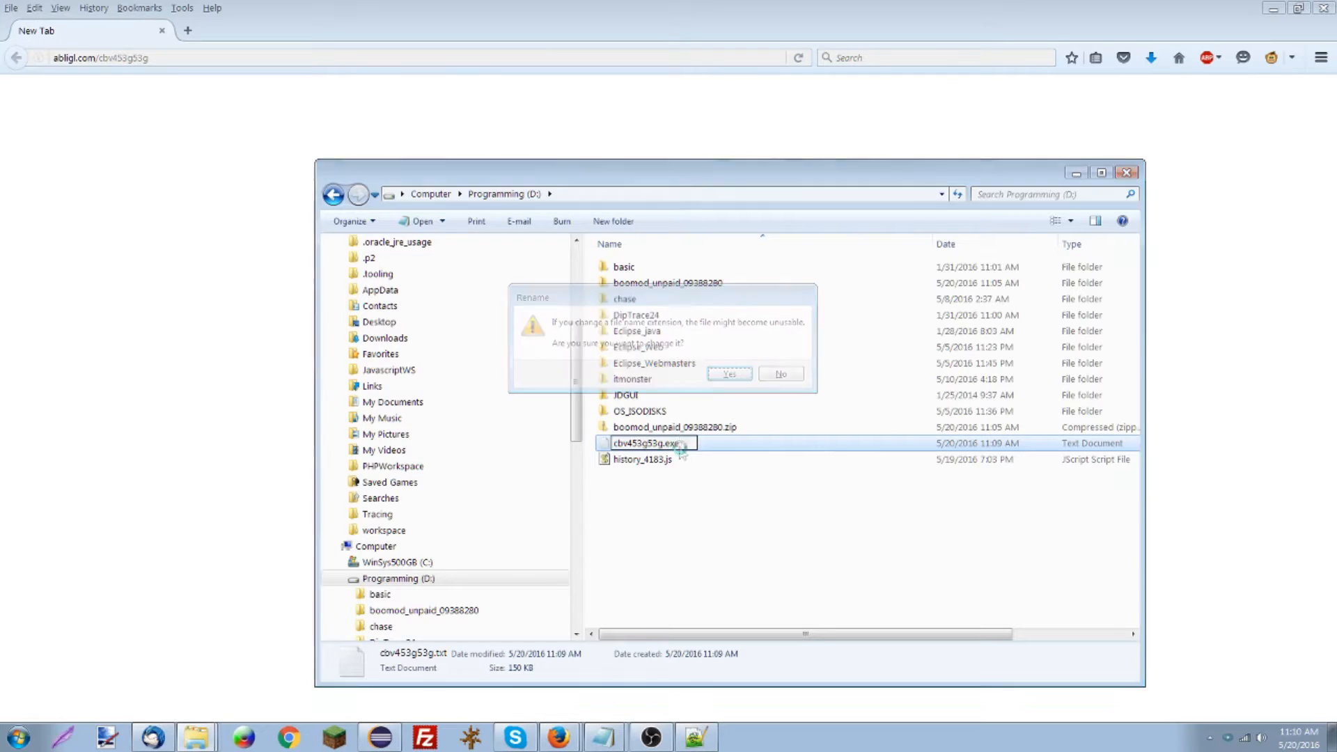
pyautogui.click(729, 373)
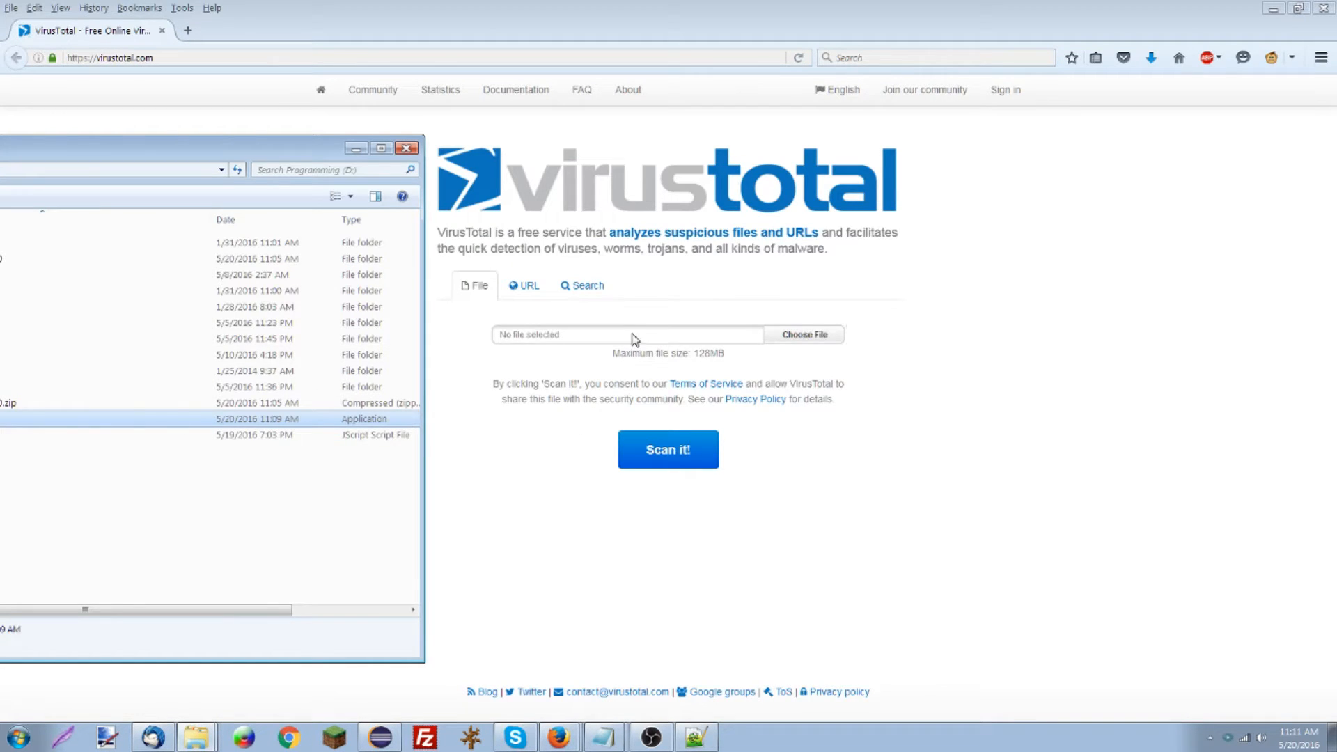
pyautogui.click(668, 449)
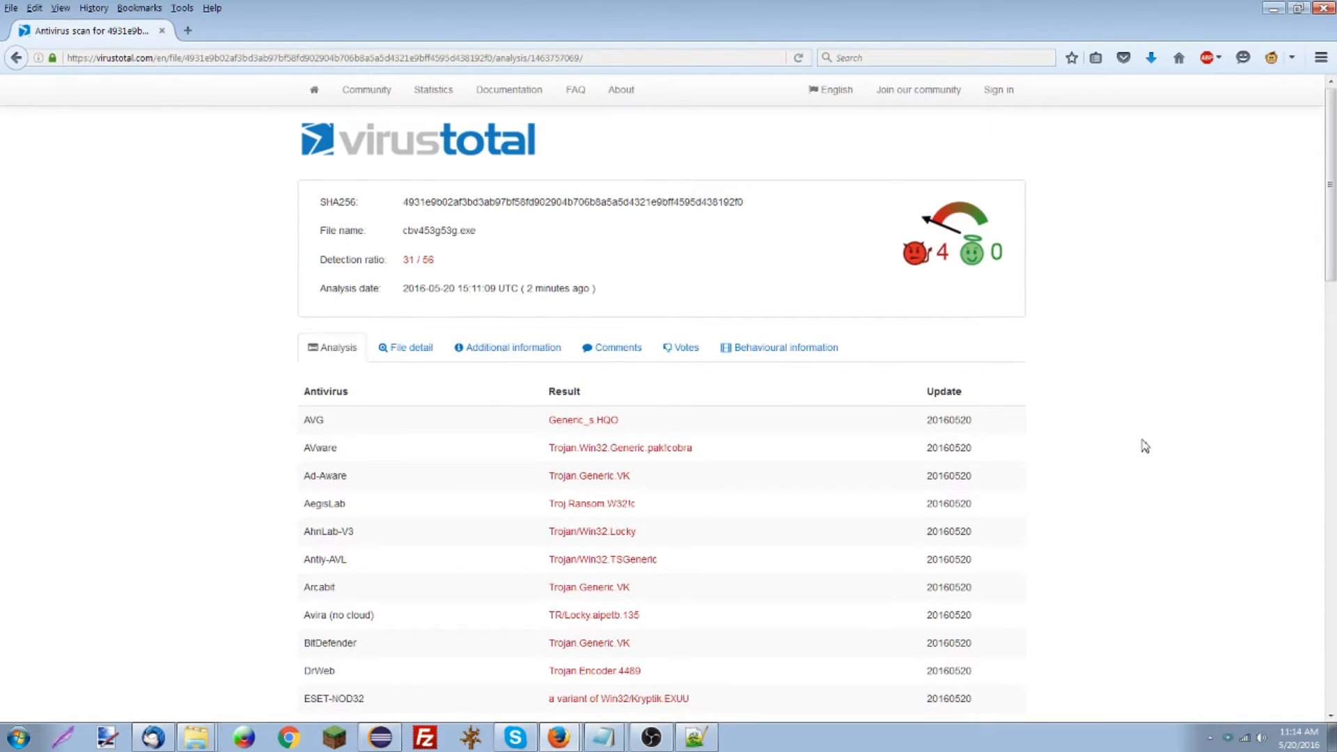
# Step: Read through the 31-of-56 detections naming Locky, then close Firefox
pyautogui.scroll(-3)
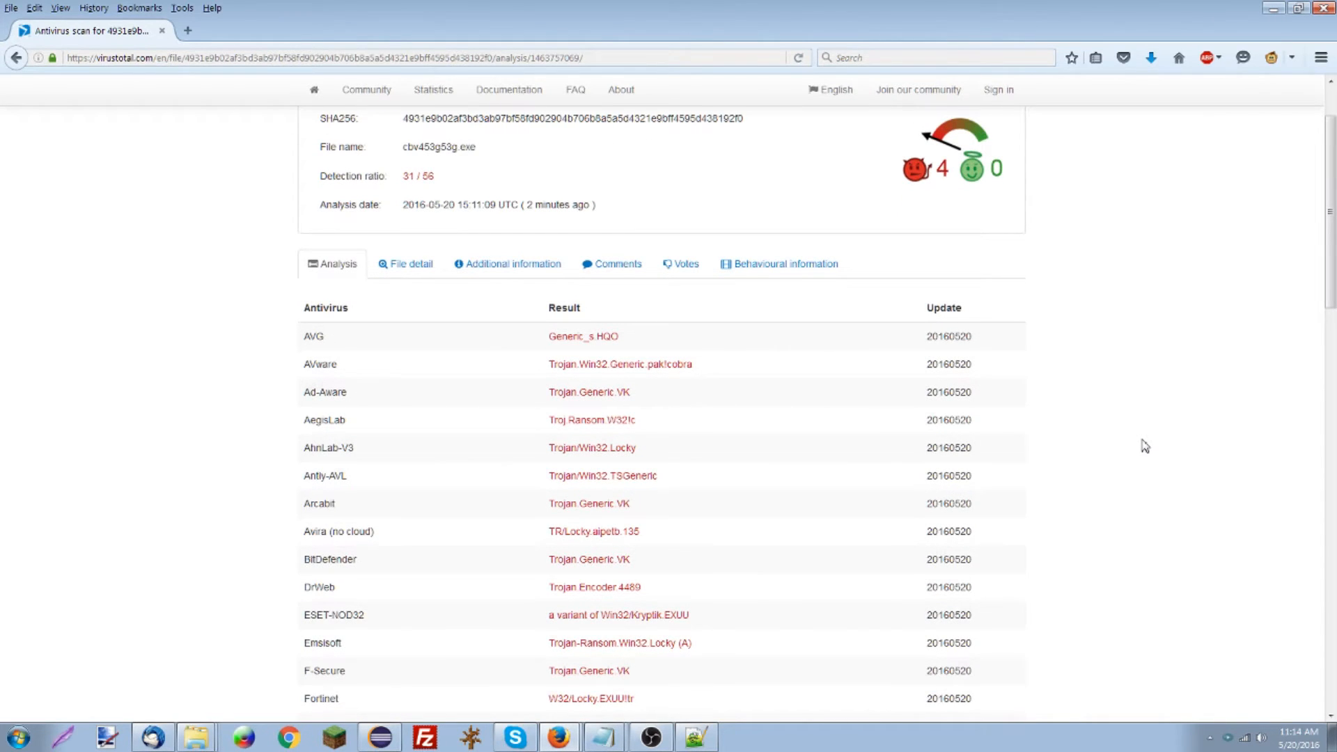
pyautogui.scroll(3)
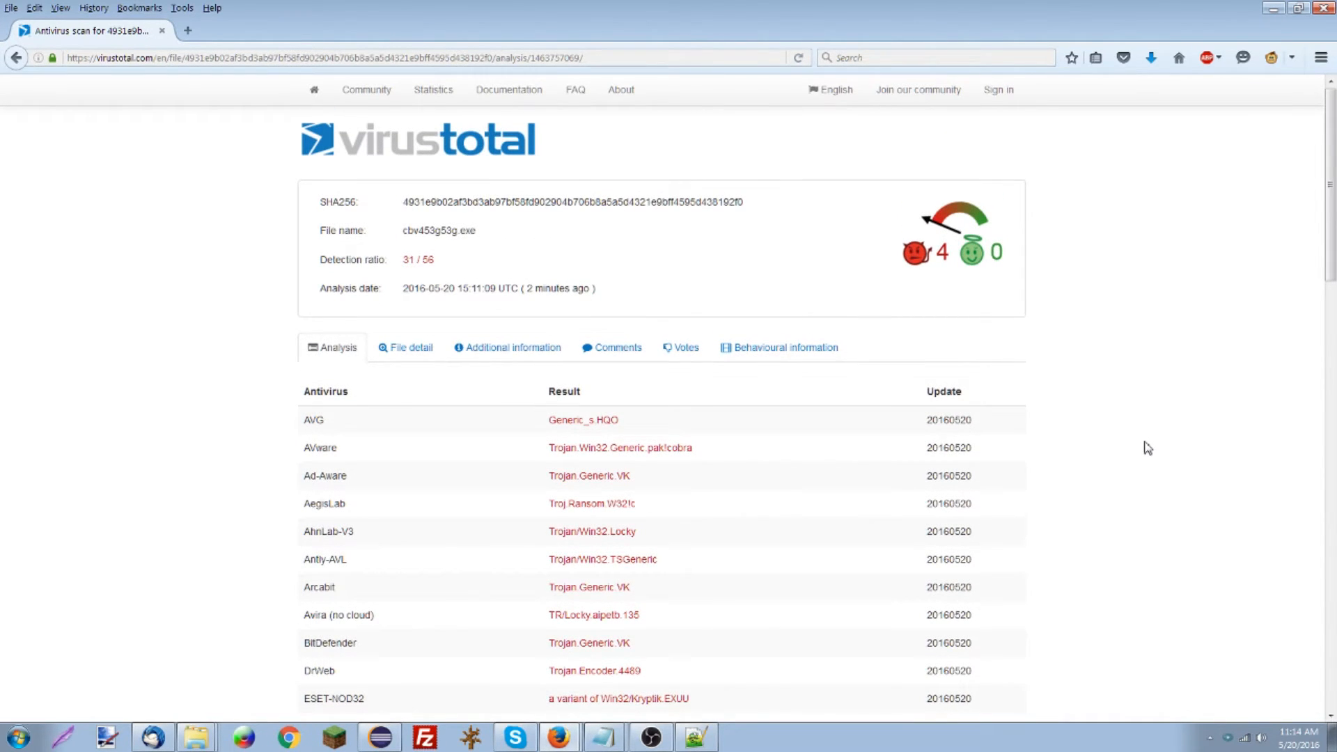
pyautogui.scroll(-3)
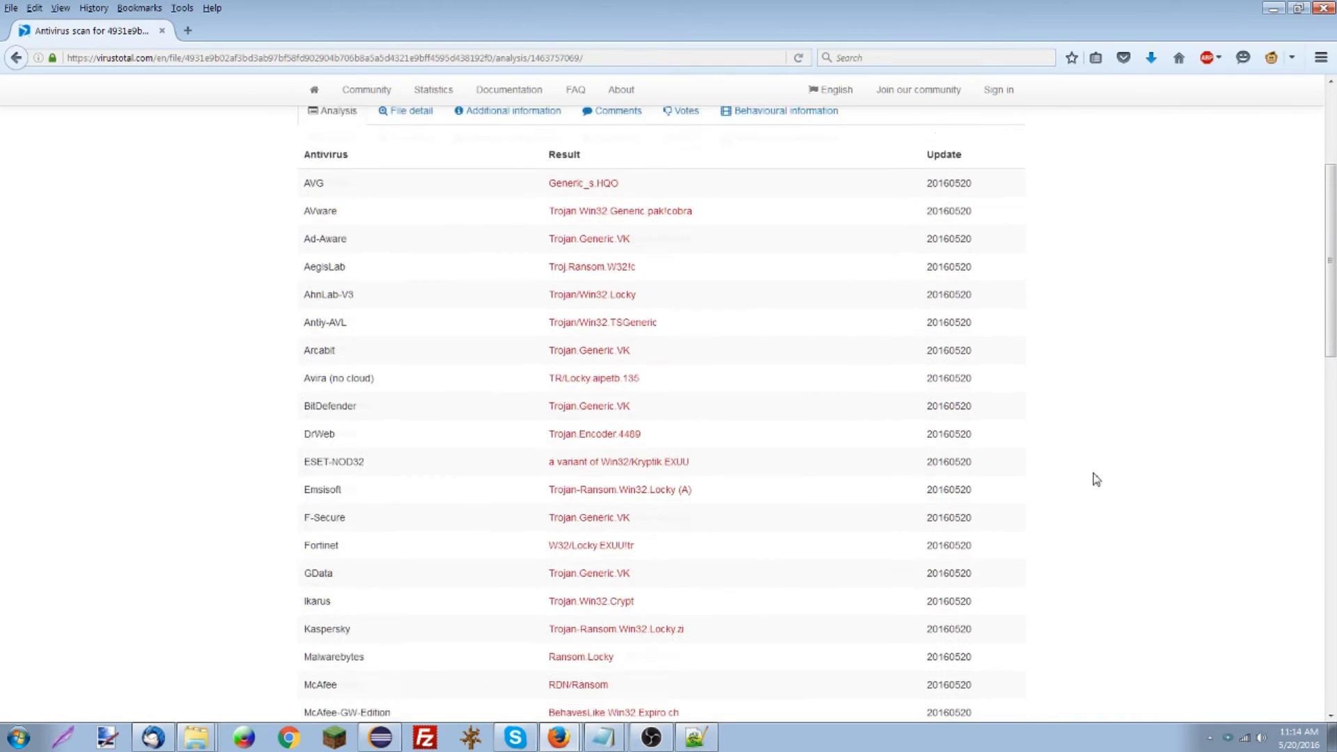
pyautogui.scroll(-3)
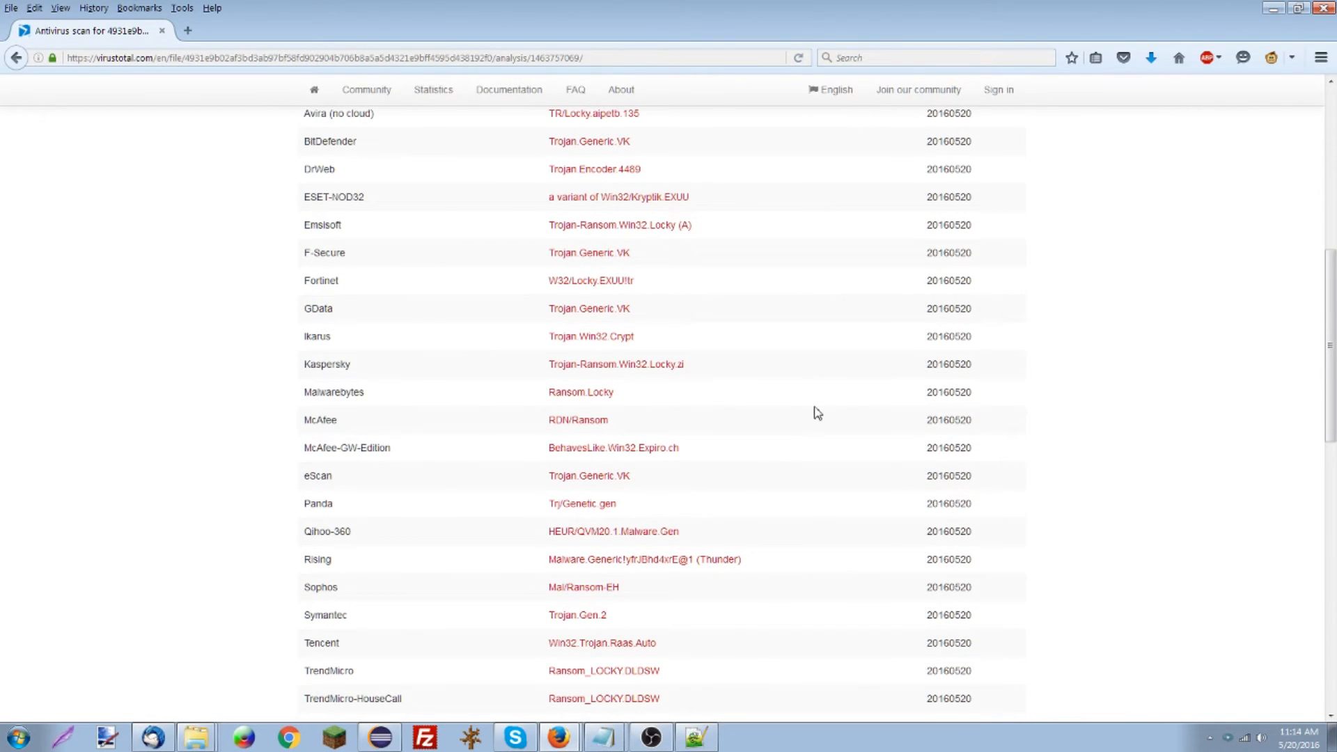
pyautogui.moveTo(823, 409)
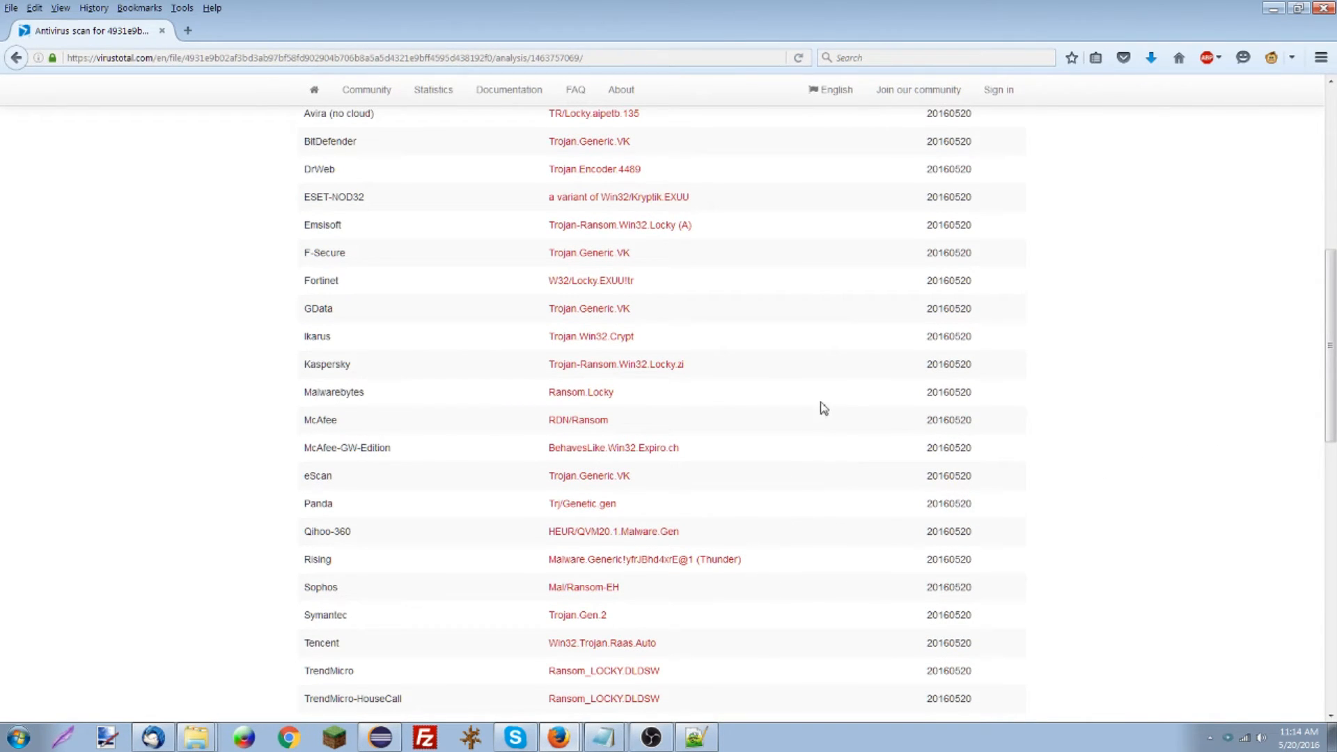
pyautogui.scroll(-3)
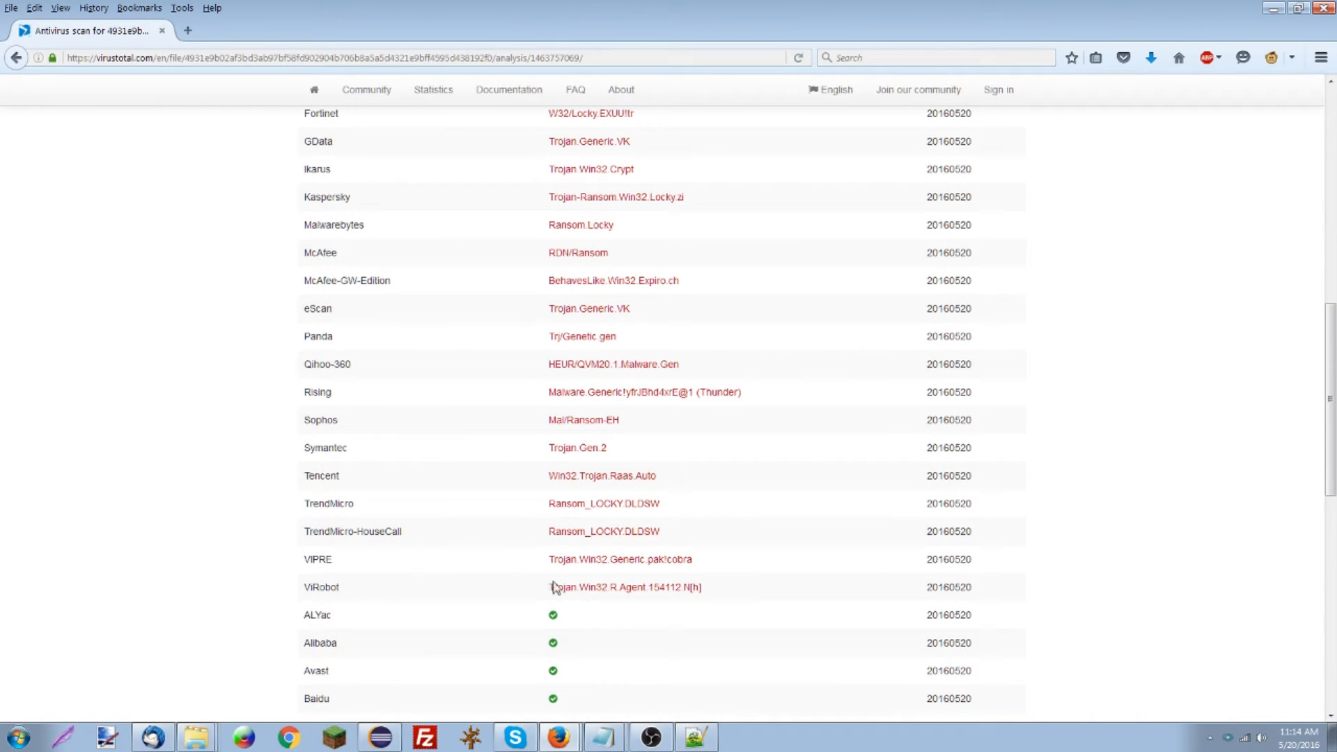
pyautogui.moveTo(689, 513)
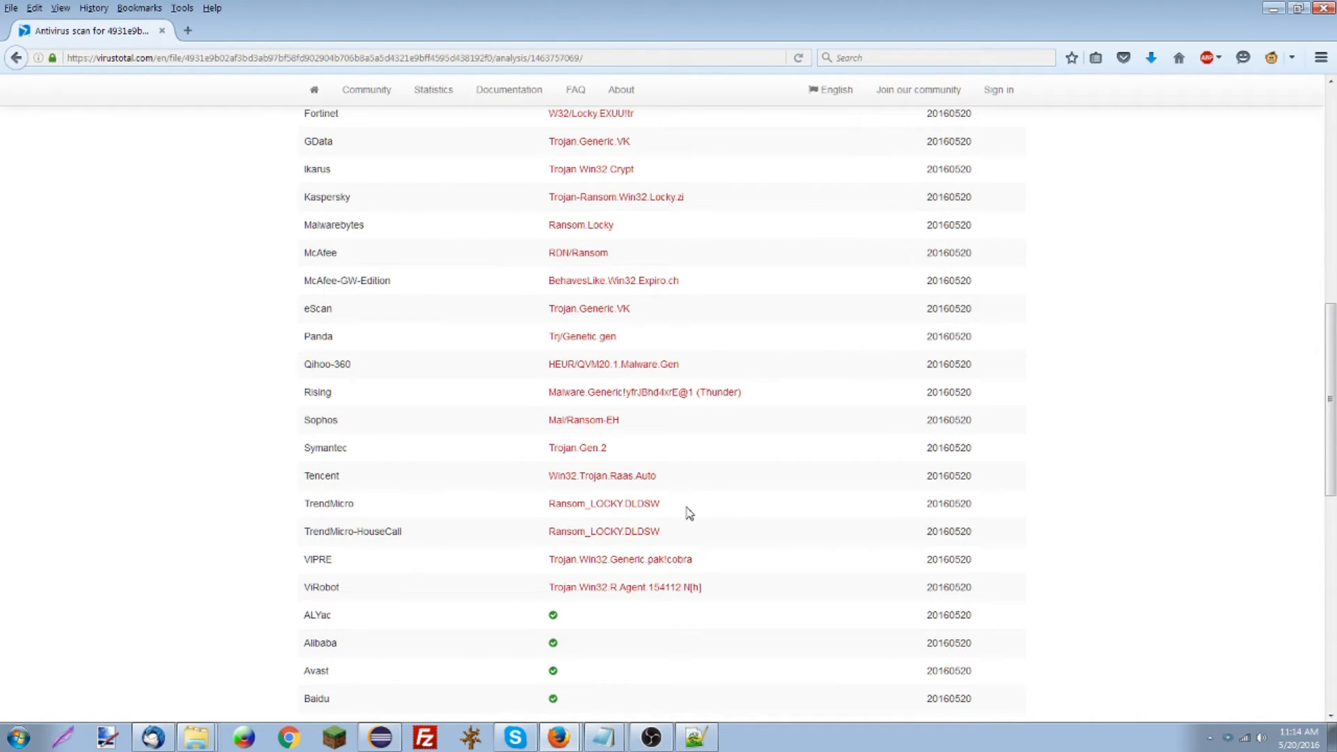
pyautogui.moveTo(828, 460)
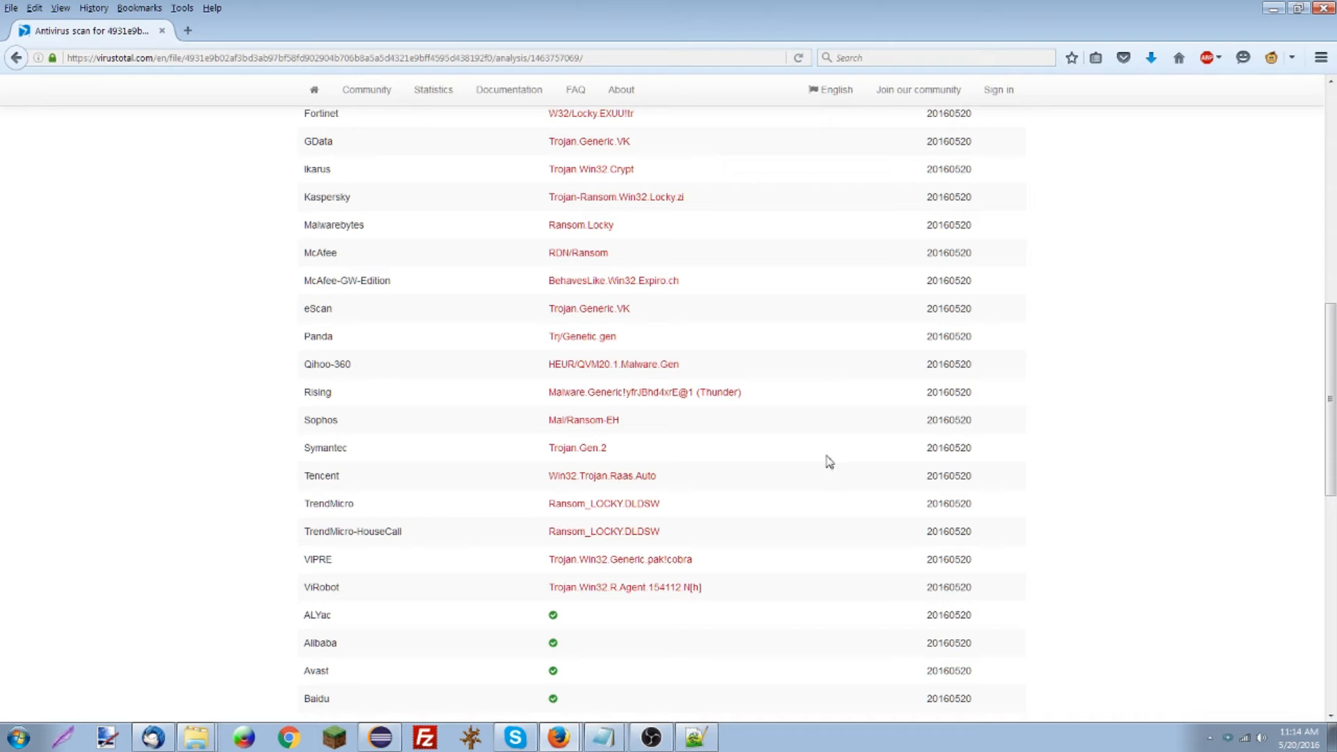
pyautogui.scroll(3)
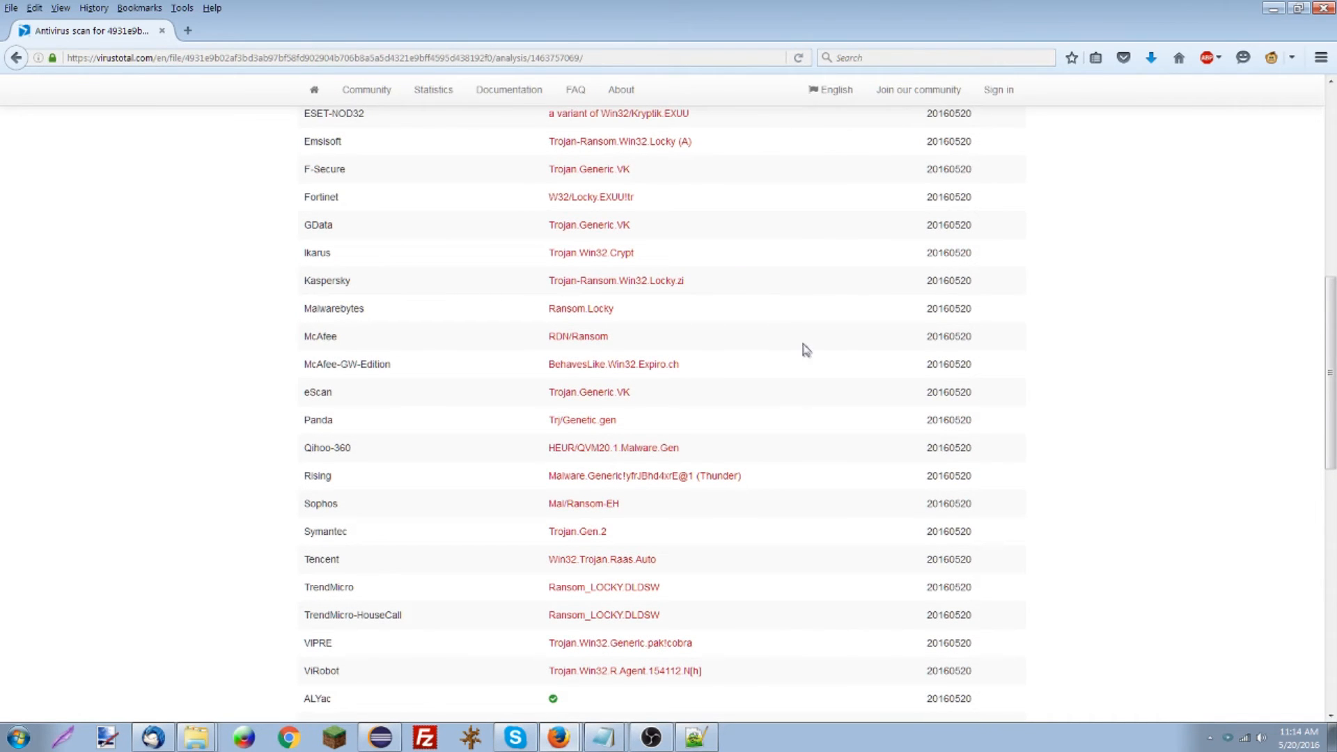
pyautogui.scroll(-3)
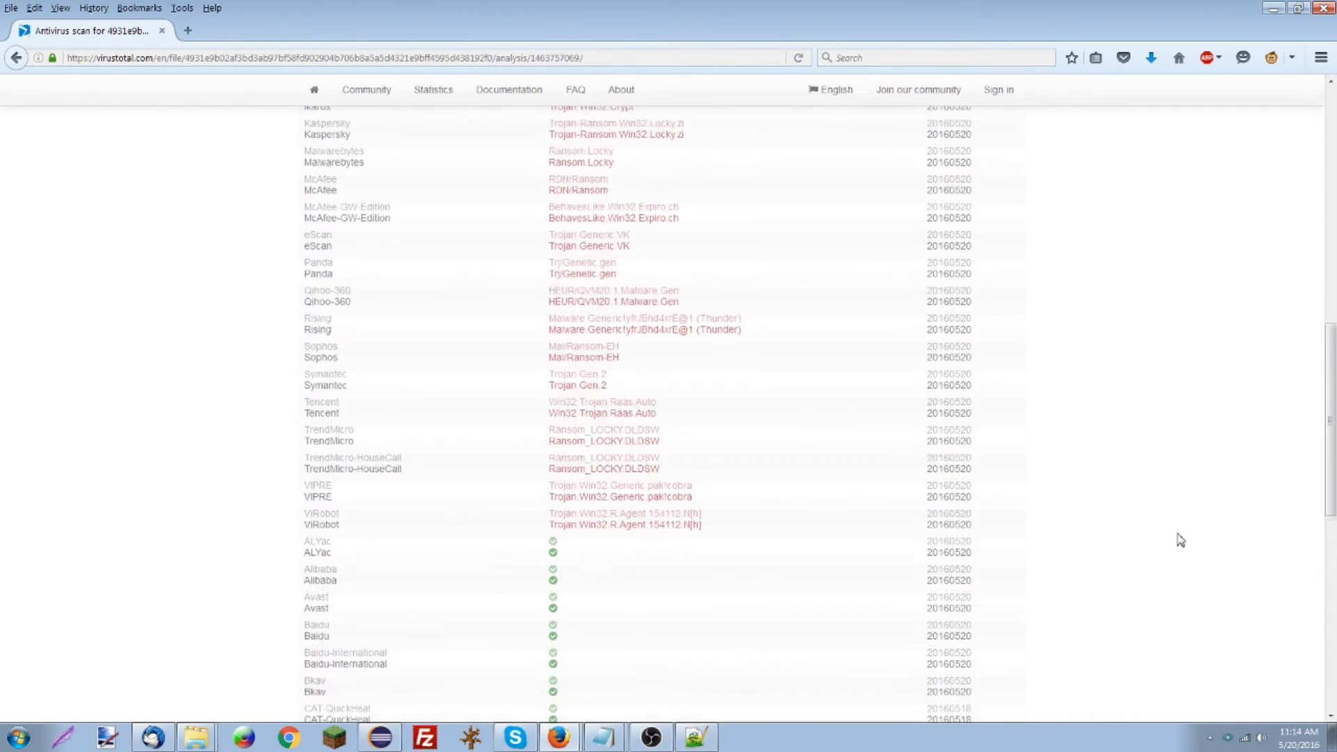
pyautogui.scroll(-3)
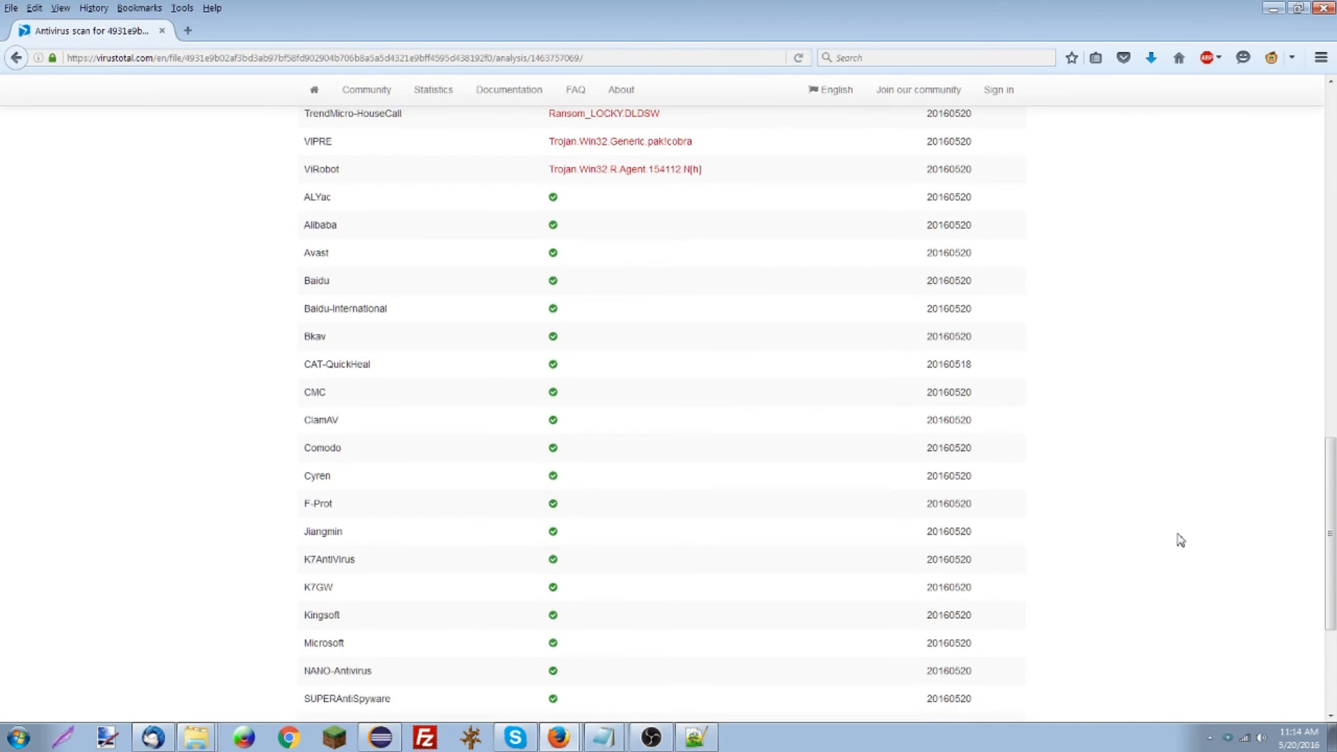
pyautogui.moveTo(322, 209)
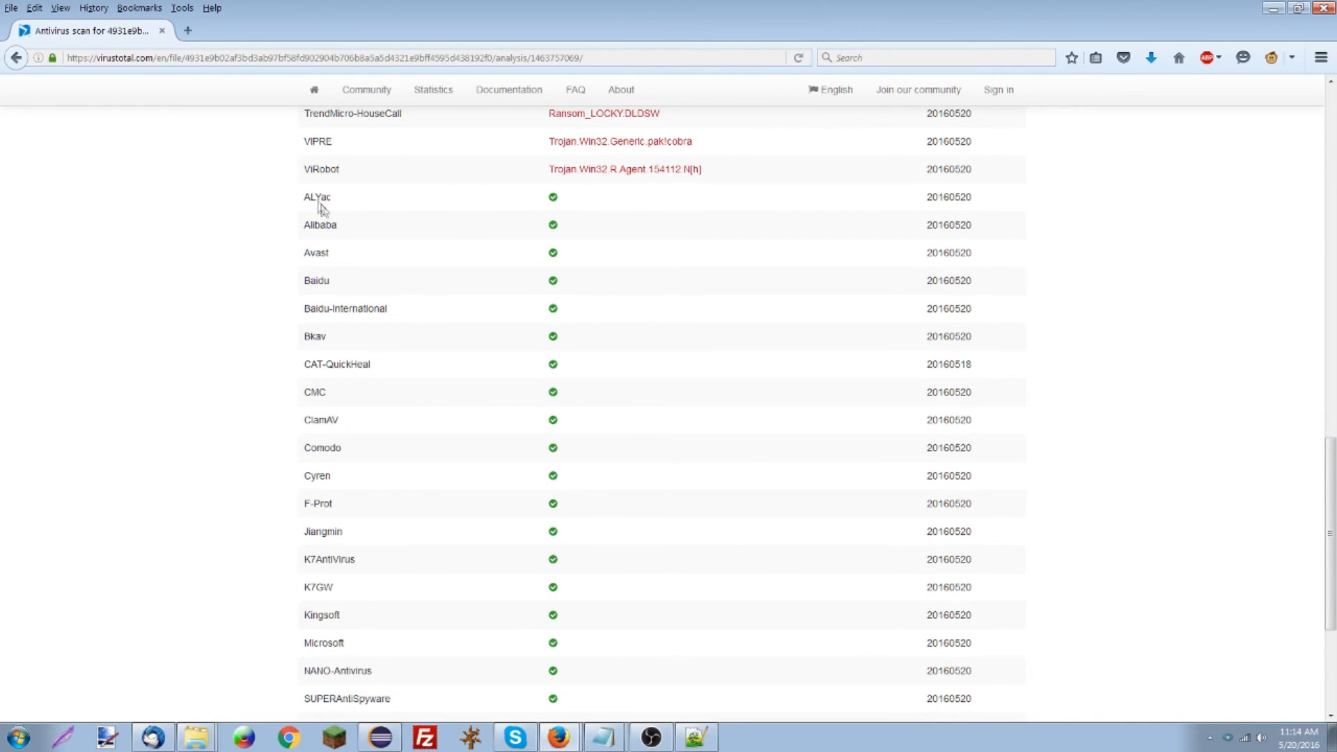
pyautogui.moveTo(325, 520)
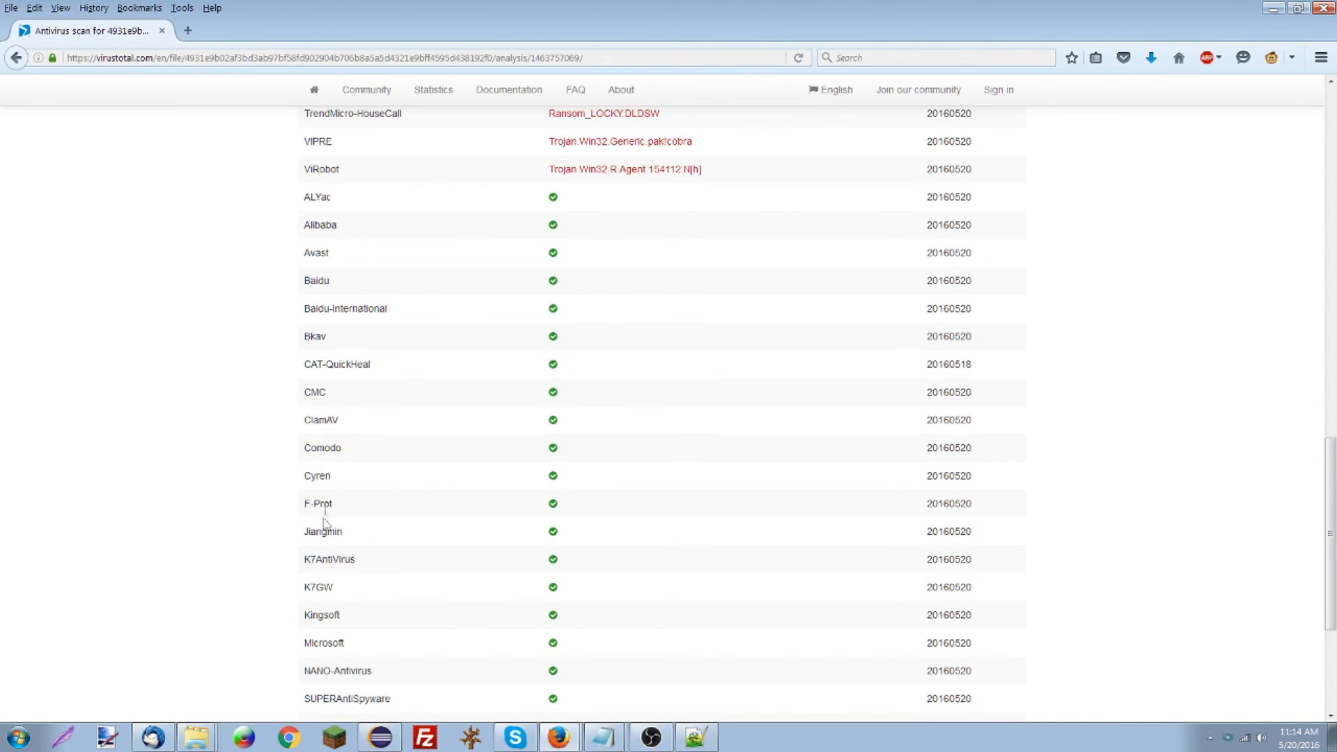
pyautogui.moveTo(821, 250)
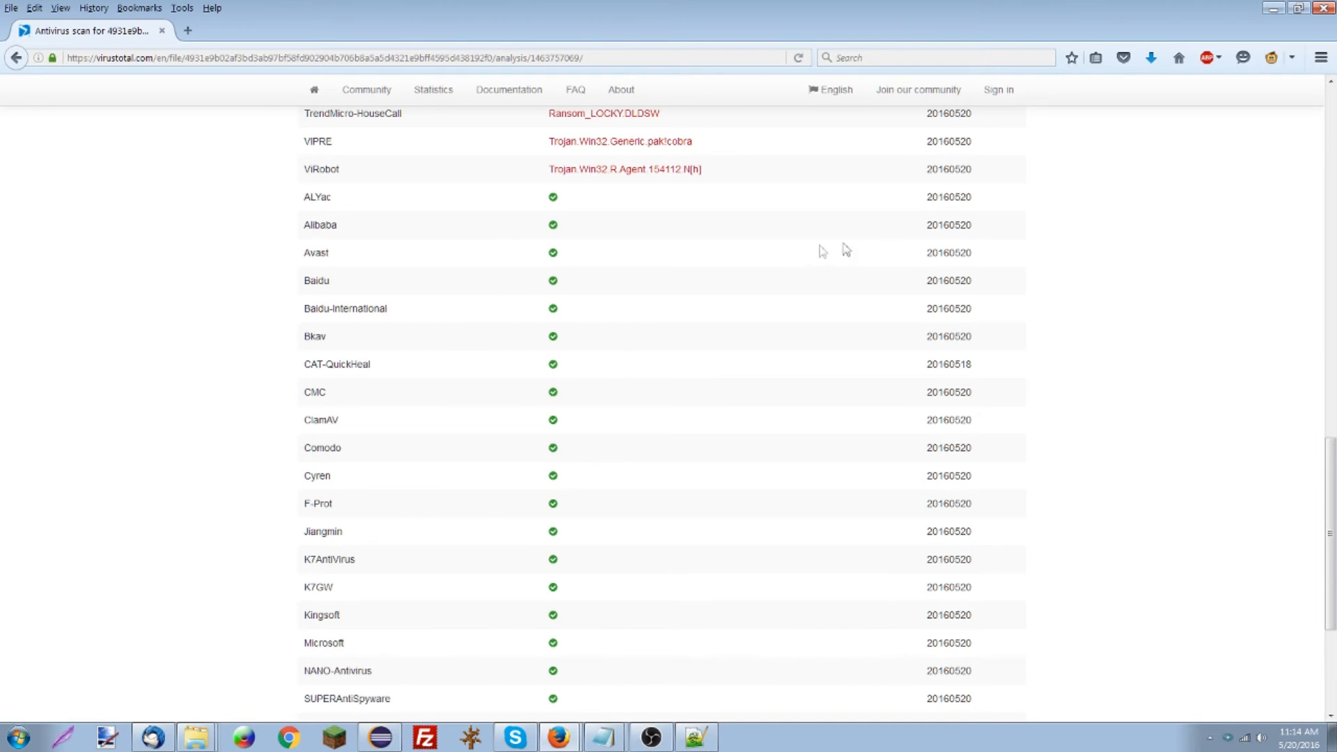
pyautogui.scroll(-3)
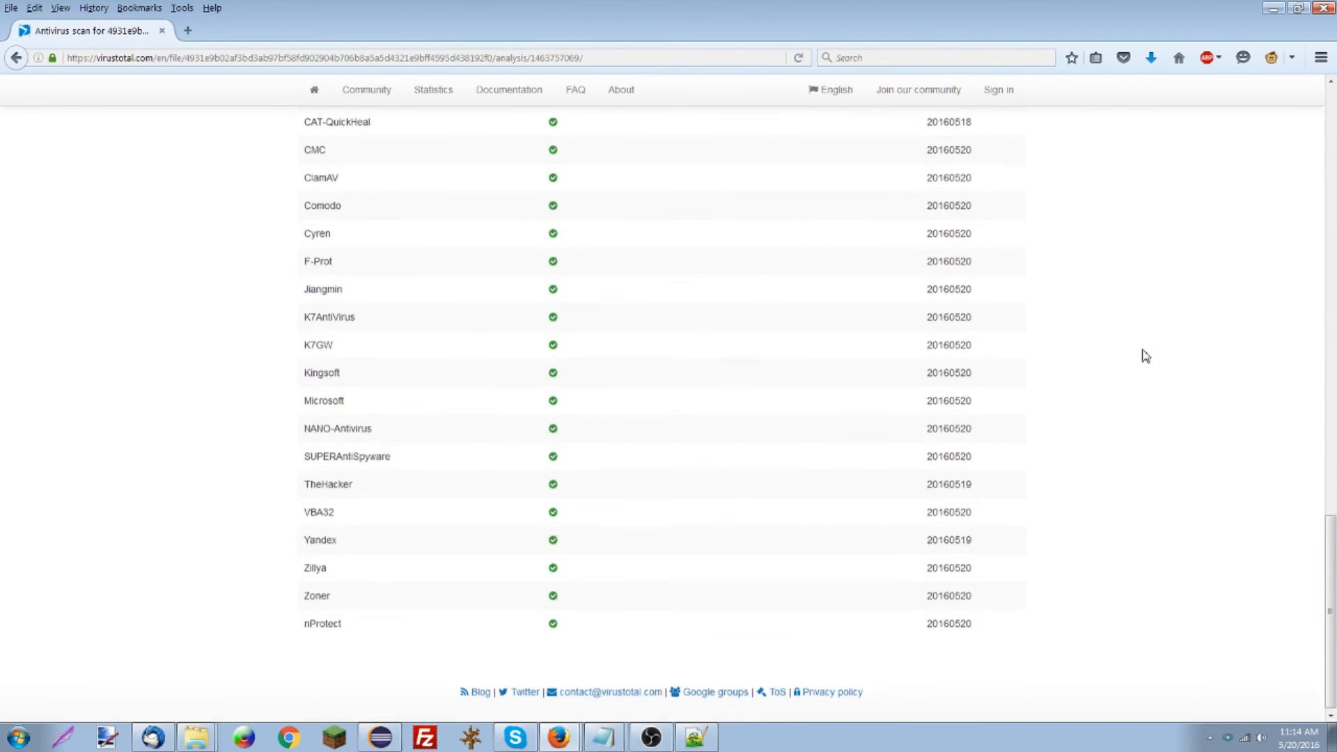
pyautogui.scroll(3)
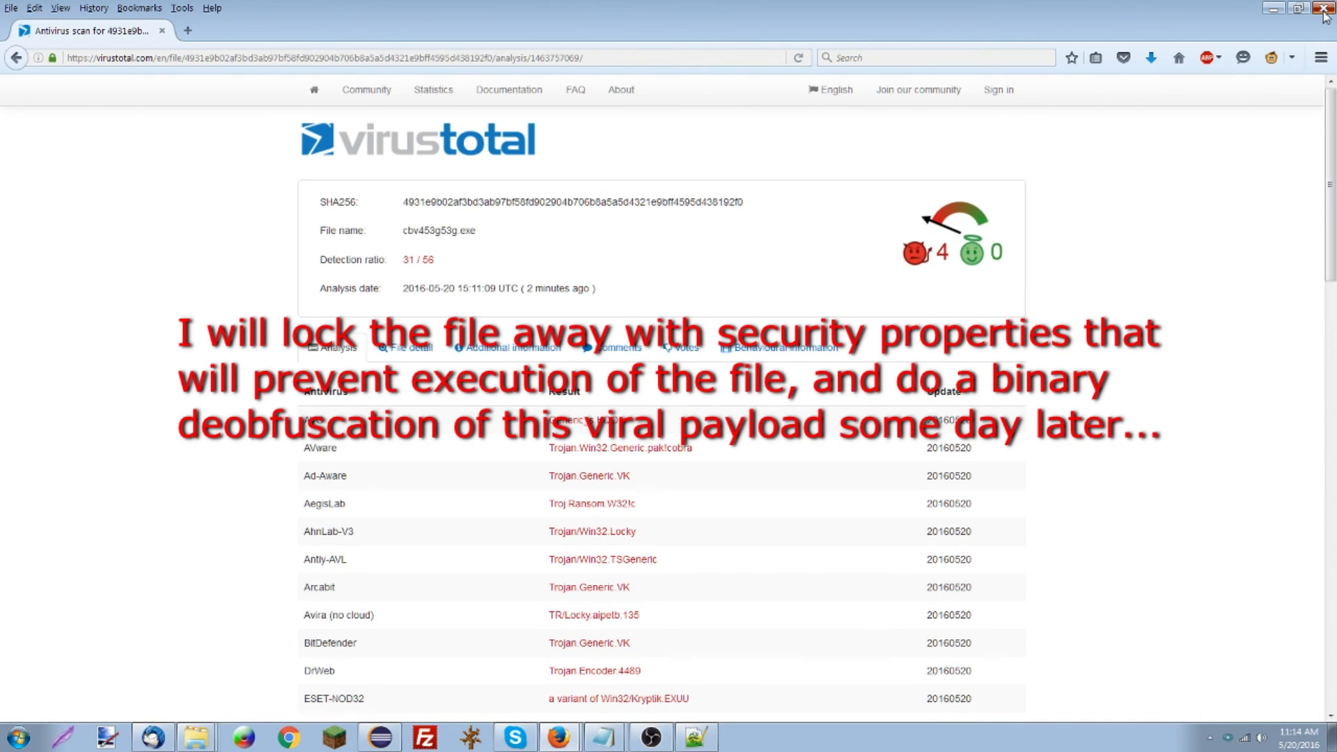
pyautogui.click(1327, 8)
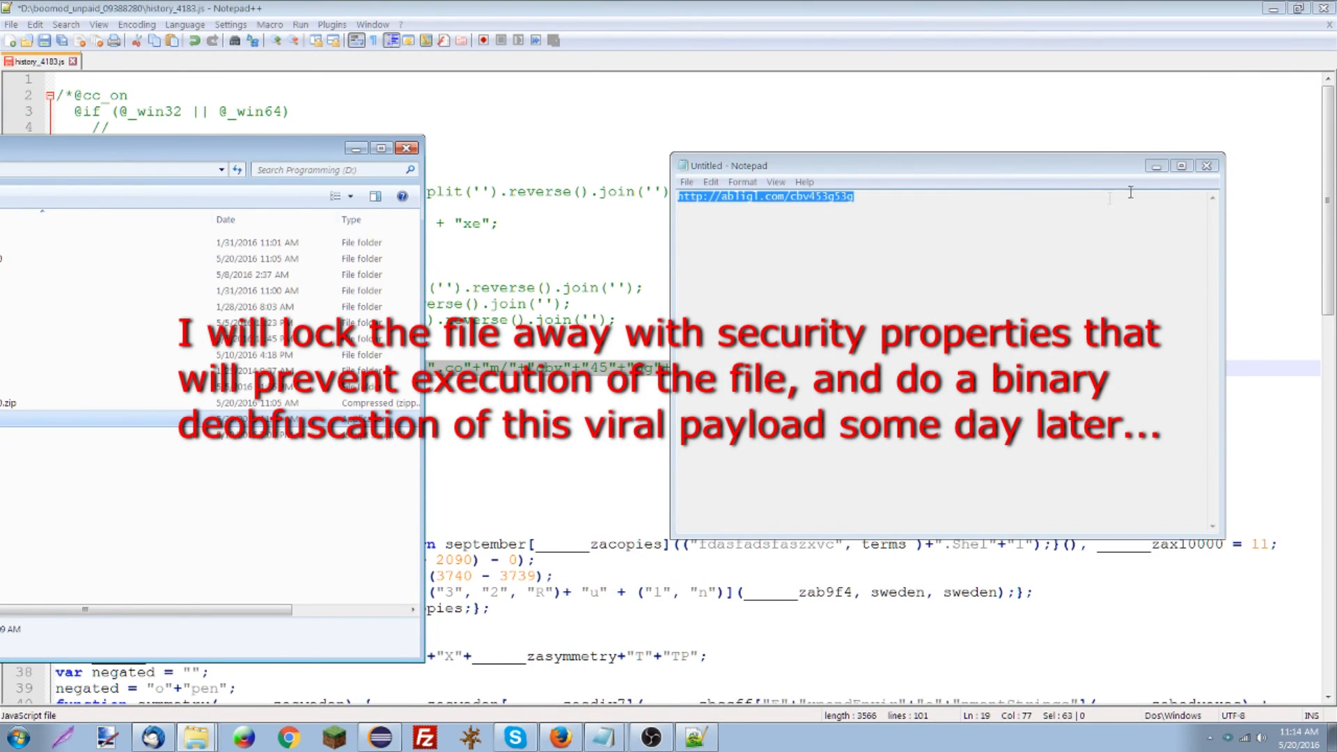